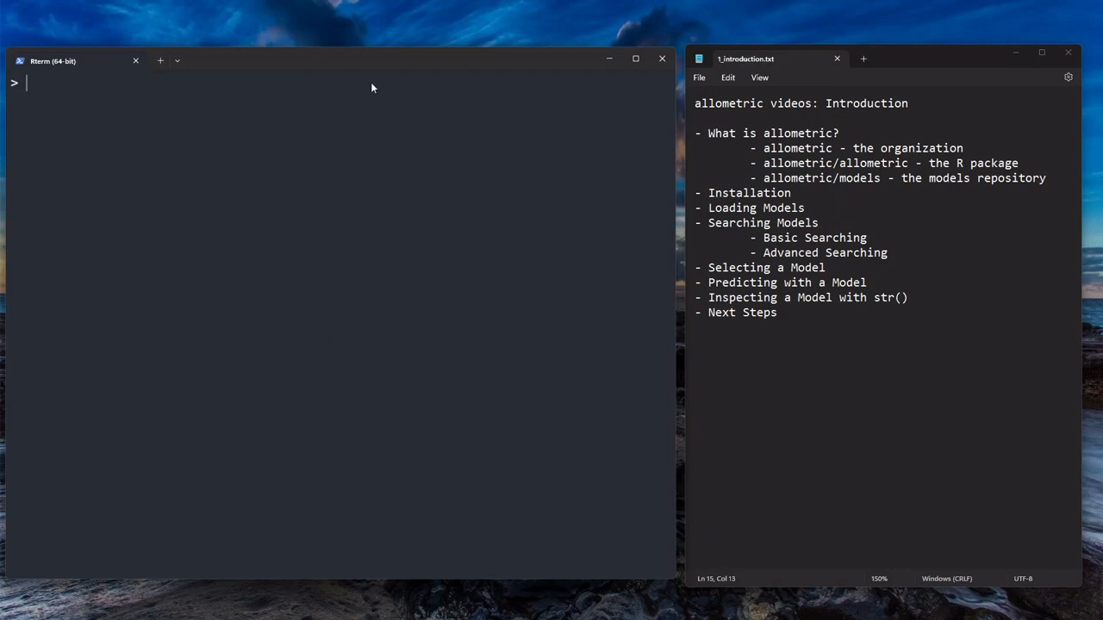
mouse_move(193, 114)
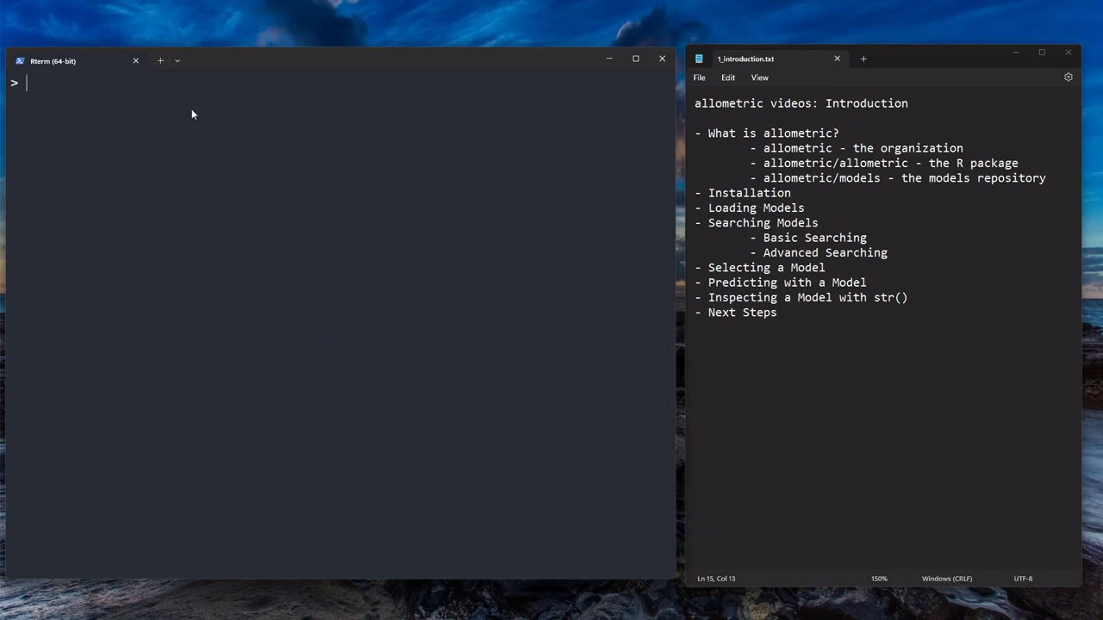
mouse_move(155, 114)
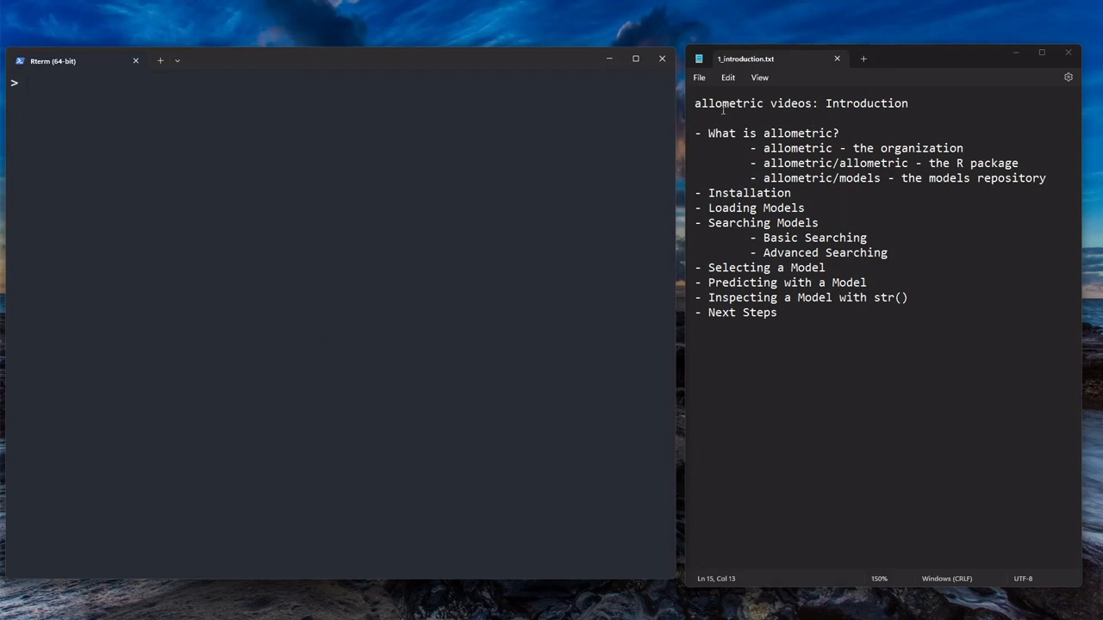
- Highlight 'allometric', 'Introduction' and the models repository bullet in the Notepad outline
double_click(728, 103)
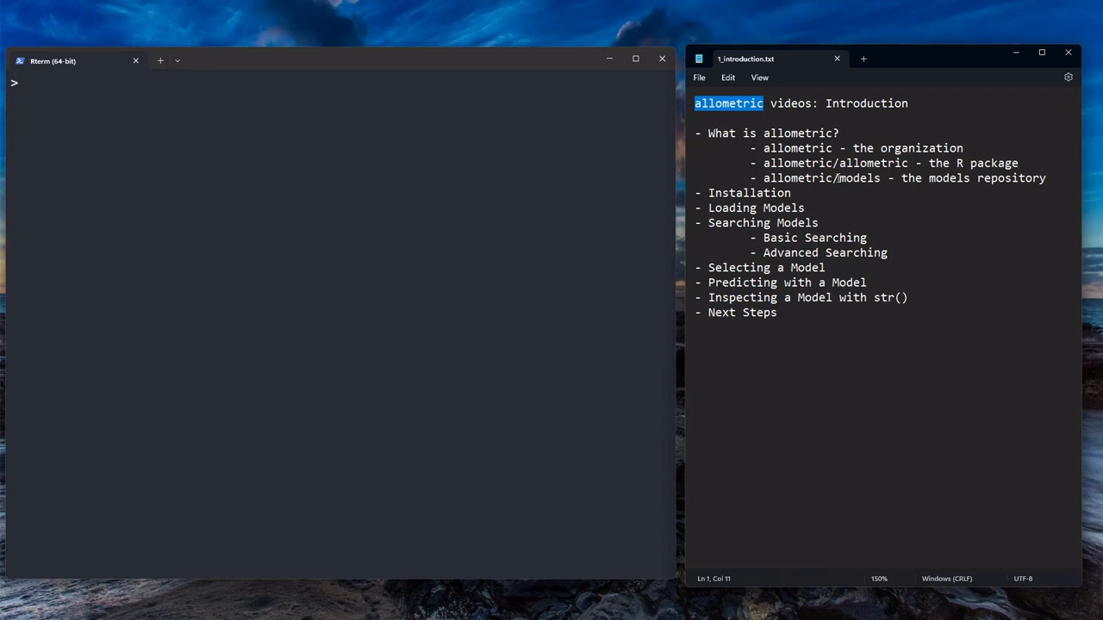
mouse_move(448, 217)
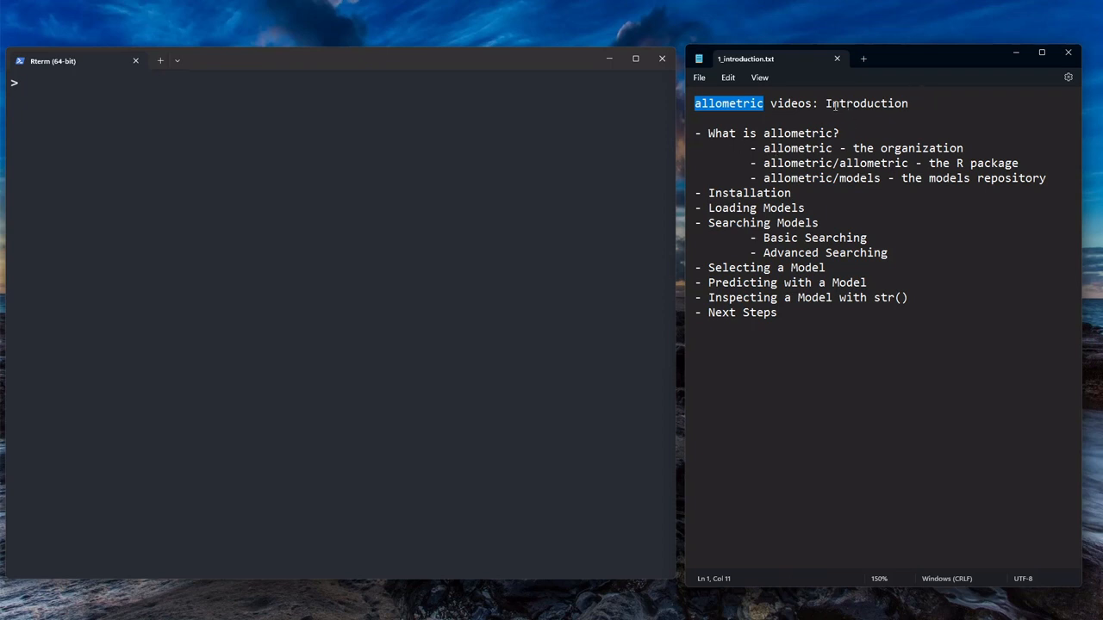
double_click(867, 103)
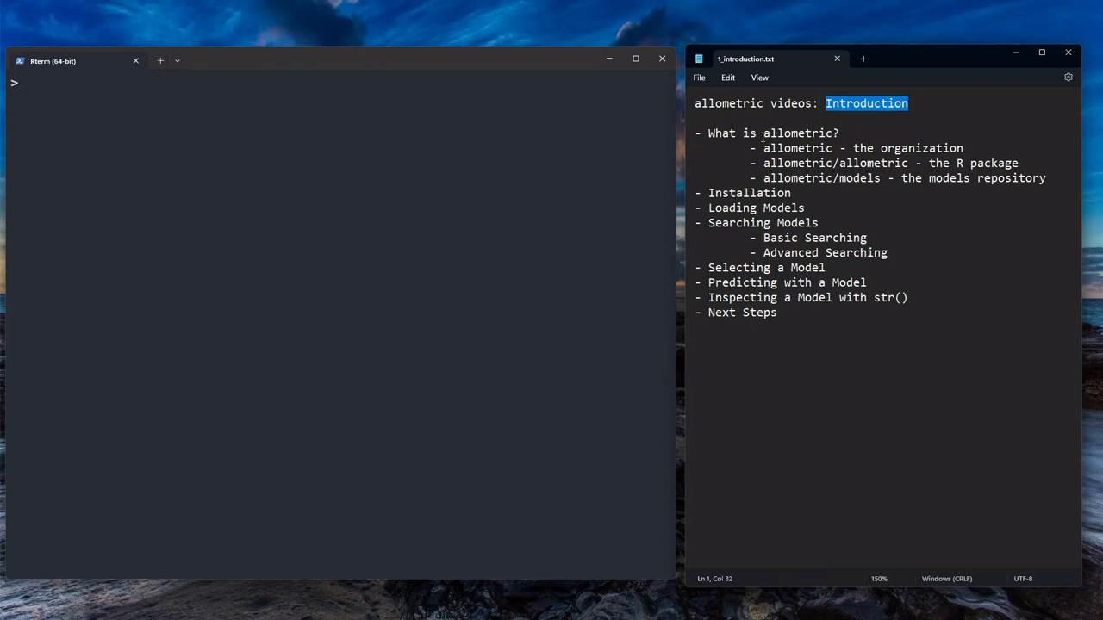
double_click(796, 132)
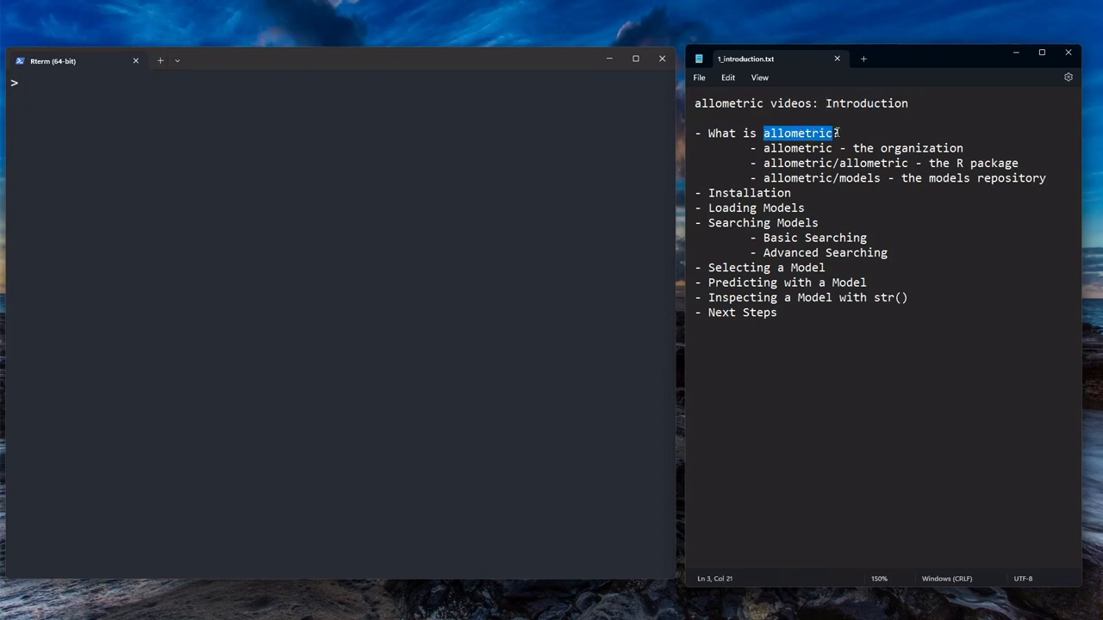
mouse_move(349, 537)
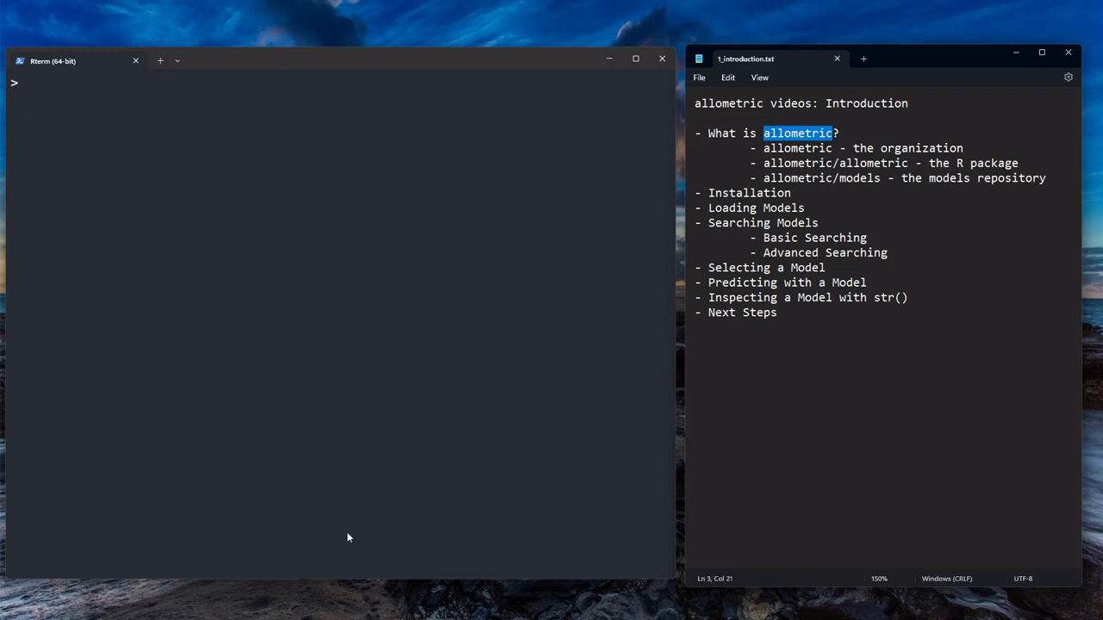
mouse_move(762, 157)
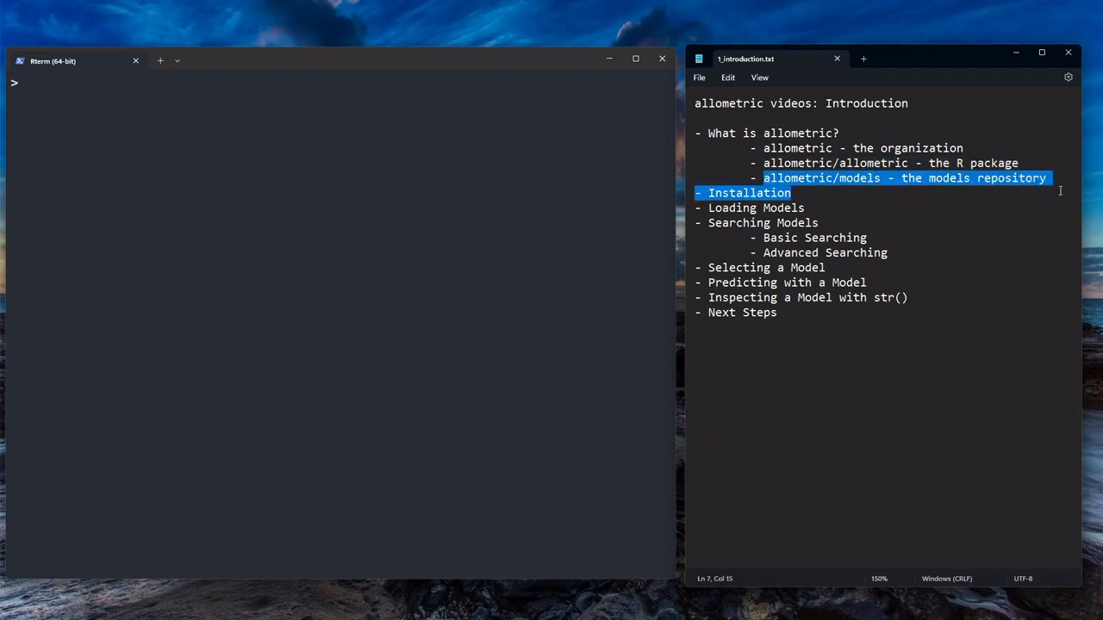
click(845, 178)
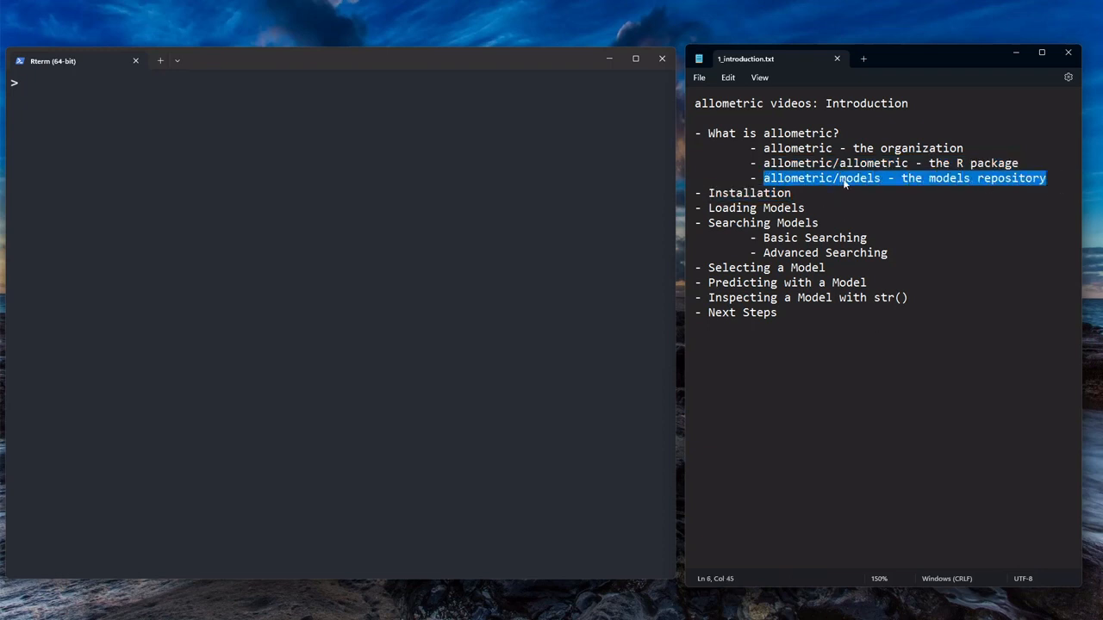
double_click(858, 177)
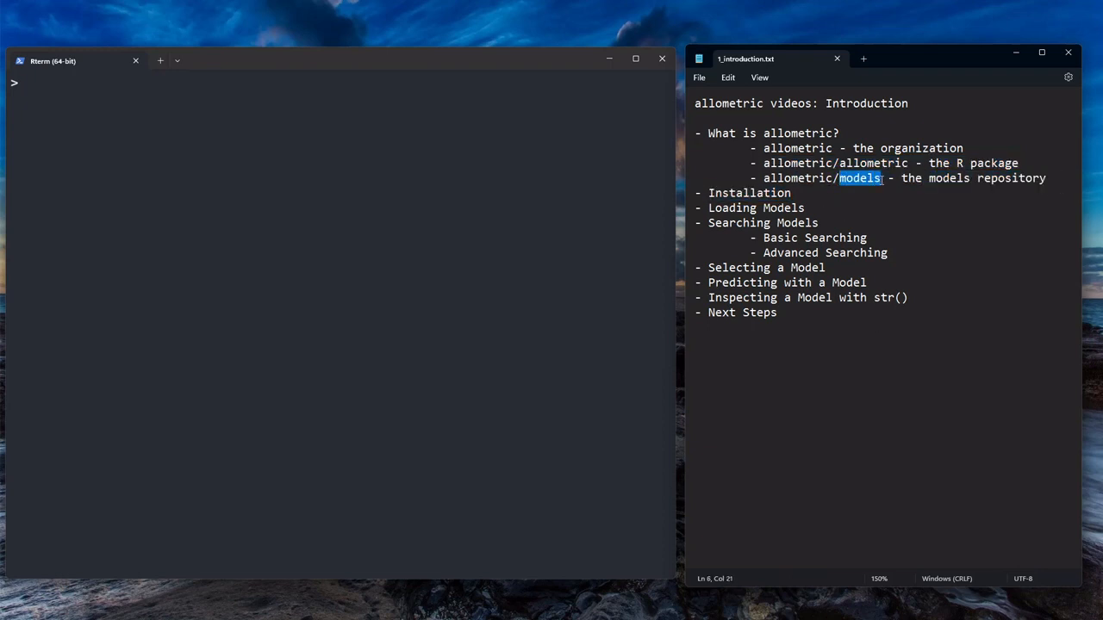
click(846, 238)
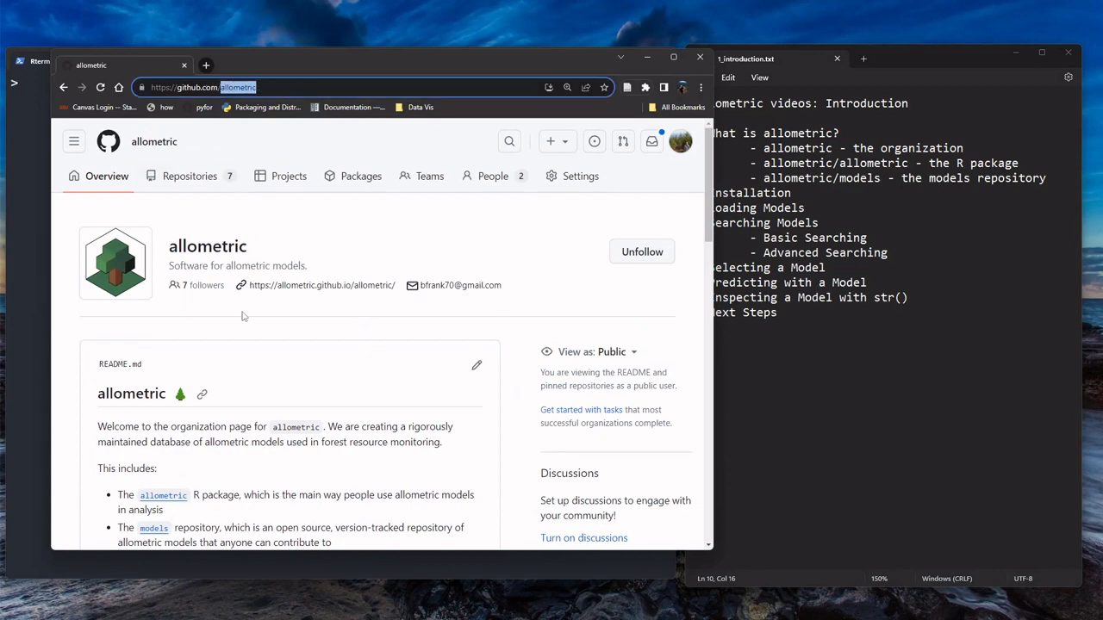
mouse_move(258, 314)
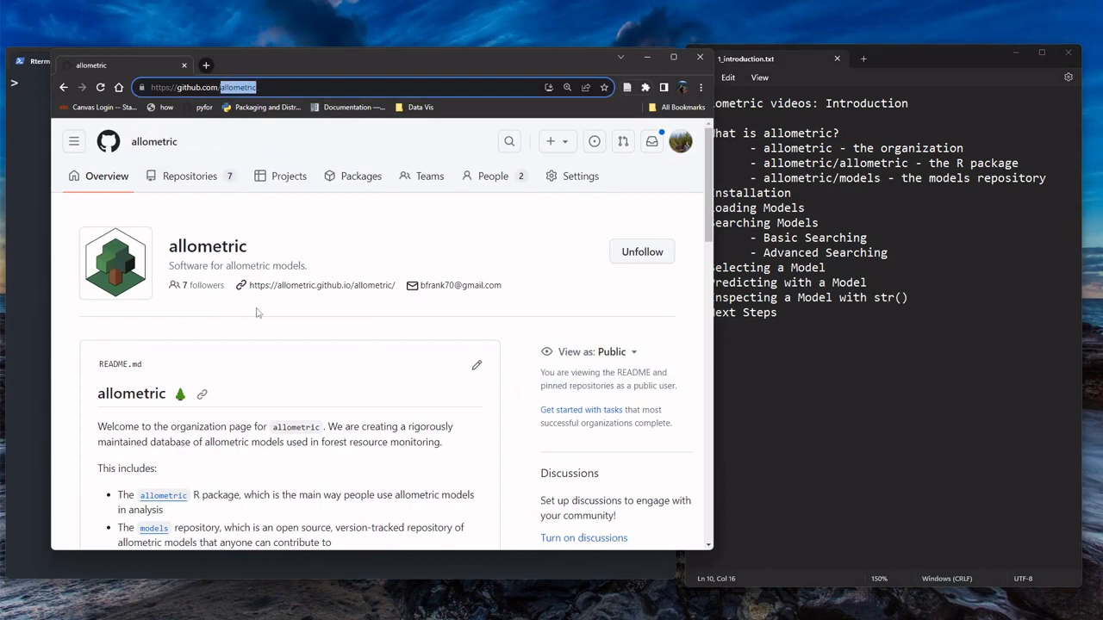
- Scroll through the allometric organization README and pinned repositories, then back up
scroll(down, 3)
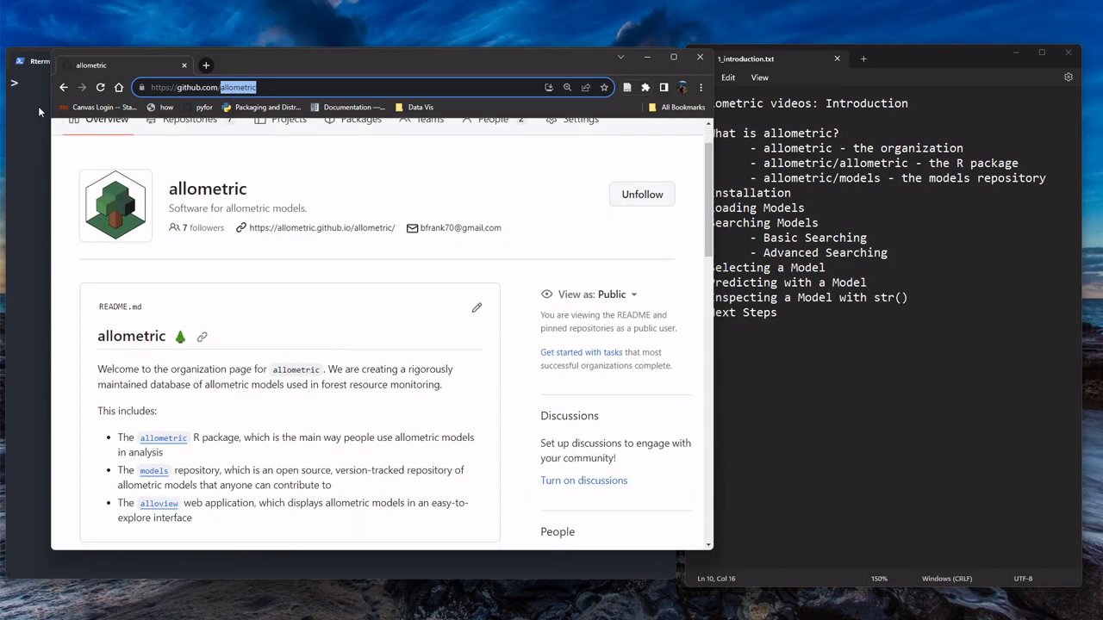
scroll(up, 3)
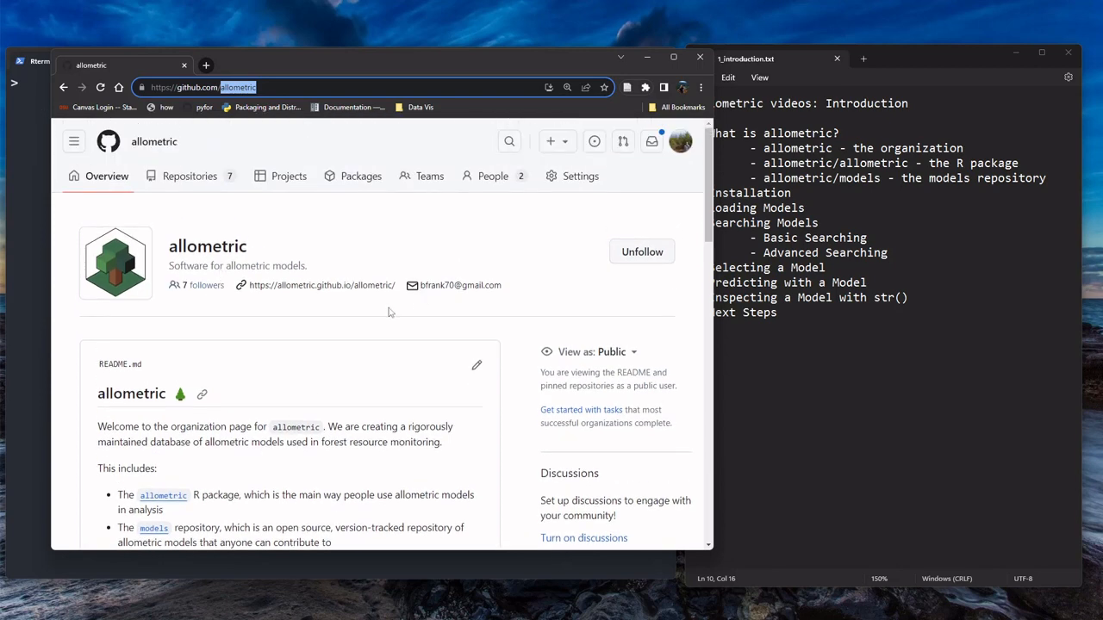
scroll(down, 3)
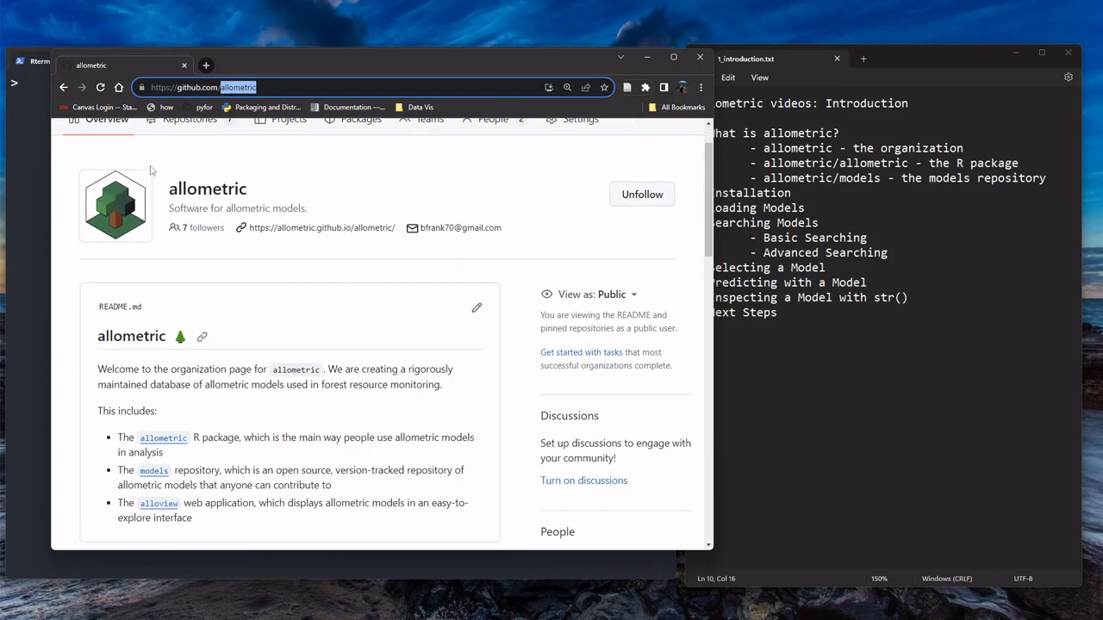
mouse_move(190, 244)
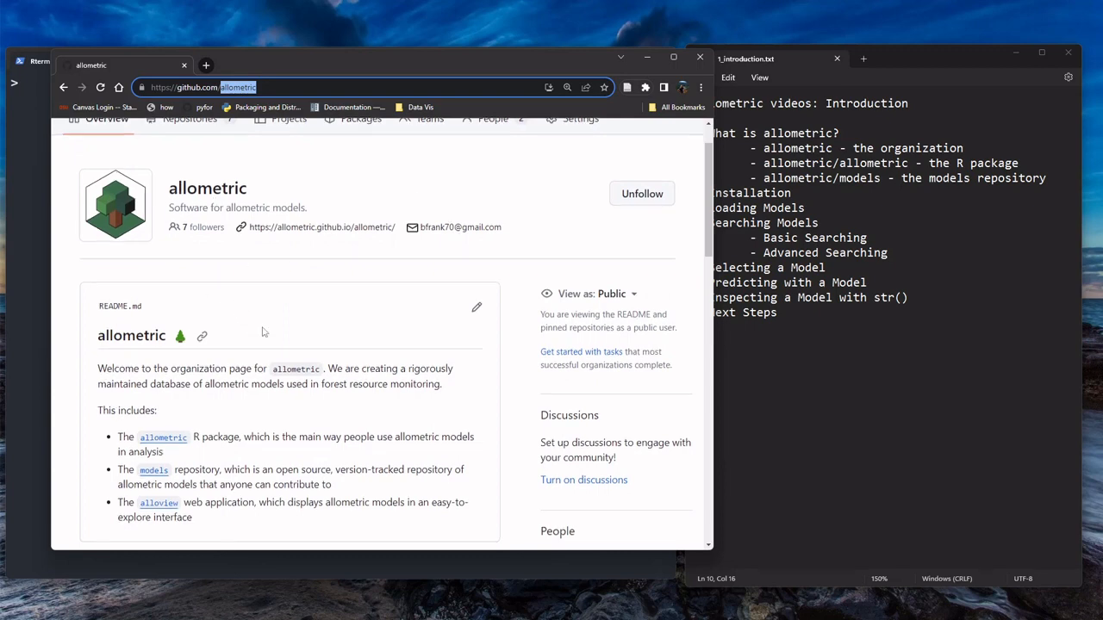
scroll(down, 3)
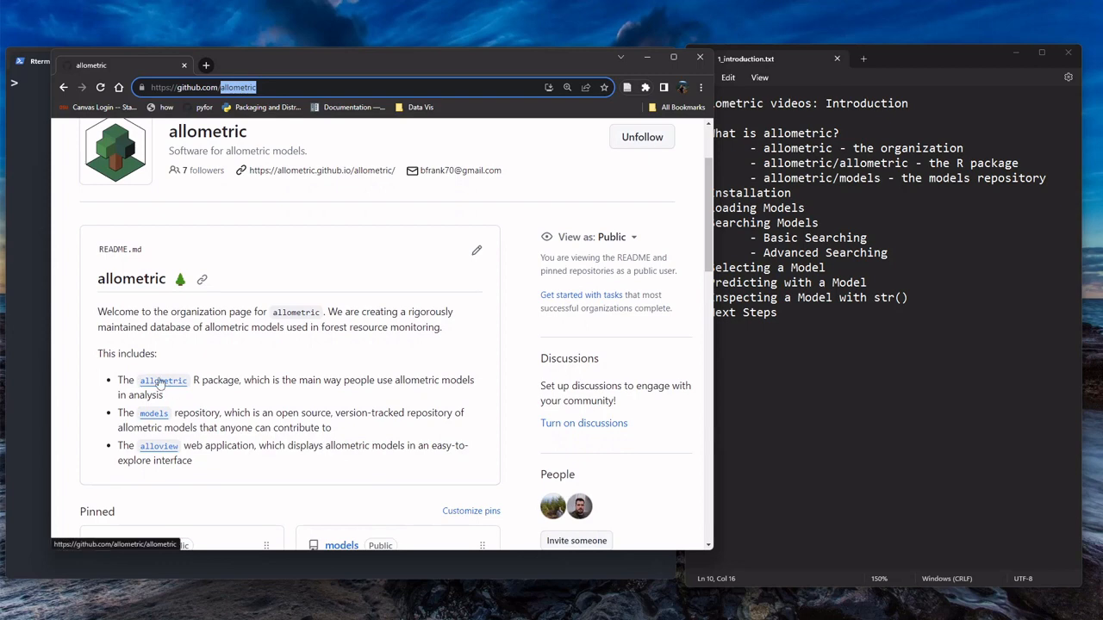
mouse_move(153, 414)
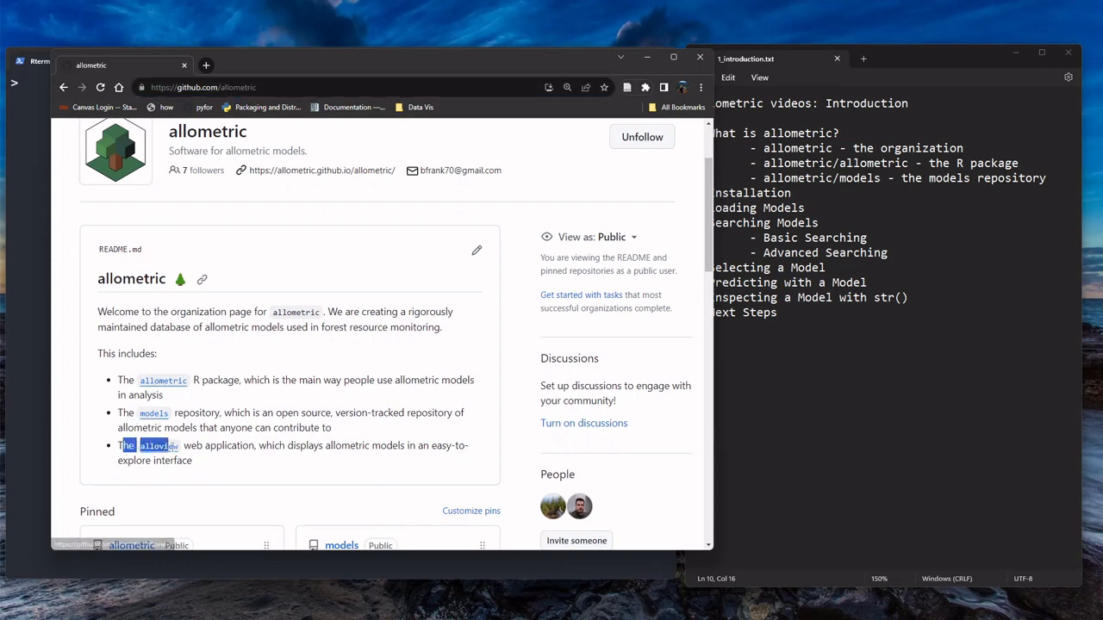
scroll(down, 3)
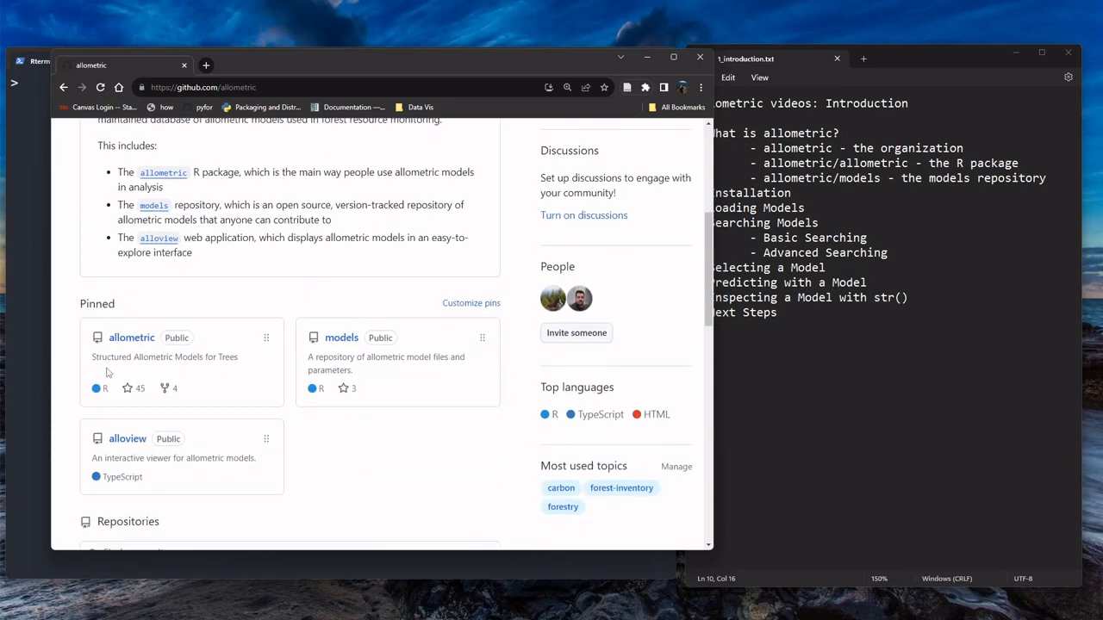
scroll(down, 3)
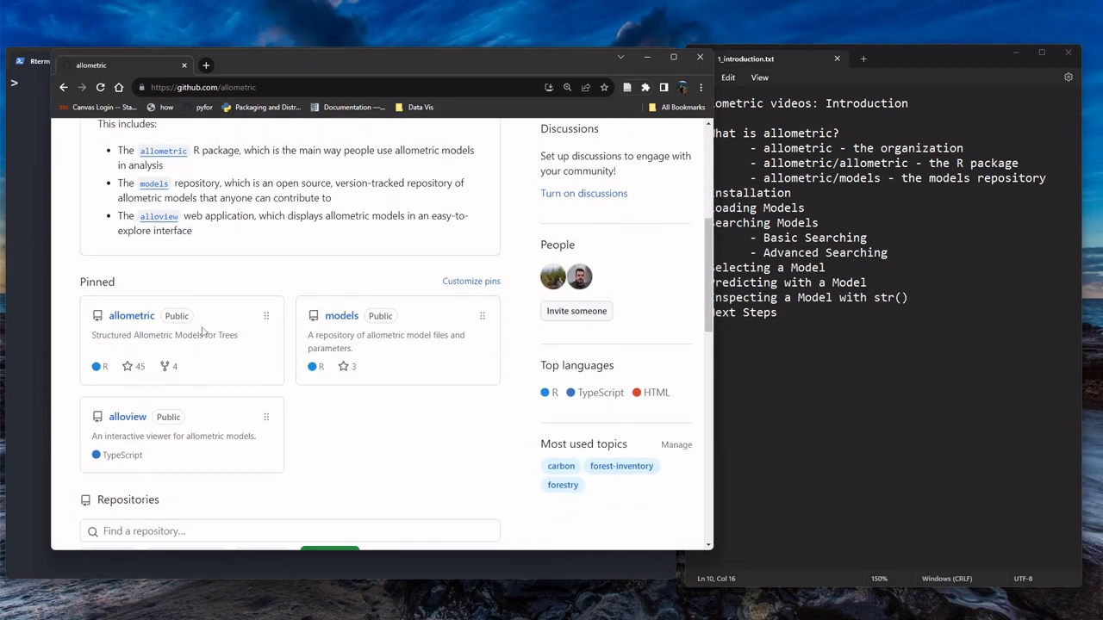
scroll(up, 3)
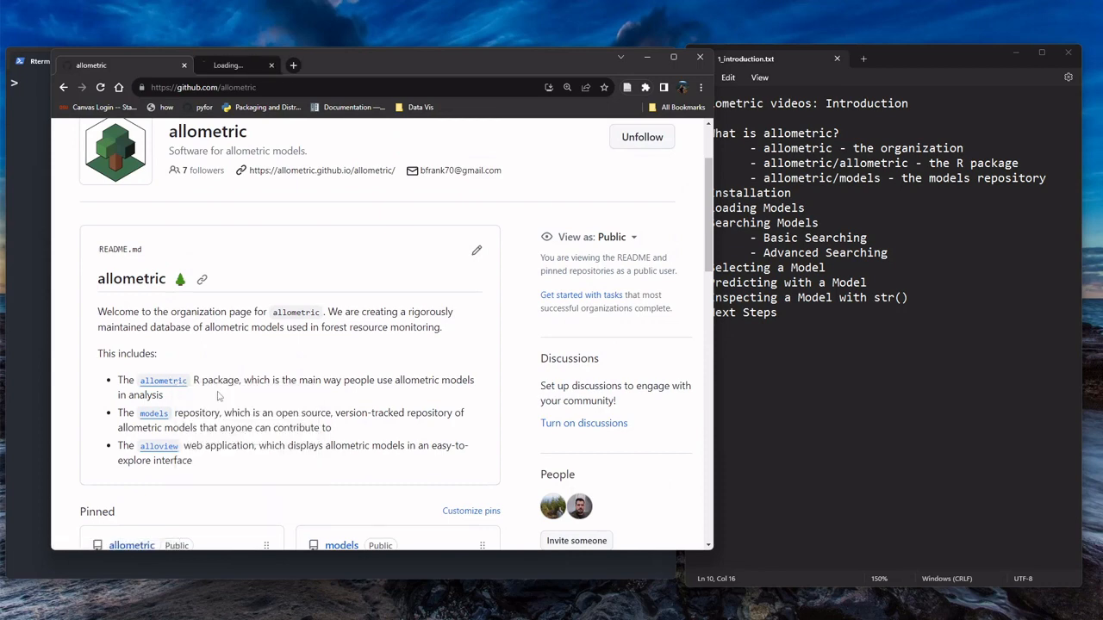
- Bring up the allometric package repository in a new tab and browse its file list
click(258, 65)
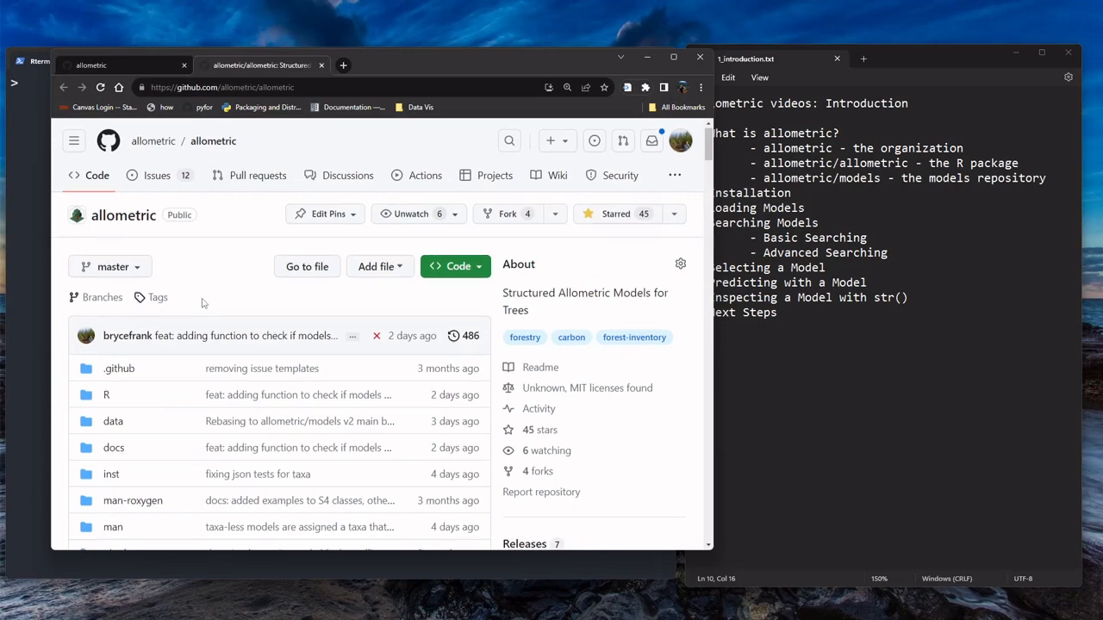
scroll(down, 3)
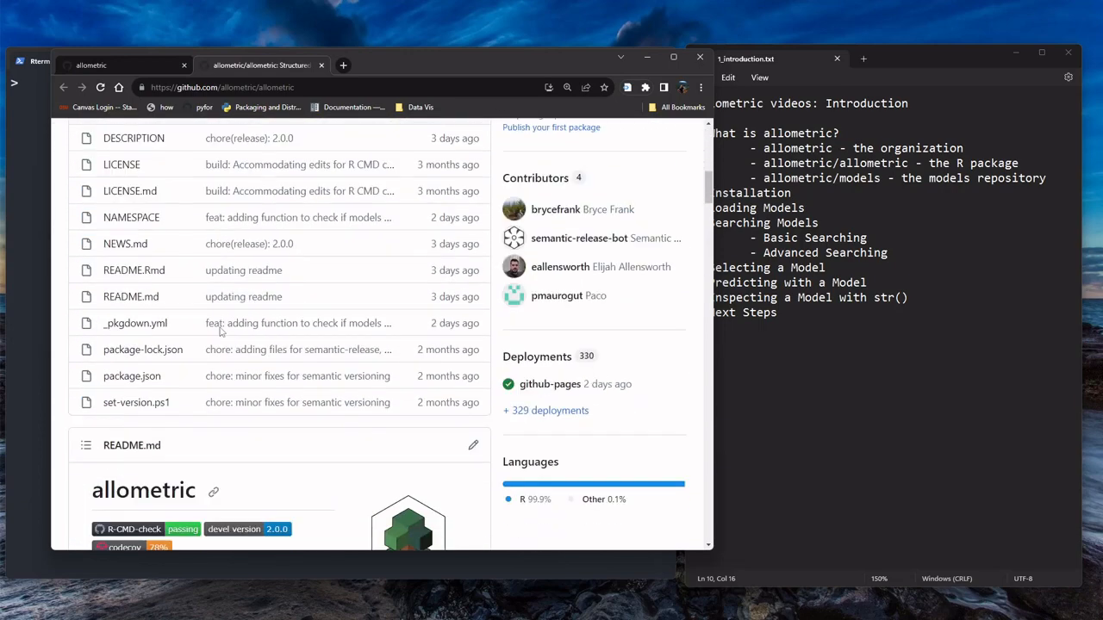
scroll(up, 3)
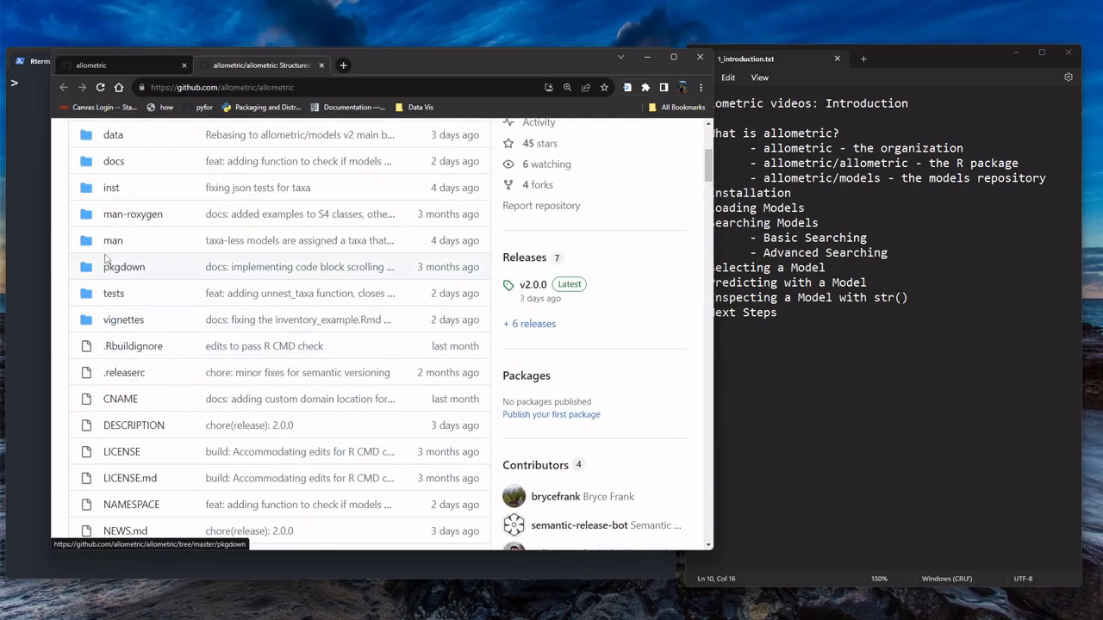
scroll(up, 3)
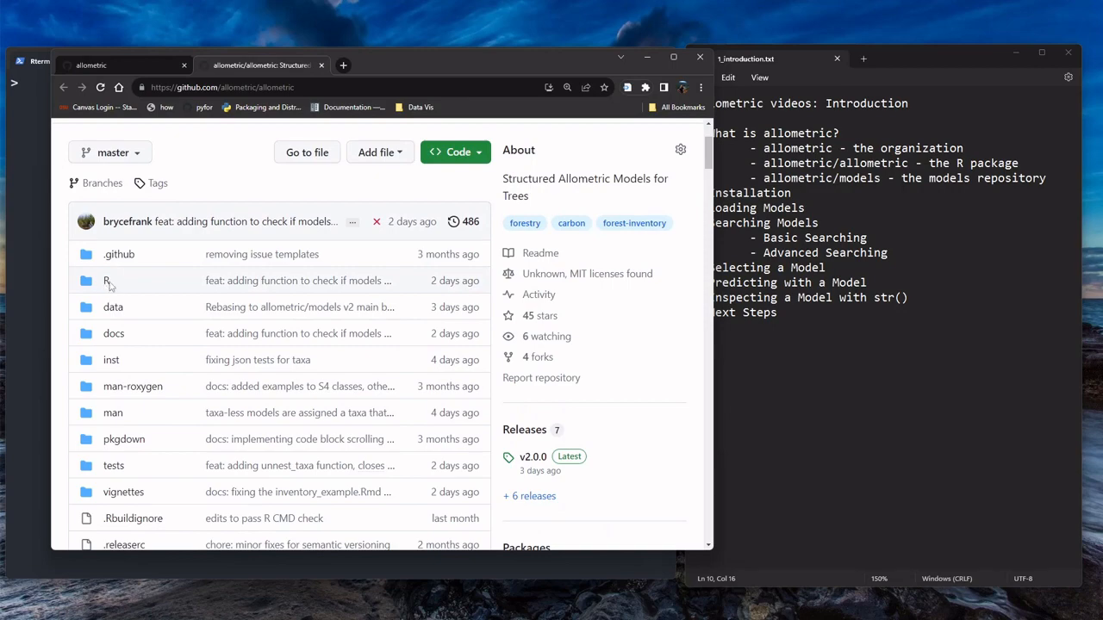
- View the repository's R source folder, then return to the allometric organization page
click(105, 279)
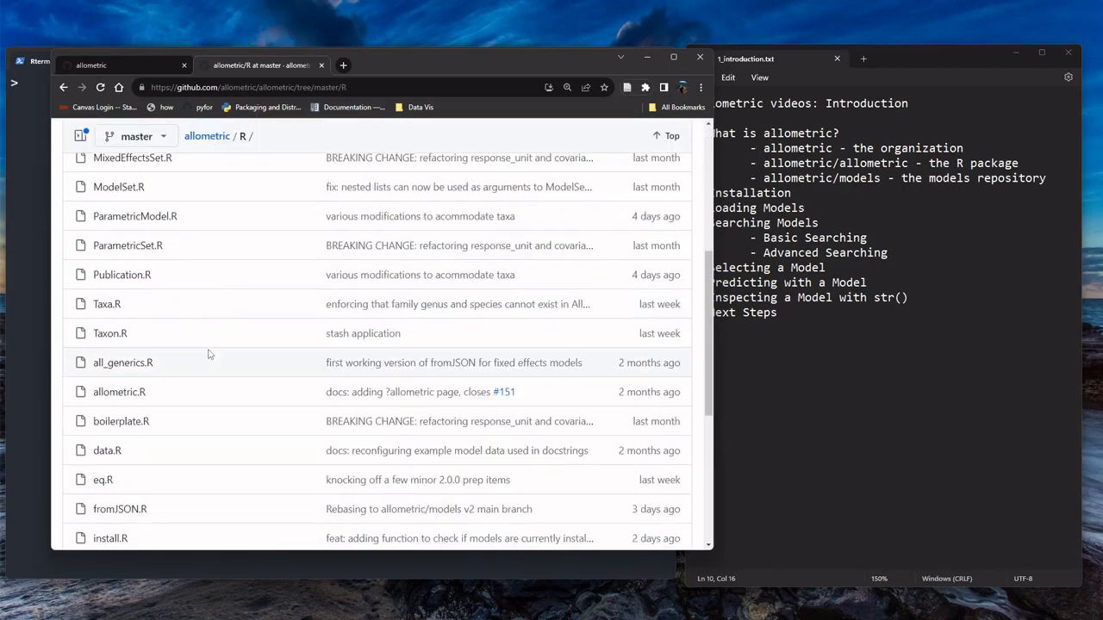
scroll(up, 3)
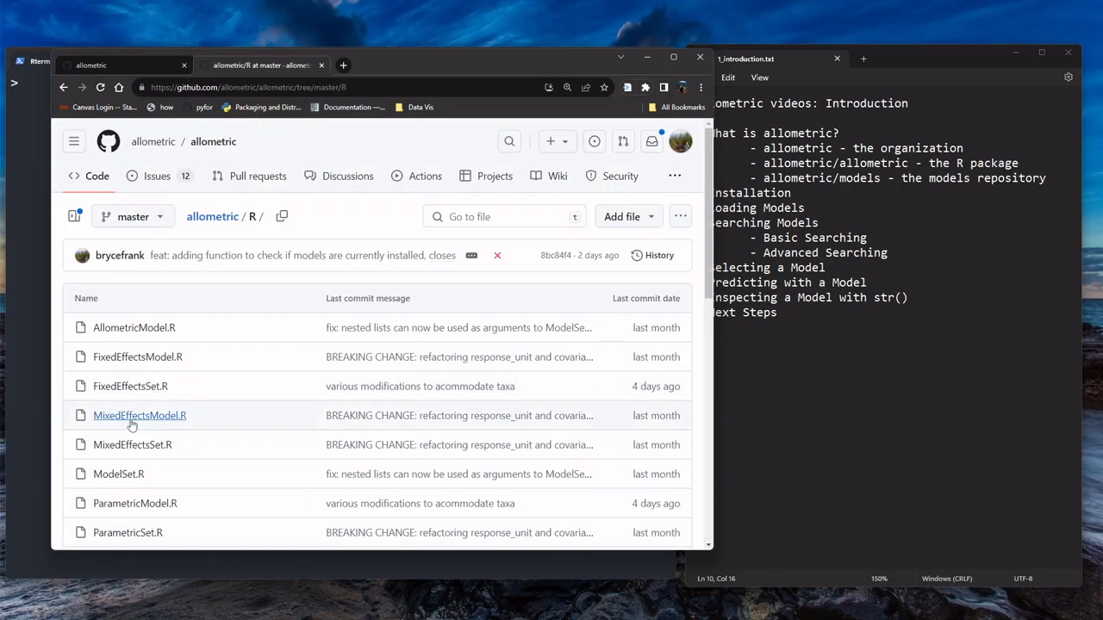
click(140, 416)
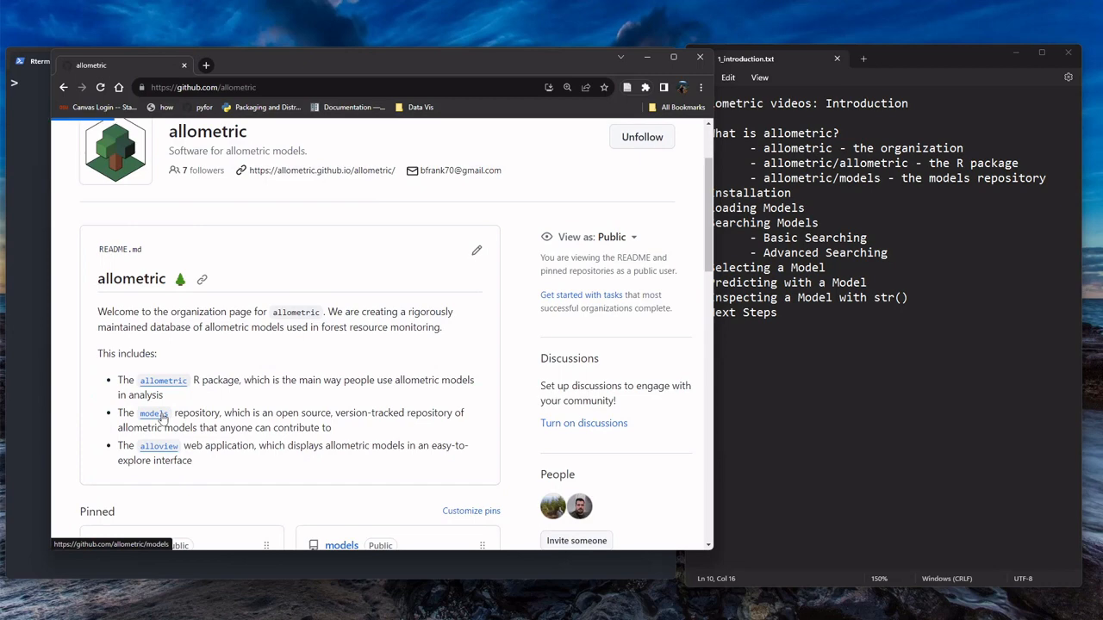
- Go into the models repository and its publications folder
click(153, 416)
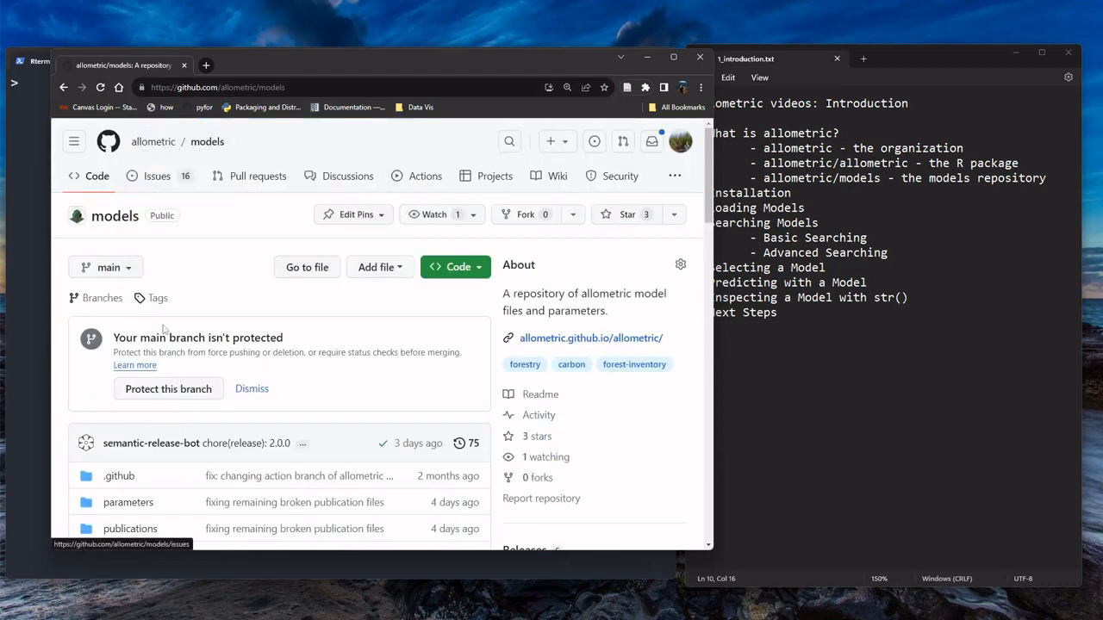
scroll(down, 3)
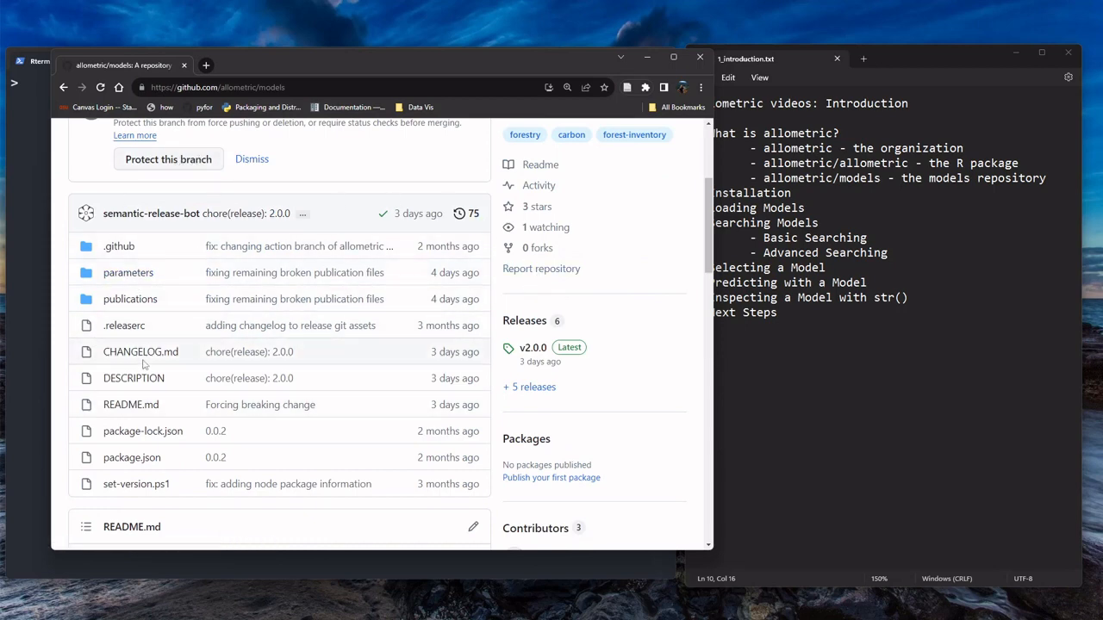
mouse_move(131, 298)
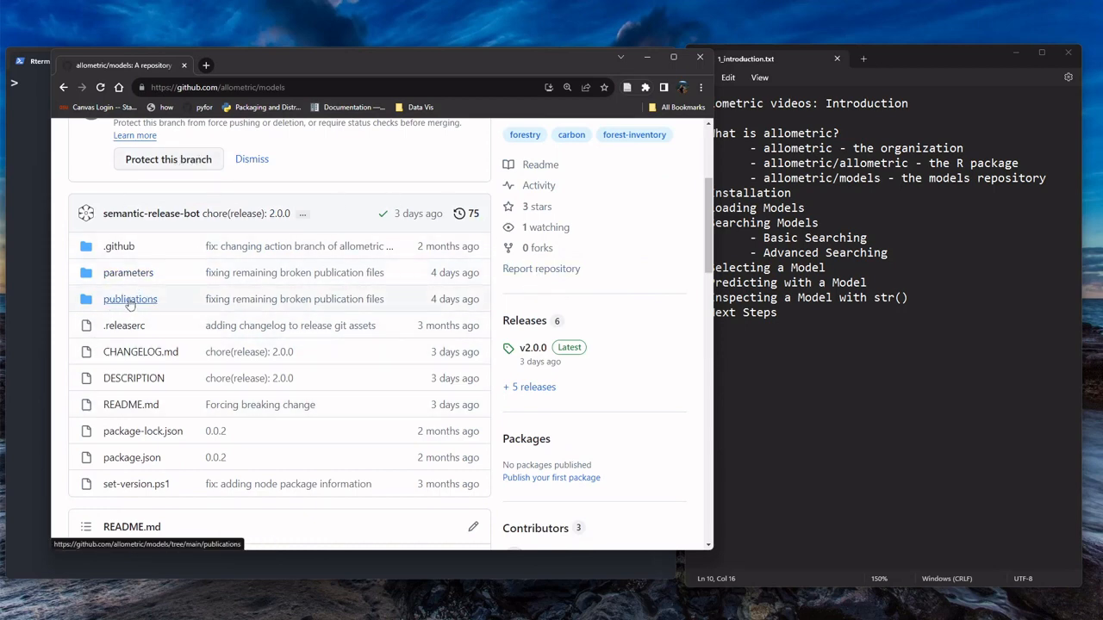
click(131, 298)
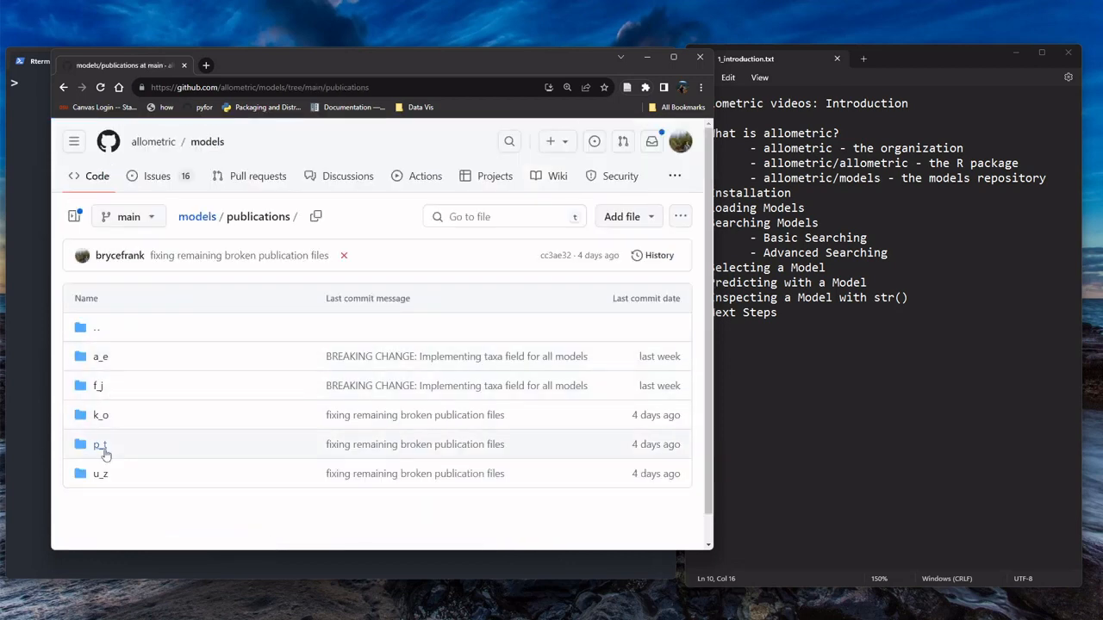
mouse_move(110, 393)
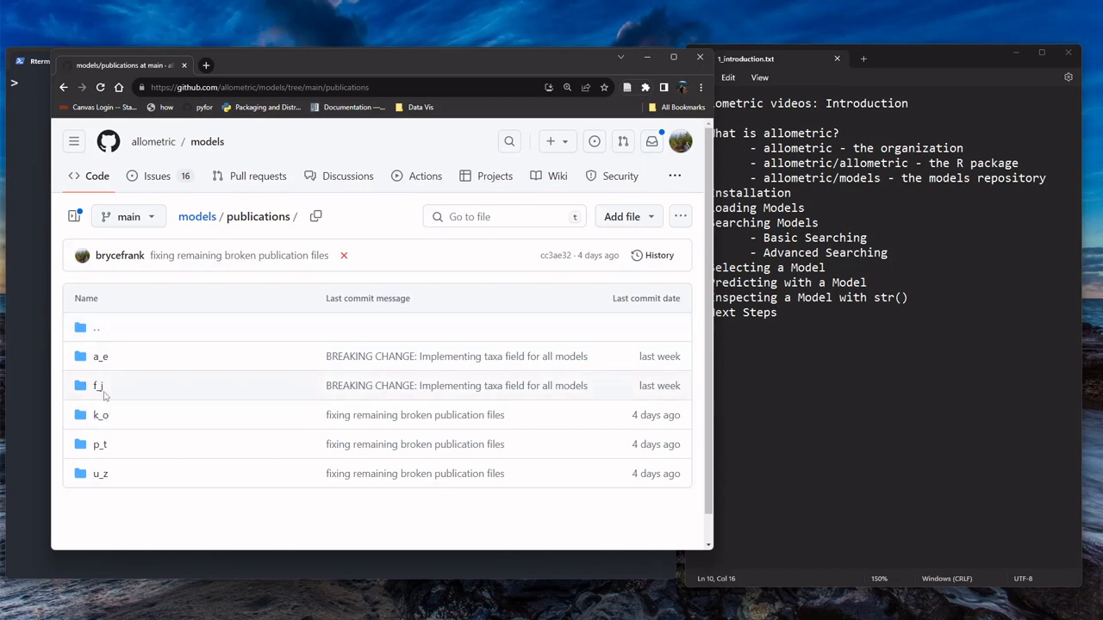
mouse_move(99, 386)
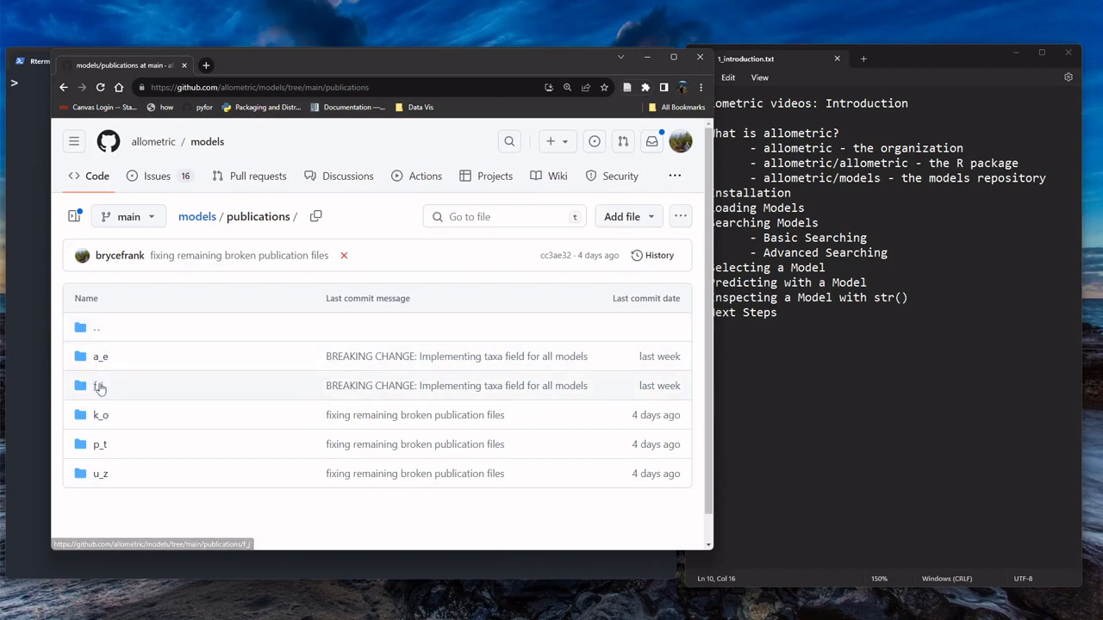
- Enter the f_j group and bring up the hann_1997.R model file
click(100, 386)
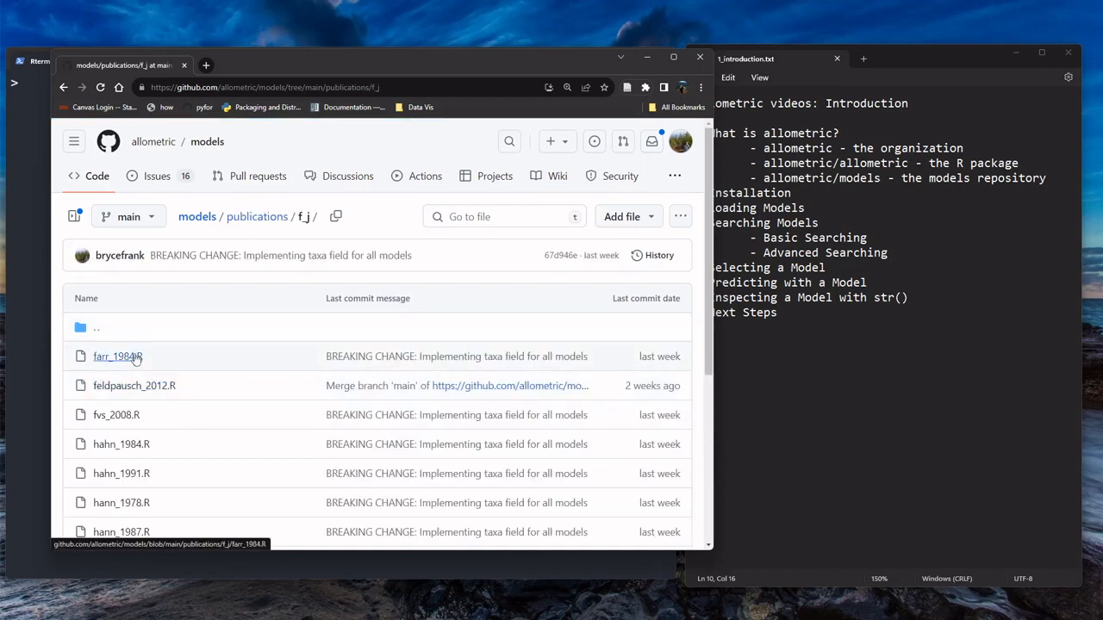
scroll(down, 3)
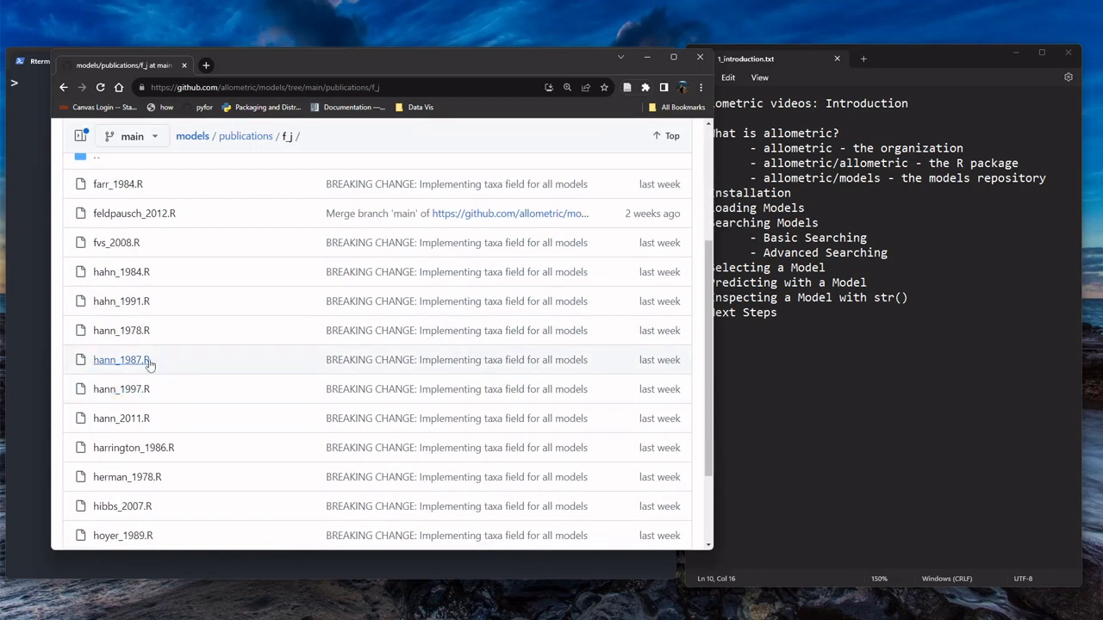
mouse_move(120, 419)
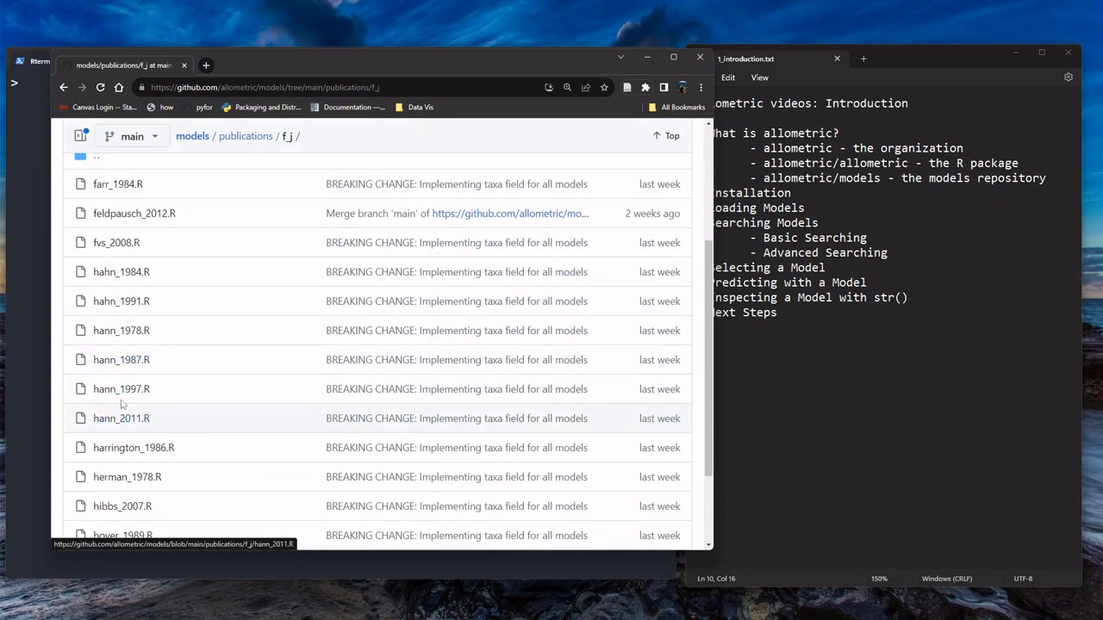
click(121, 390)
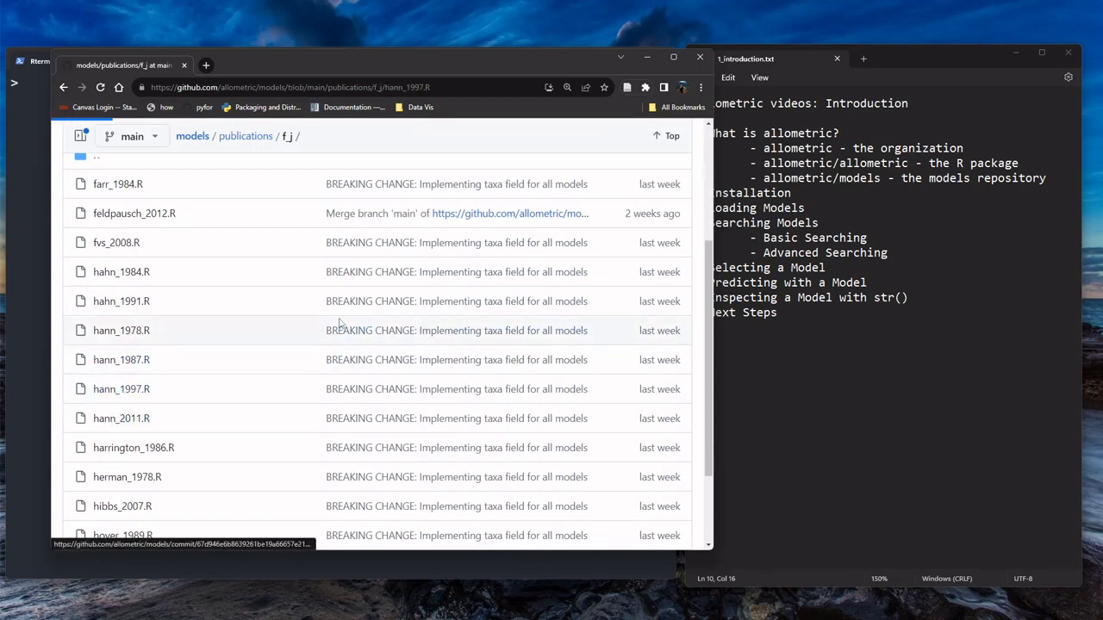
- Review the hann_1997.R model code, then return to the models repository root via the breadcrumb
click(121, 389)
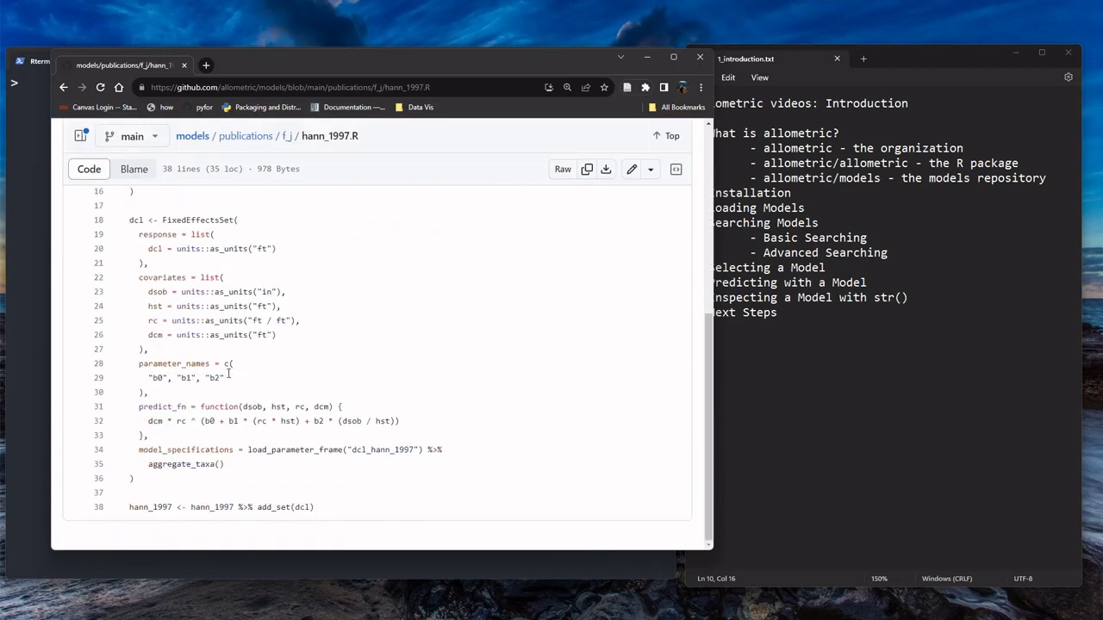
scroll(up, 3)
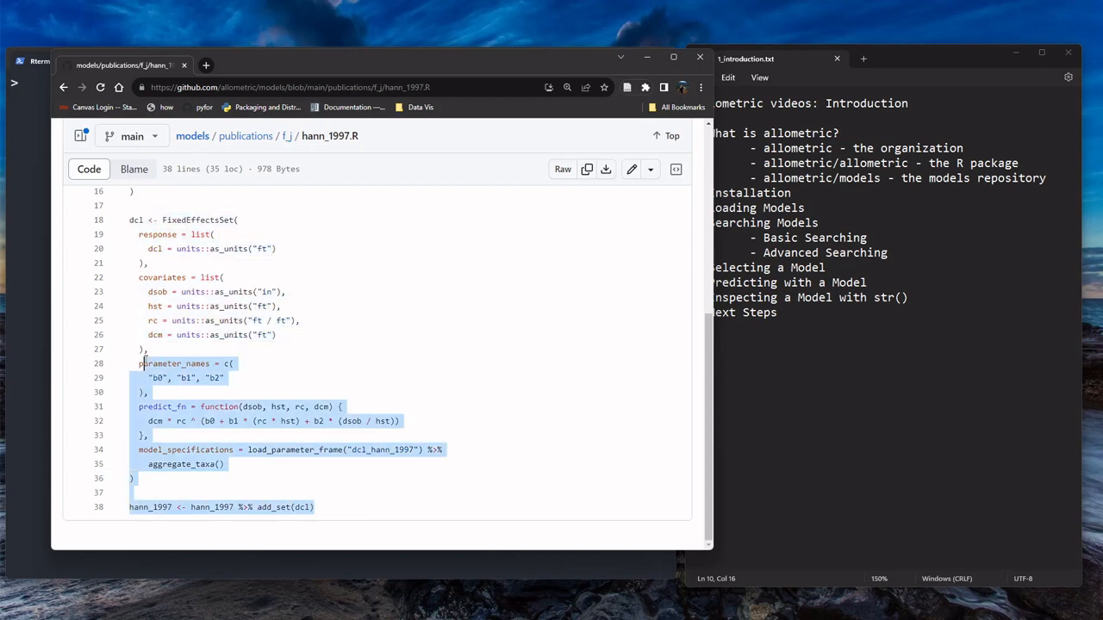
scroll(up, 3)
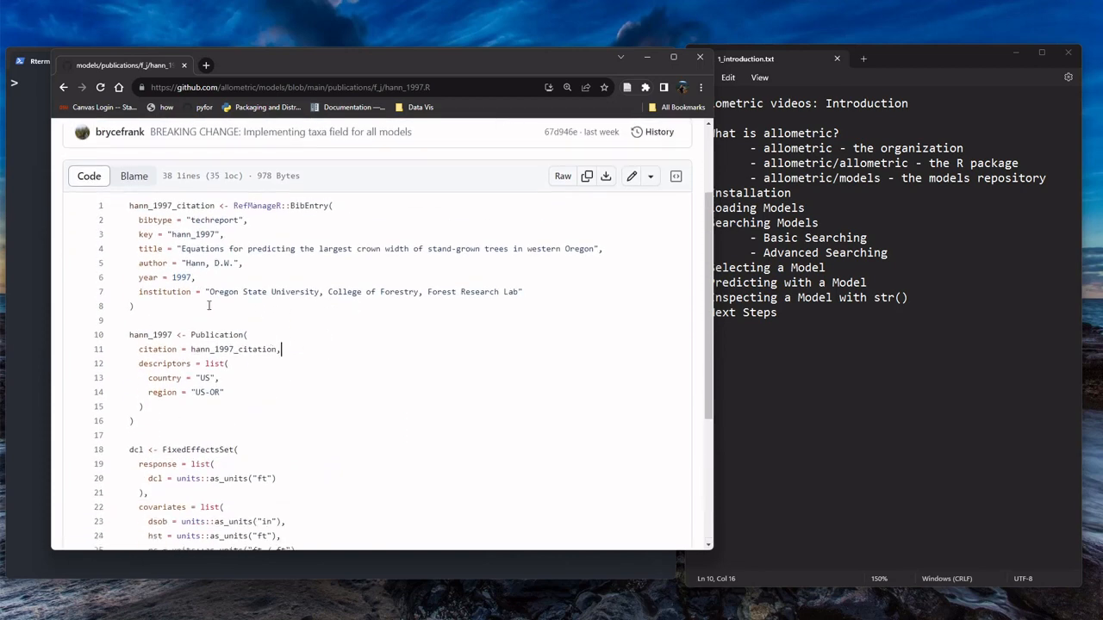
scroll(down, 3)
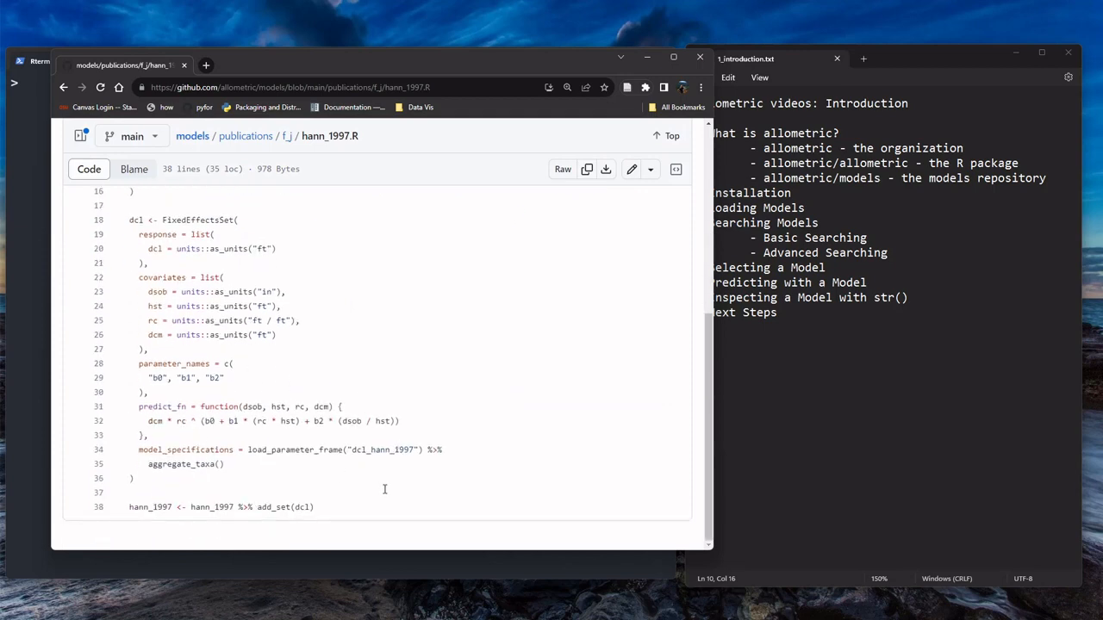
scroll(up, 3)
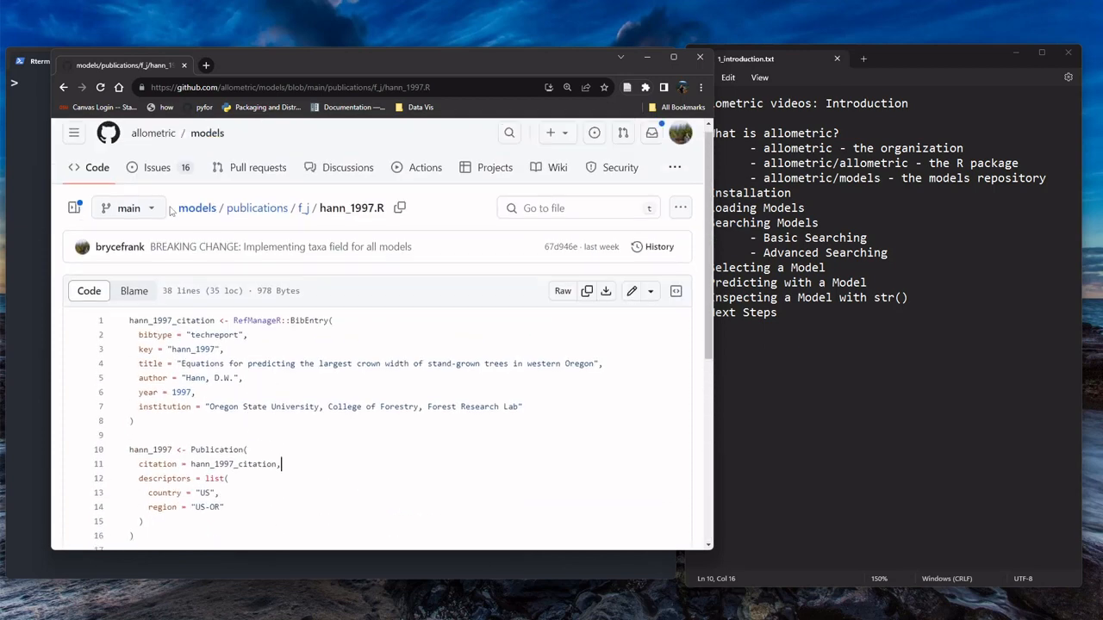
click(207, 133)
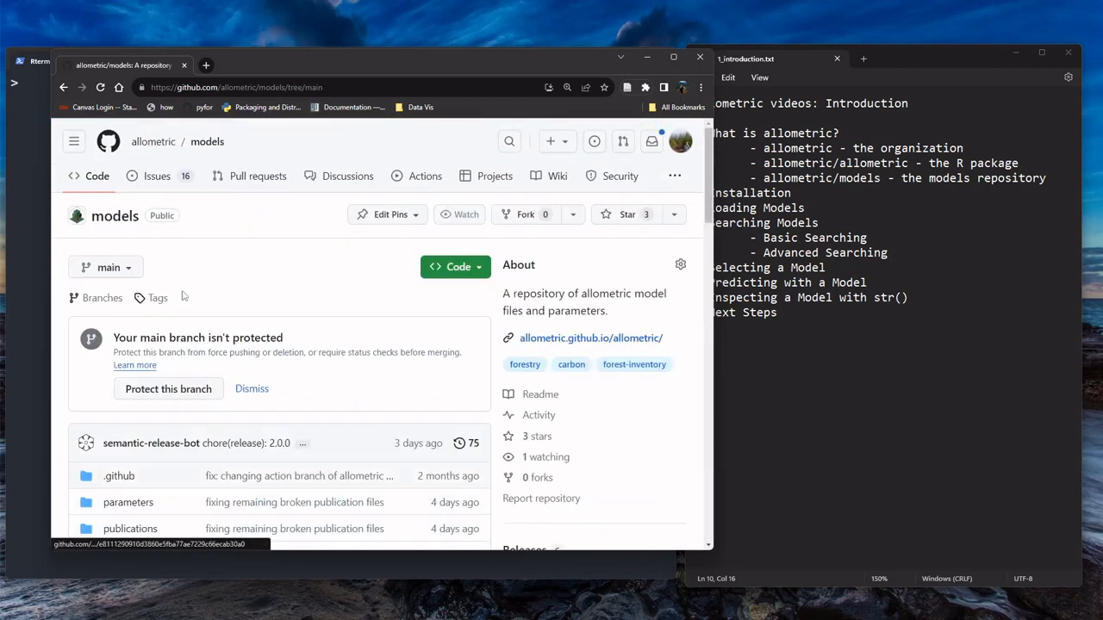
scroll(down, 3)
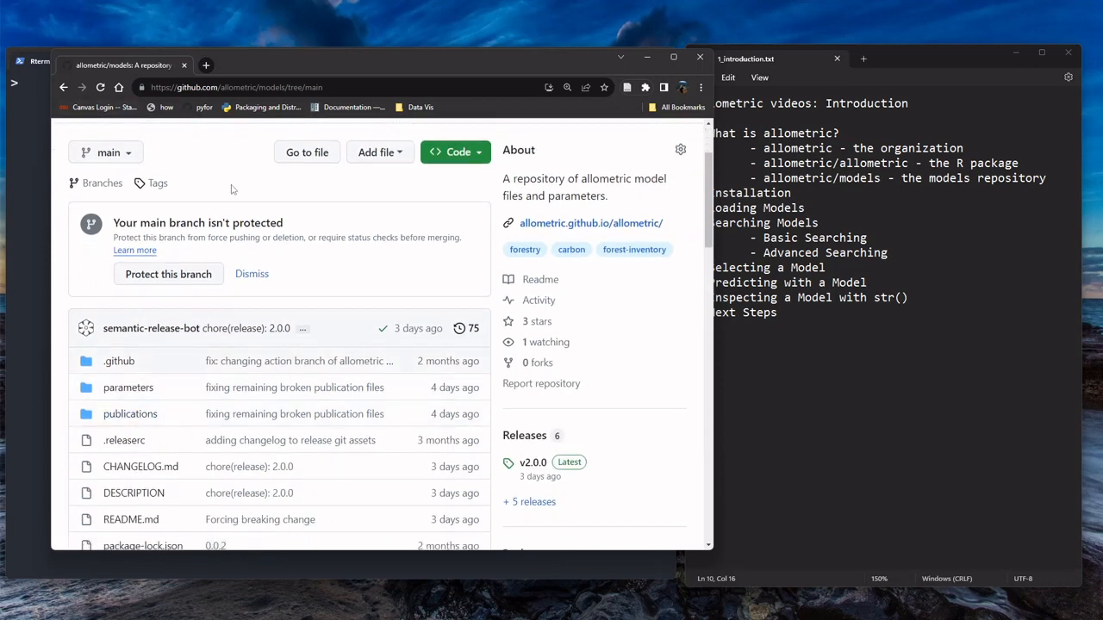
click(205, 66)
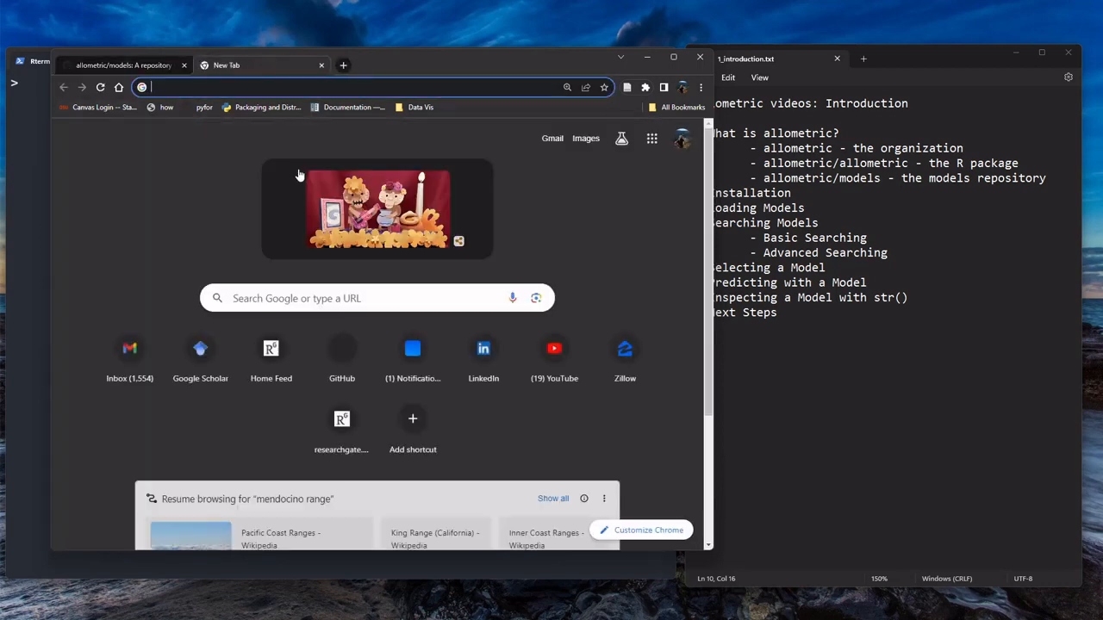
text(https://allometric.org)
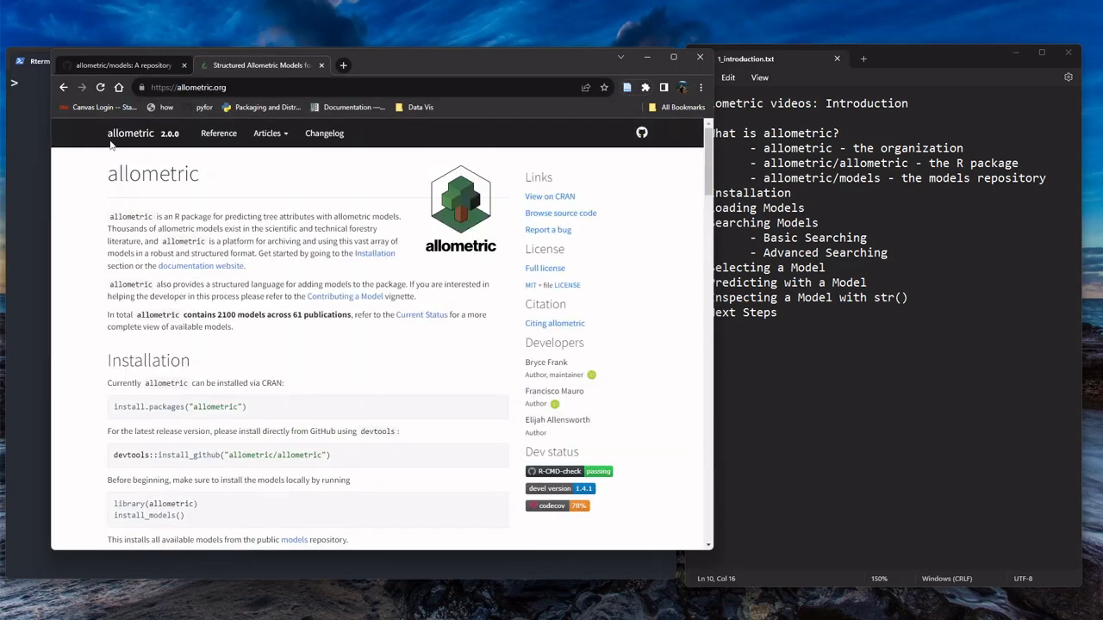
scroll(down, 3)
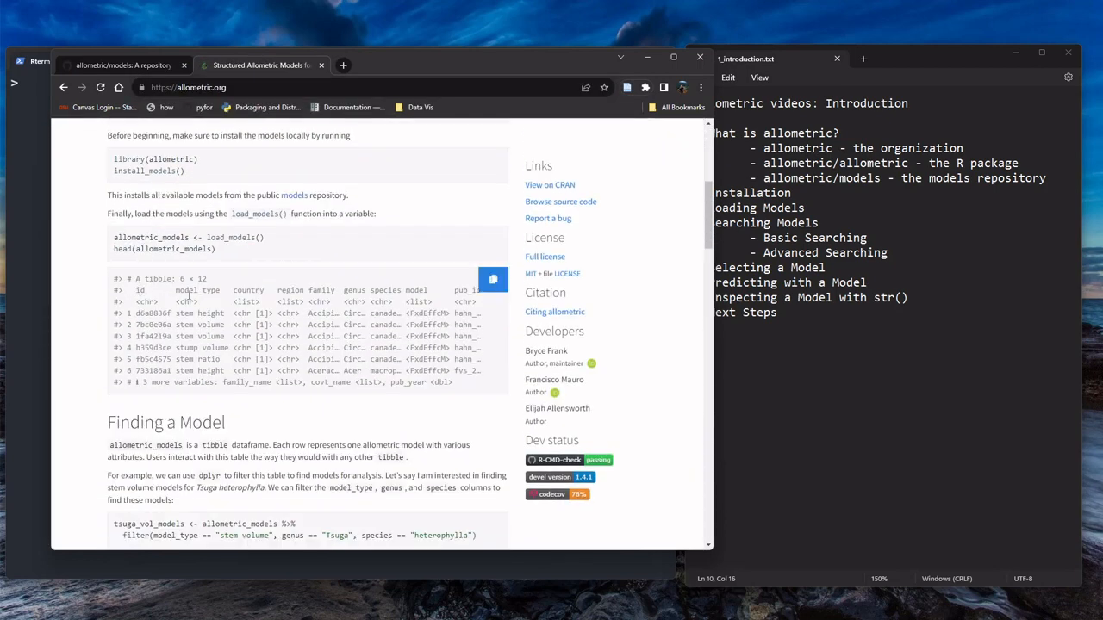
scroll(up, 3)
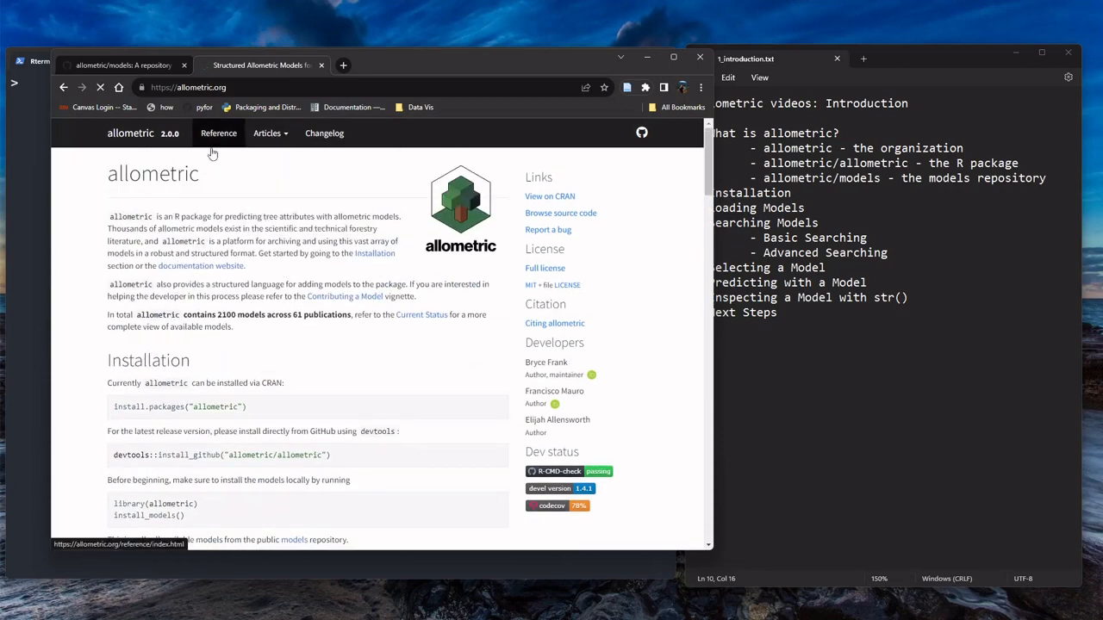
- Bring up the package's function Reference page and scroll its listing
click(217, 132)
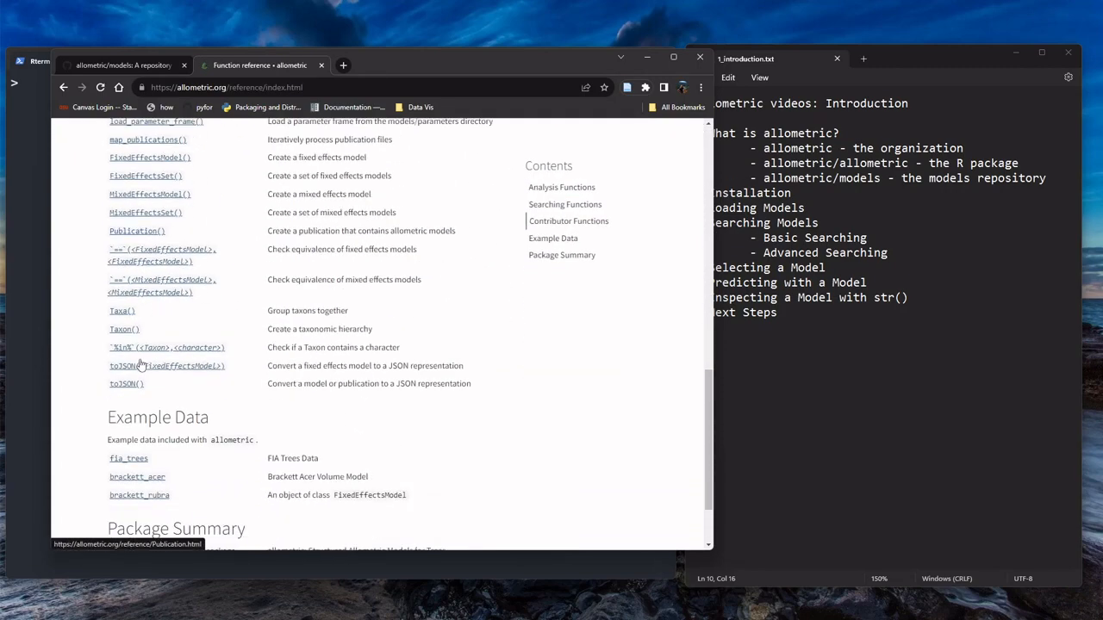
scroll(down, 3)
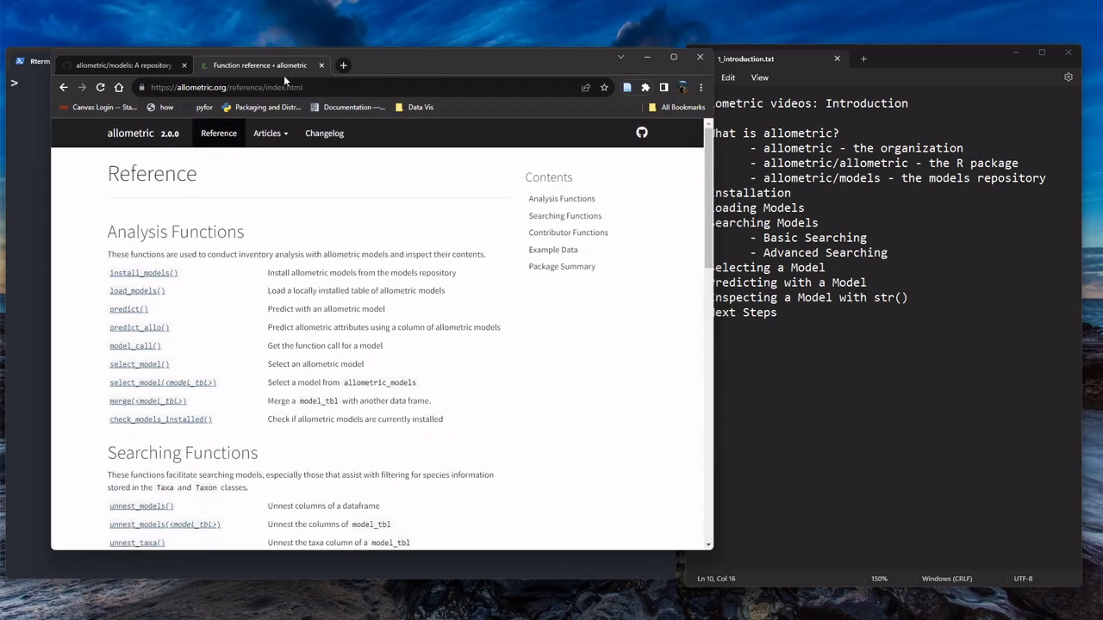
- From Articles, view Common Inventory Use Cases at its poudel_2019 model-finding example
click(269, 132)
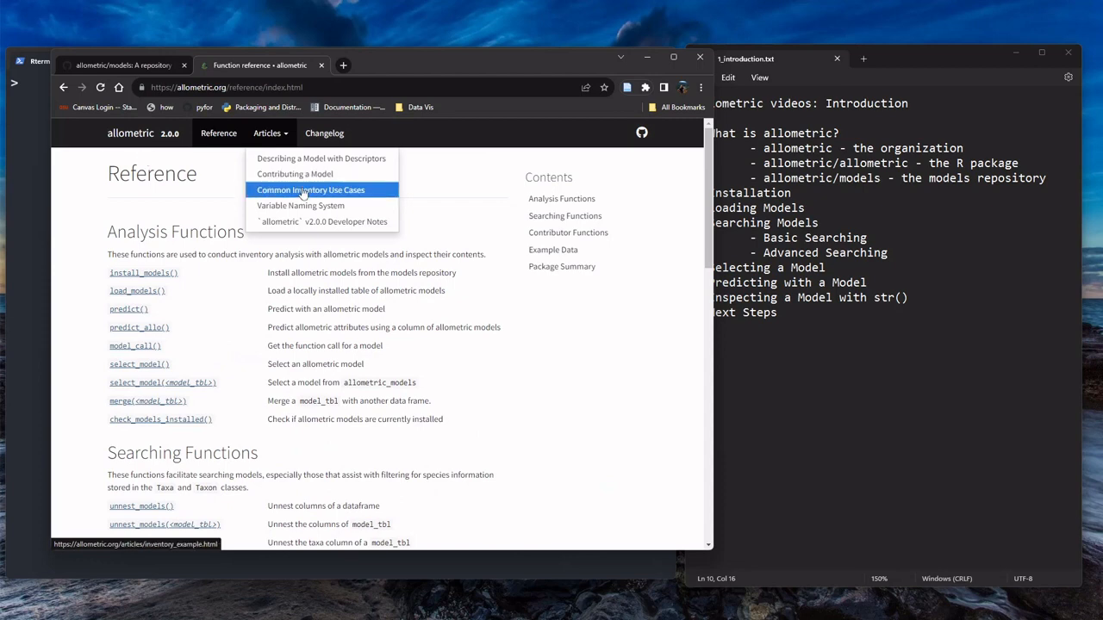
mouse_move(310, 189)
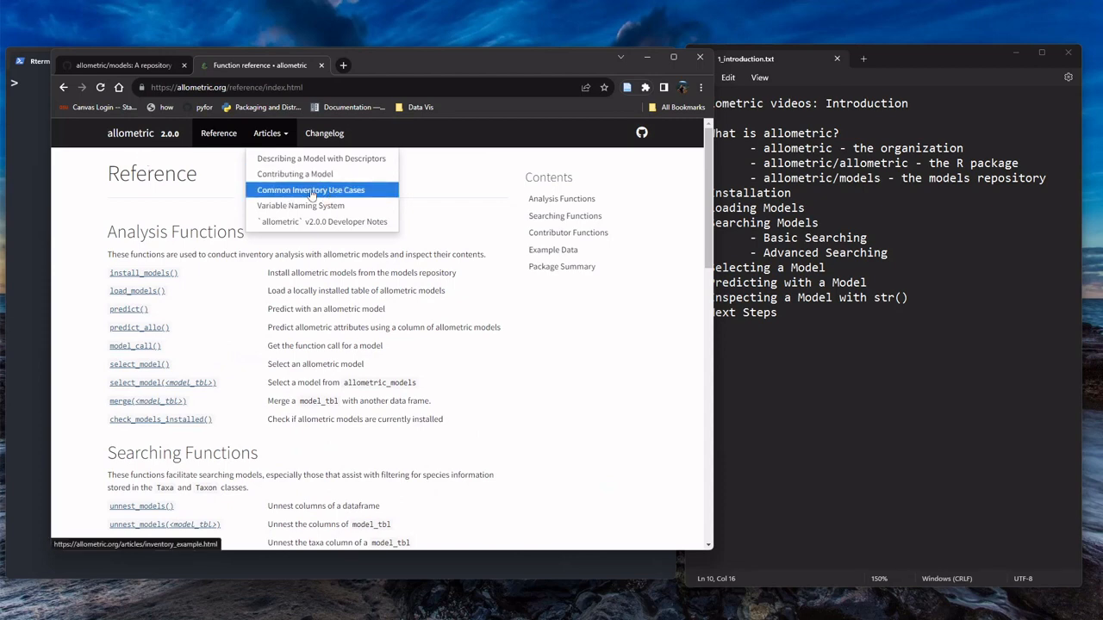
click(311, 189)
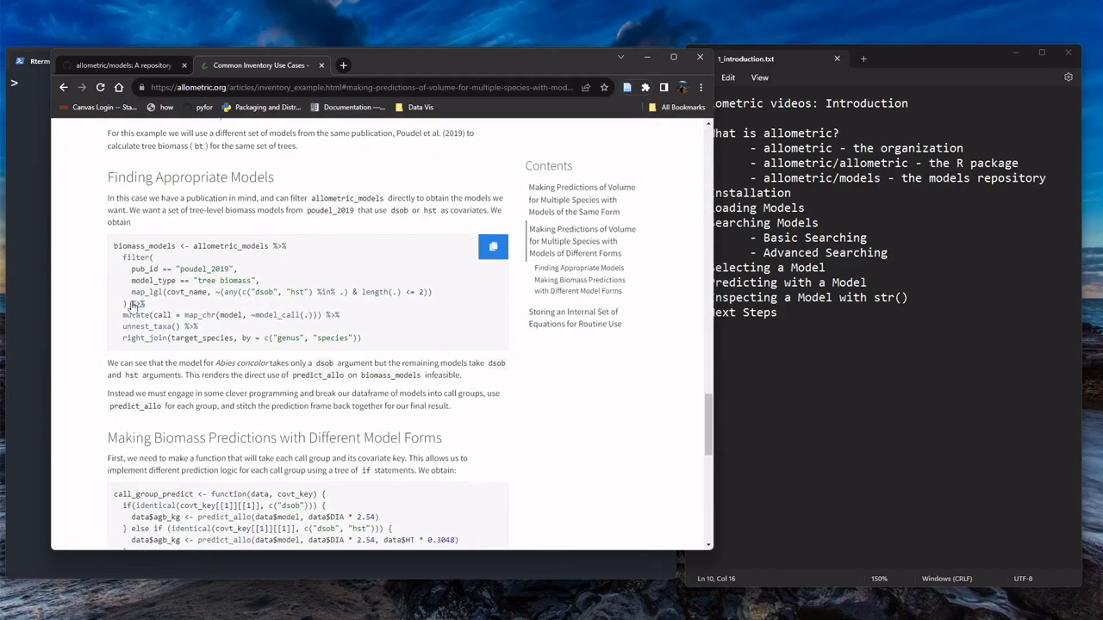
scroll(down, 3)
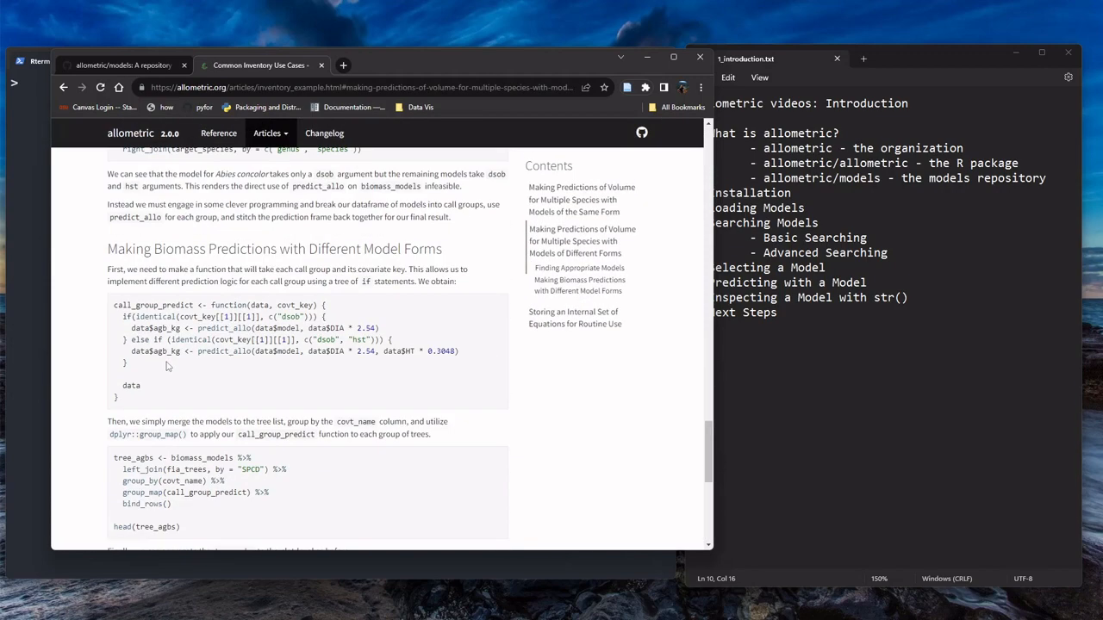
click(267, 132)
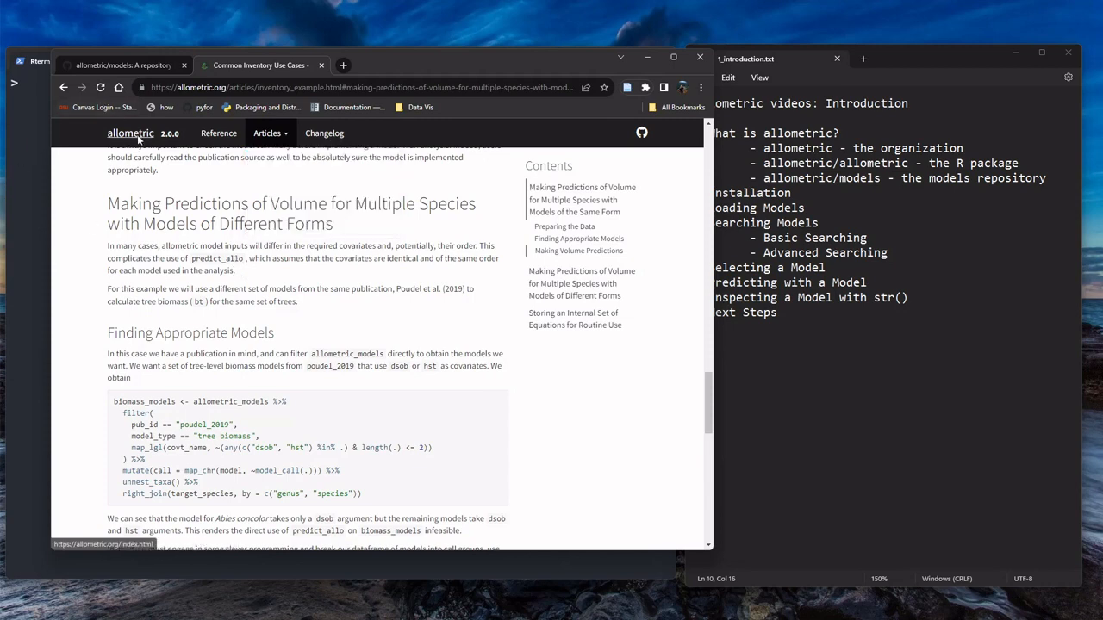
click(131, 133)
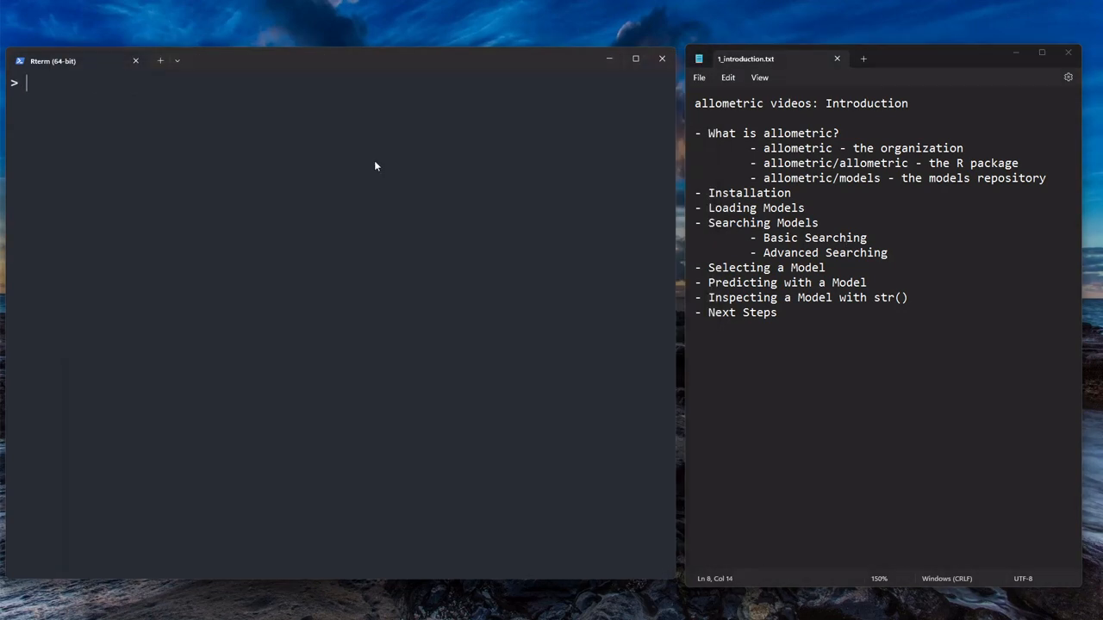
- Run print("here") as a test at the R prompt
text(pri)
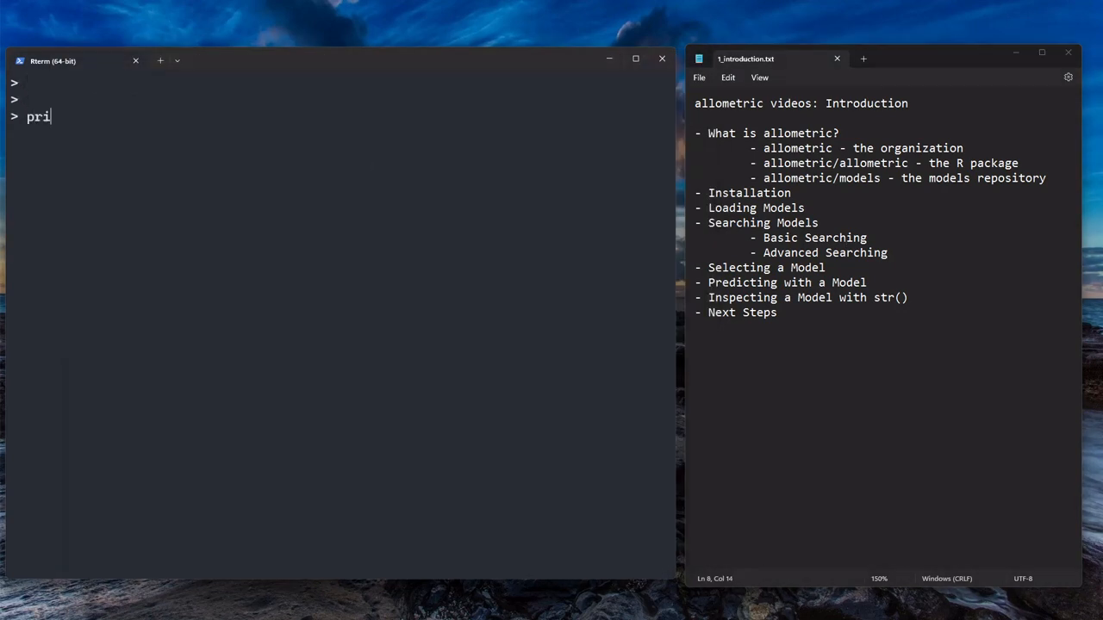
text(nt("here"))
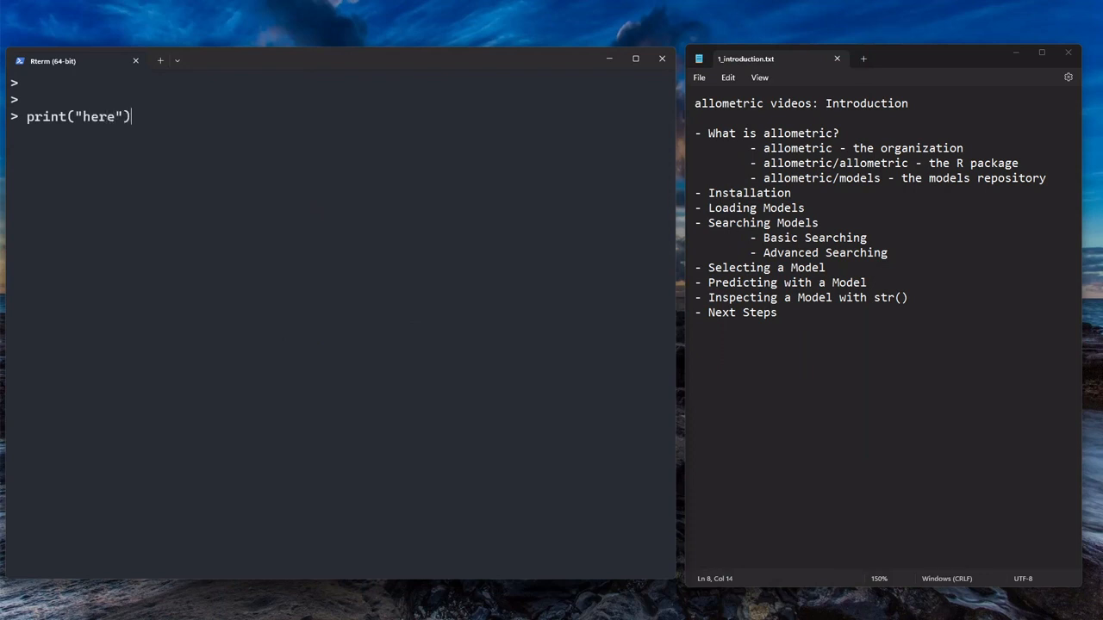
key(Return)
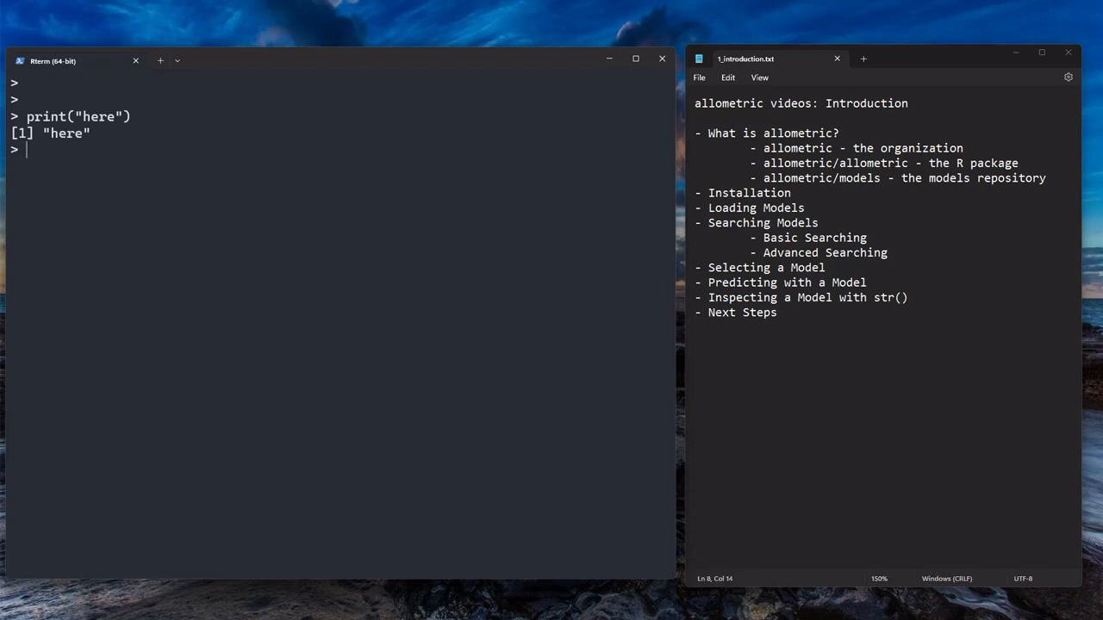
- Enter devtools::install_github("allometric/allometric") at the prompt
text(d)
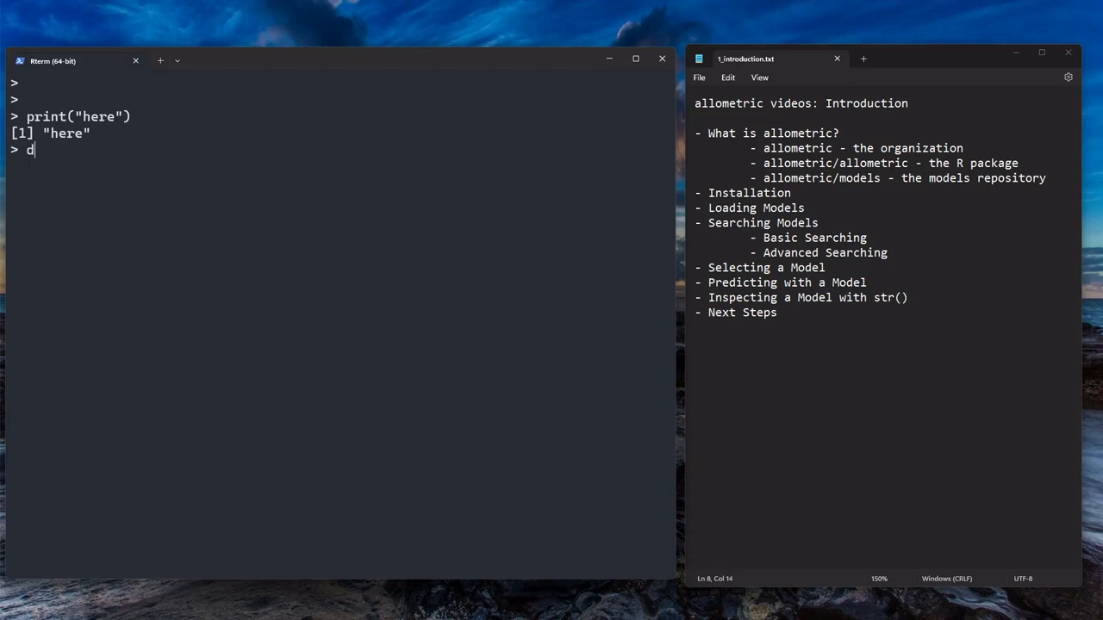
text(evtools::)
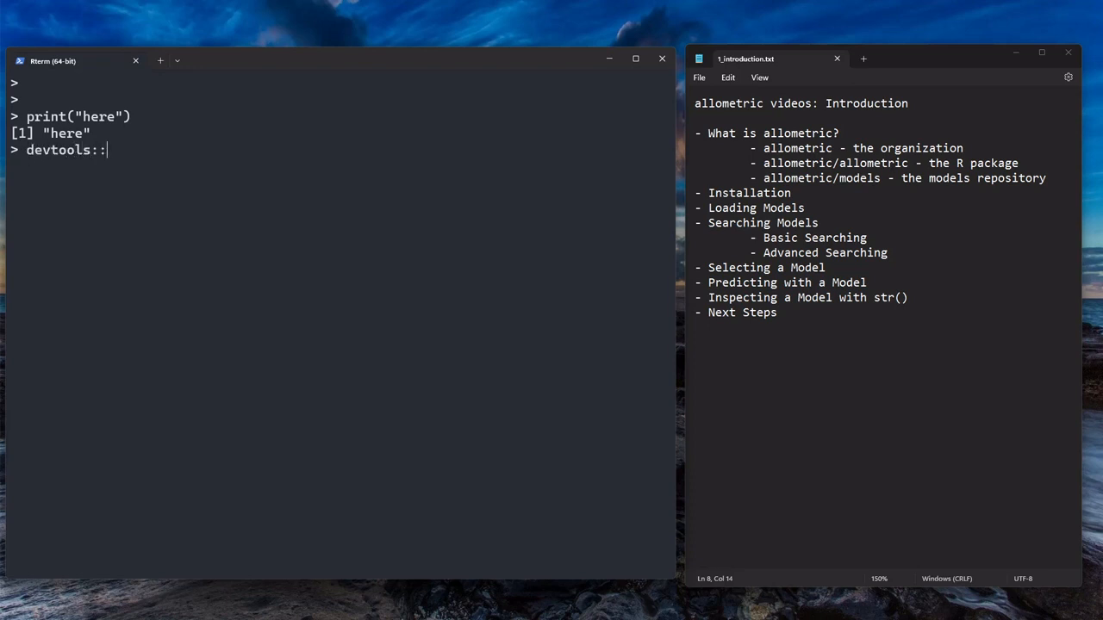
text(install_)
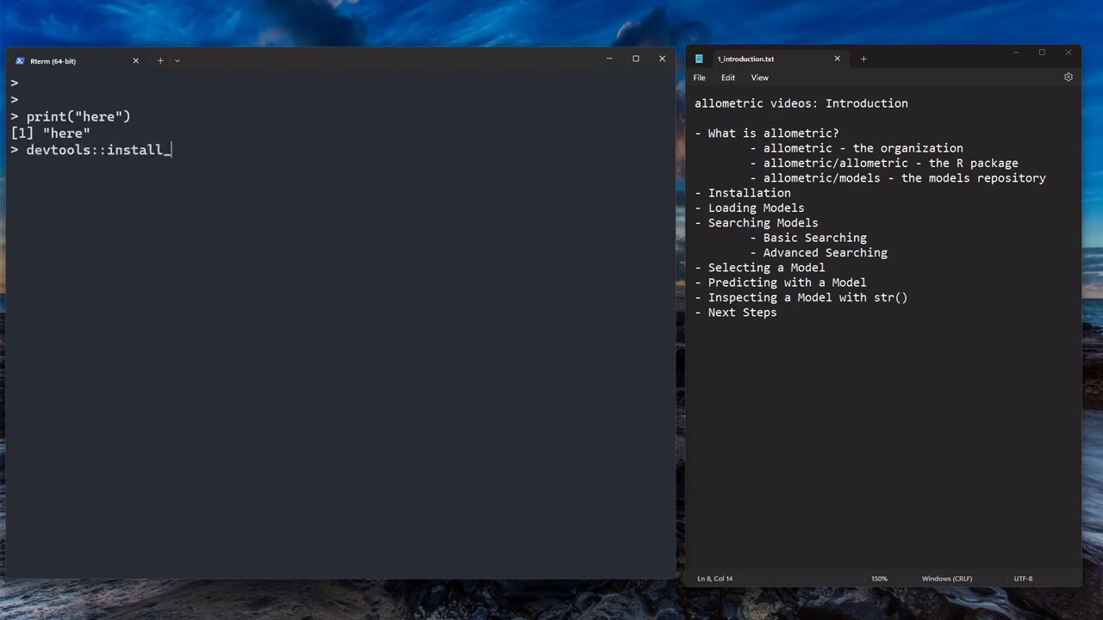
text(github(")
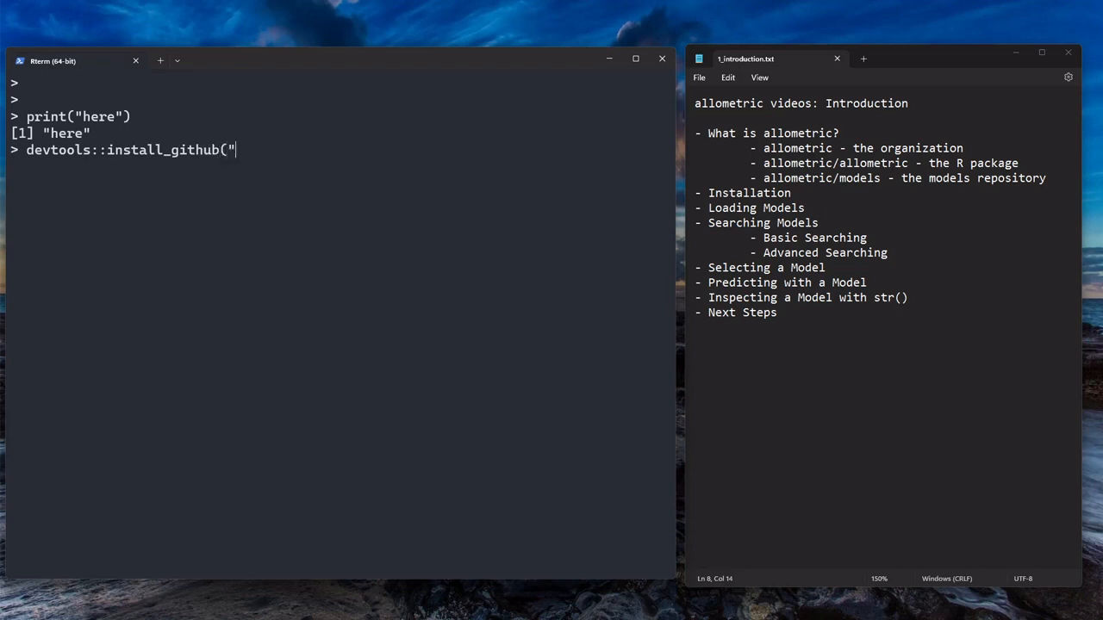
text(allometric")
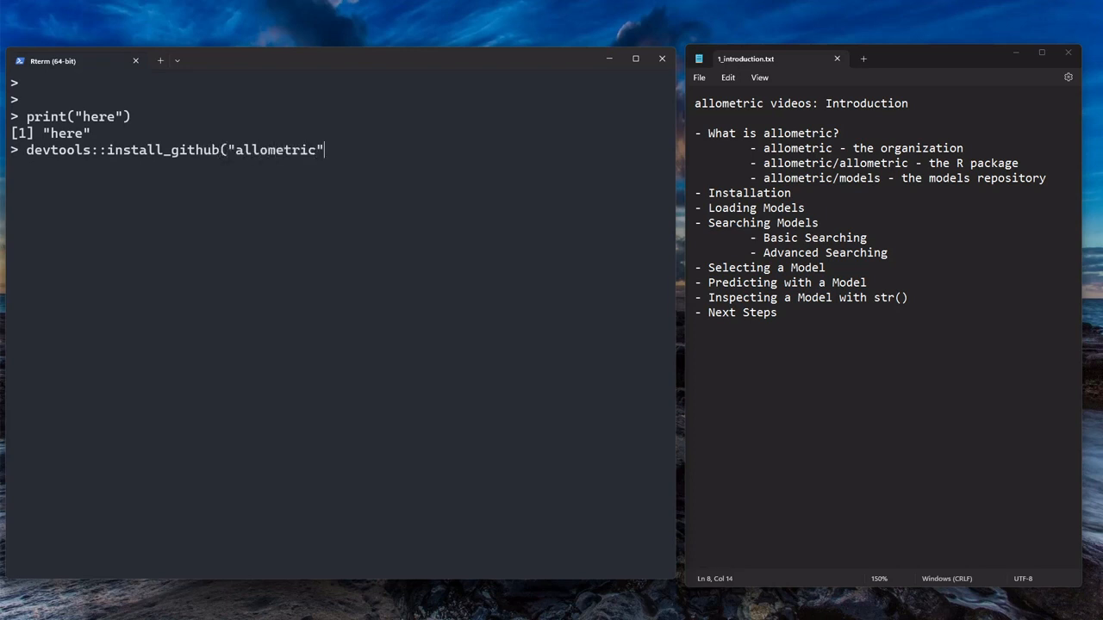
text(/a)
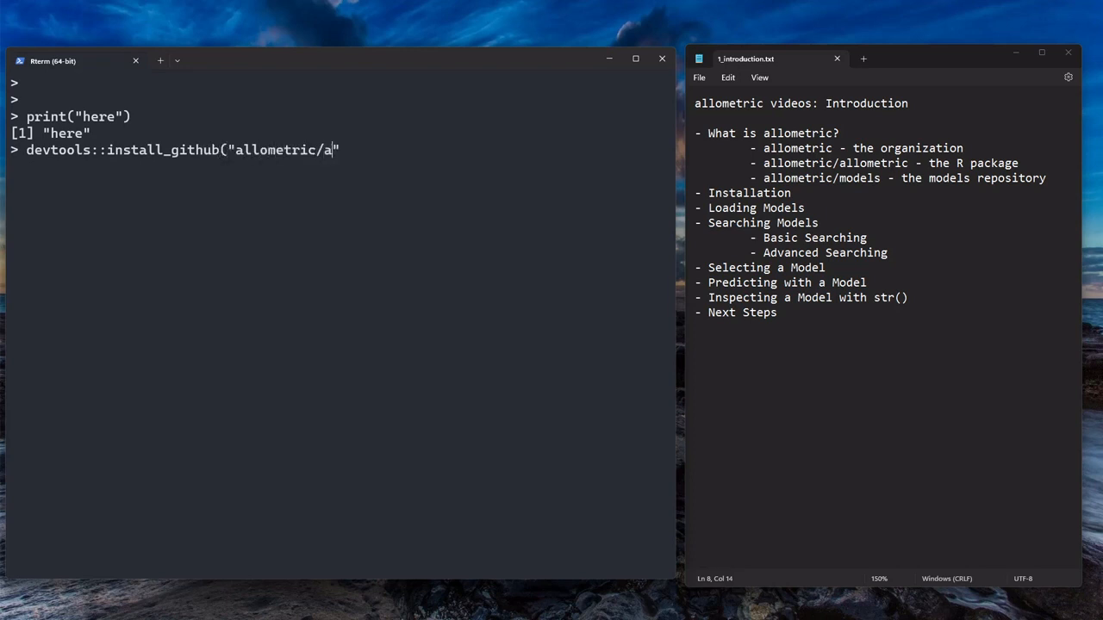
text(llometric")
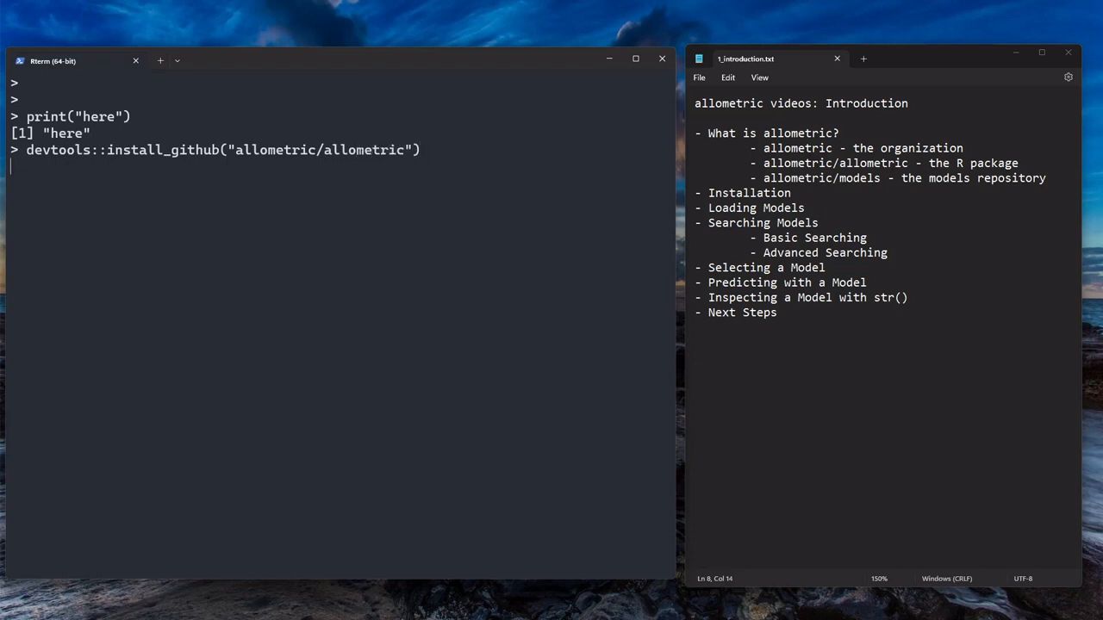
- Run the GitHub install, skipping updates of the other listed packages
key(Return)
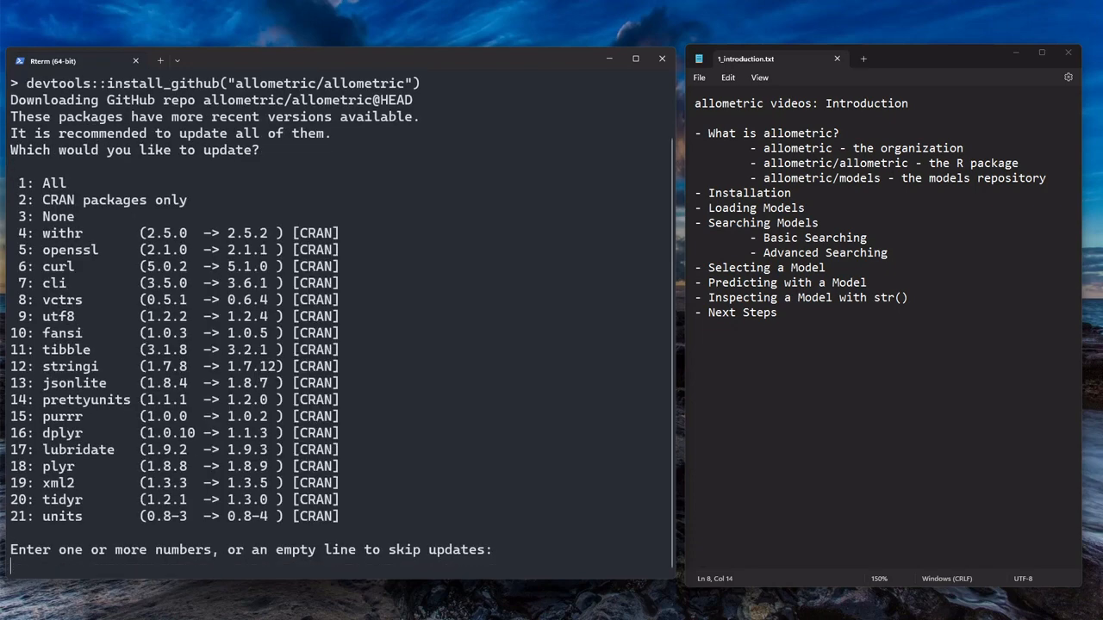
key(Return)
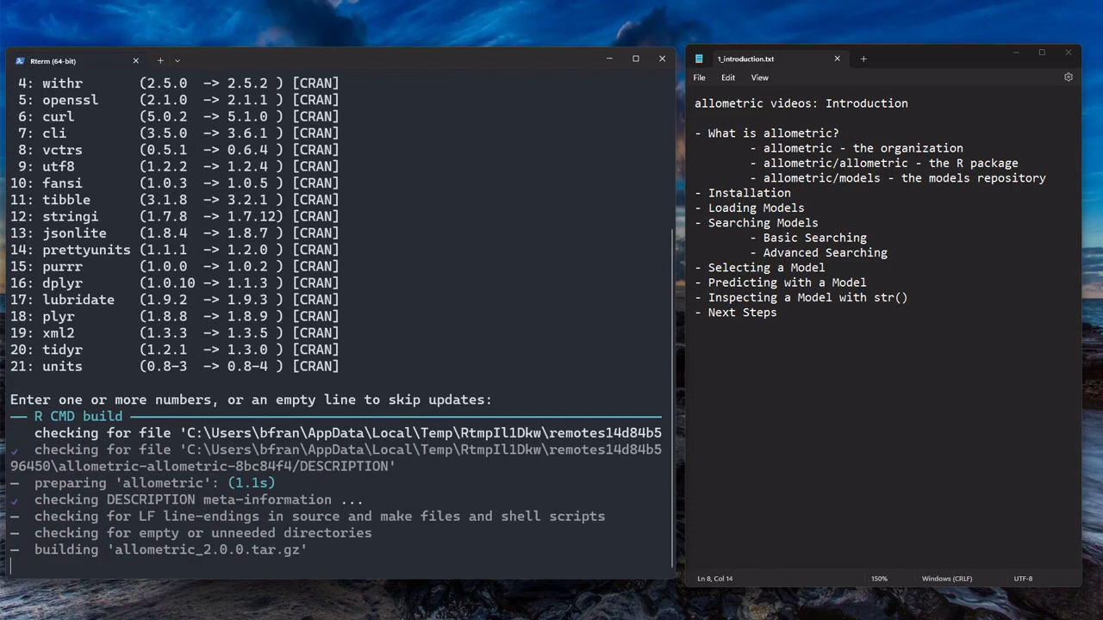
scroll(down, 3)
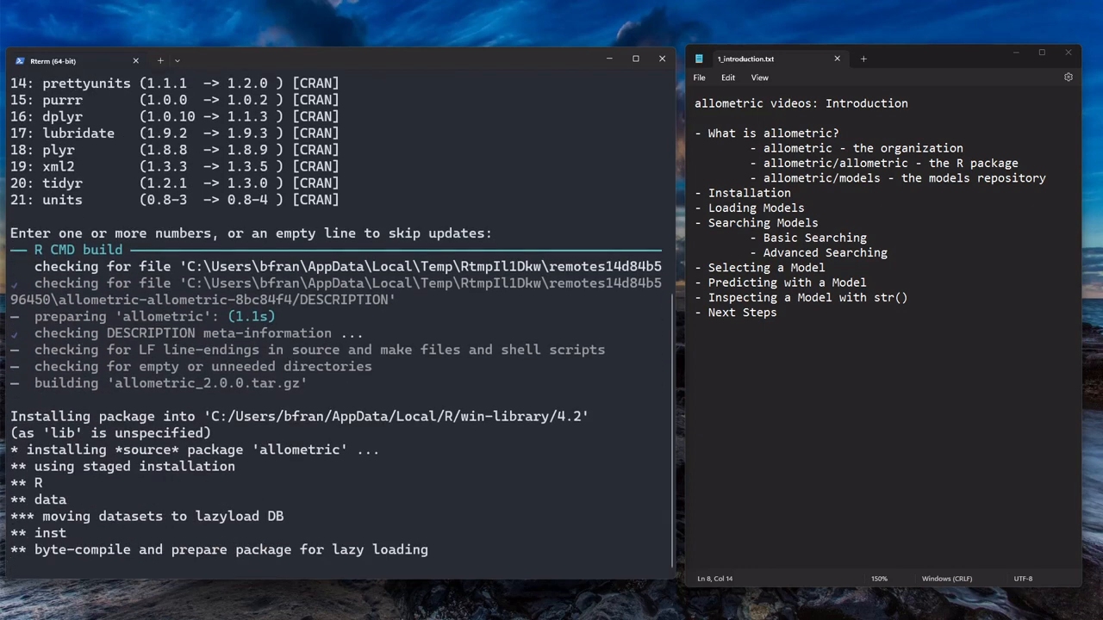
scroll(down, 3)
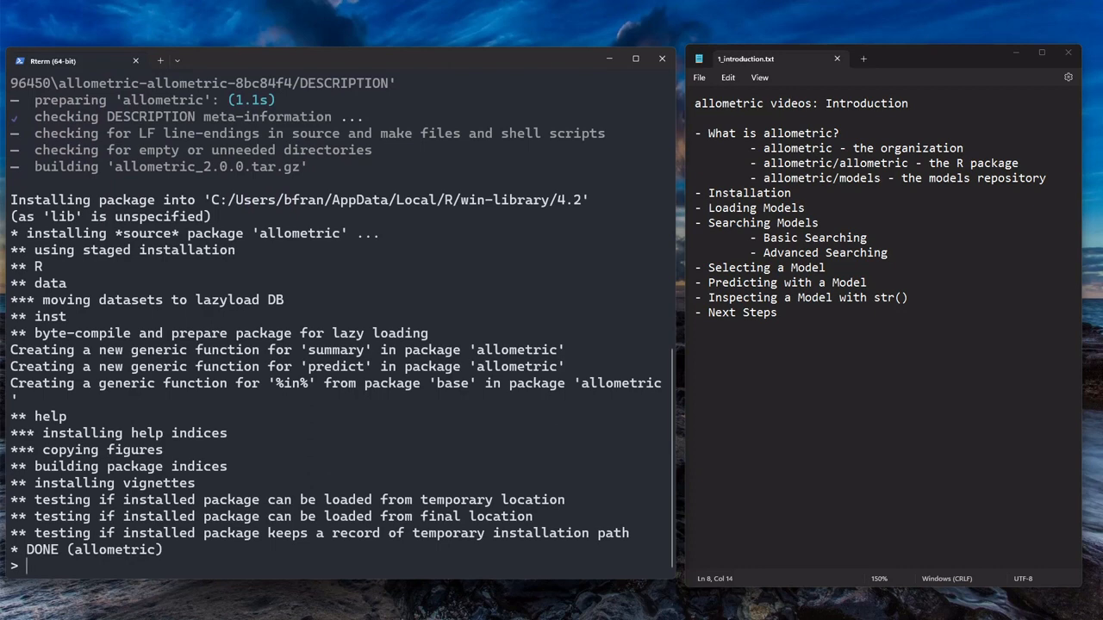
- Load the package with library(allometric)
text(library(allometr)
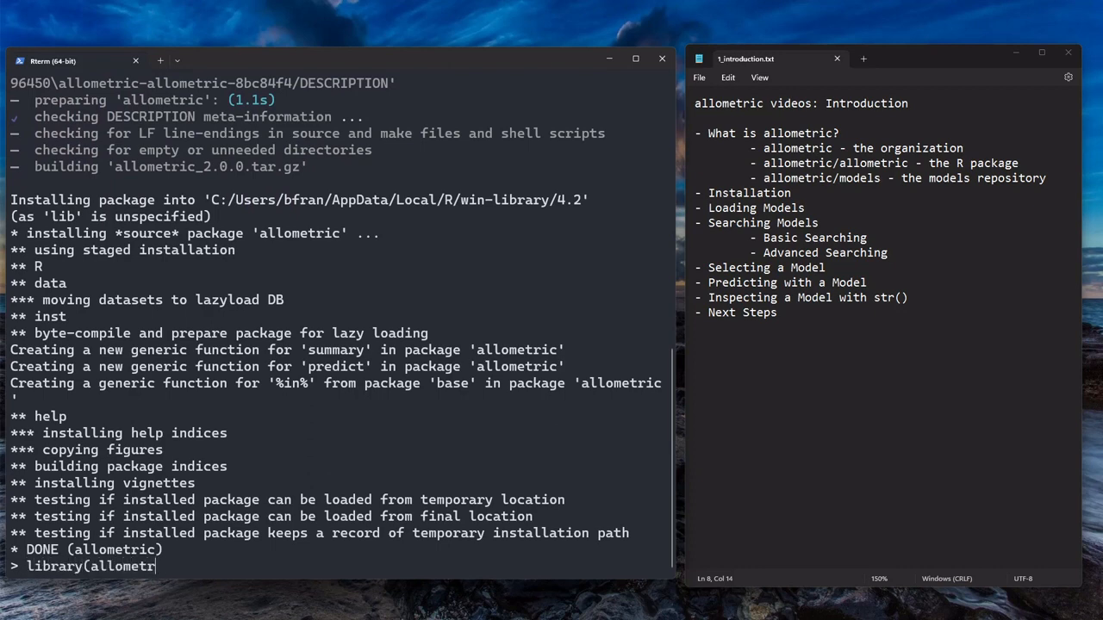
key(Return)
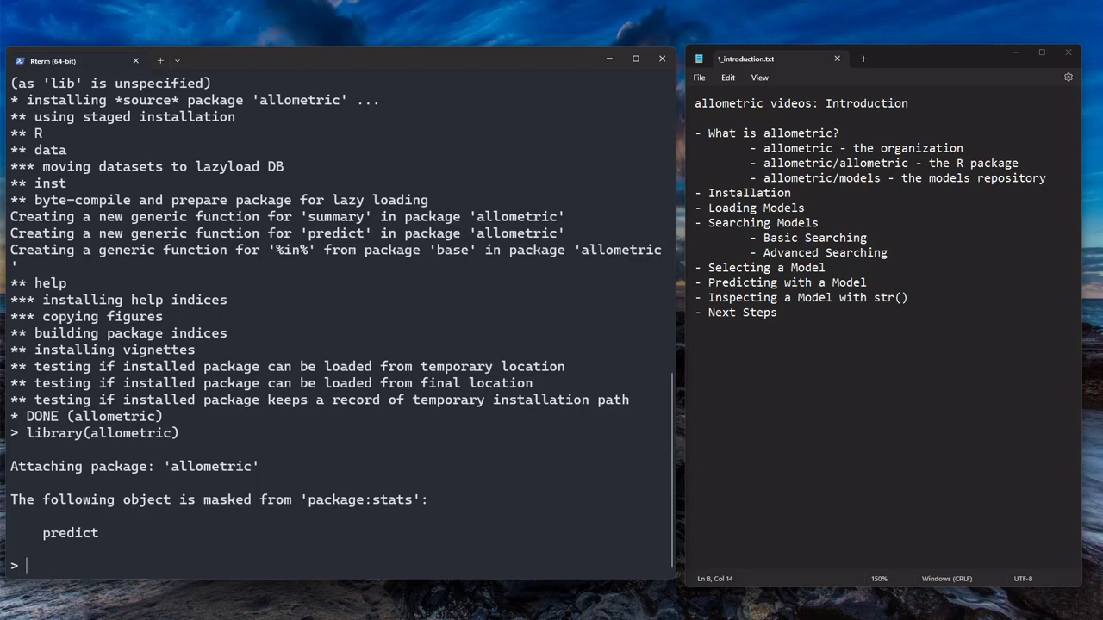
- Run install_models() to download and install the 2103 allometric models
text(install_models()
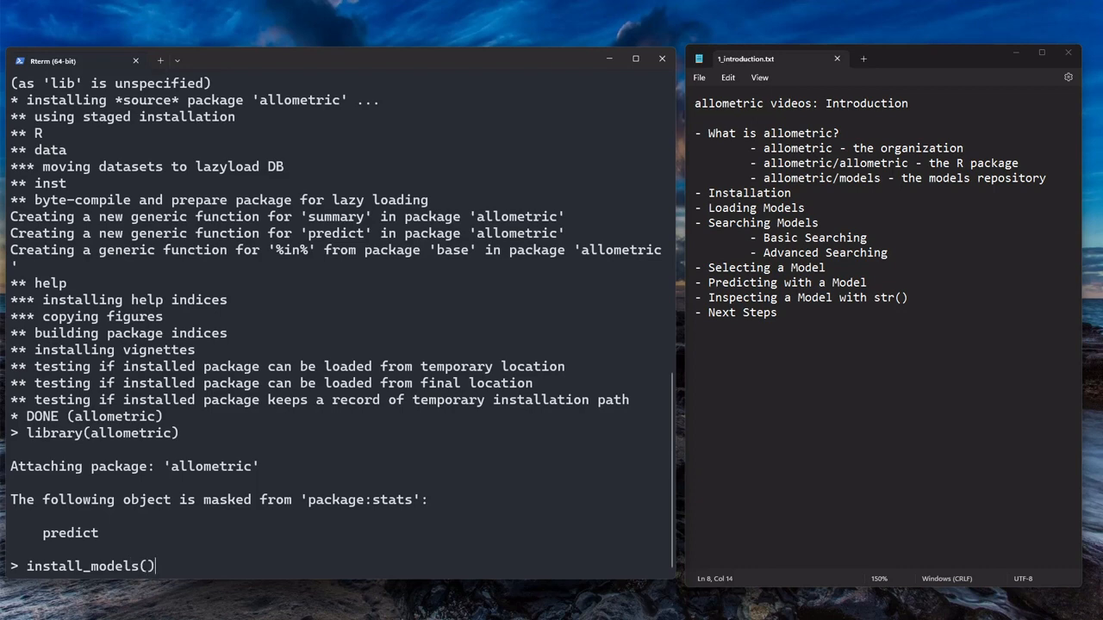
key(Return)
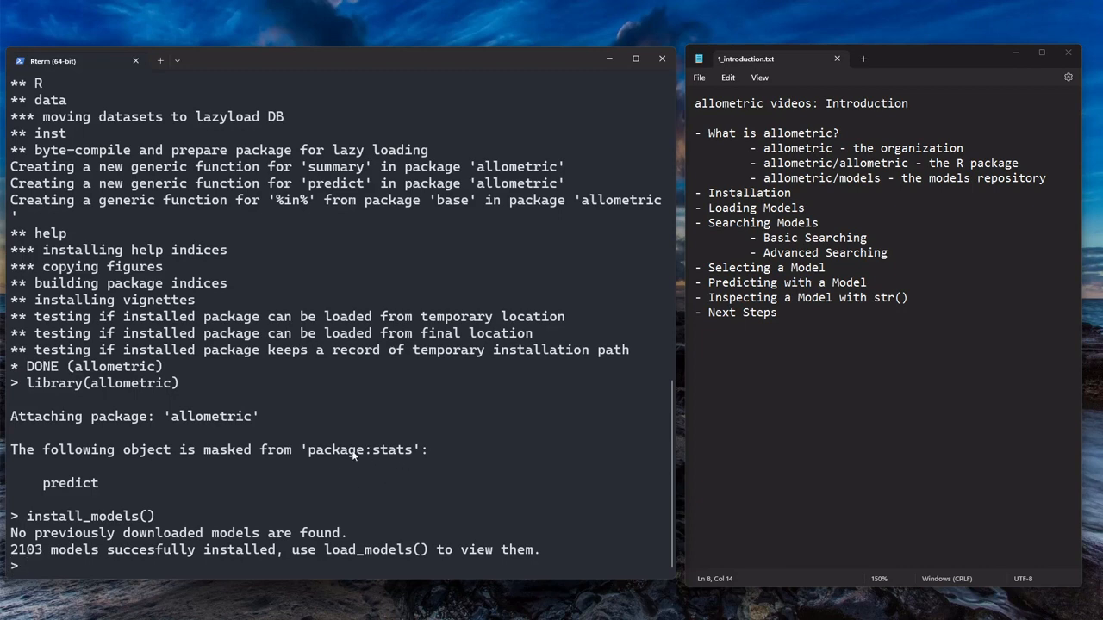
- Assign models <- load_models() and begin a follow-up models command
text(mo)
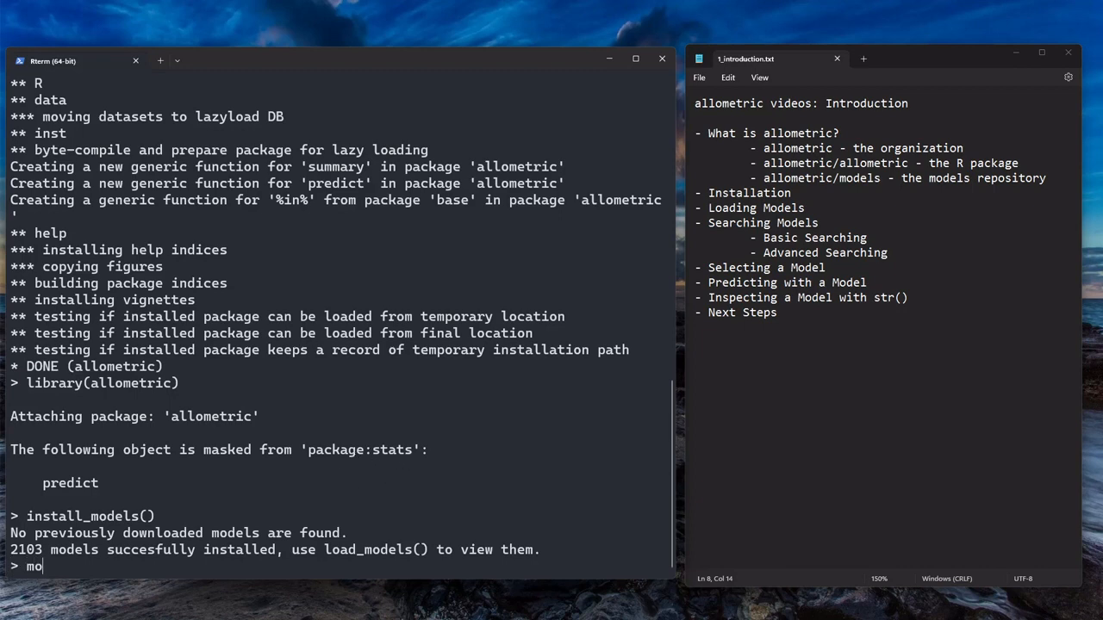
text(dels <)
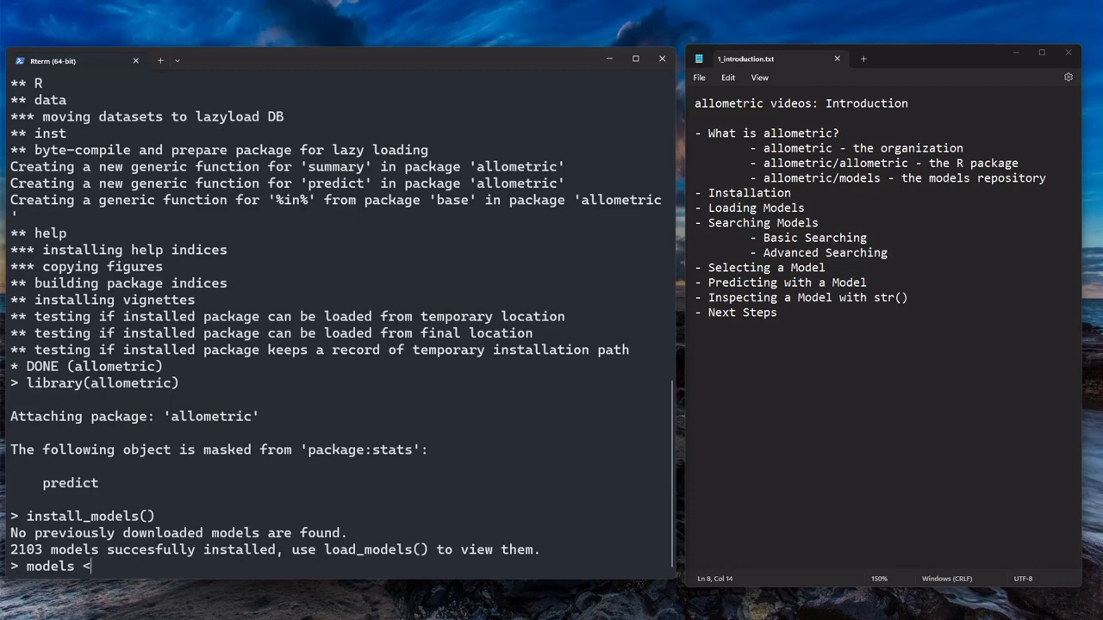
text(-)
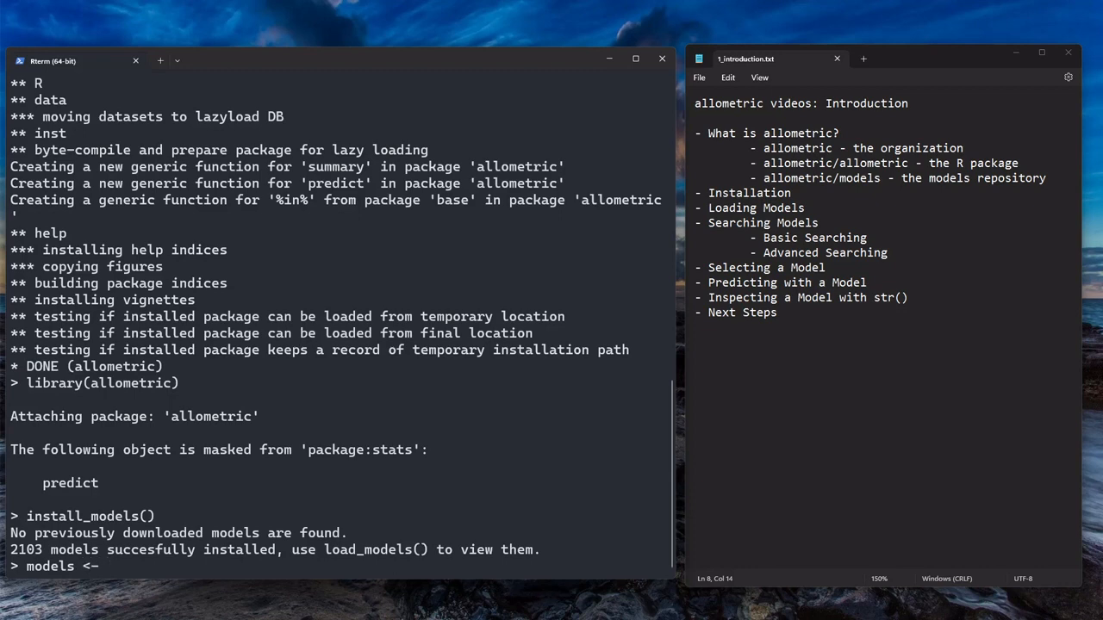
text(load_models())
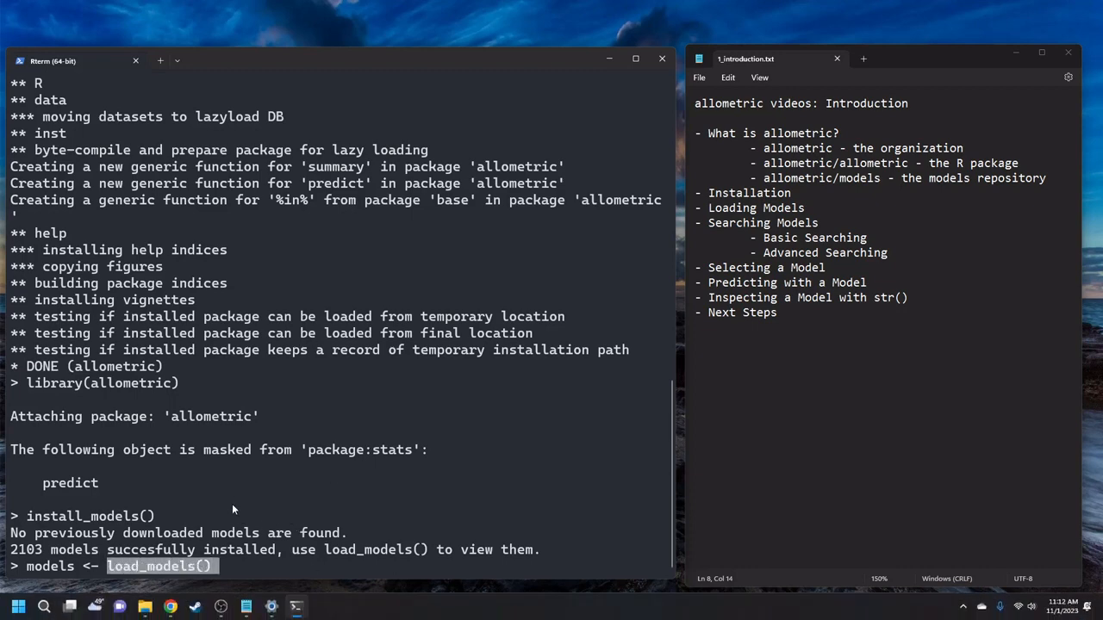
mouse_move(319, 424)
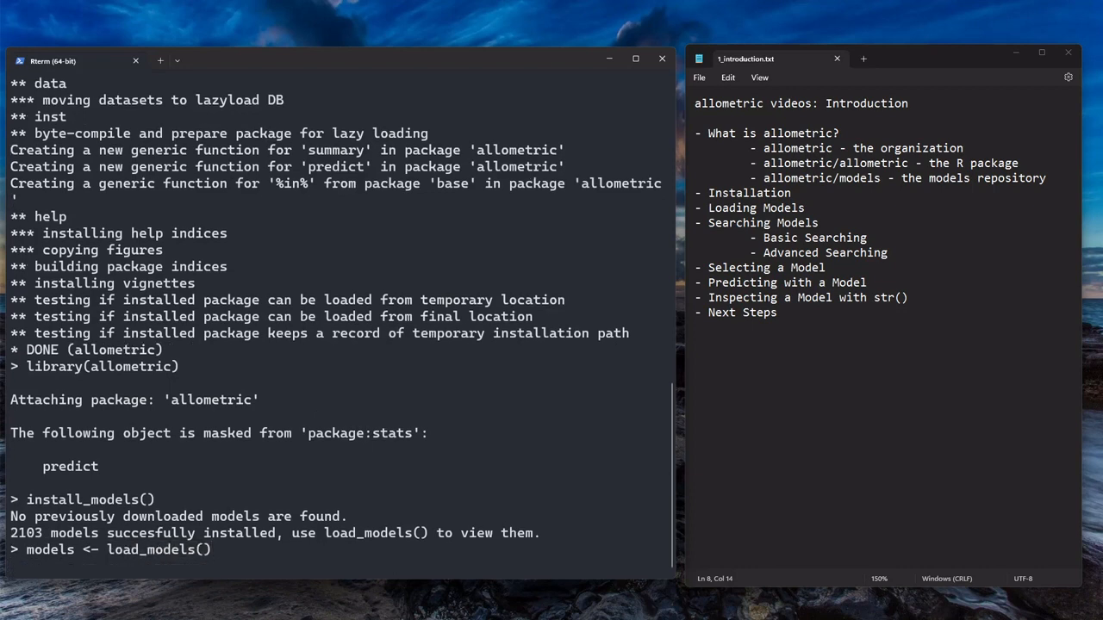
text(model)
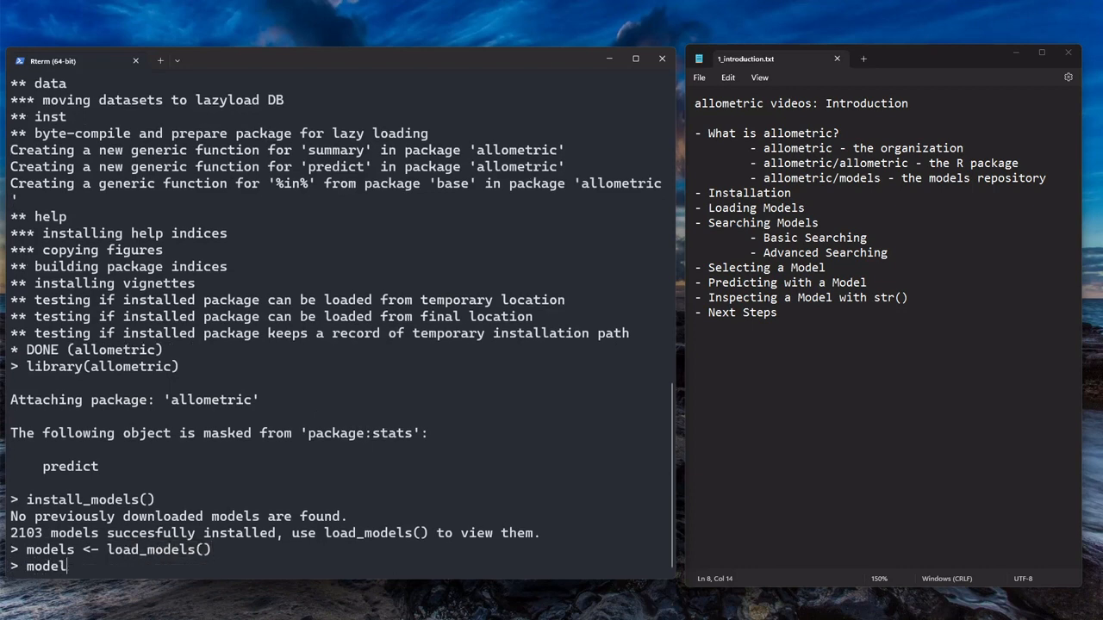
key(Return)
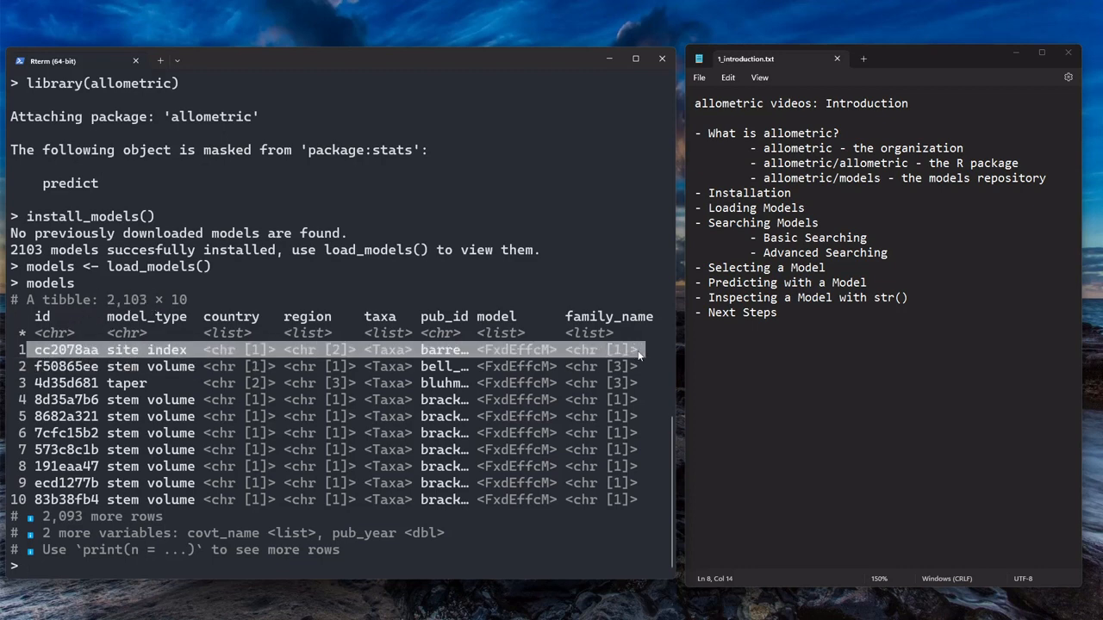
mouse_move(181, 540)
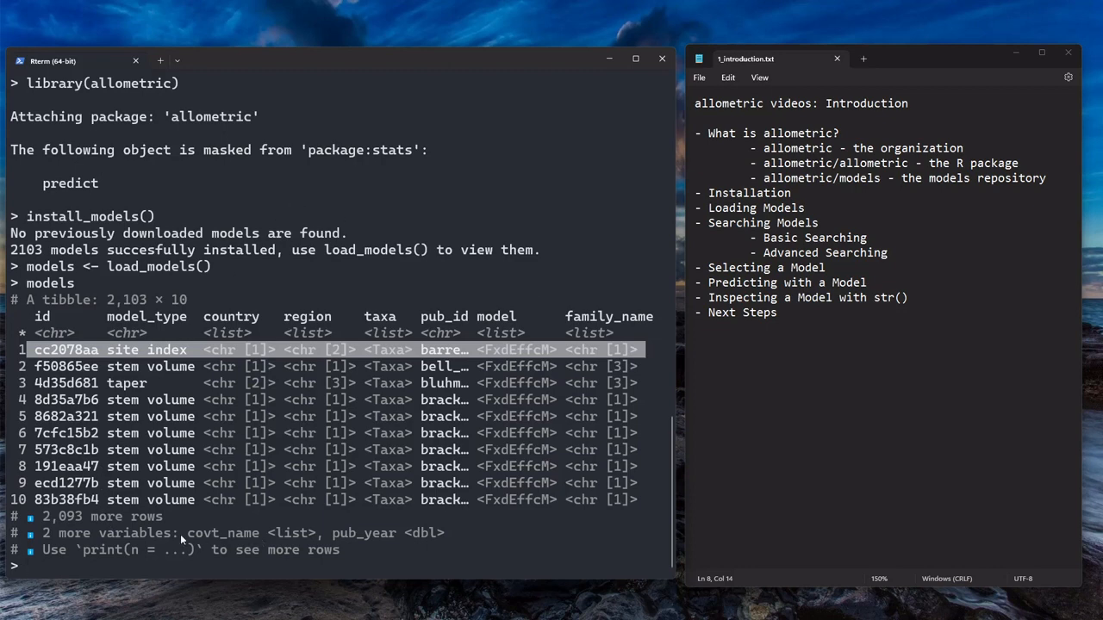
mouse_move(182, 350)
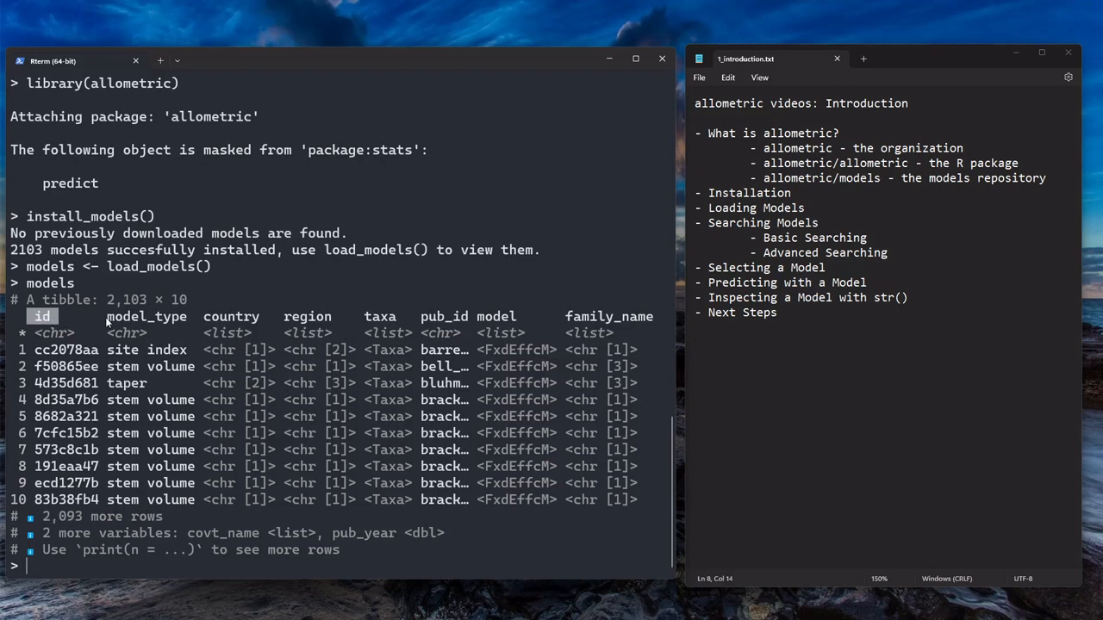
mouse_move(213, 322)
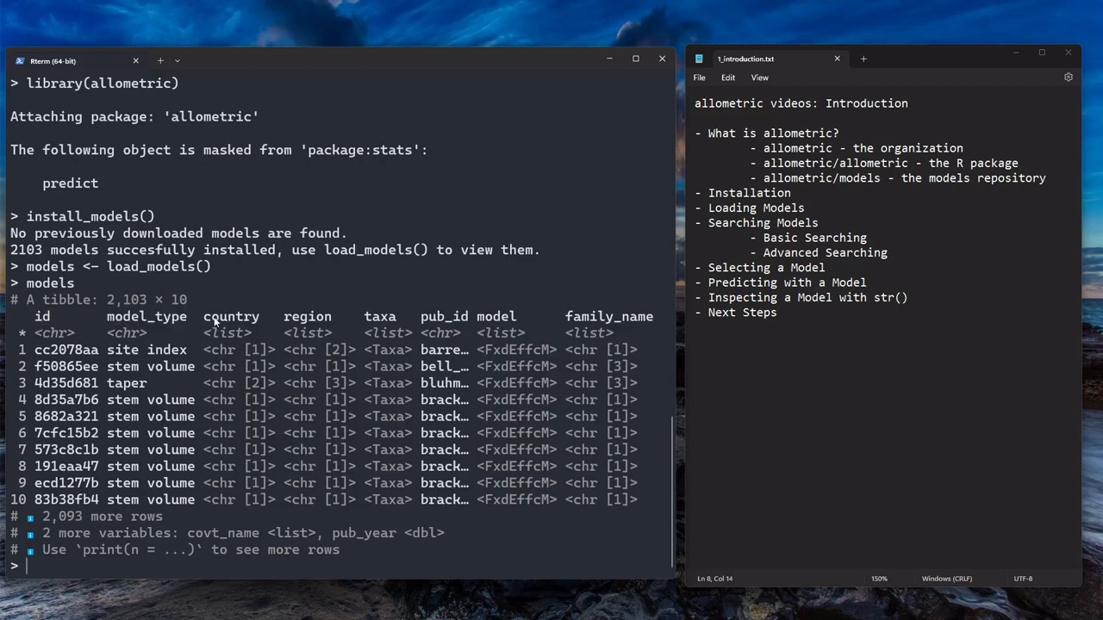
double_click(379, 317)
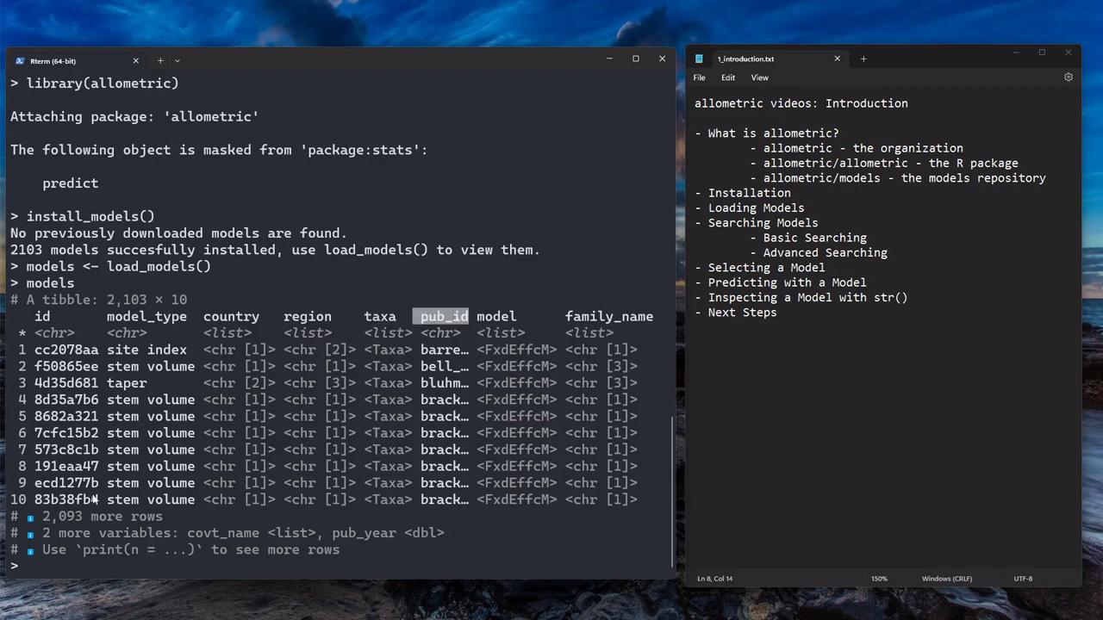
mouse_move(172, 472)
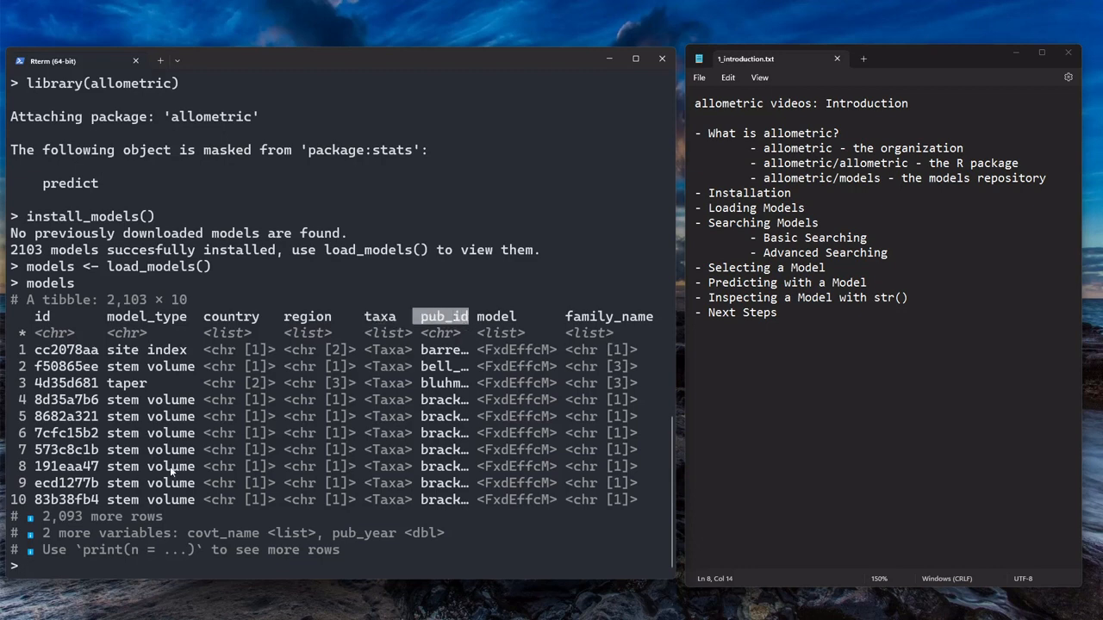
mouse_move(215, 343)
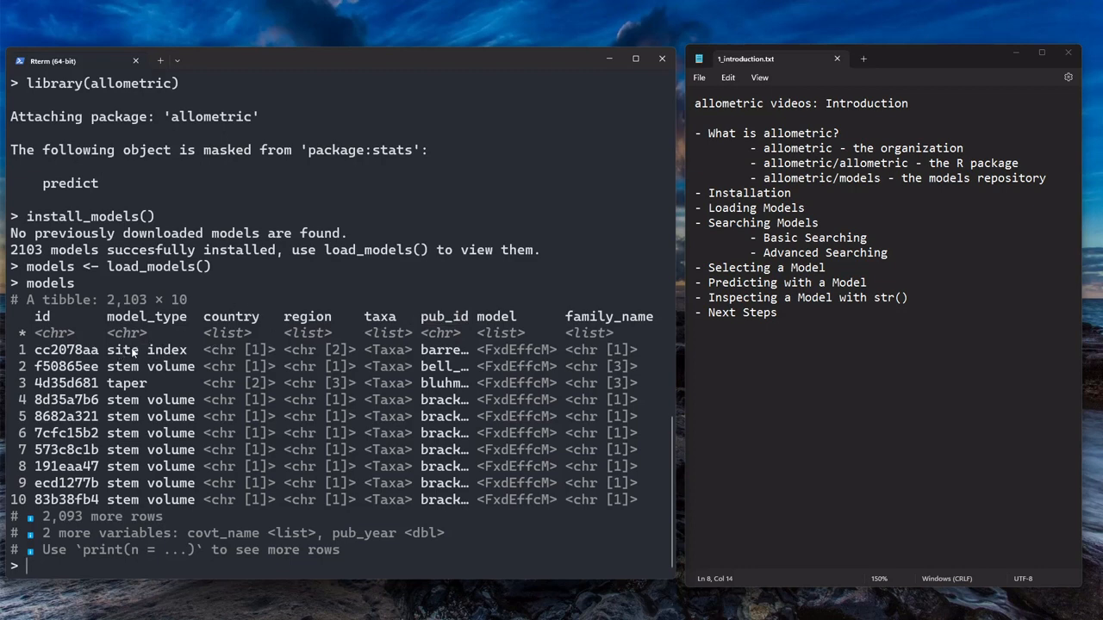
mouse_move(211, 318)
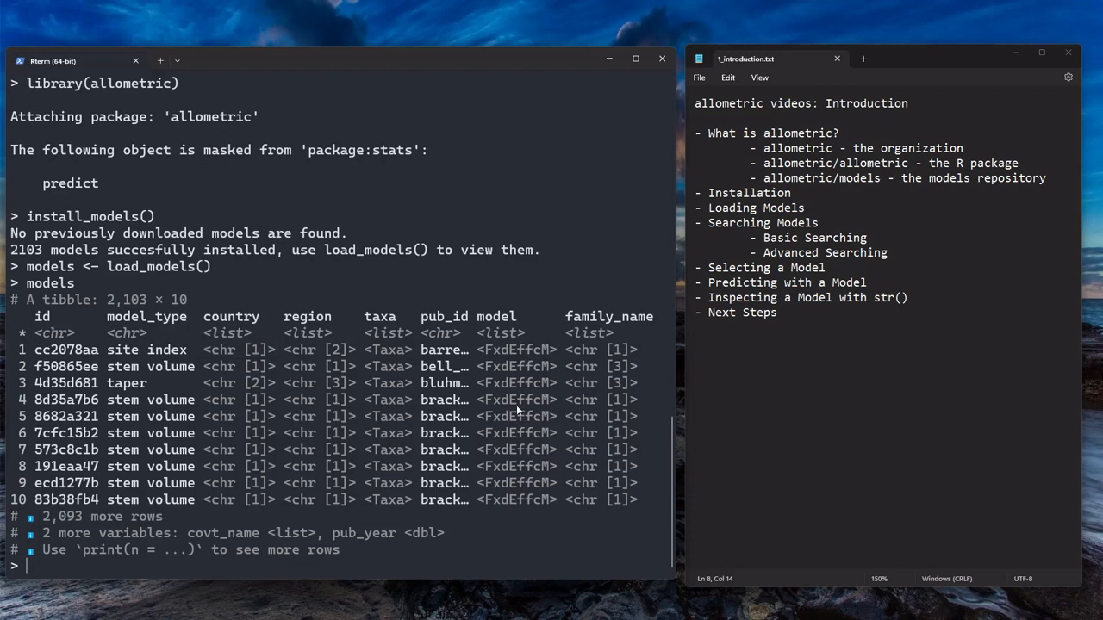
mouse_move(222, 351)
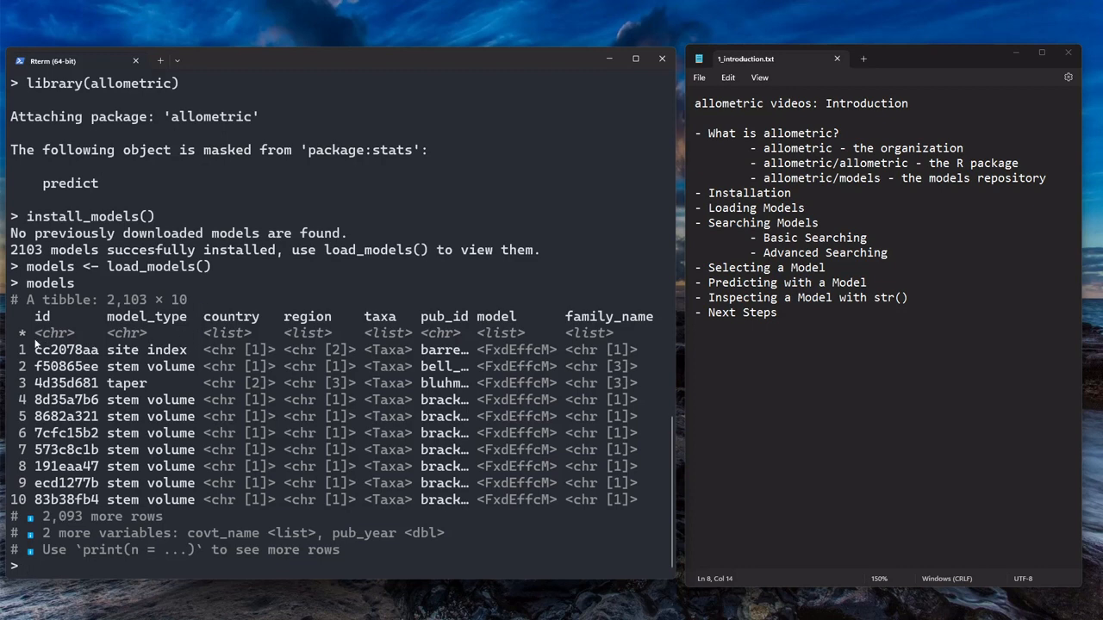
double_click(65, 348)
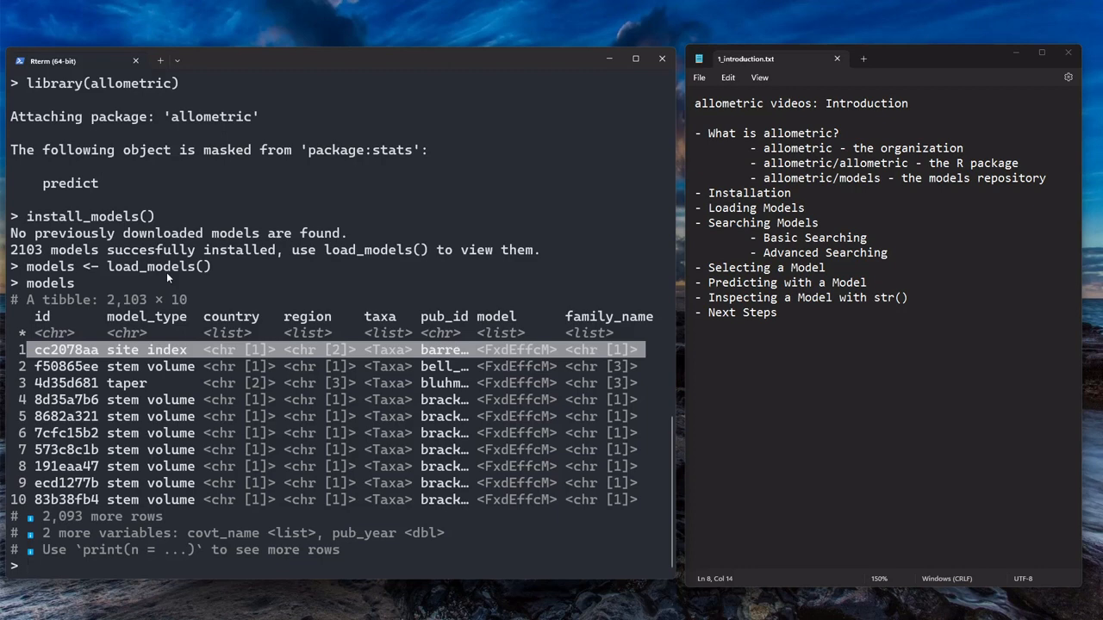
mouse_move(225, 324)
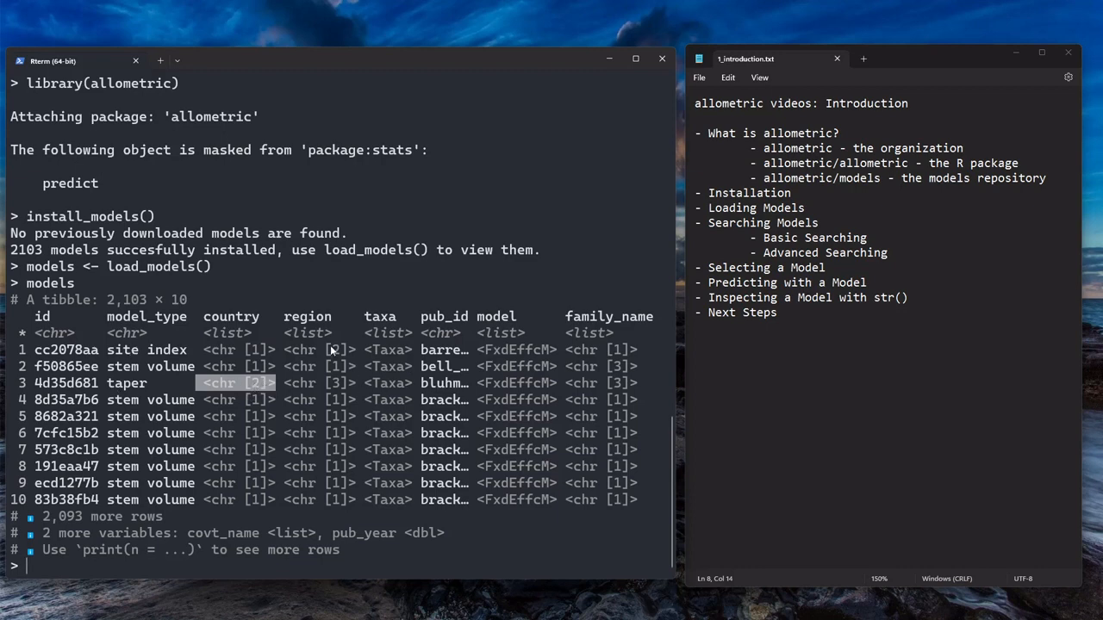
mouse_move(217, 331)
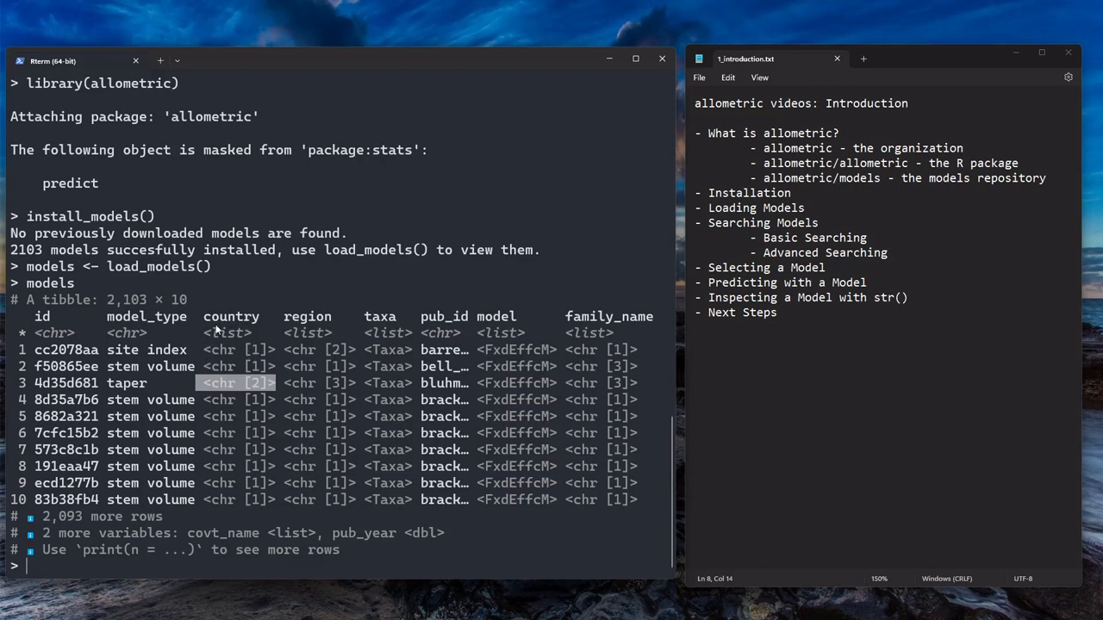
mouse_move(220, 565)
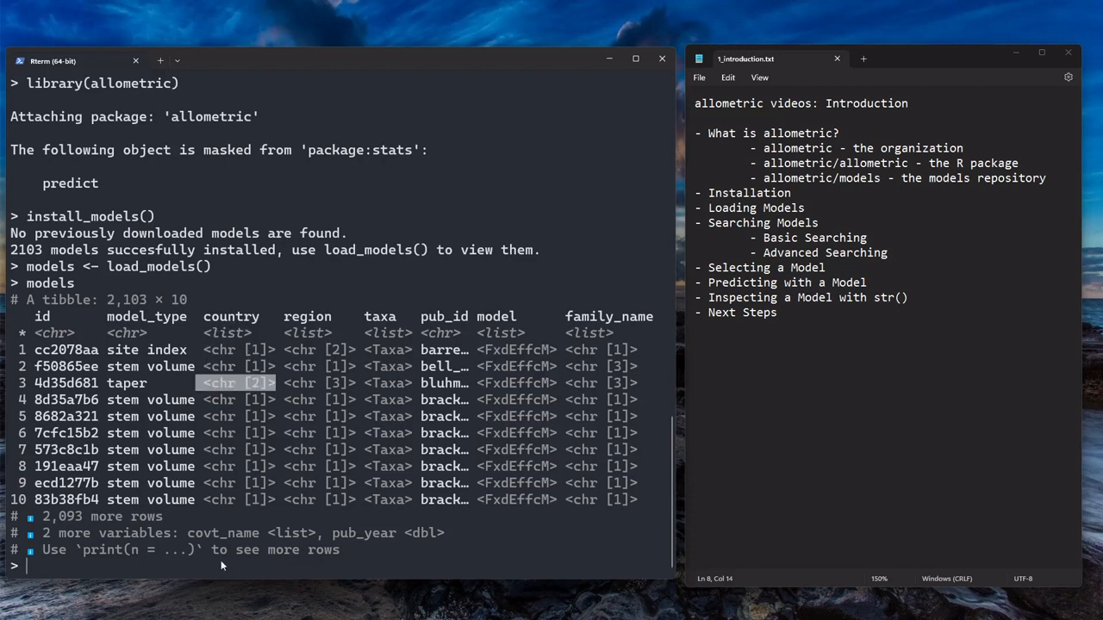
mouse_move(326, 414)
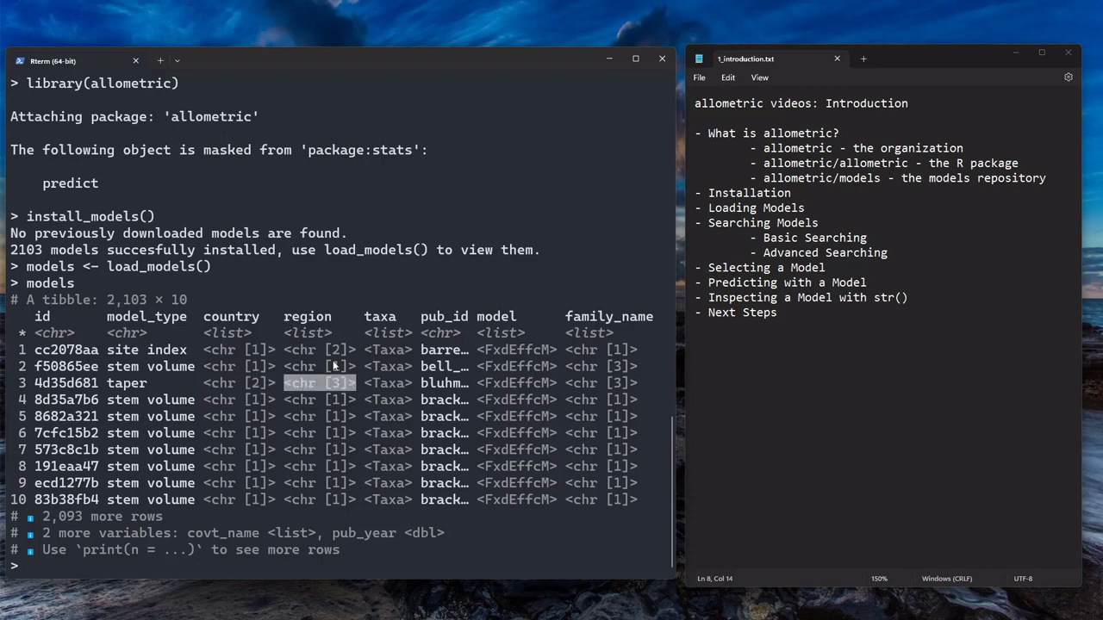
mouse_move(301, 334)
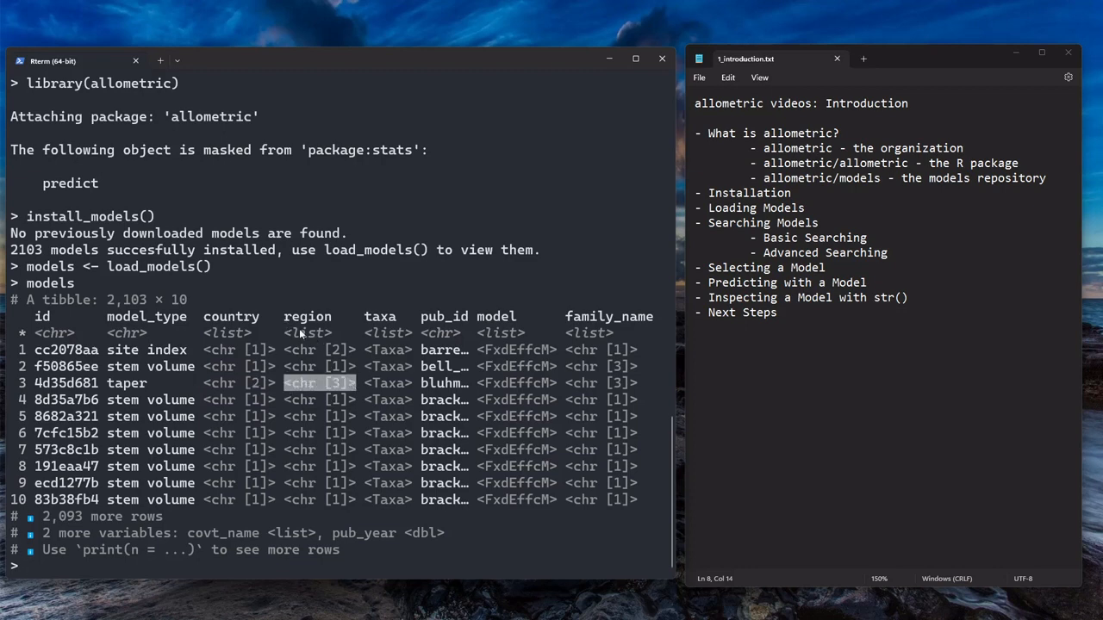
mouse_move(351, 445)
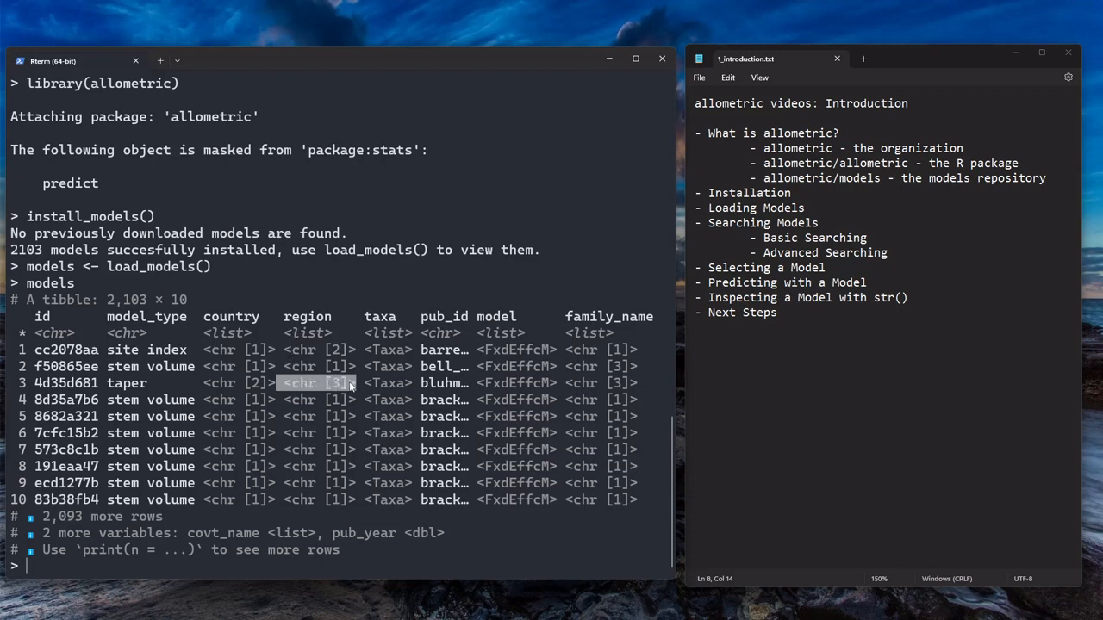
mouse_move(335, 383)
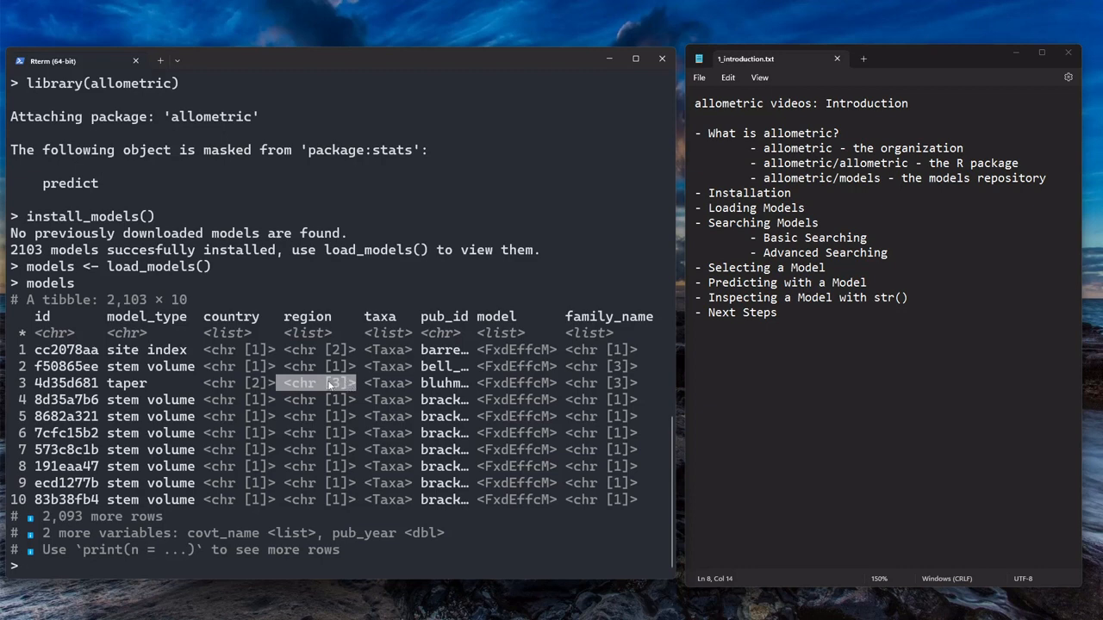
mouse_move(307, 369)
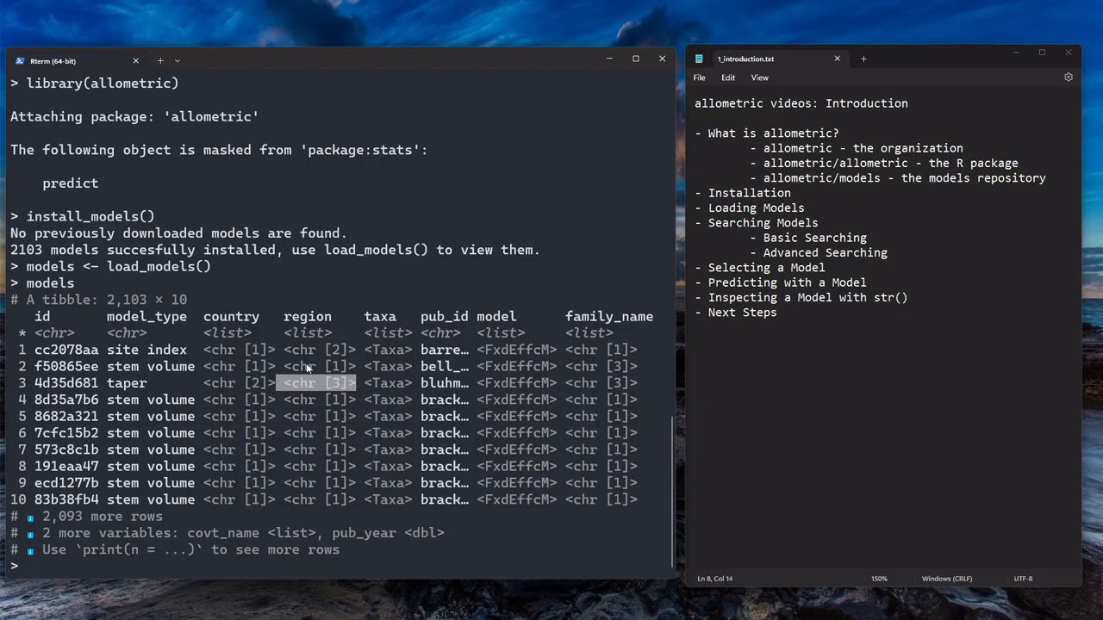
mouse_move(395, 319)
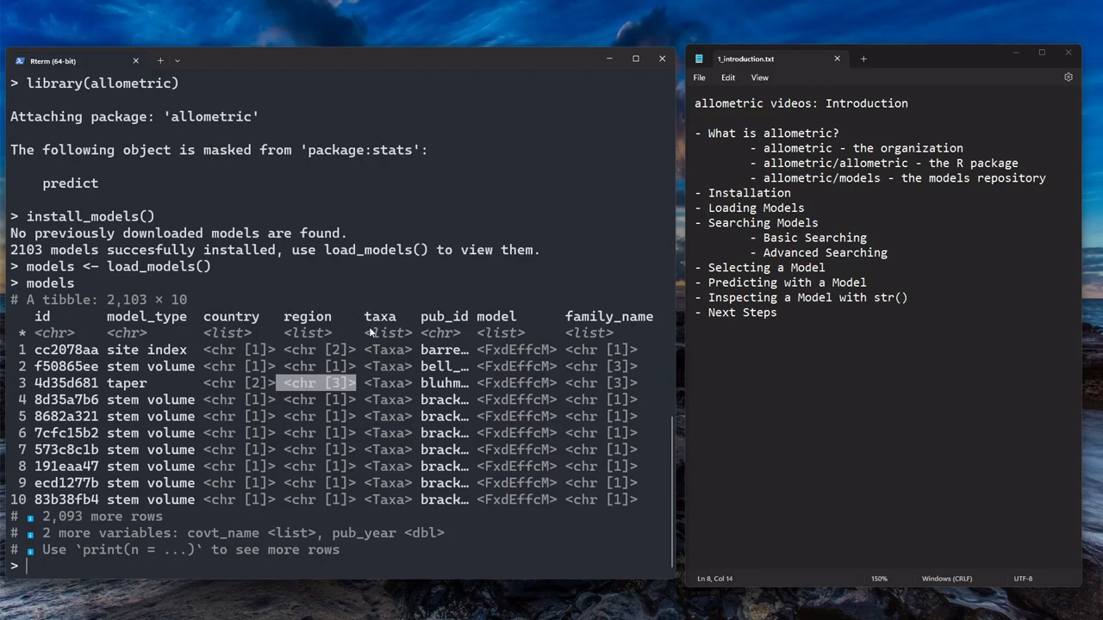
mouse_move(372, 303)
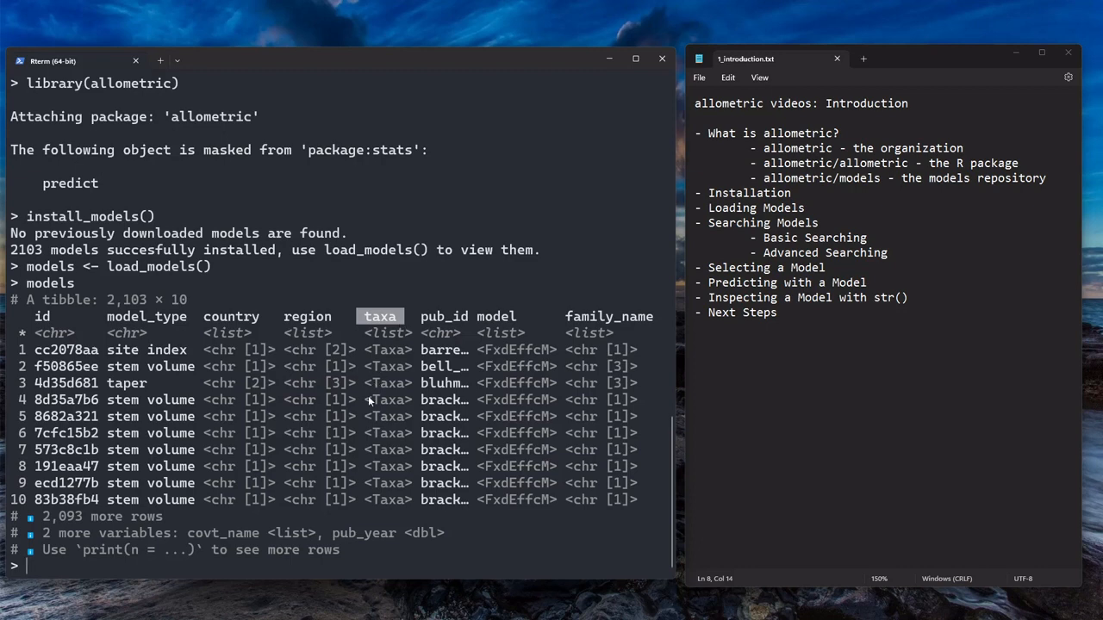
mouse_move(376, 469)
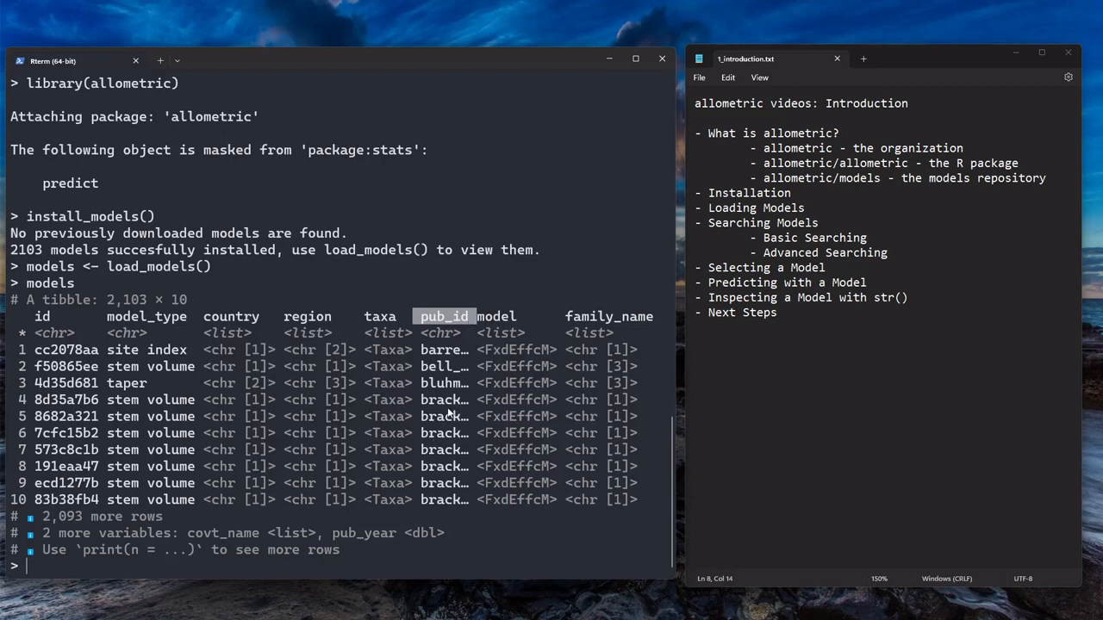
mouse_move(500, 324)
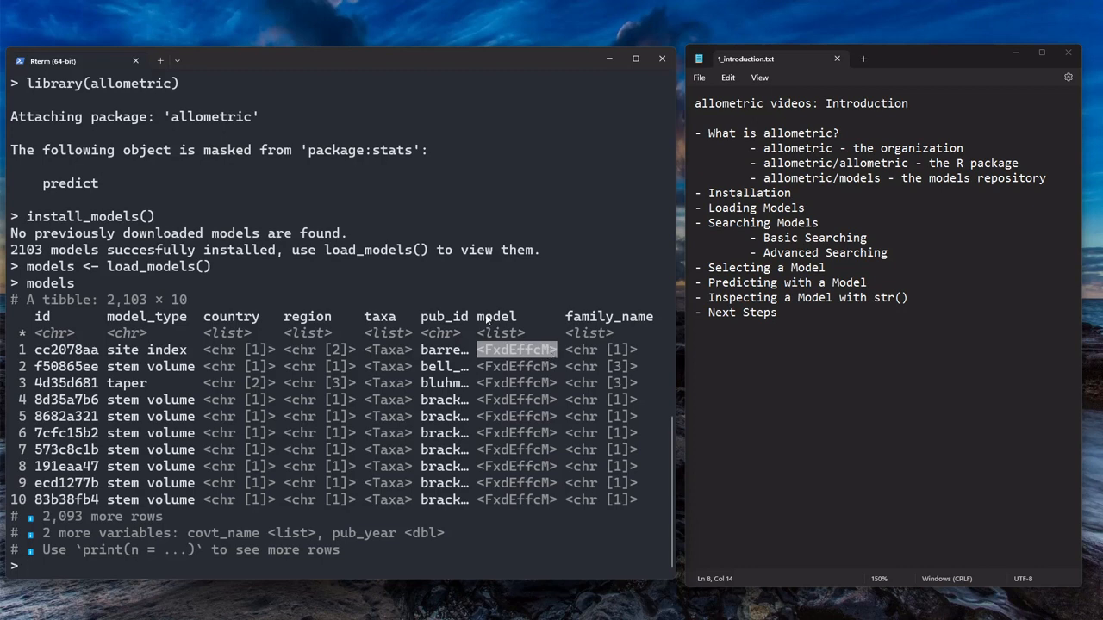
mouse_move(497, 396)
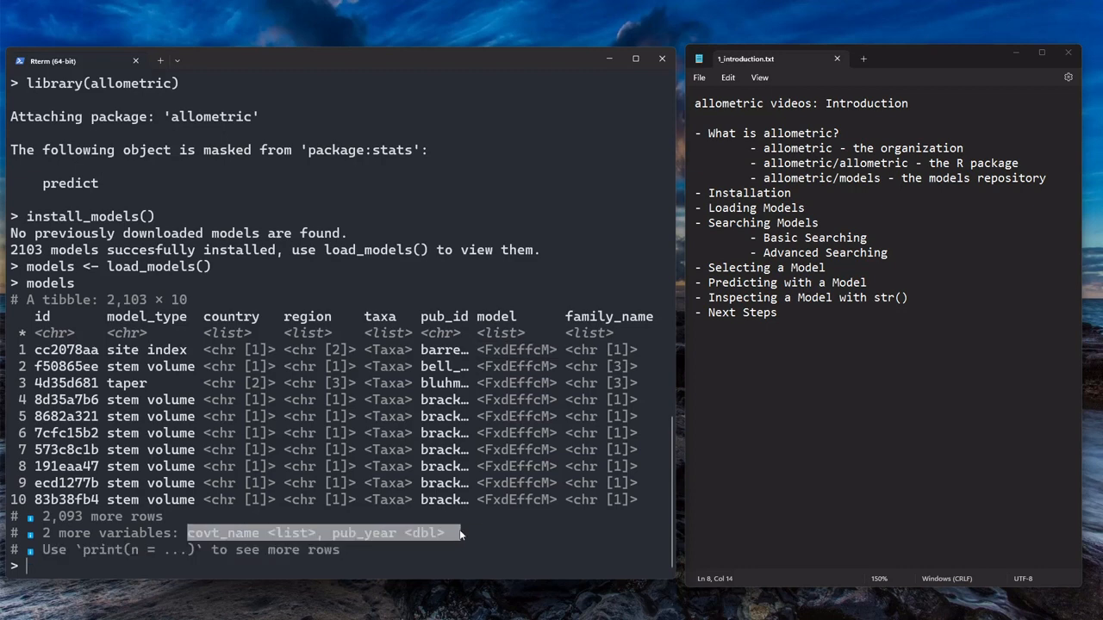
mouse_move(255, 276)
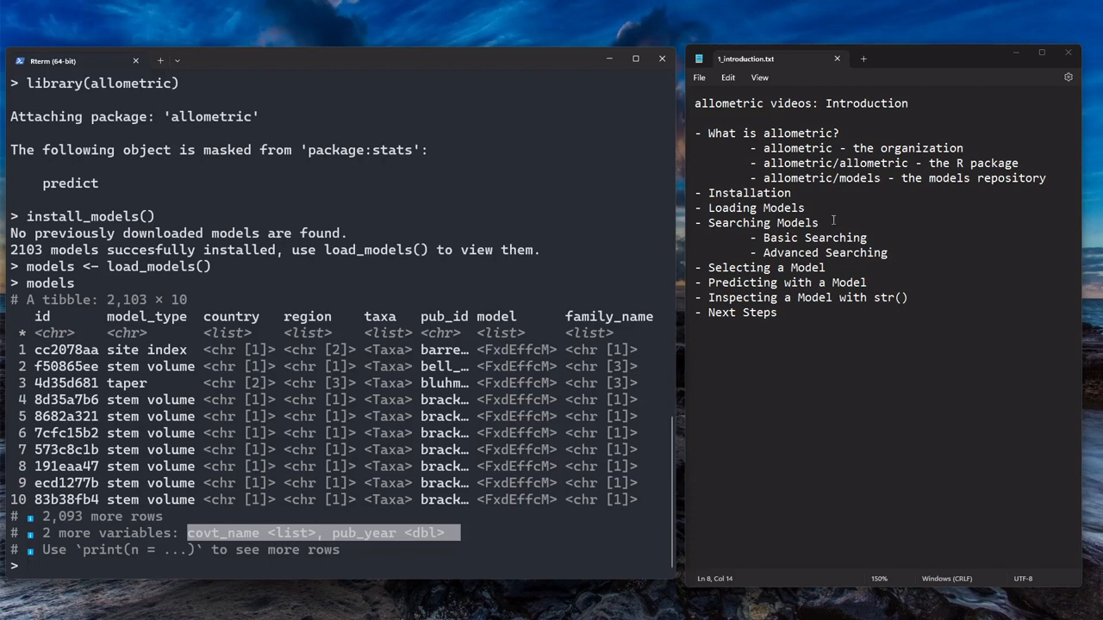
- Load dplyr with library(dplyr) while following the Searching Models outline items
double_click(761, 222)
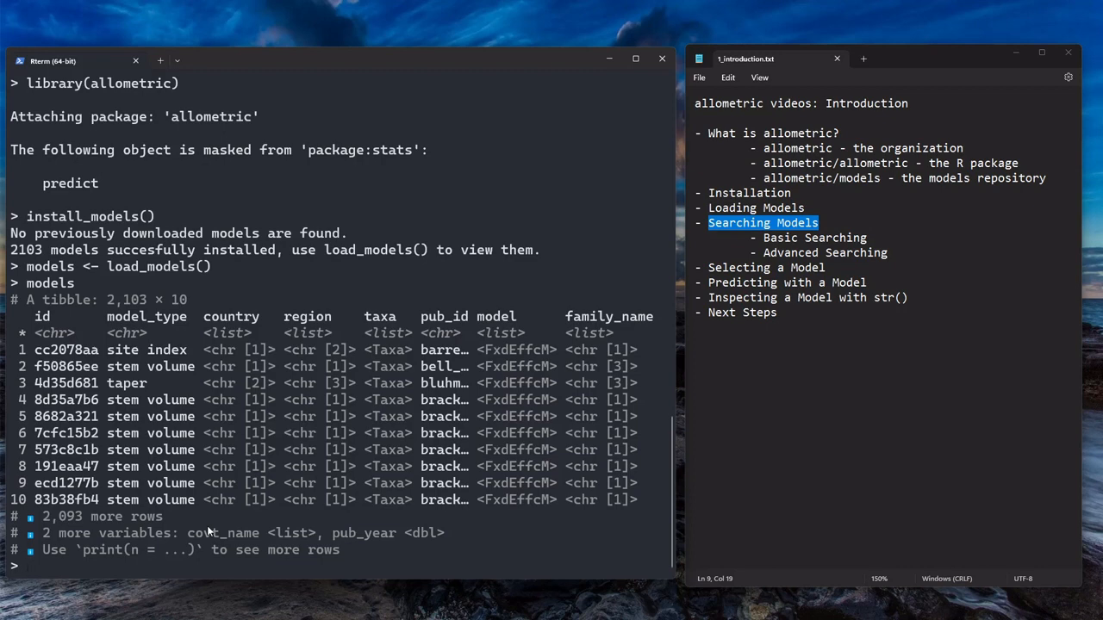
text(library(dplyr)
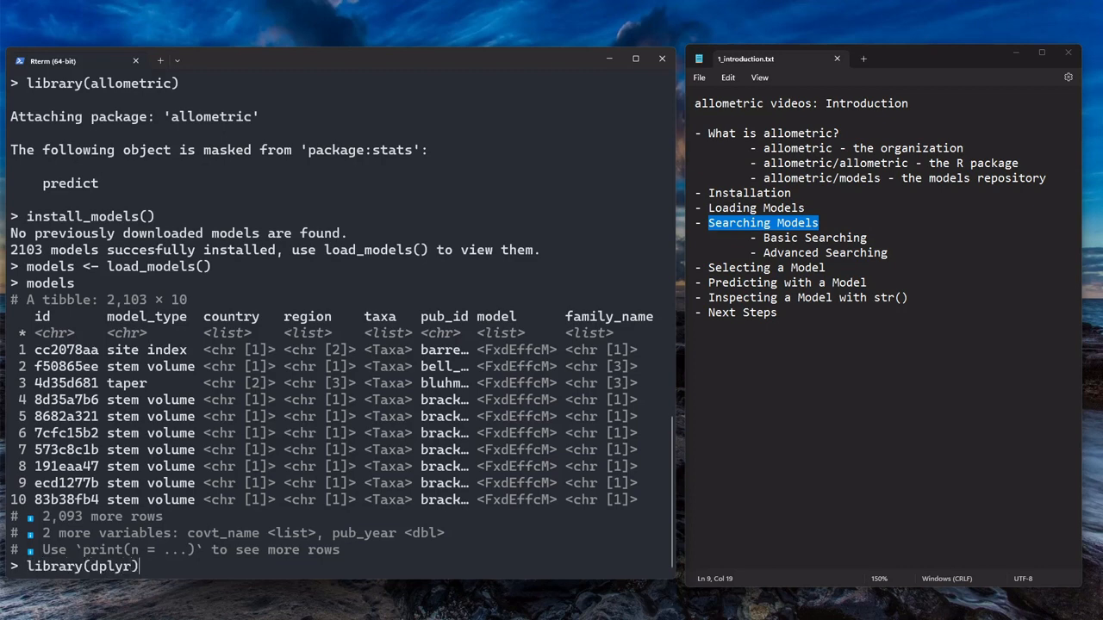
key(Return)
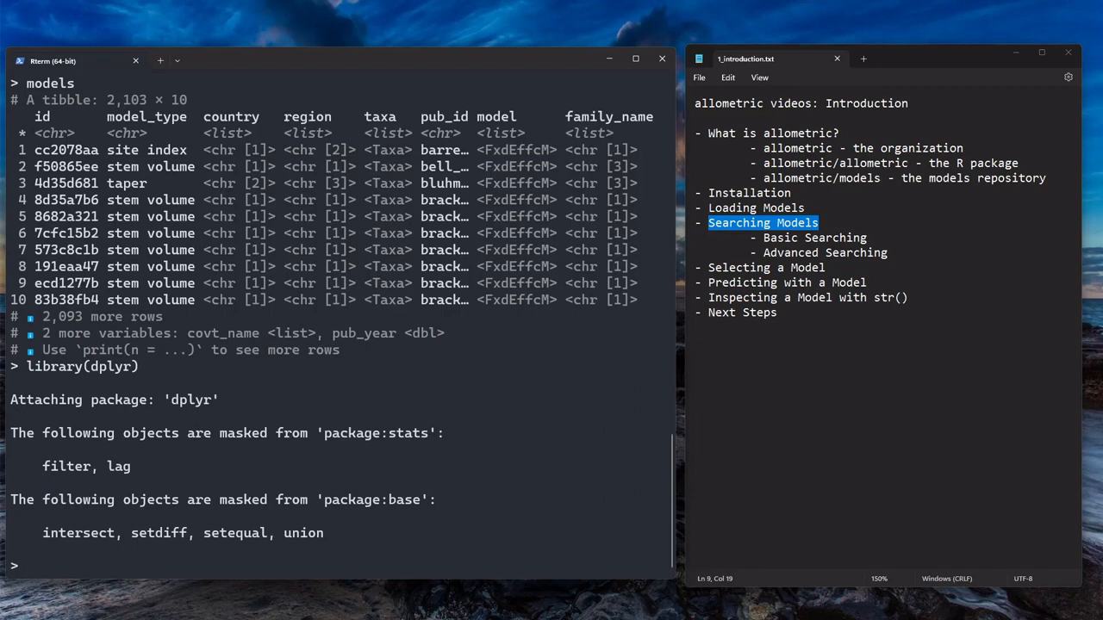
click(870, 237)
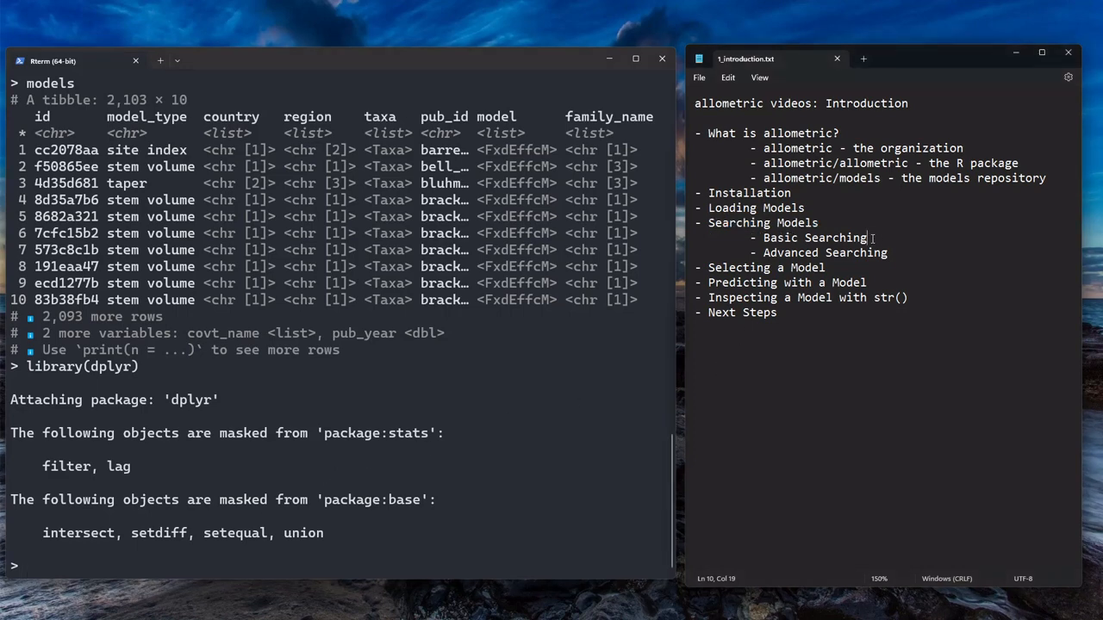
double_click(814, 238)
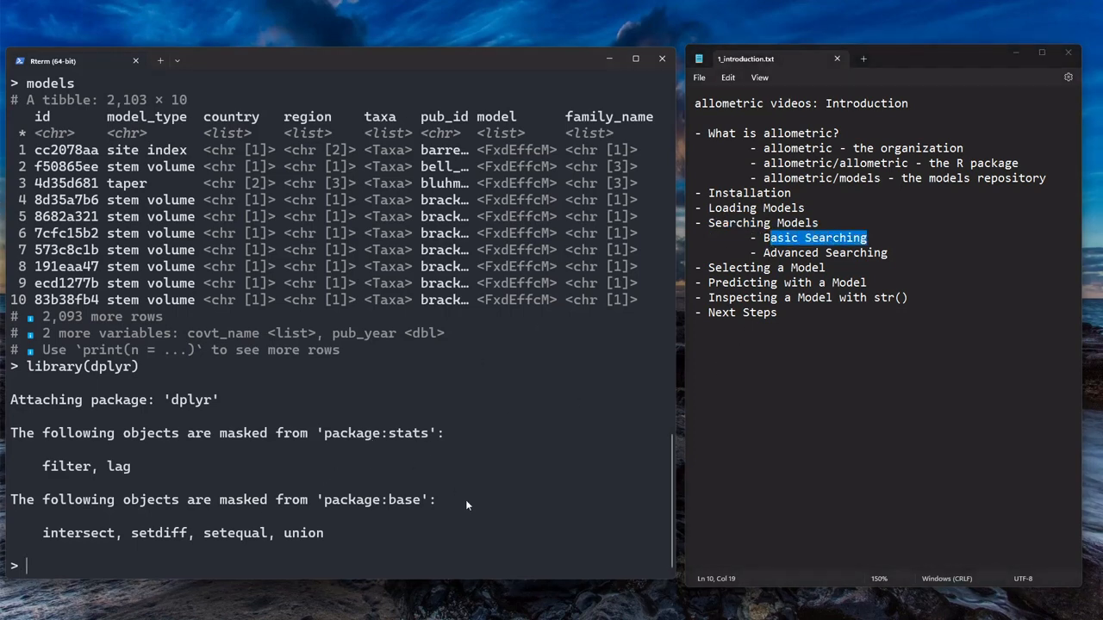
text(mo)
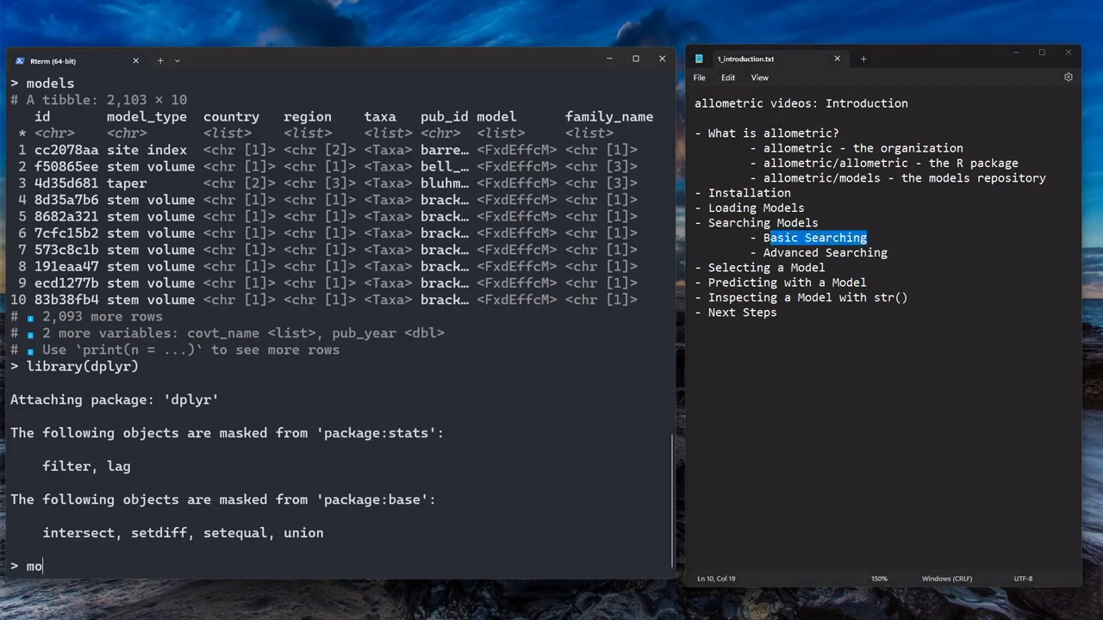
text(table(mod)
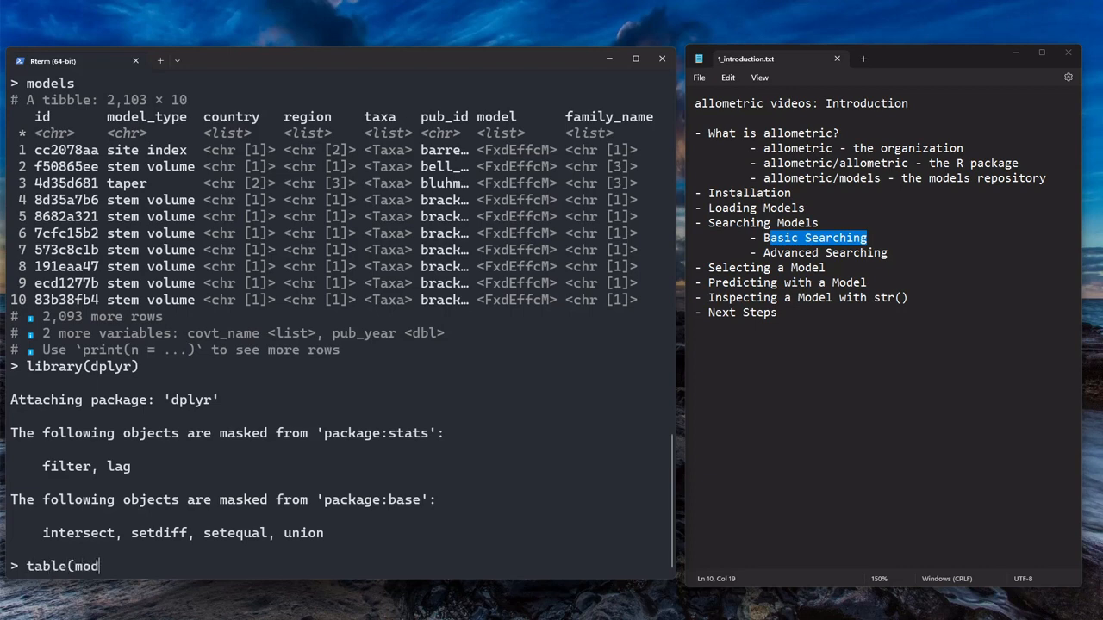
text(els$m)
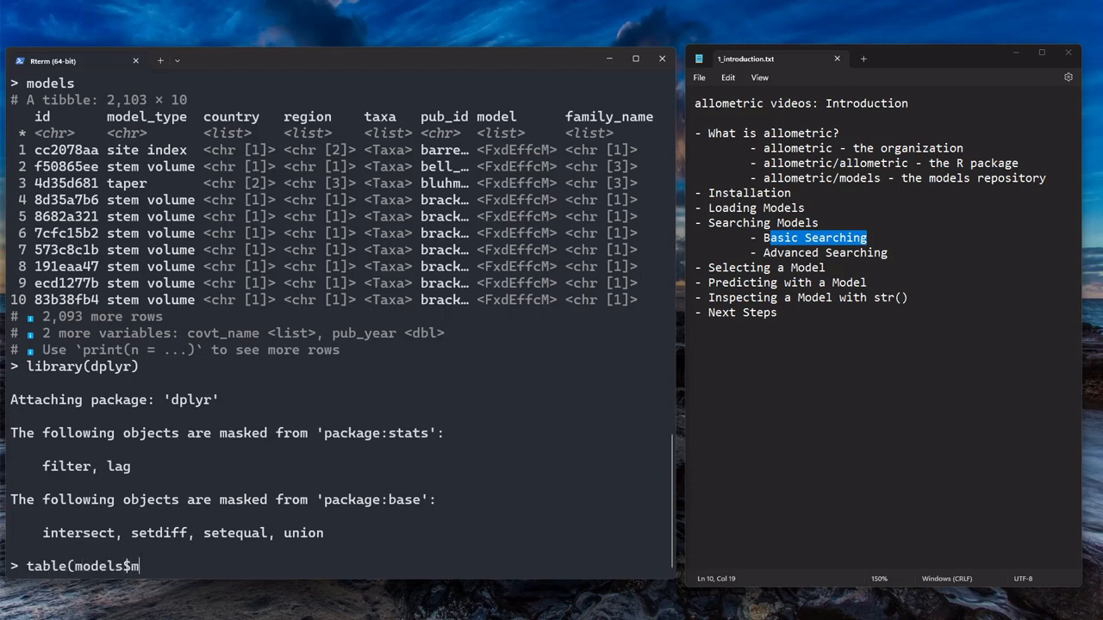
text(odel_type))
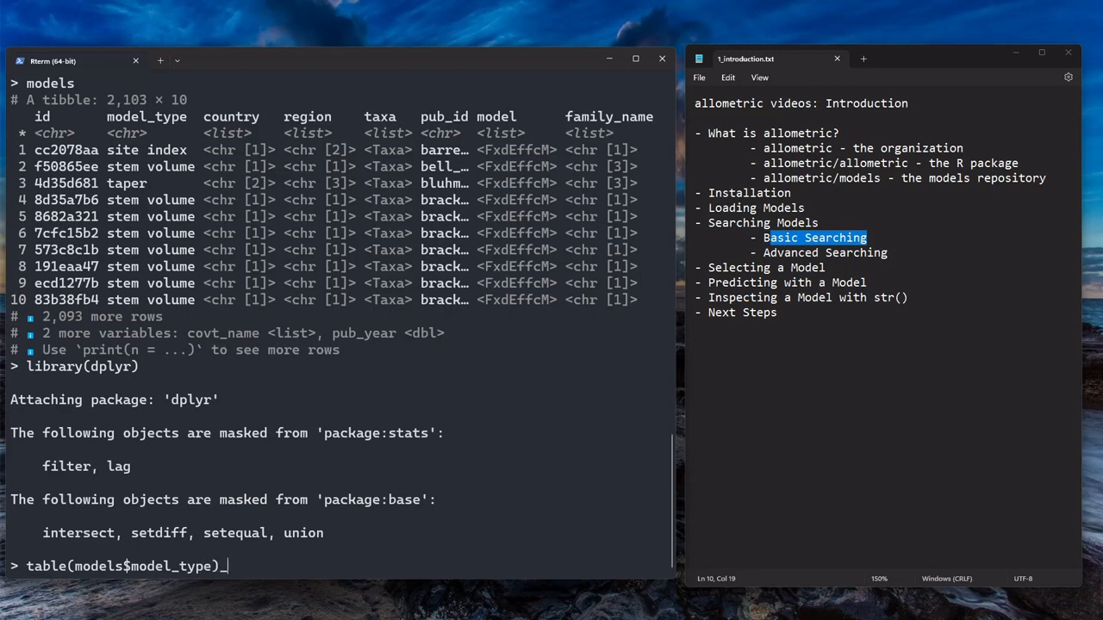
key(Return)
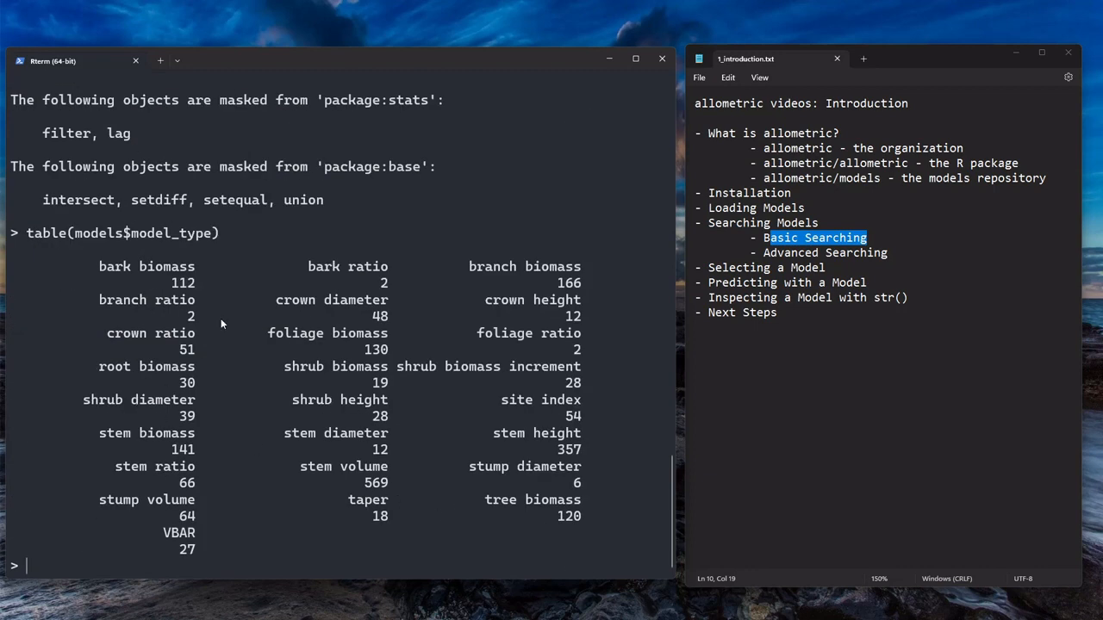
mouse_move(102, 272)
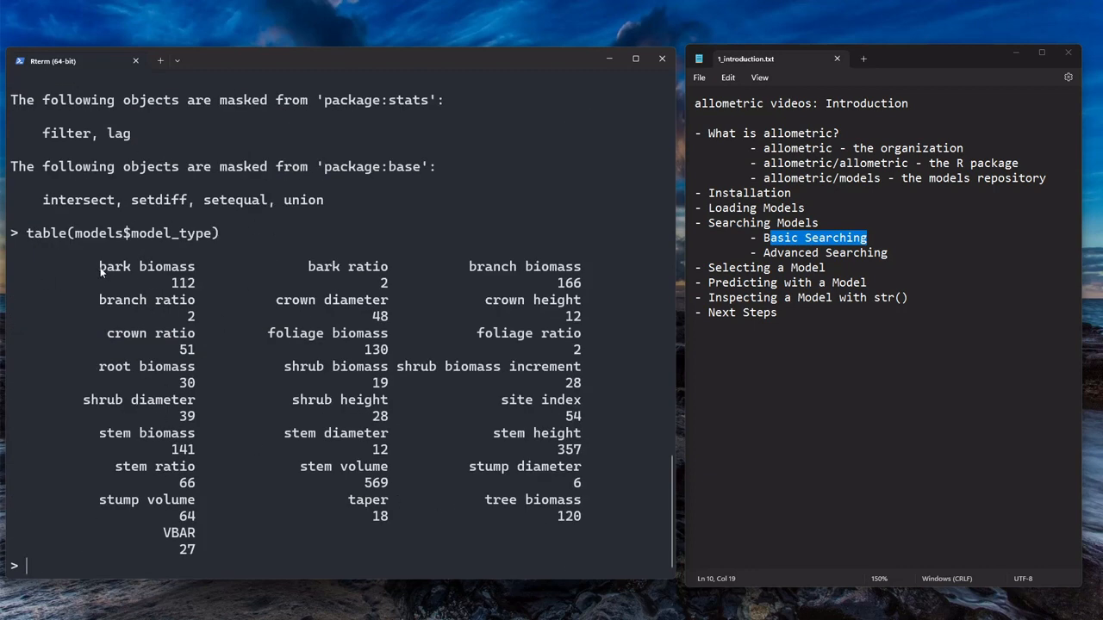
mouse_move(280, 336)
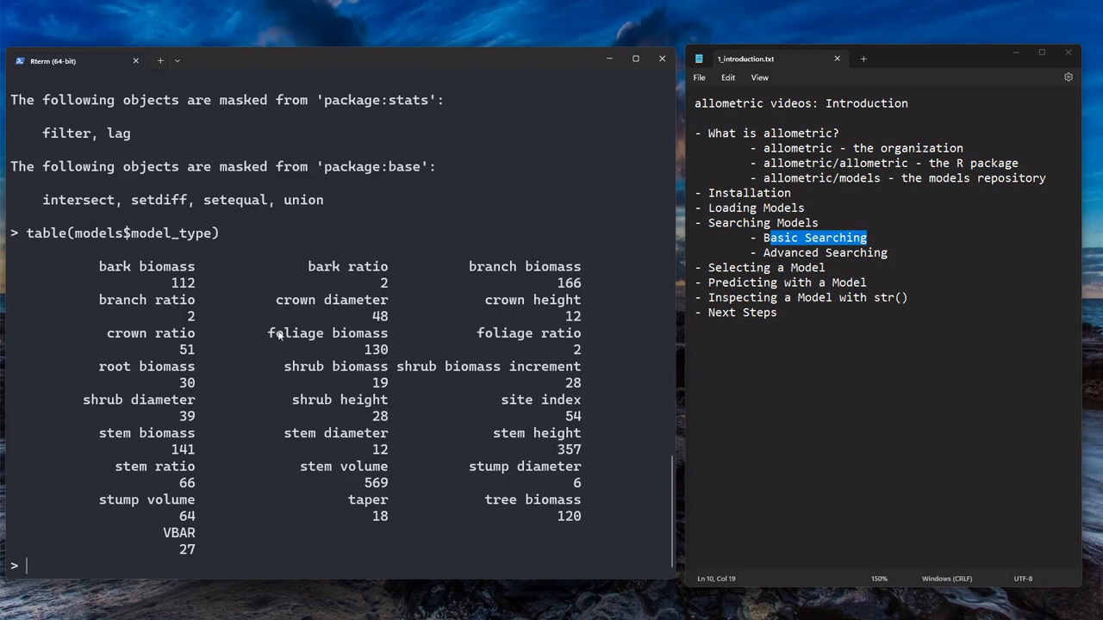
mouse_move(436, 479)
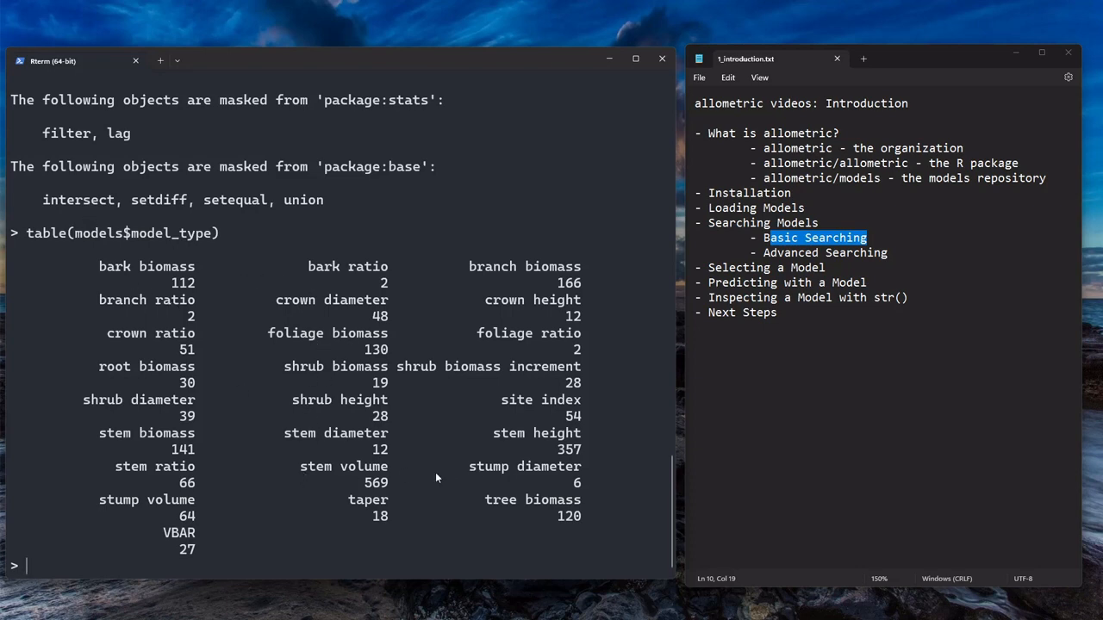
mouse_move(390, 488)
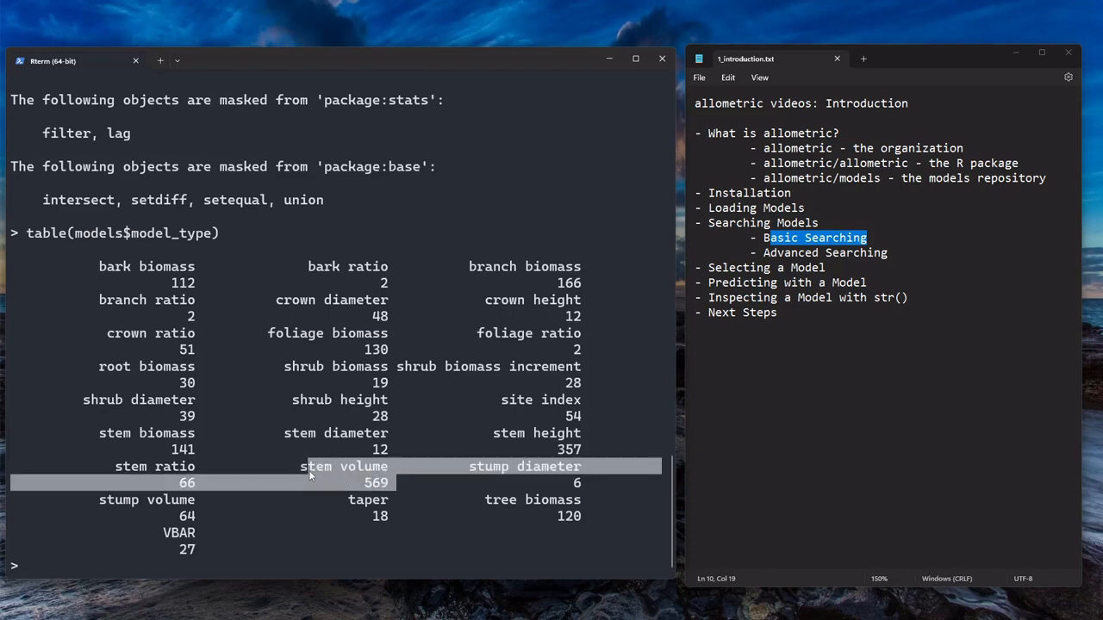
mouse_move(504, 411)
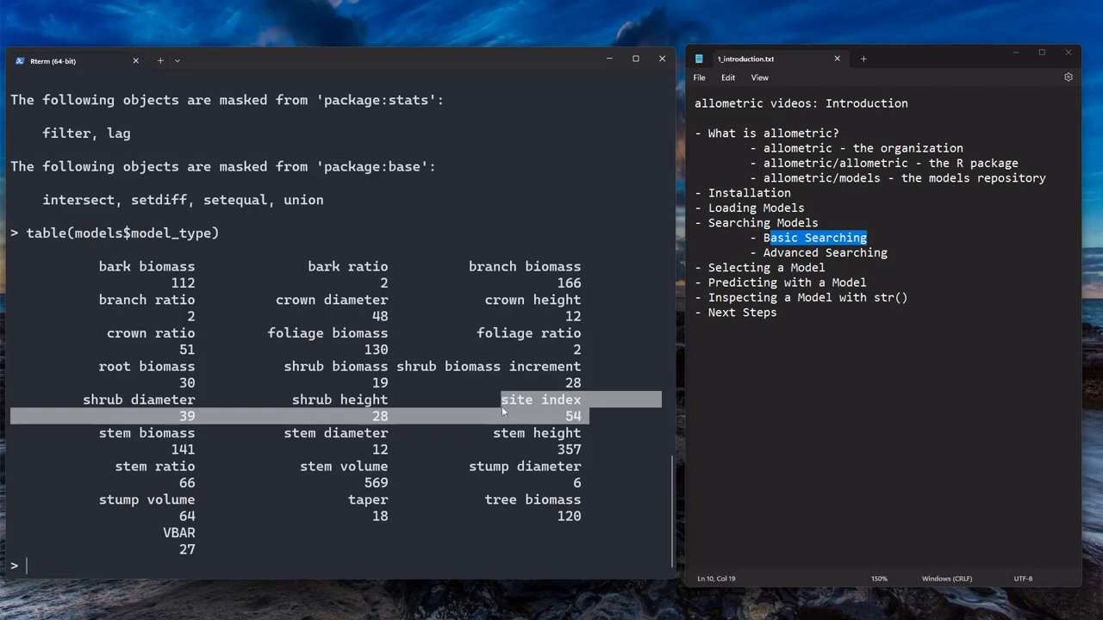
mouse_move(584, 319)
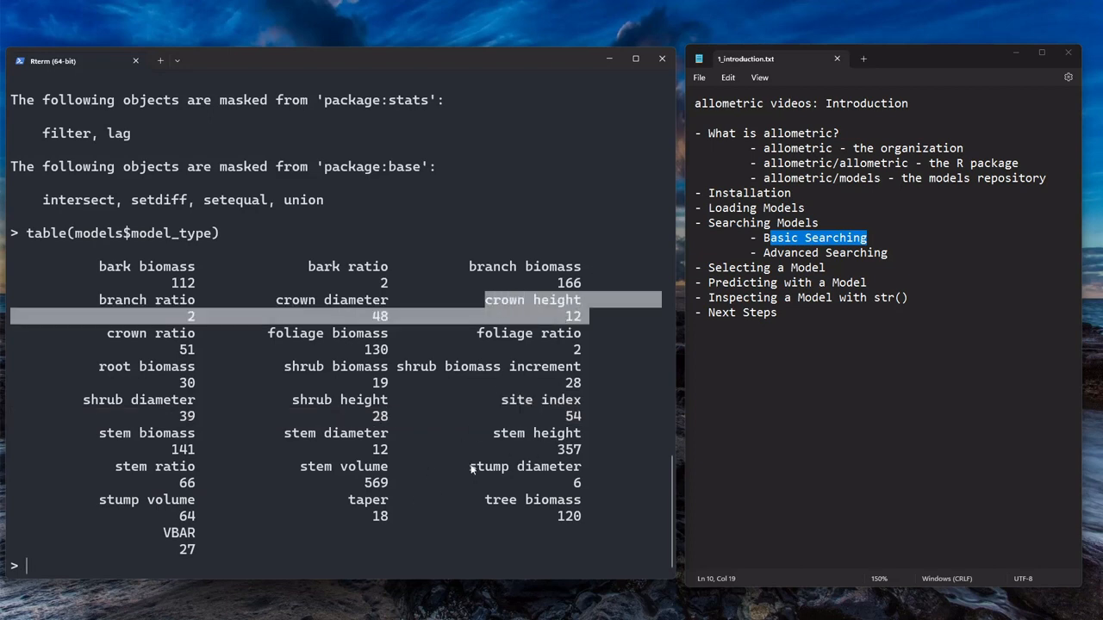
click(524, 474)
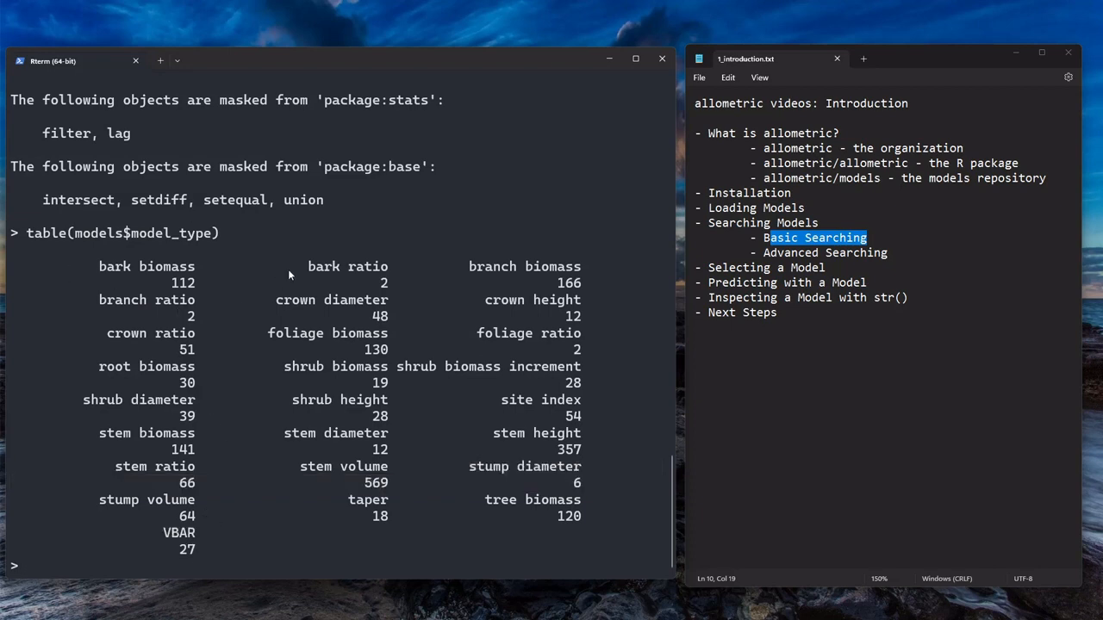
mouse_move(100, 272)
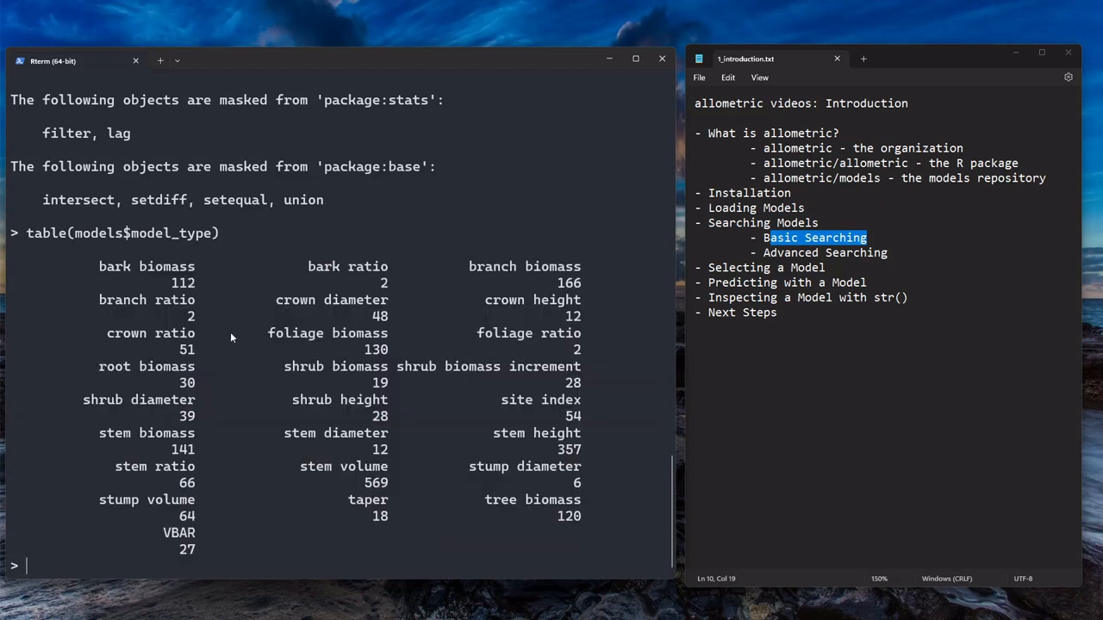
mouse_move(100, 272)
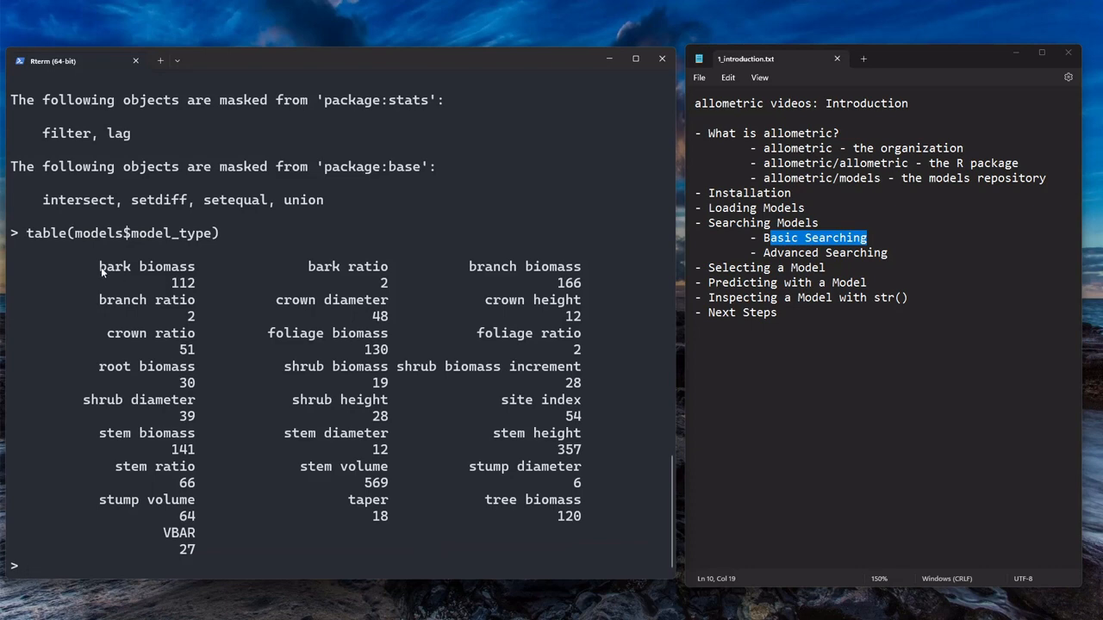
mouse_move(410, 283)
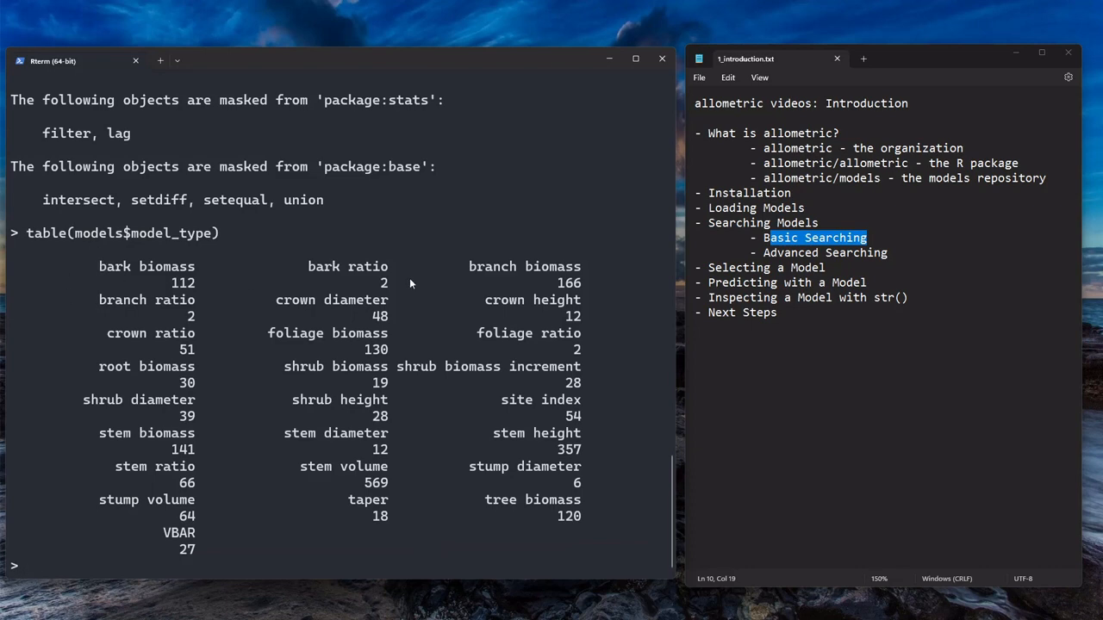
- Tabulate models$pub_id to count models per publication (e.g. 266 fvs_2008, 288 lambert_2005)
text(table(models$model_type))
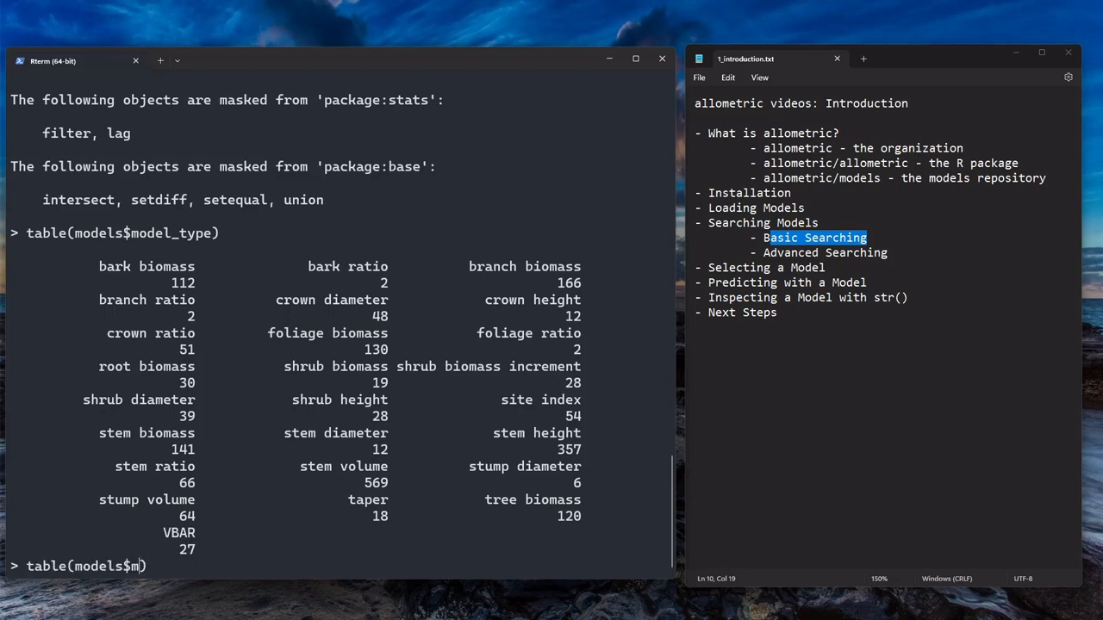
key(Return)
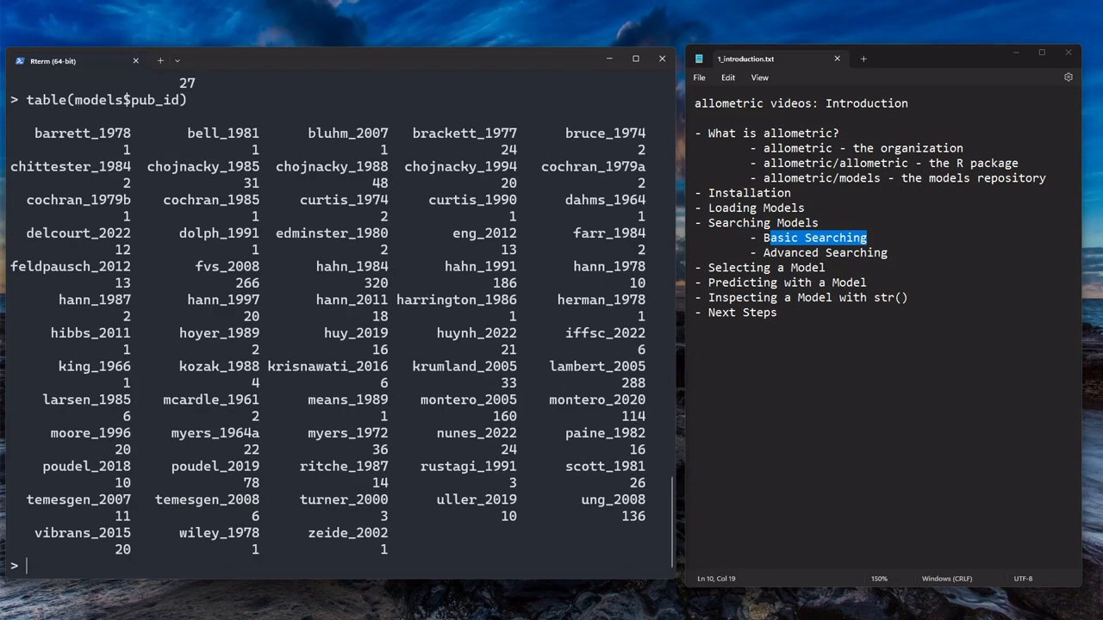
mouse_move(469, 342)
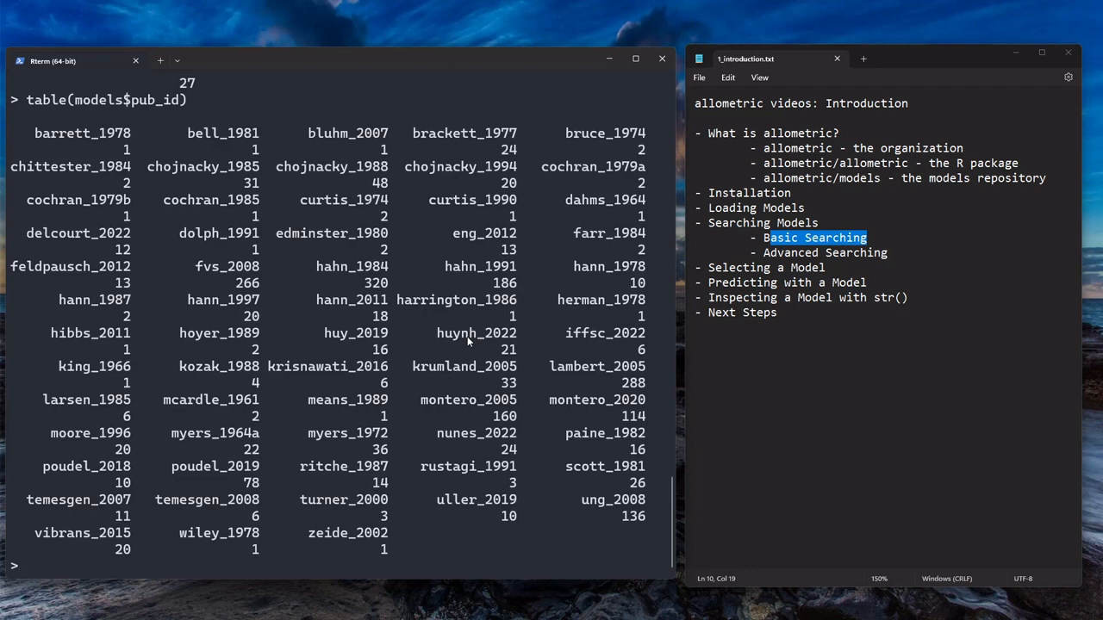
mouse_move(324, 469)
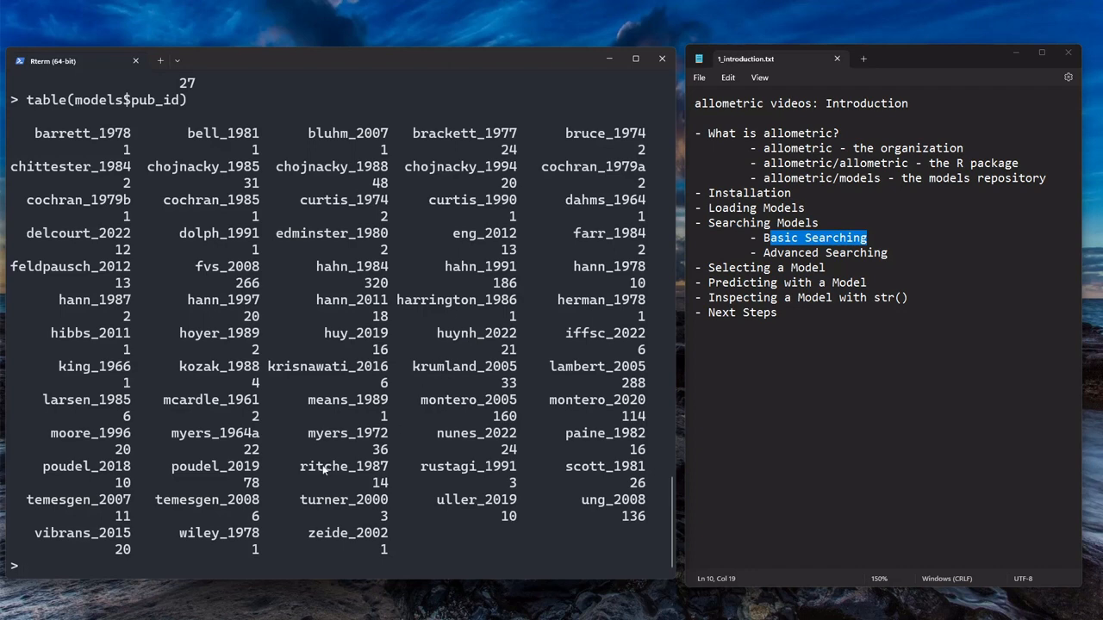
mouse_move(183, 311)
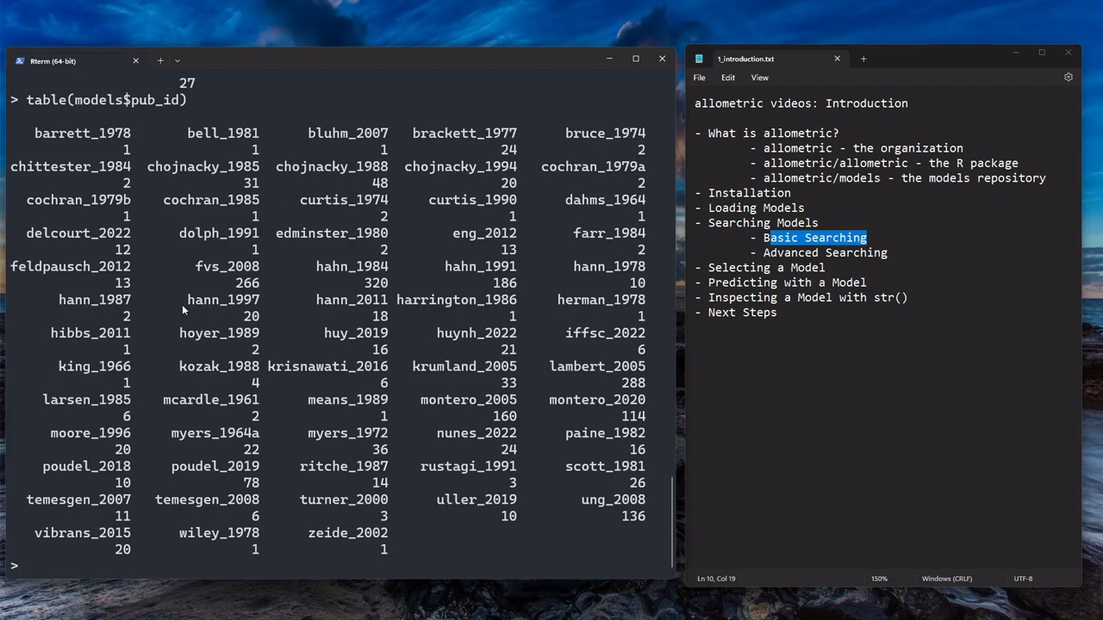
mouse_move(238, 342)
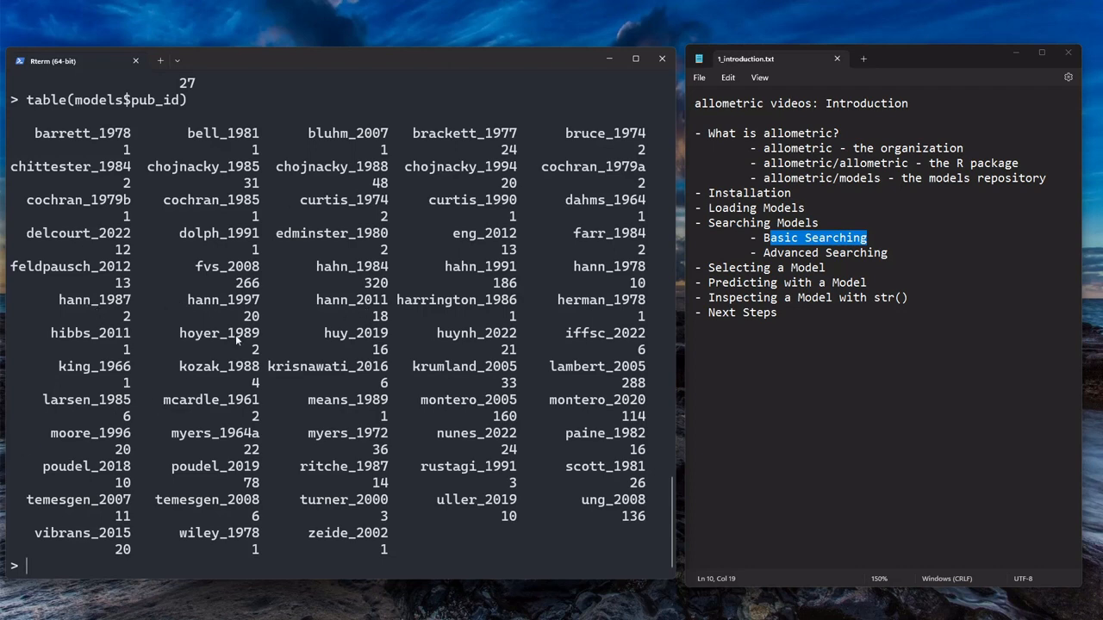
mouse_move(319, 268)
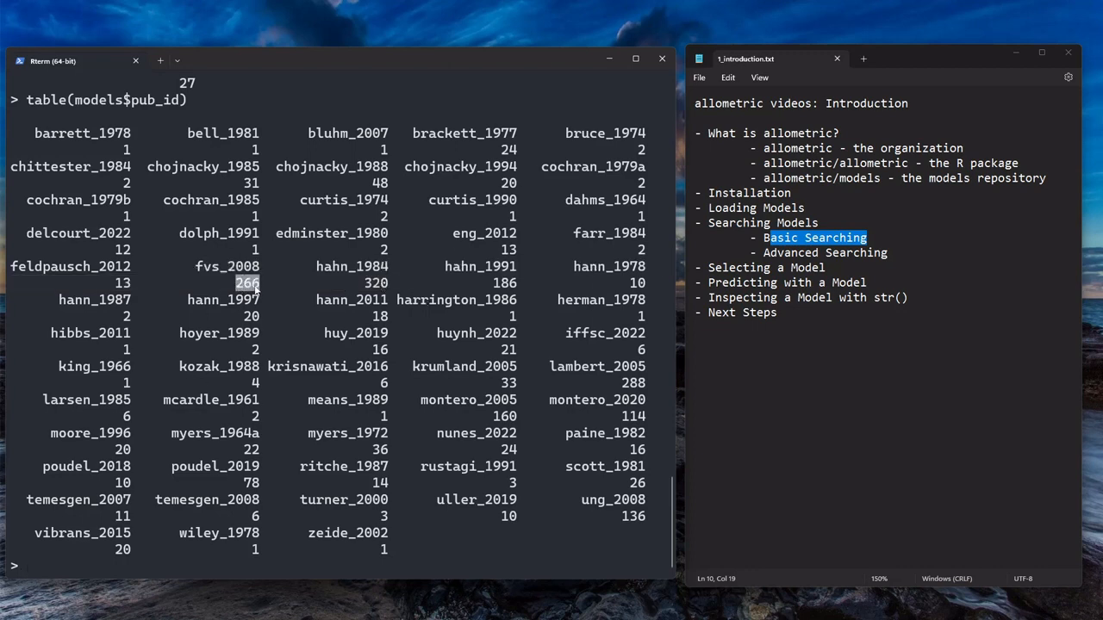
mouse_move(314, 348)
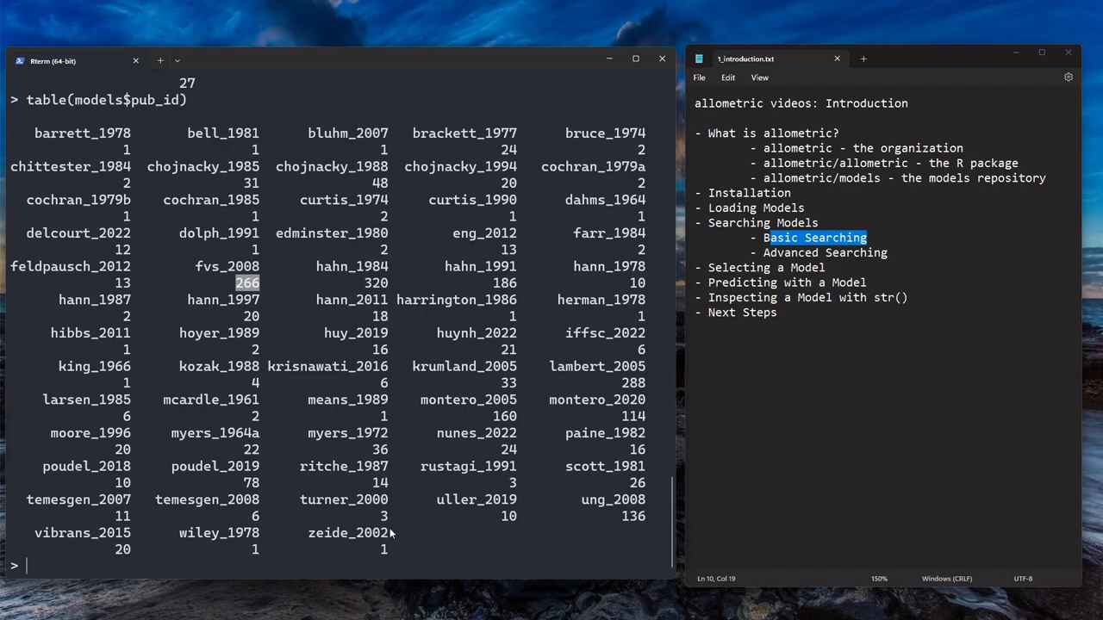
mouse_move(393, 541)
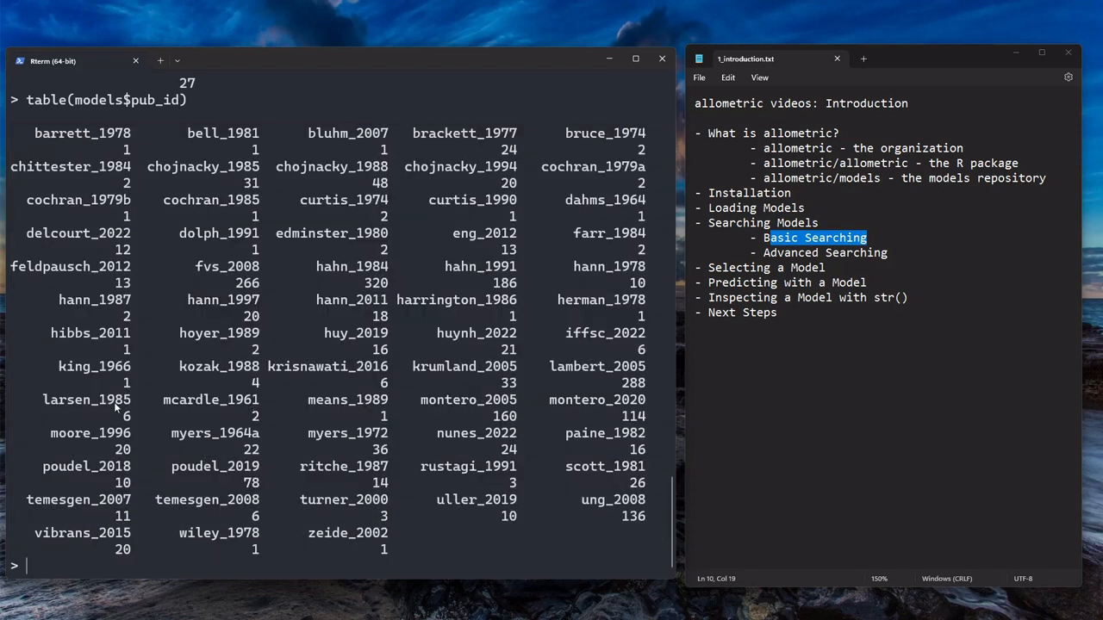
mouse_move(175, 473)
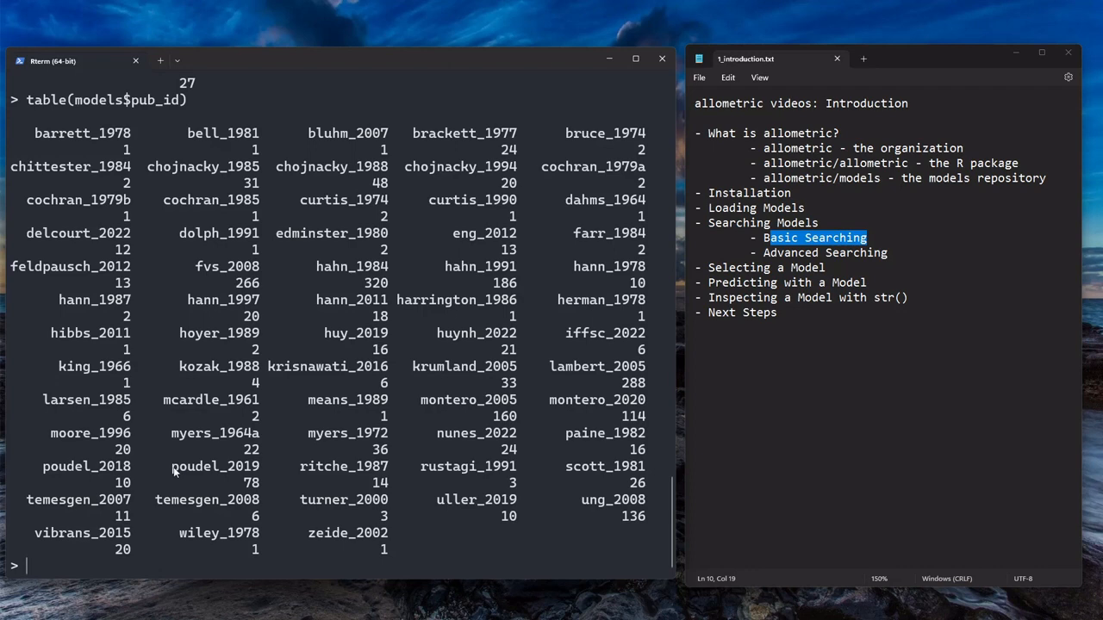
- Filter models to pub_id "poudel_2019" as poudel_mods and print the 78 × 10 tibble
double_click(216, 465)
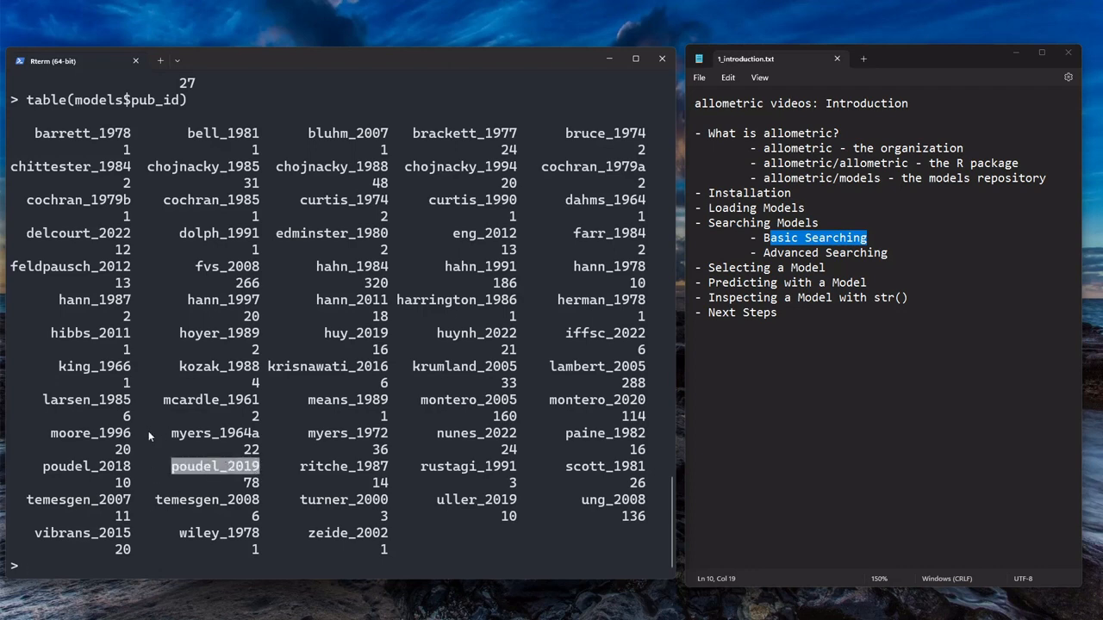
mouse_move(200, 487)
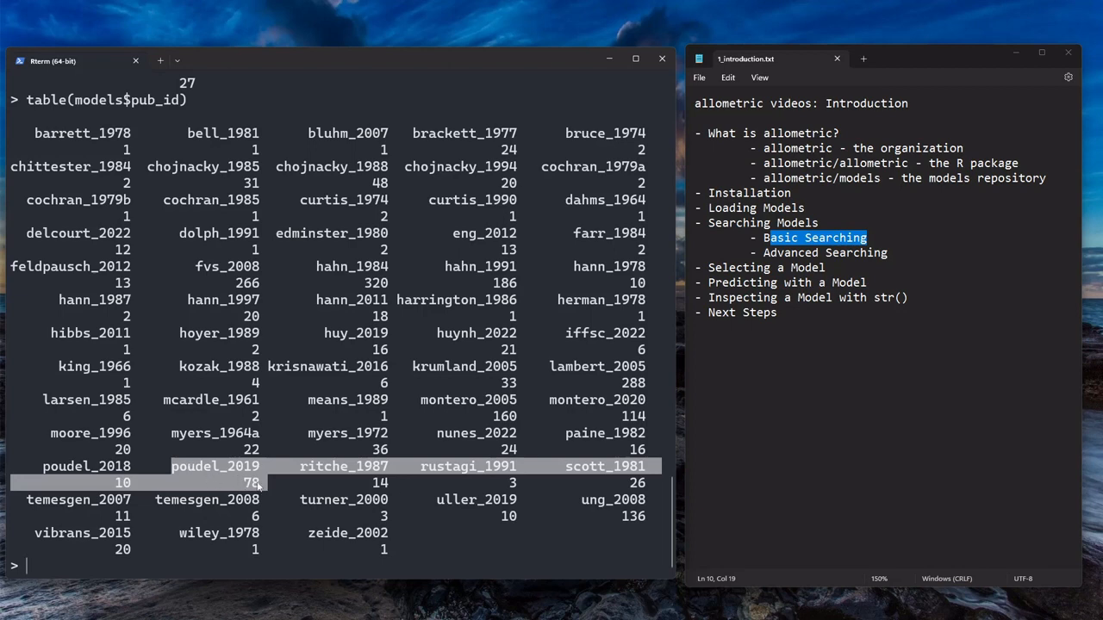
mouse_move(310, 422)
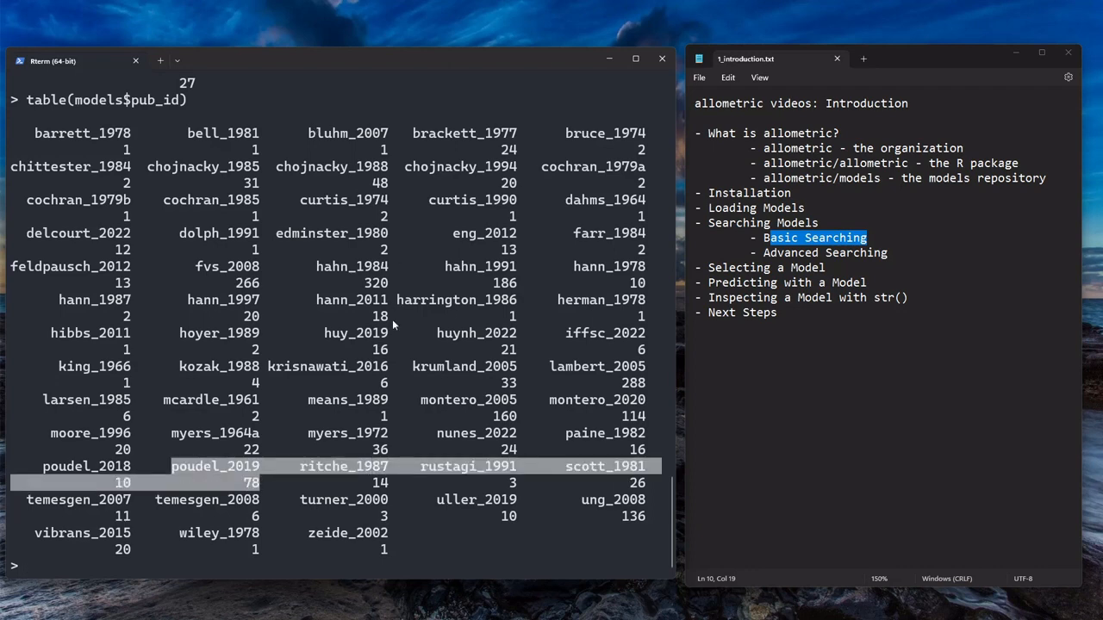
text(models %>)
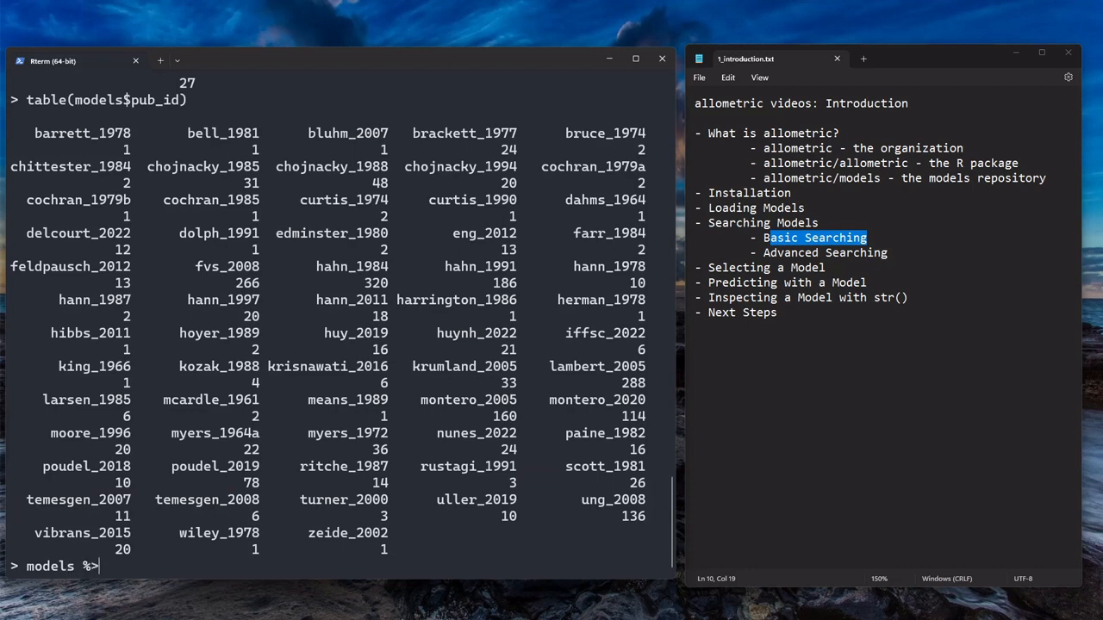
text(%)
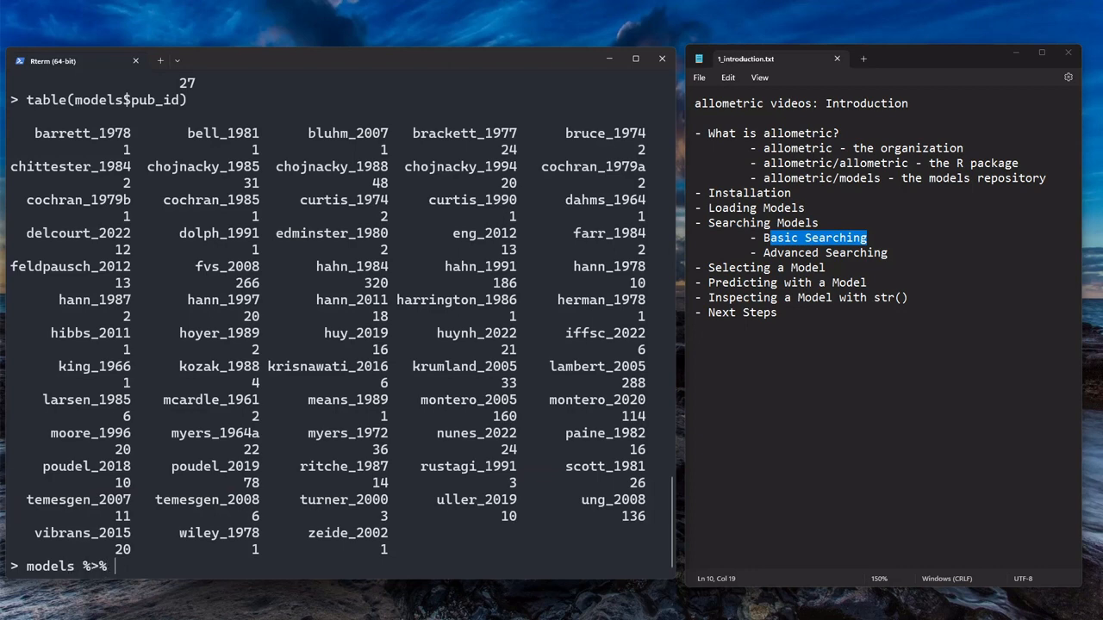
text(filter())
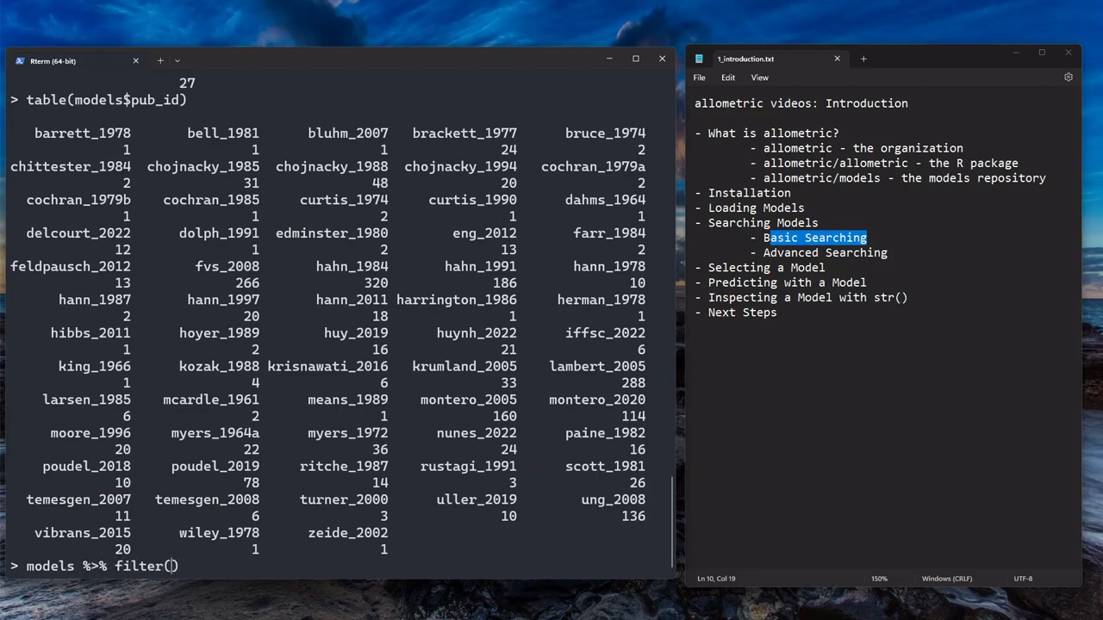
text(pub_id ==)
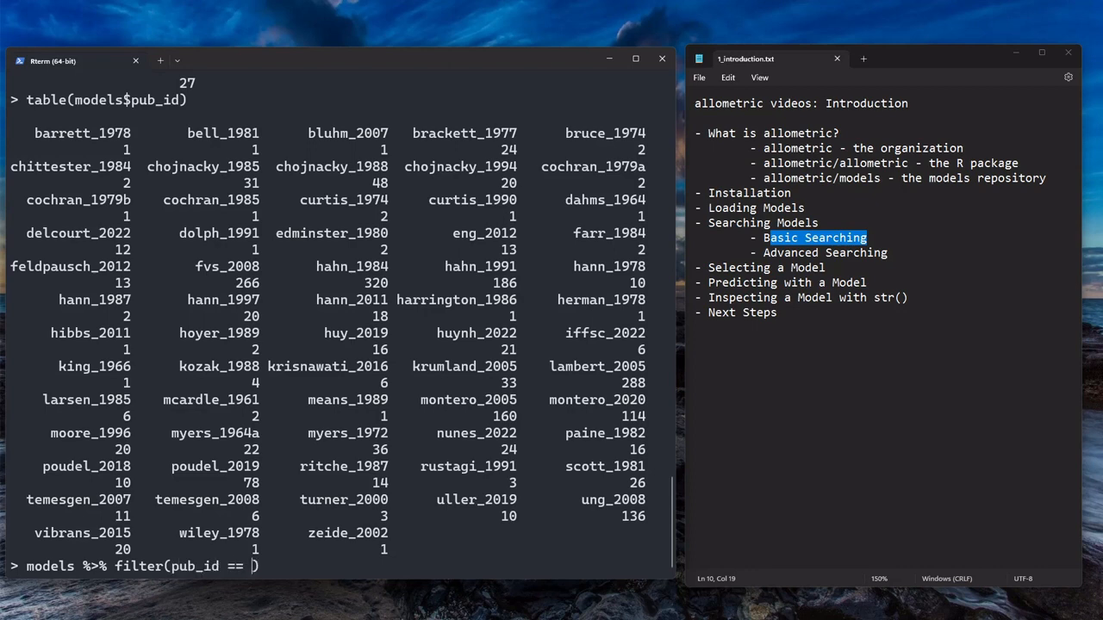
text("poud")
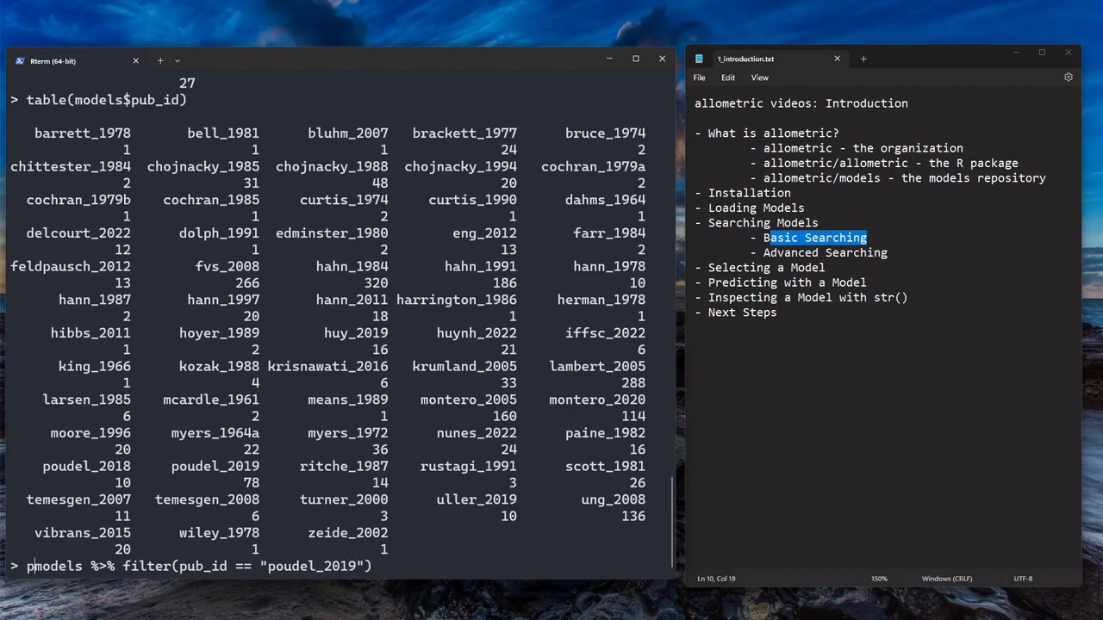
text(poudel_mods <-)
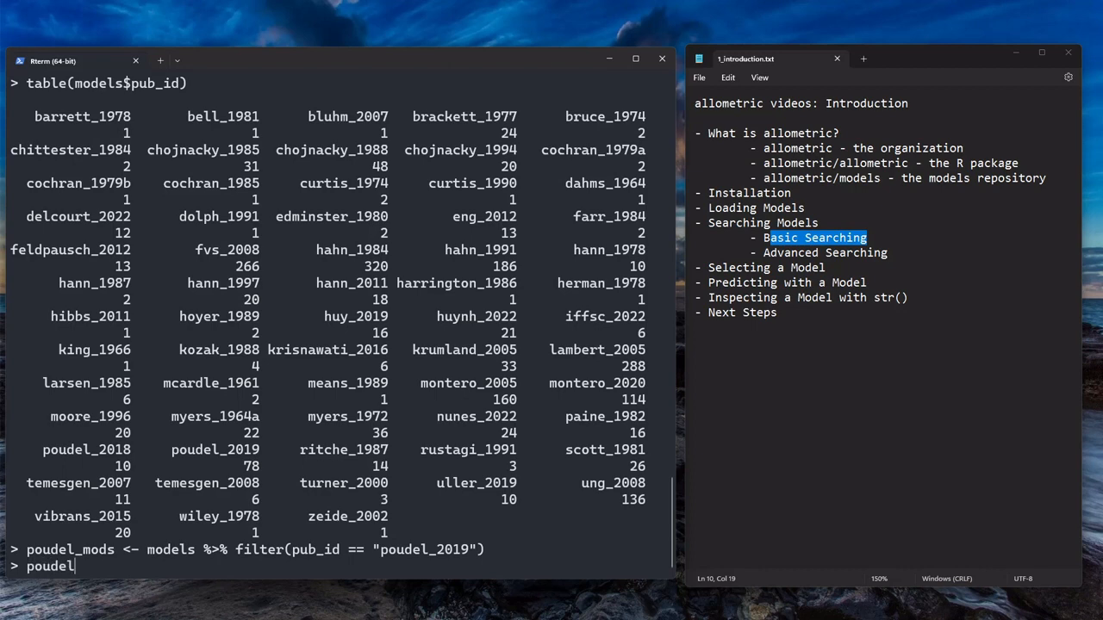
key(Return)
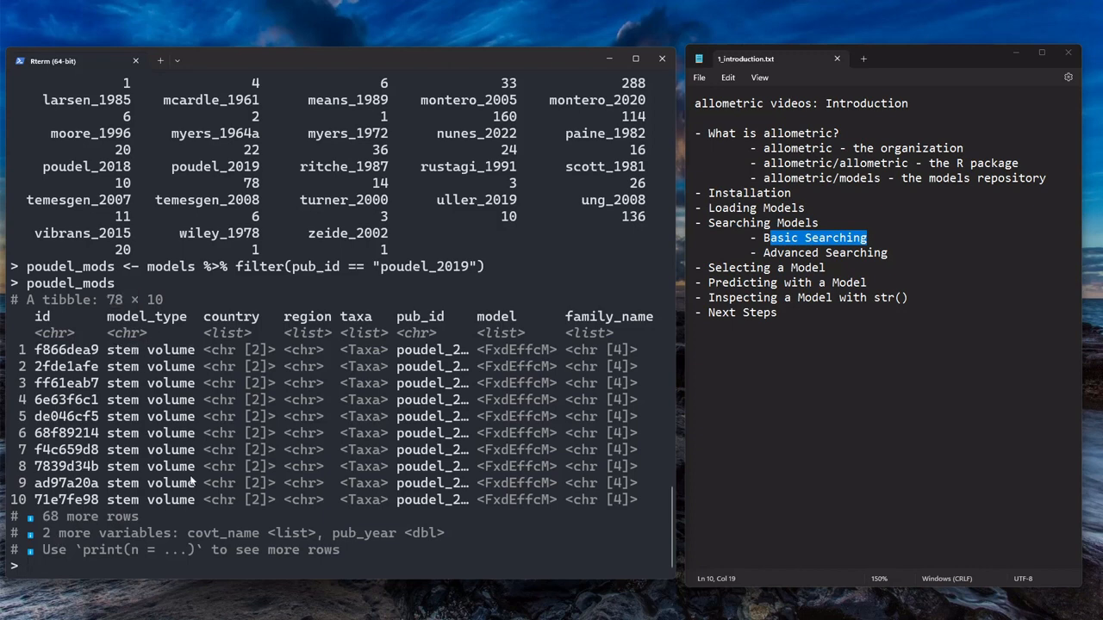
- Filter poudel_mods to model_type "stem volume" as poudel_vol, a 25 × 10 tibble
text(poudel_v)
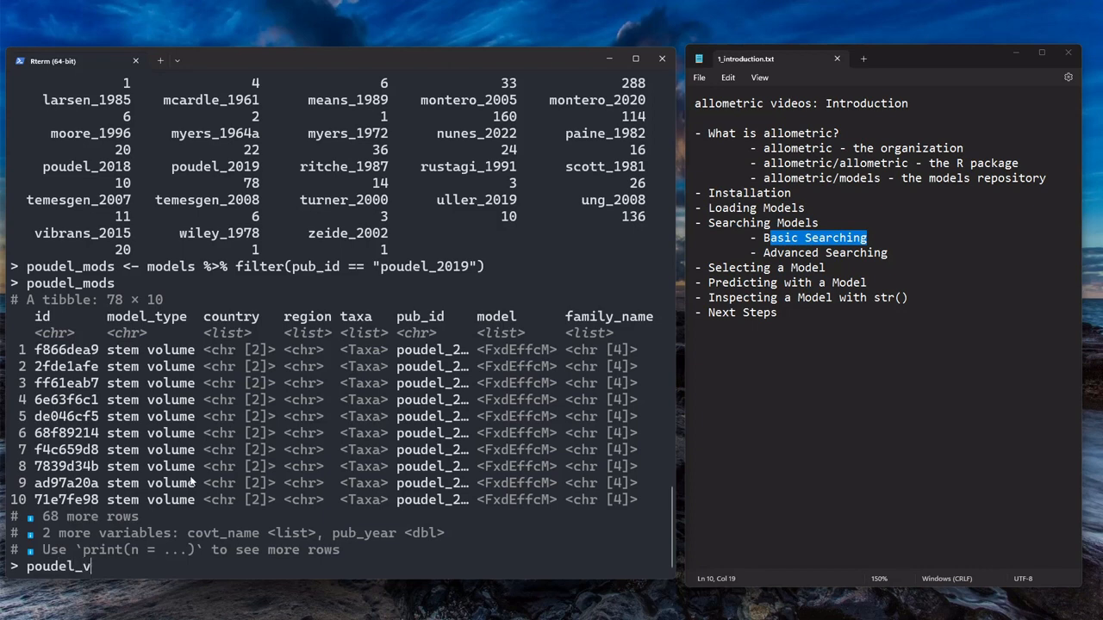
text(ol <- poudel_mods %>%)
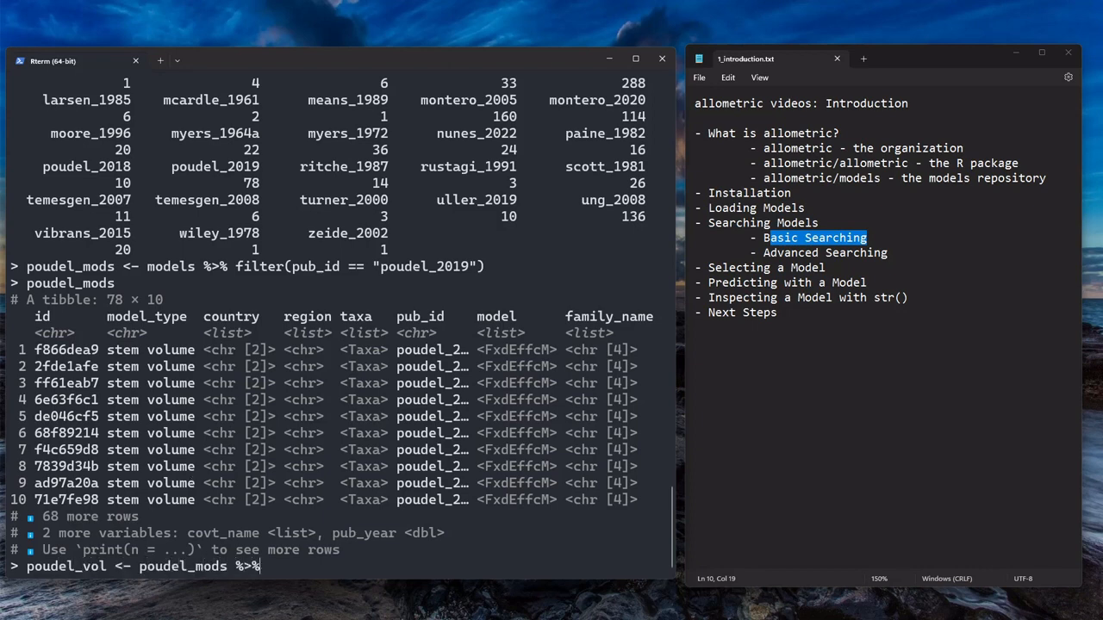
text(filter(s)
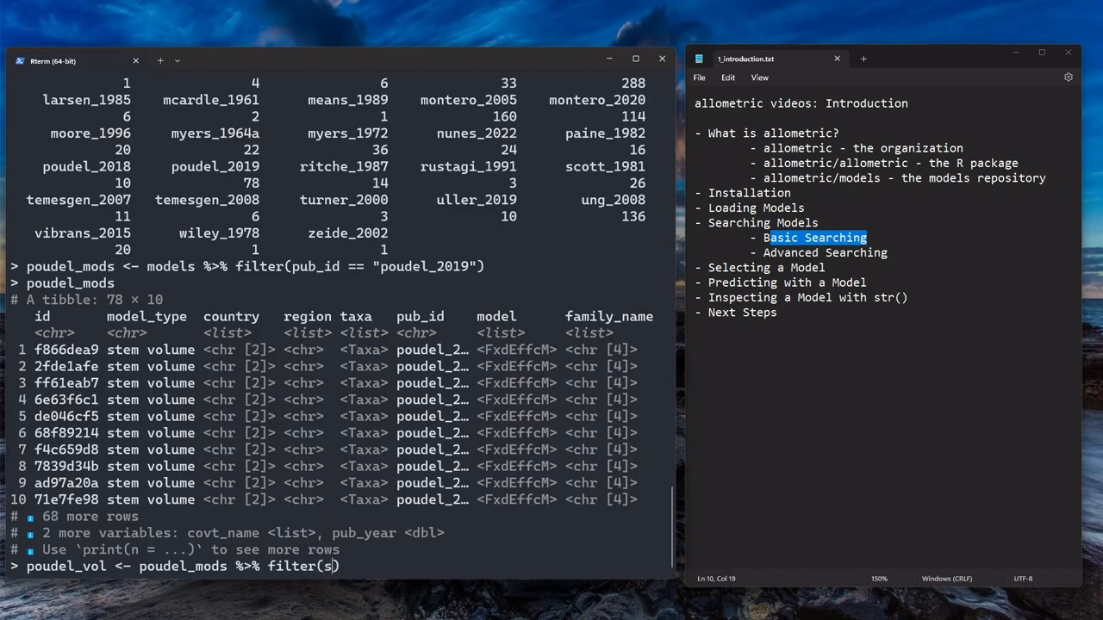
text(odel_type == "stem volume)
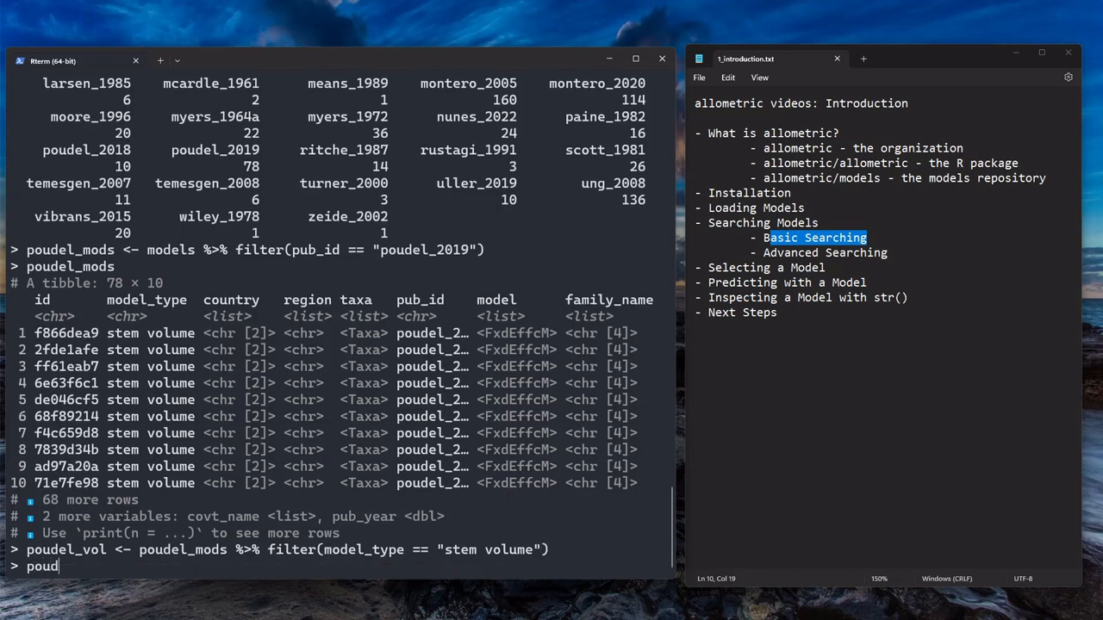
key(Return)
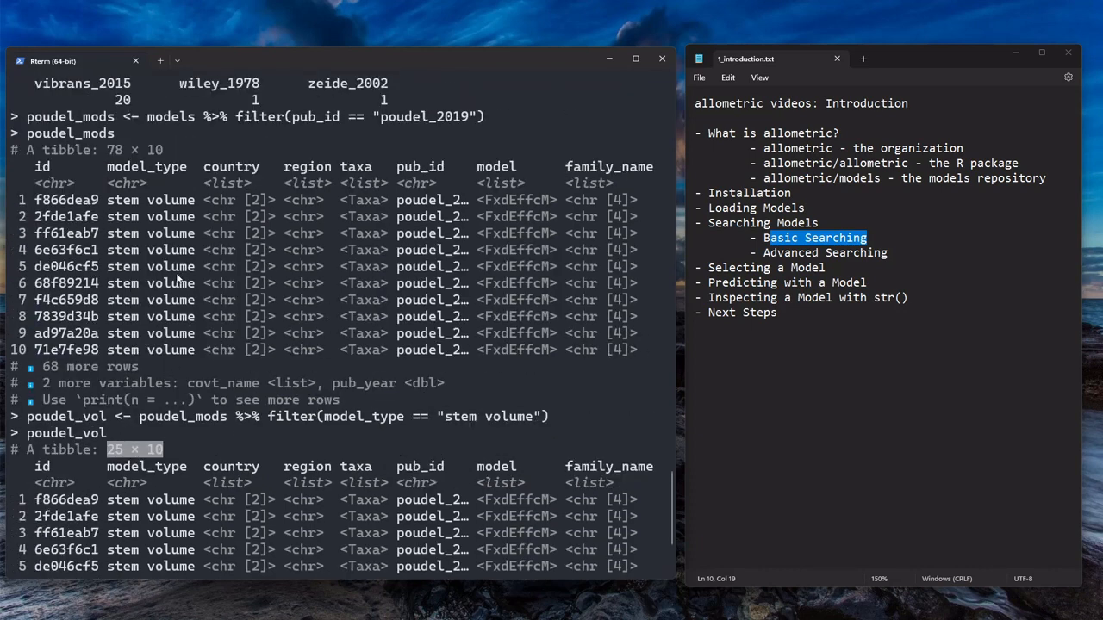
scroll(down, 3)
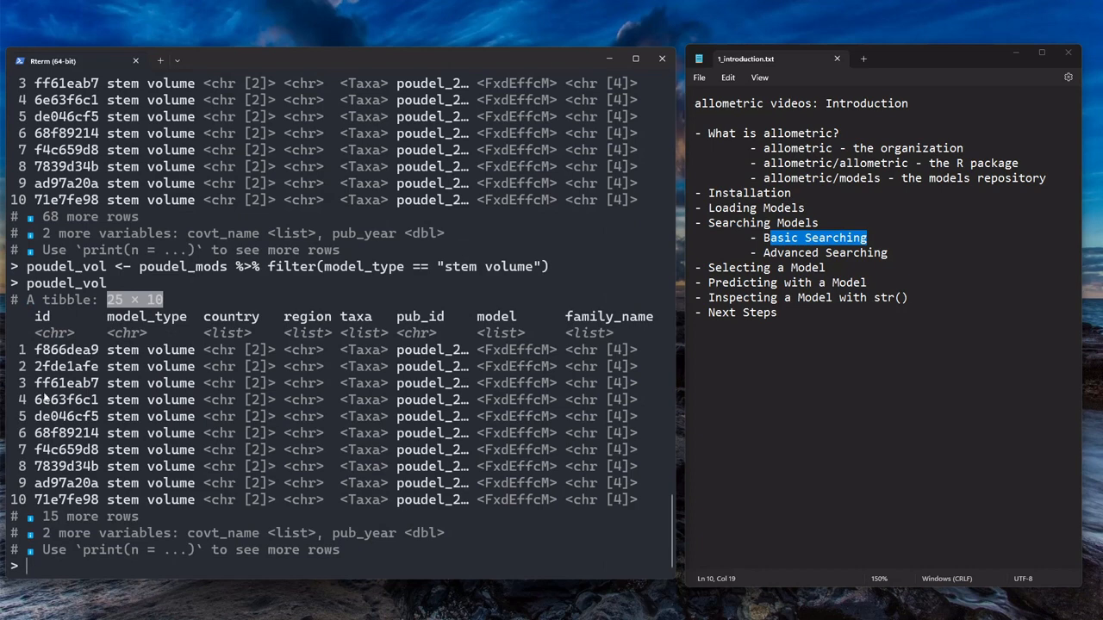
mouse_move(134, 300)
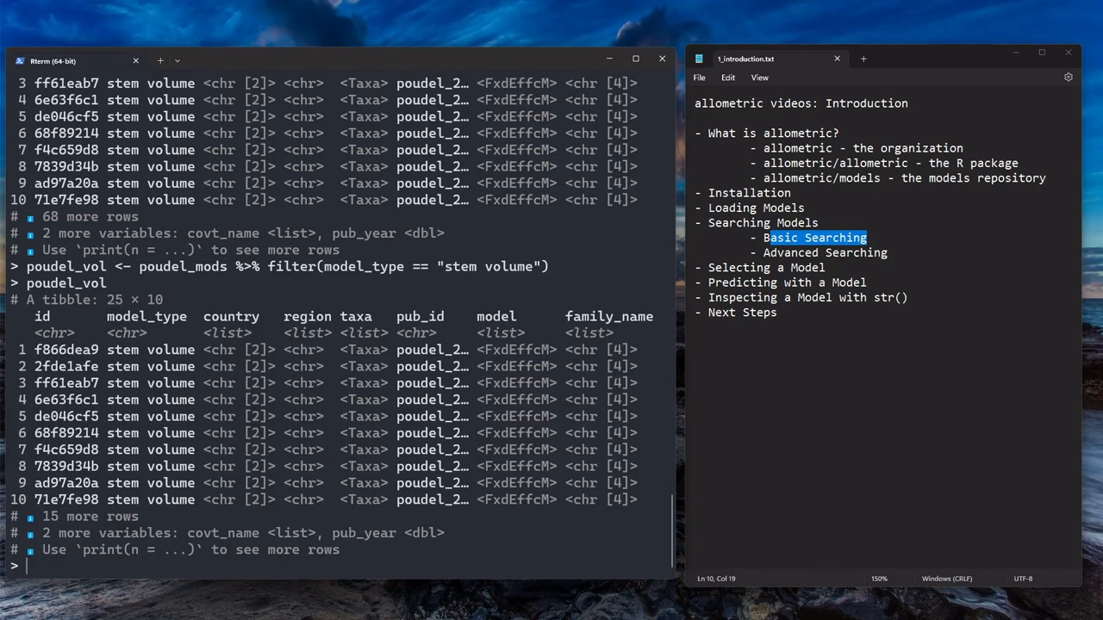
double_click(355, 317)
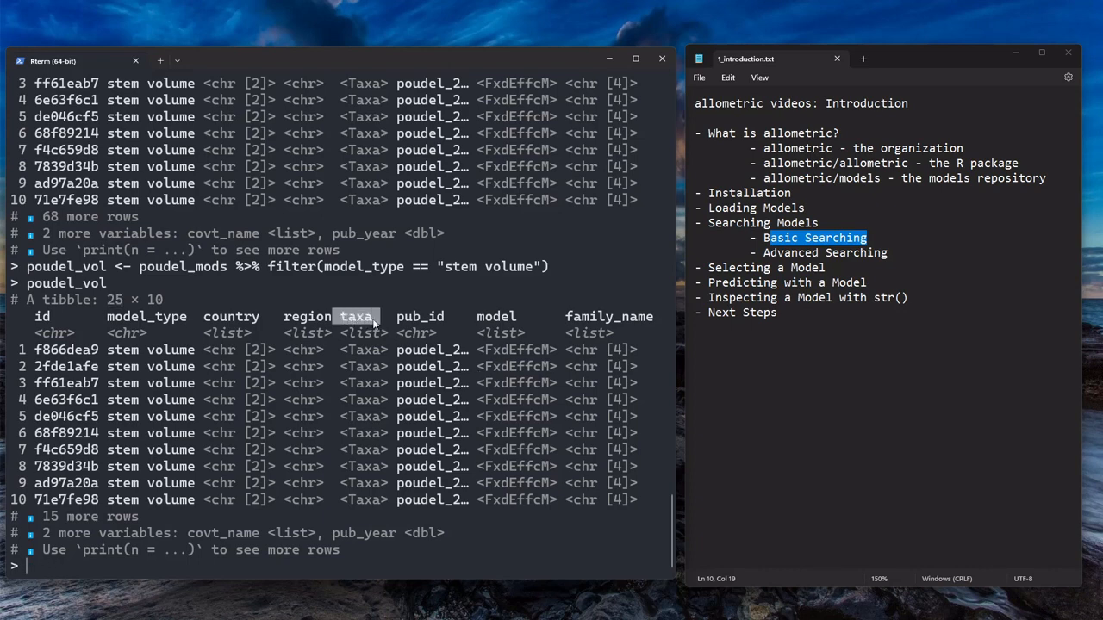
mouse_move(273, 407)
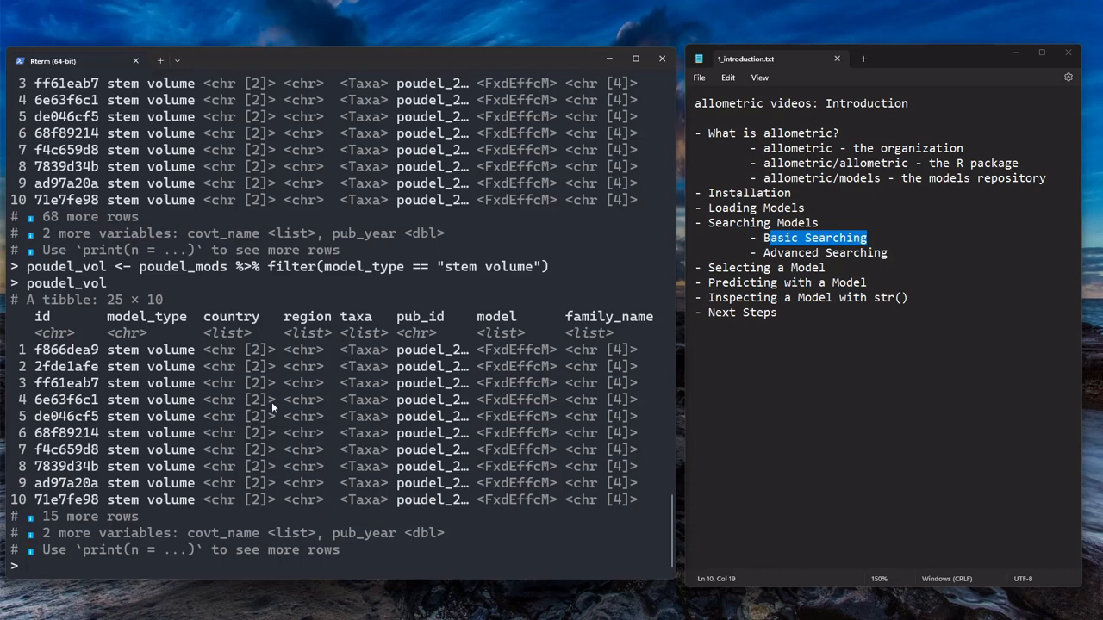
- Expand the taxa of poudel_vol with unnest_taxa()
text(poudel_vo)
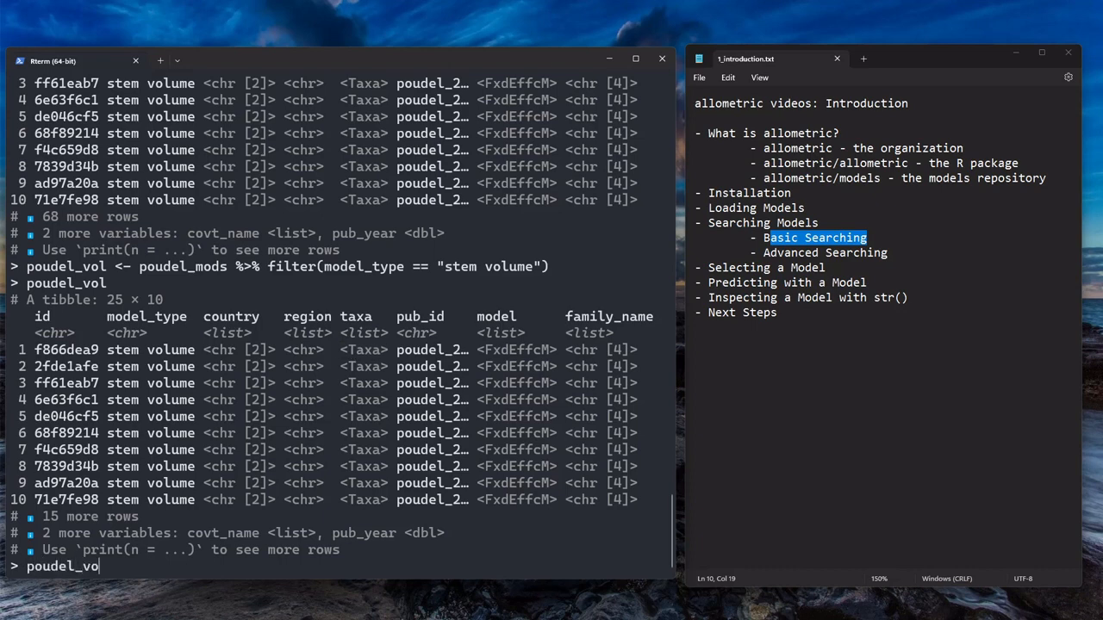
text(%>% unnes)
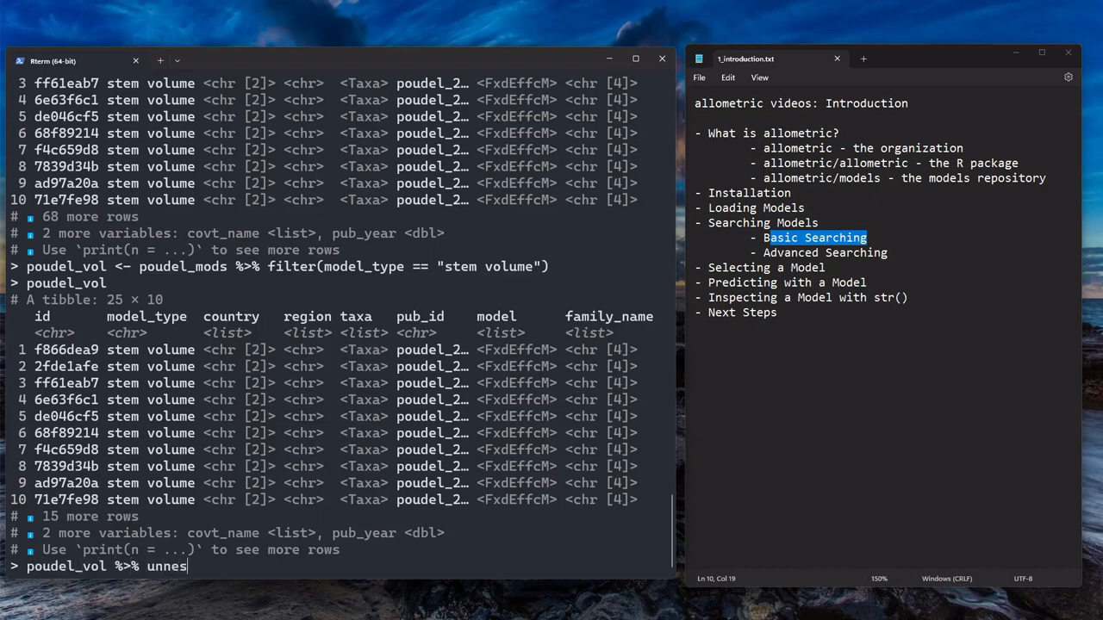
text(t_taxa())
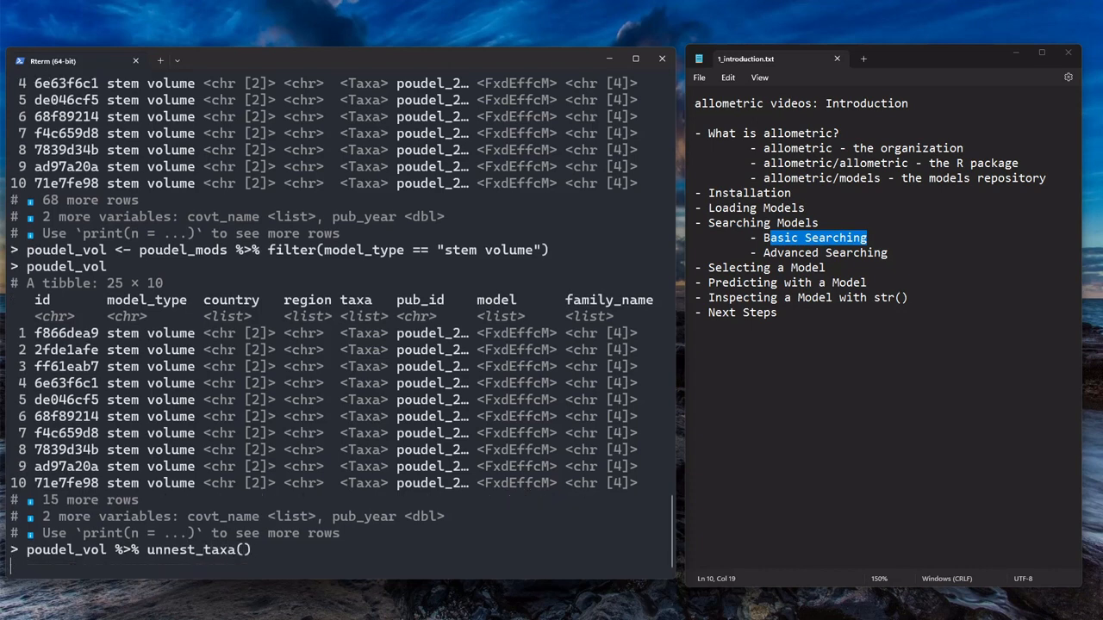
key(Return)
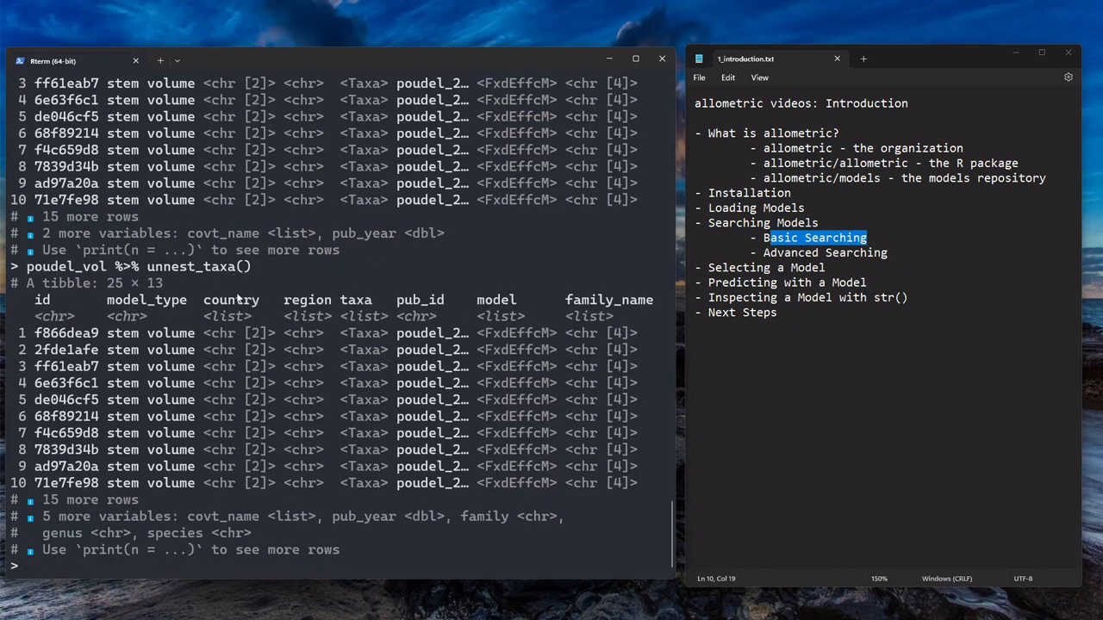
mouse_move(579, 503)
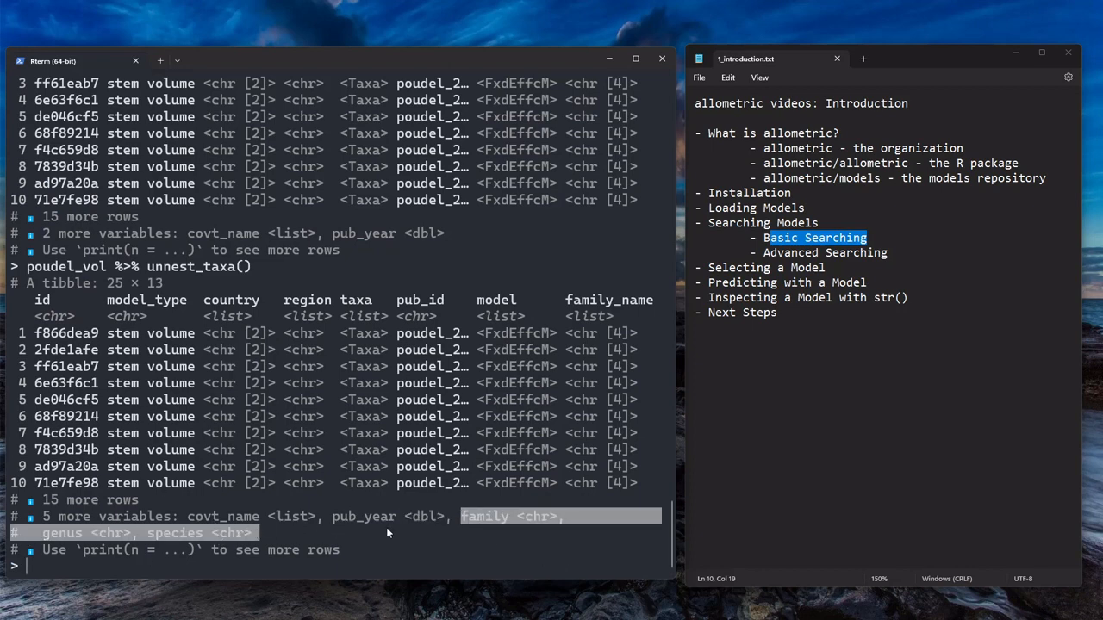
mouse_move(472, 524)
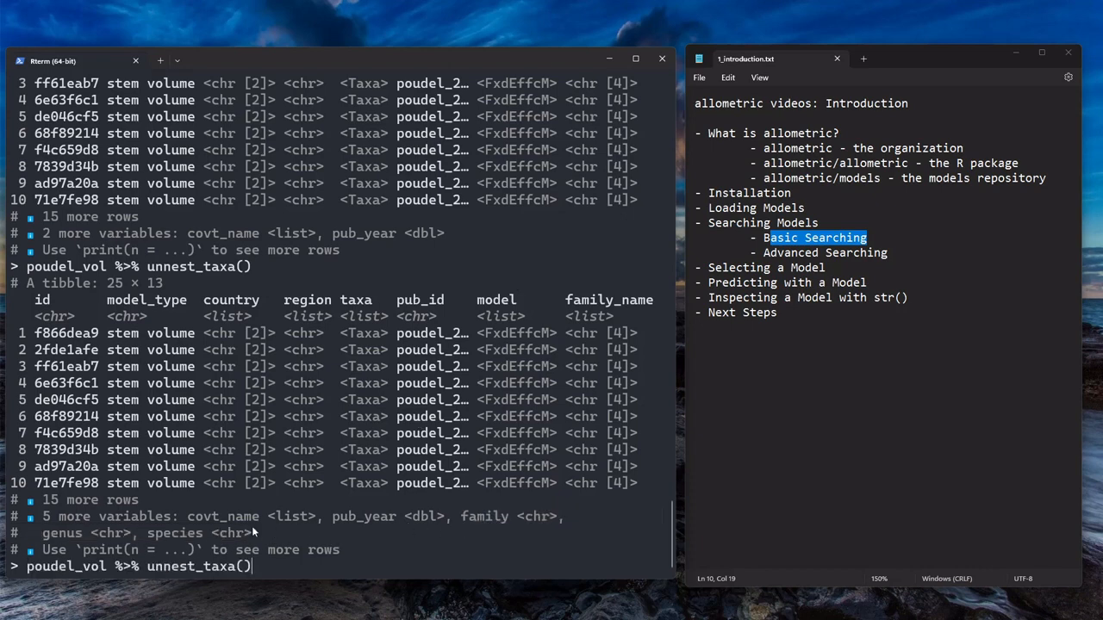
- Select only id, model, family, genus and species, printing a 25 × 5 tibble
text(%>% s)
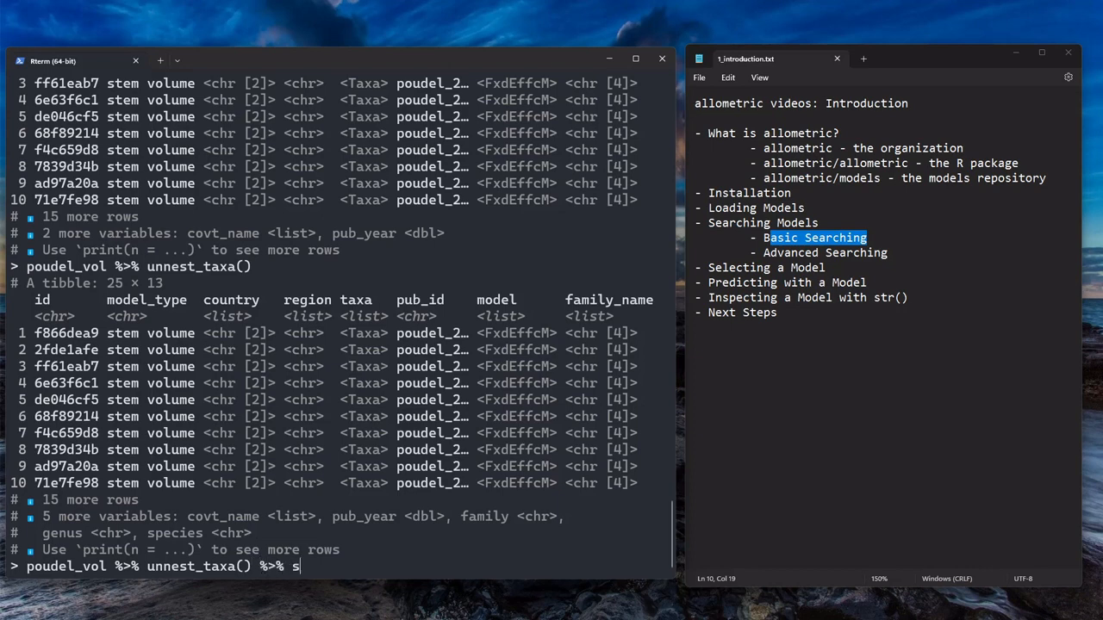
text(elect())
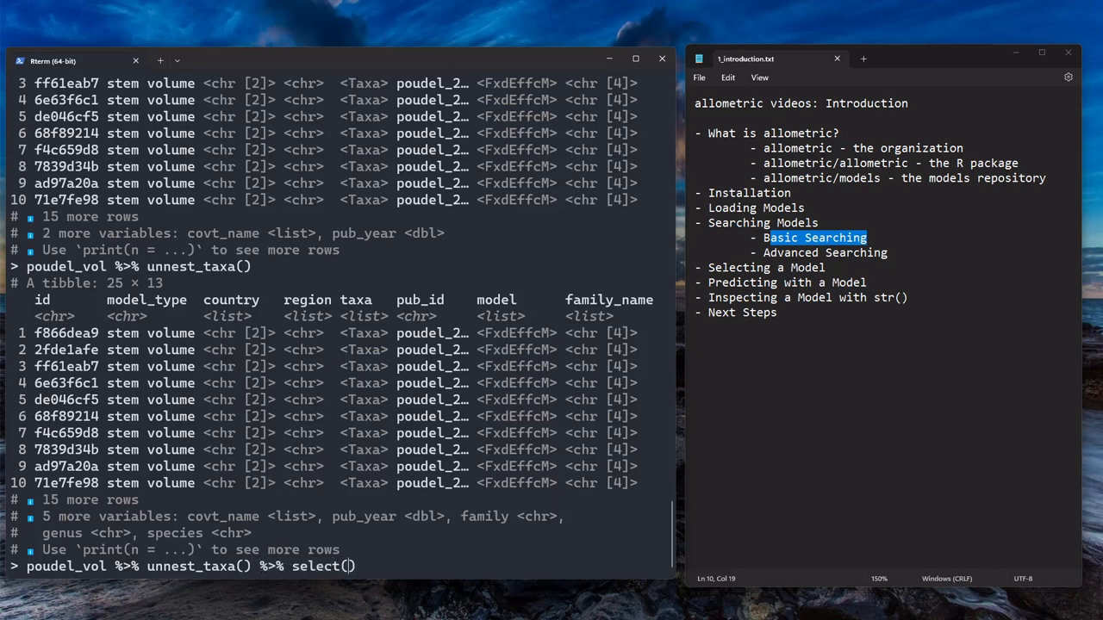
text(id,)
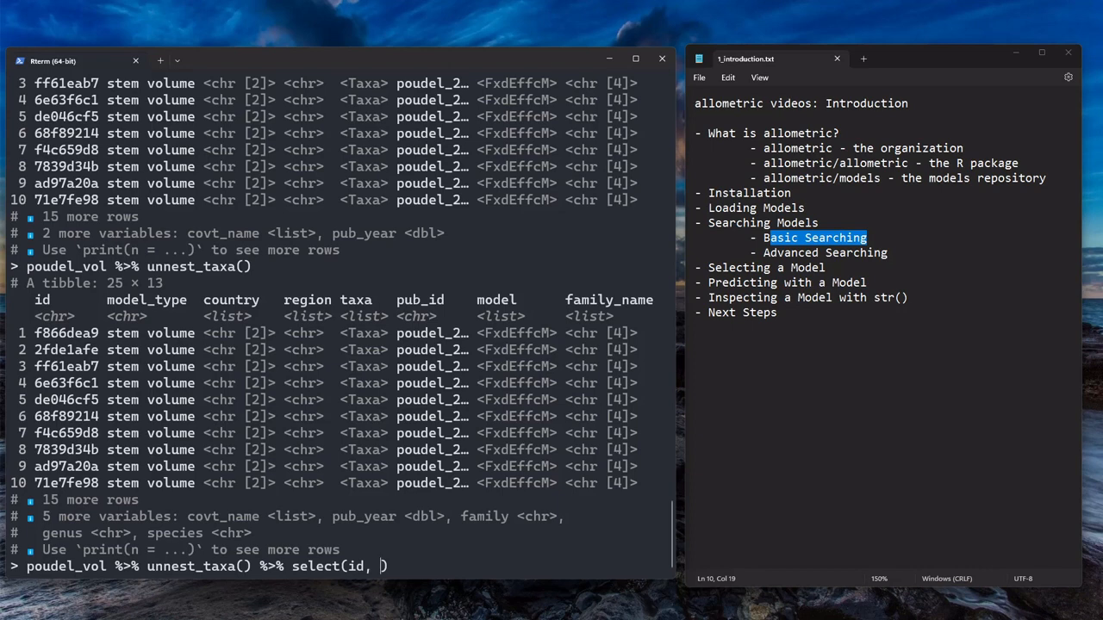
text(model, family,)
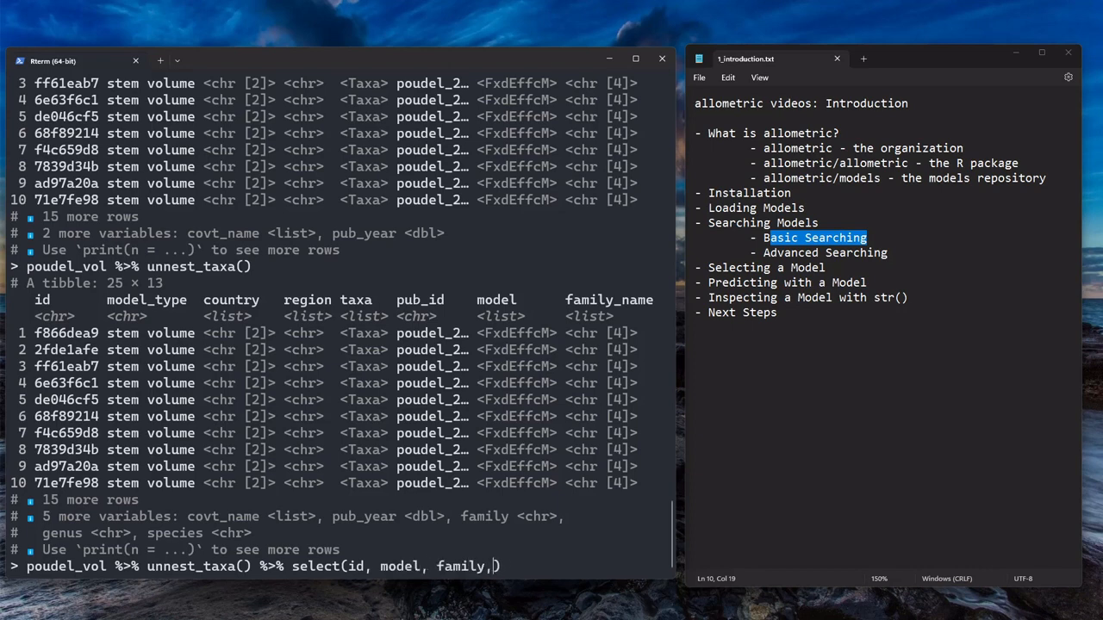
text(genus, spec)
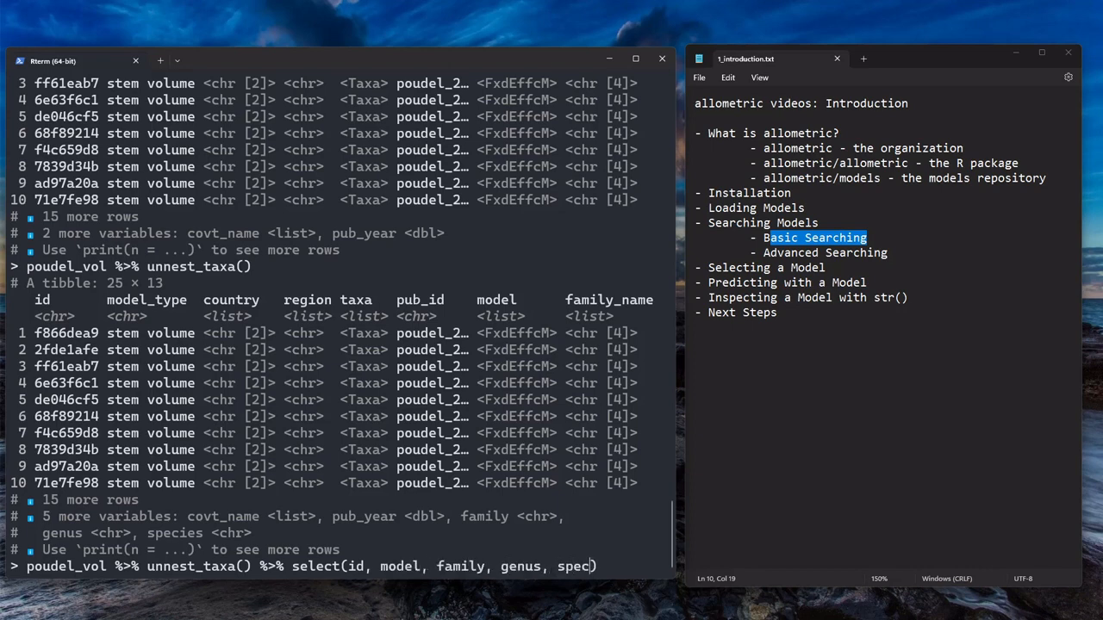
key(Return)
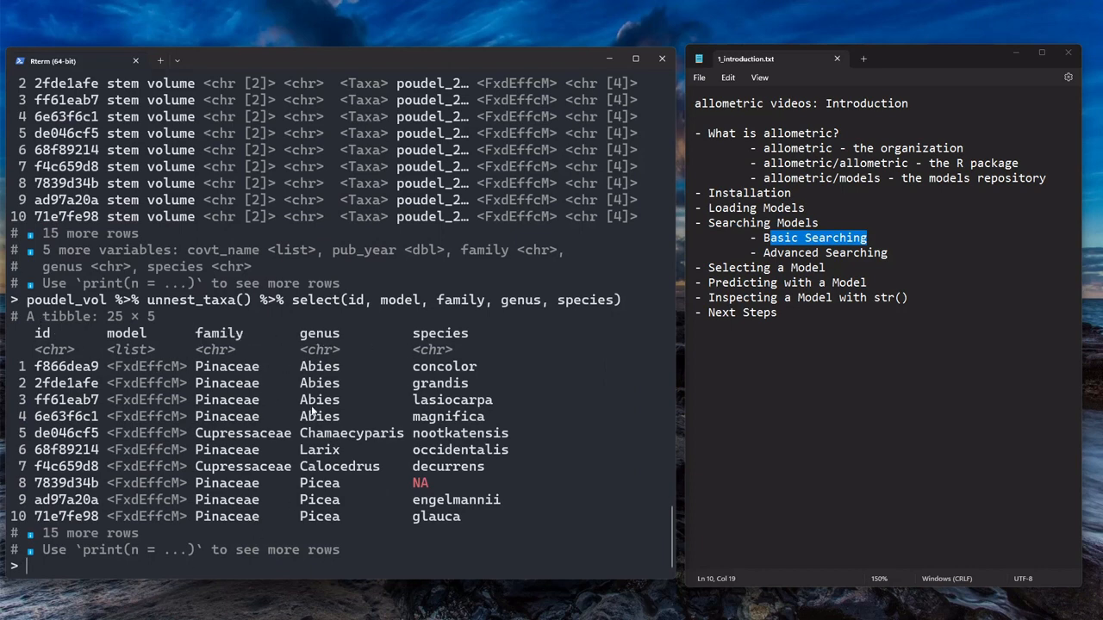
mouse_move(358, 420)
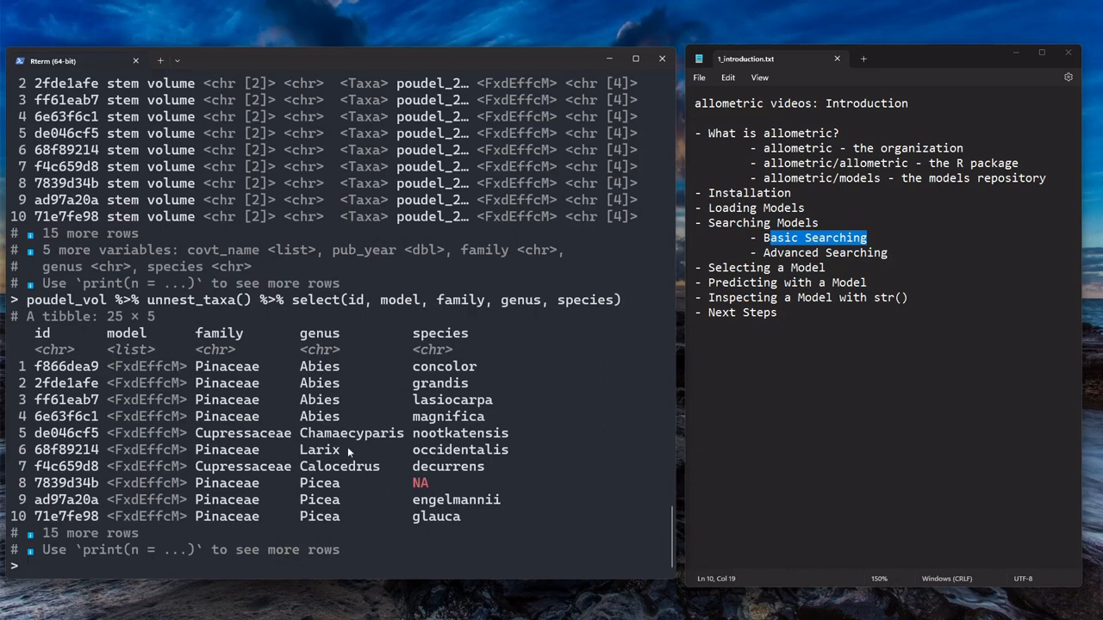
mouse_move(314, 333)
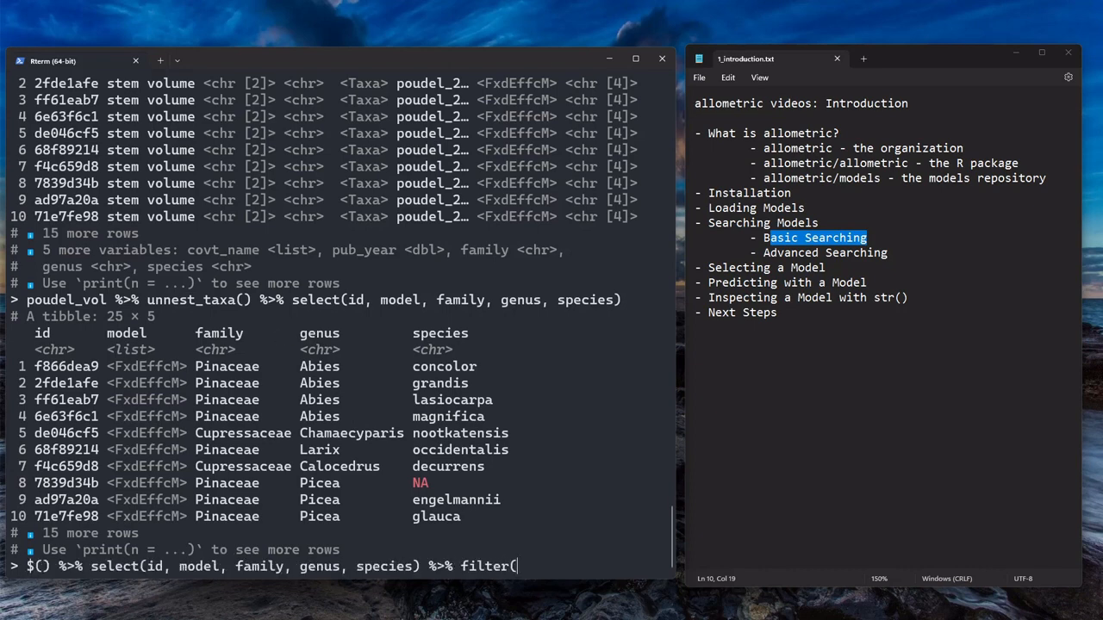
- Filter species == "ponderosa" into poudel_ponderosa and print the single Pinus ponderosa model
text(species == "po)
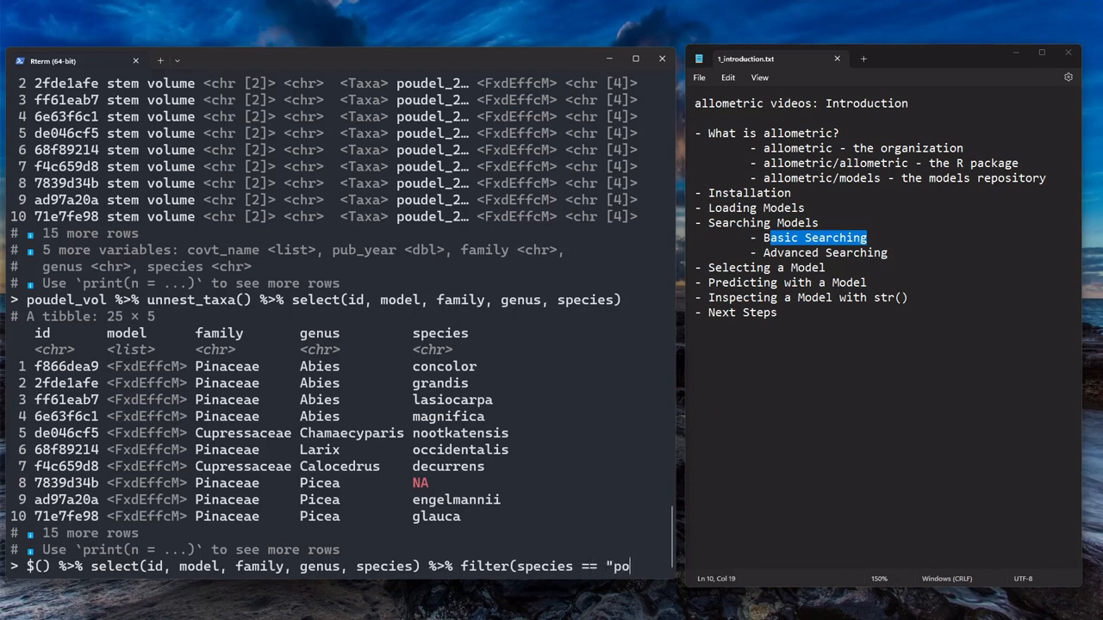
text(nderosa"))
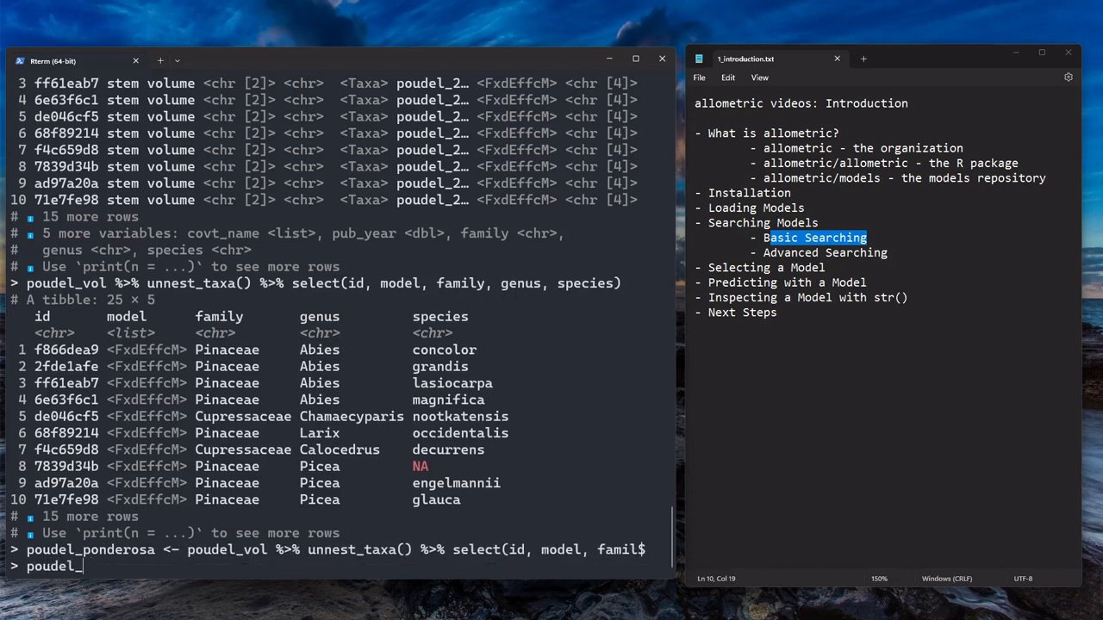
key(Return)
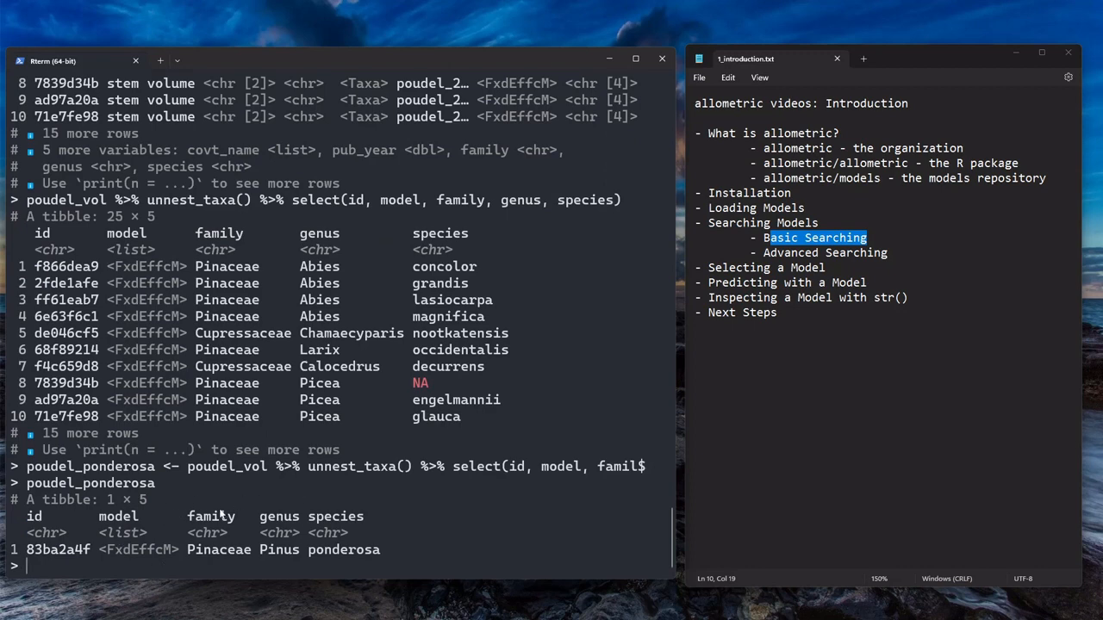
text(poudel_ponderosa)
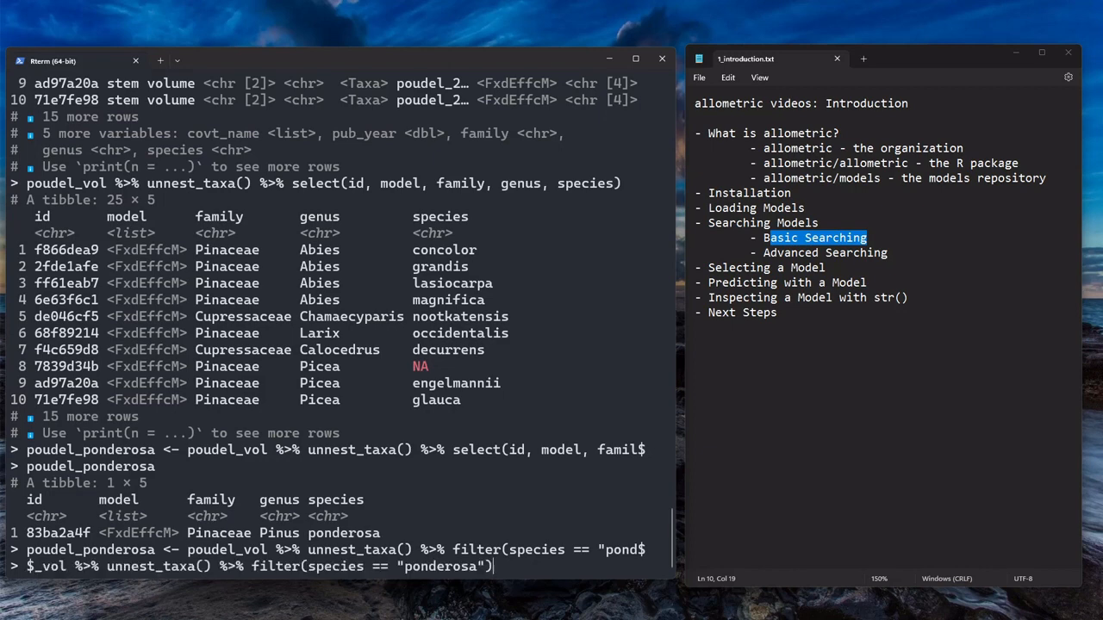
key(Return)
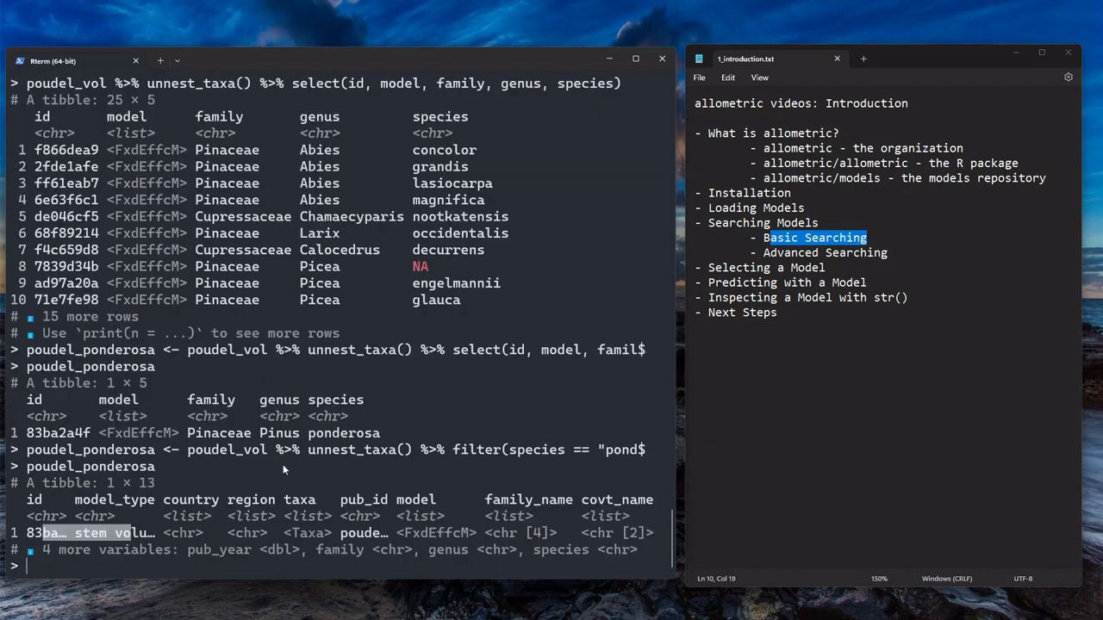
text(poudel_ponderosa)
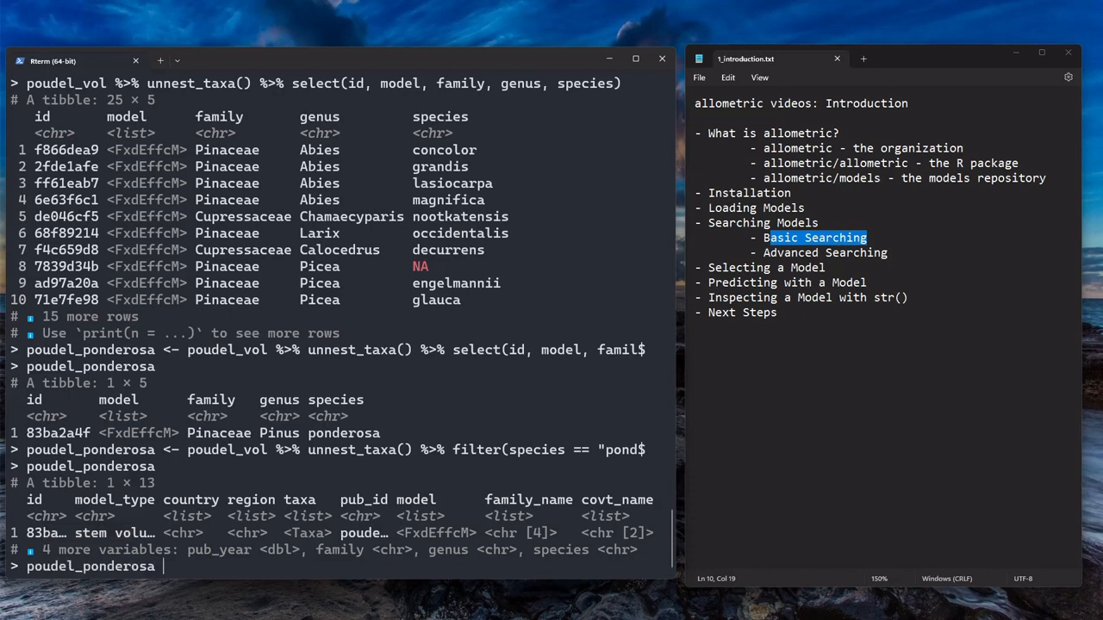
text(%>% select_model(1)
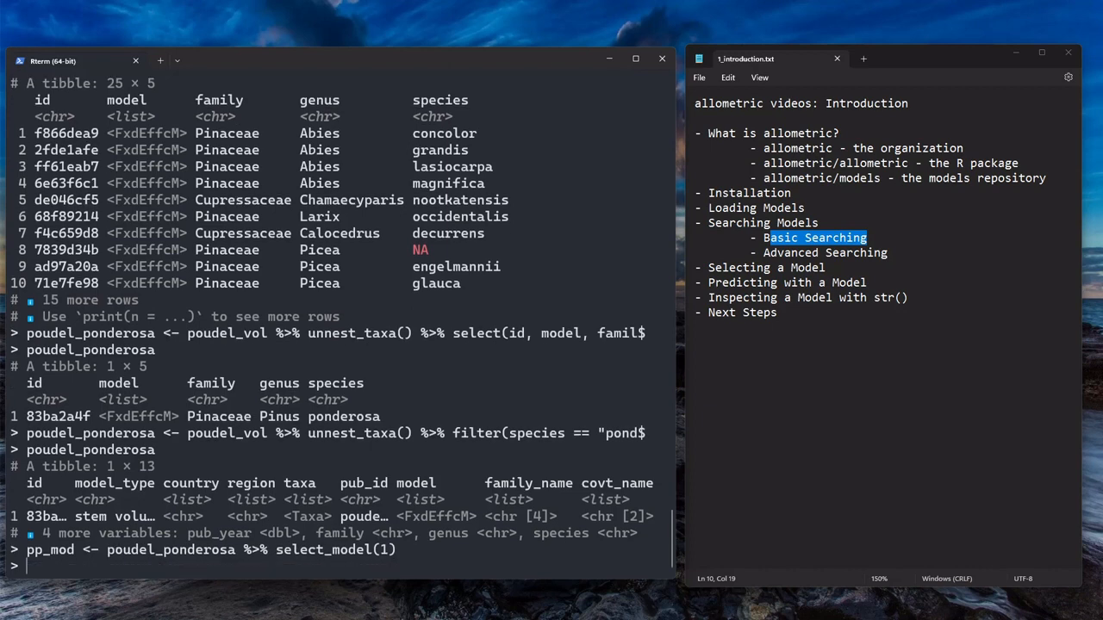
text(pp_mod)
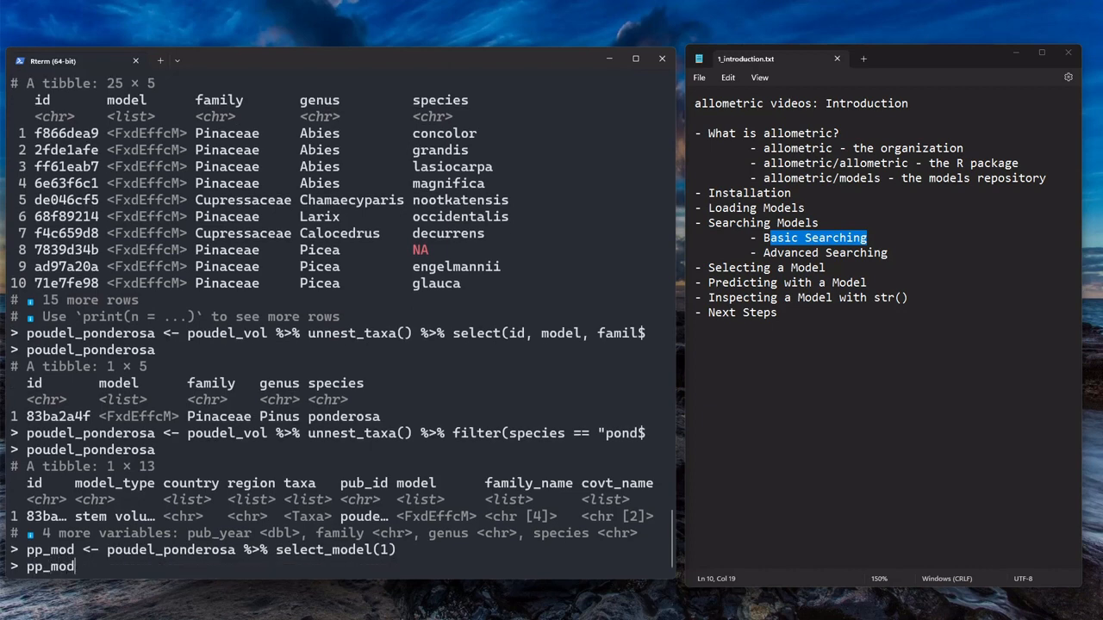
key(Return)
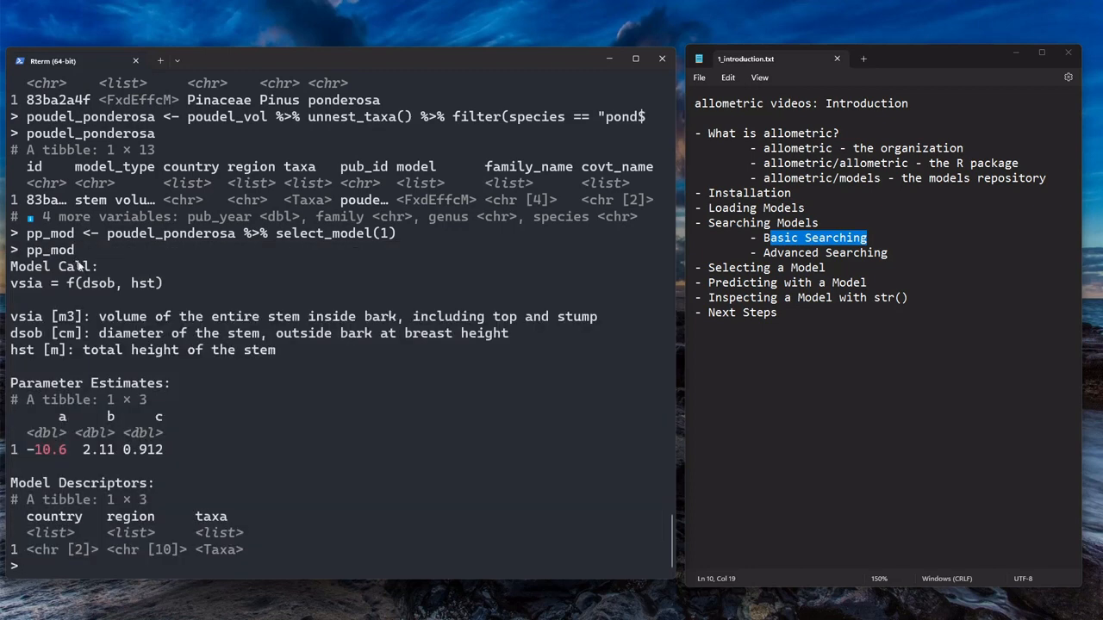
mouse_move(307, 462)
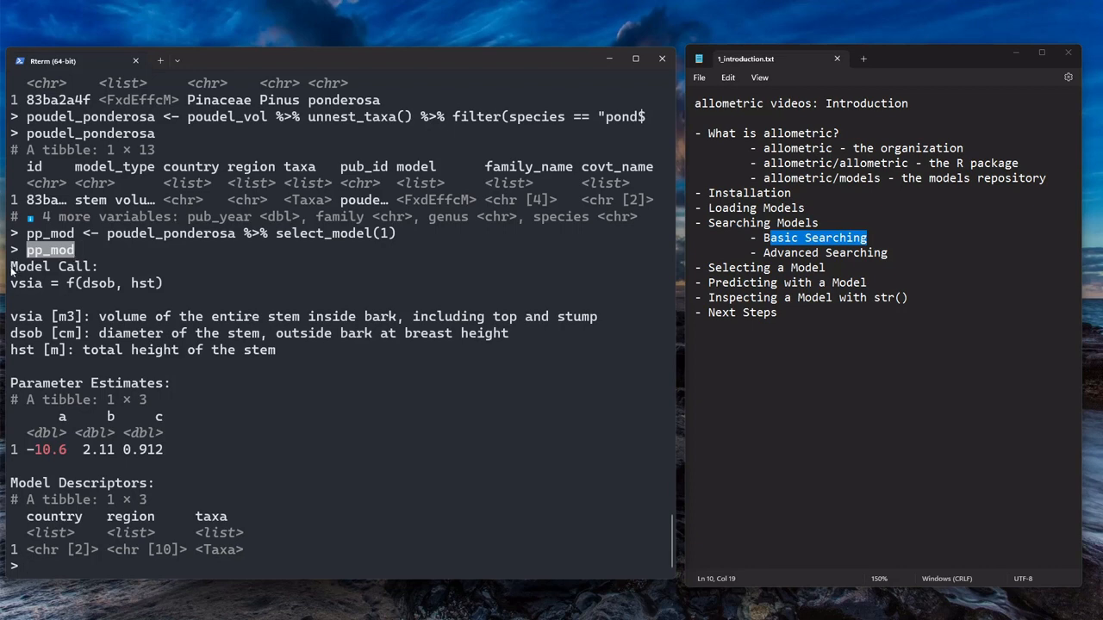
drag(11, 259, 196, 334)
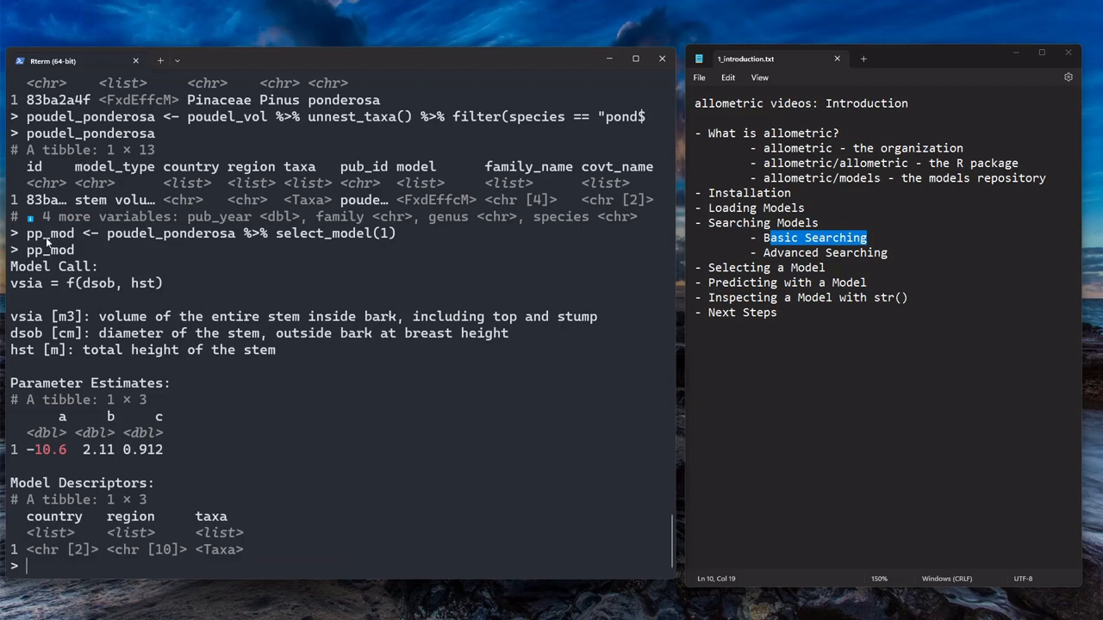
double_click(49, 266)
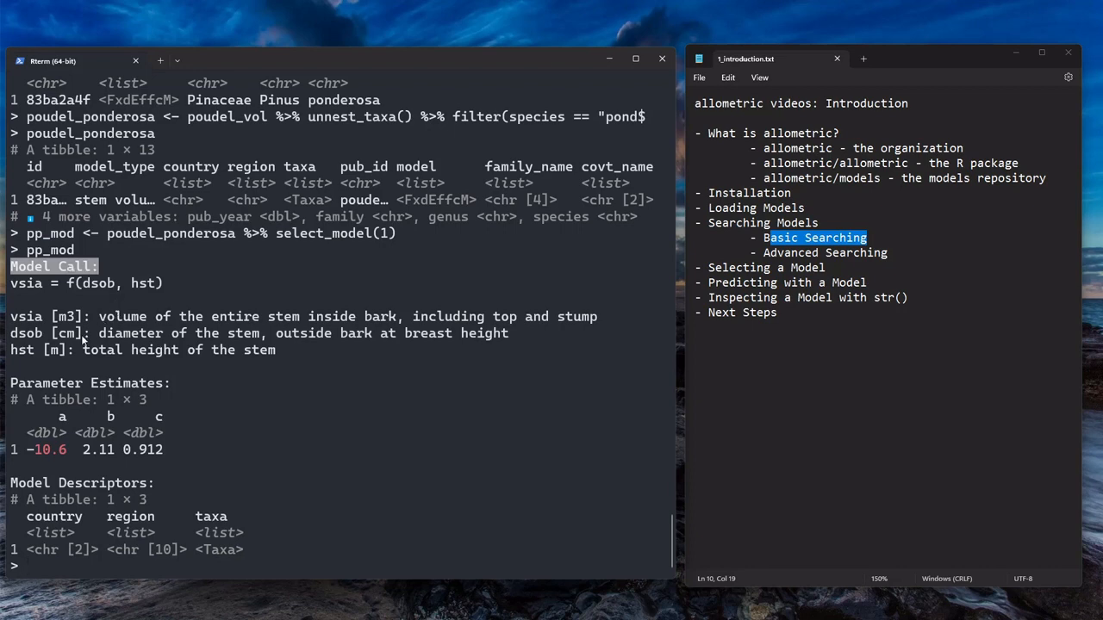
double_click(100, 282)
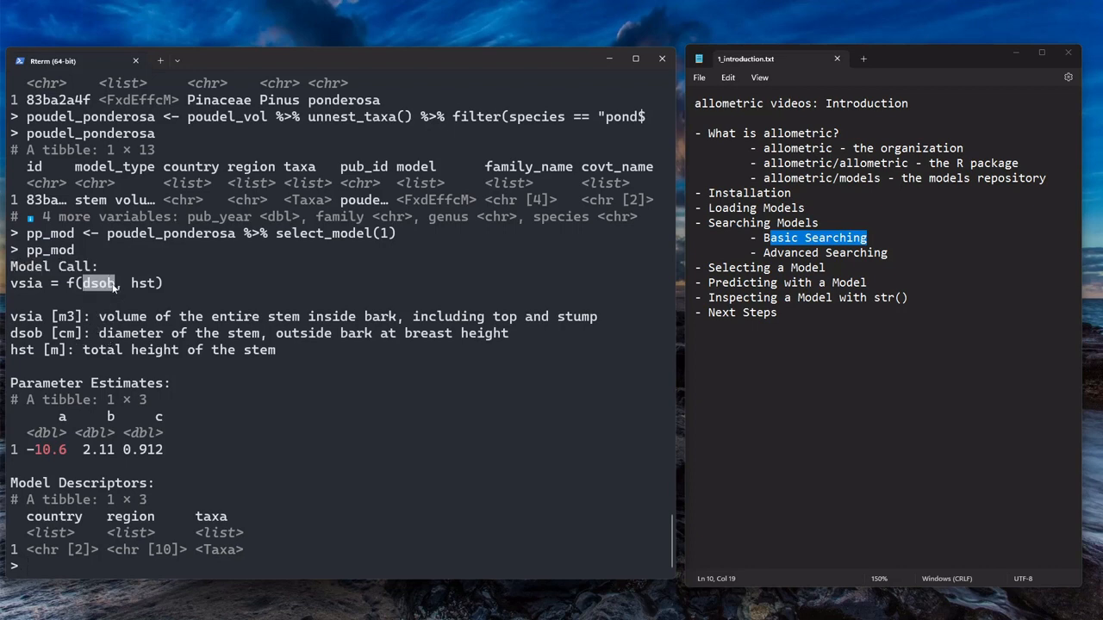
drag(11, 334, 220, 350)
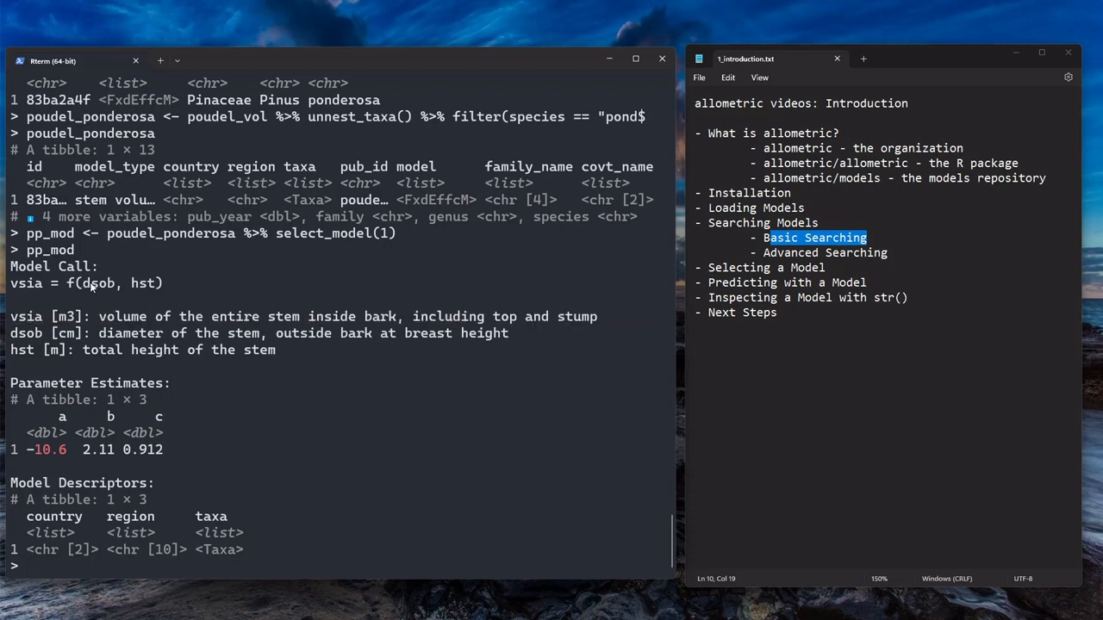
double_click(143, 283)
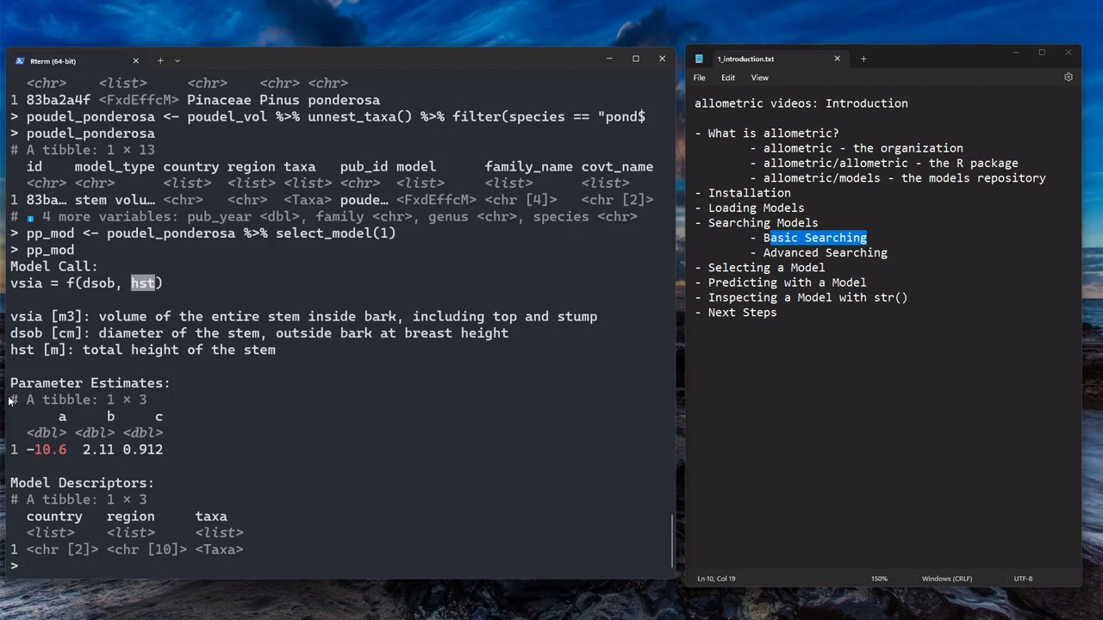
mouse_move(59, 293)
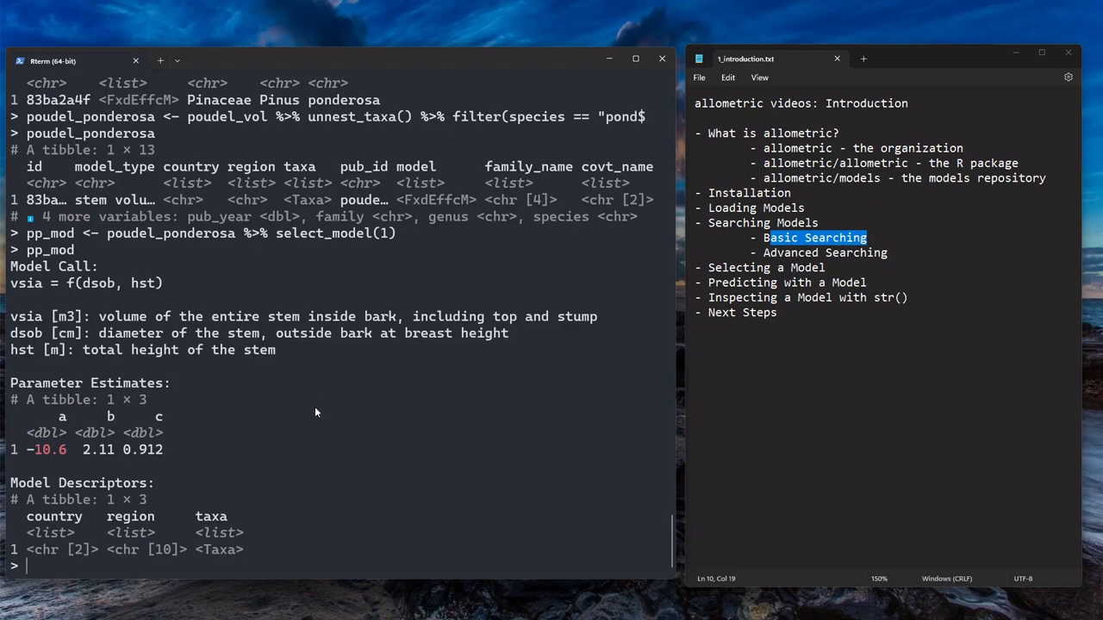
mouse_move(124, 300)
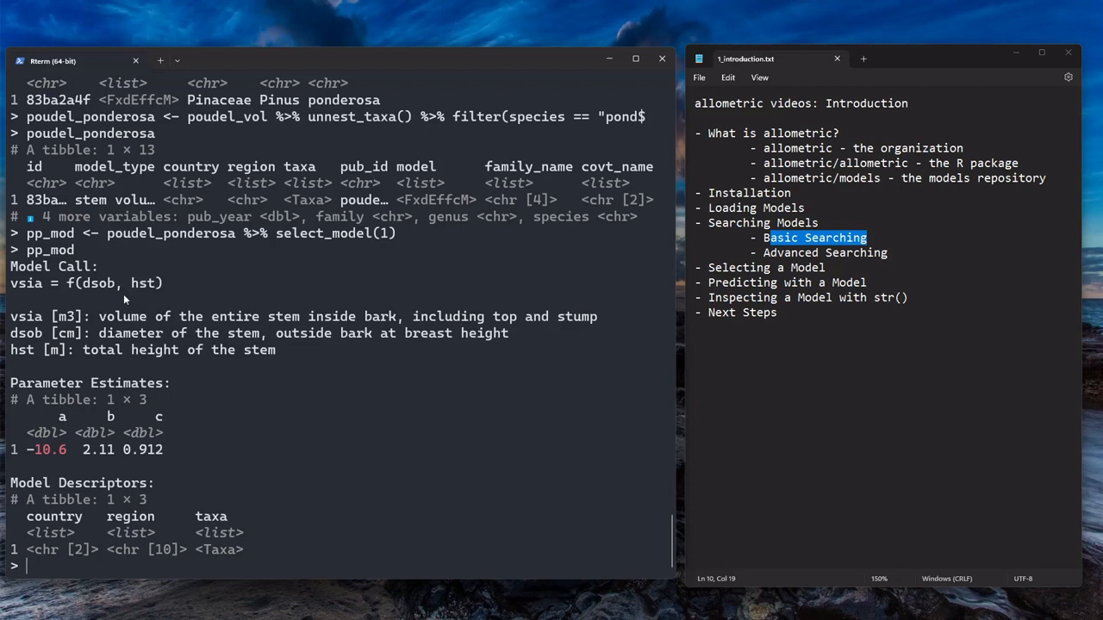
mouse_move(95, 331)
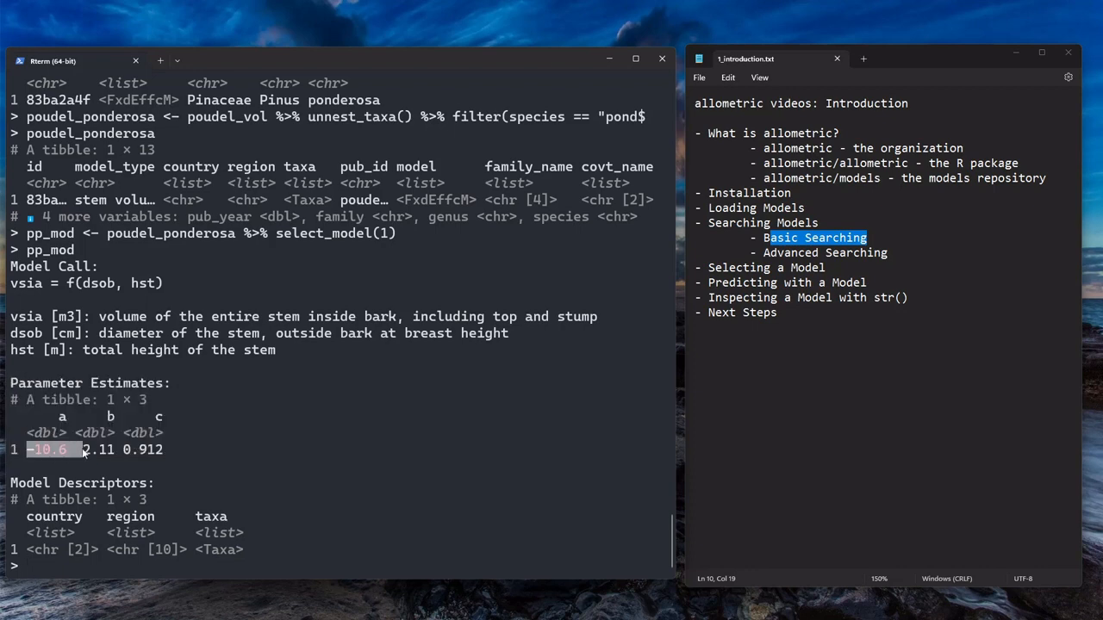
drag(27, 448, 162, 449)
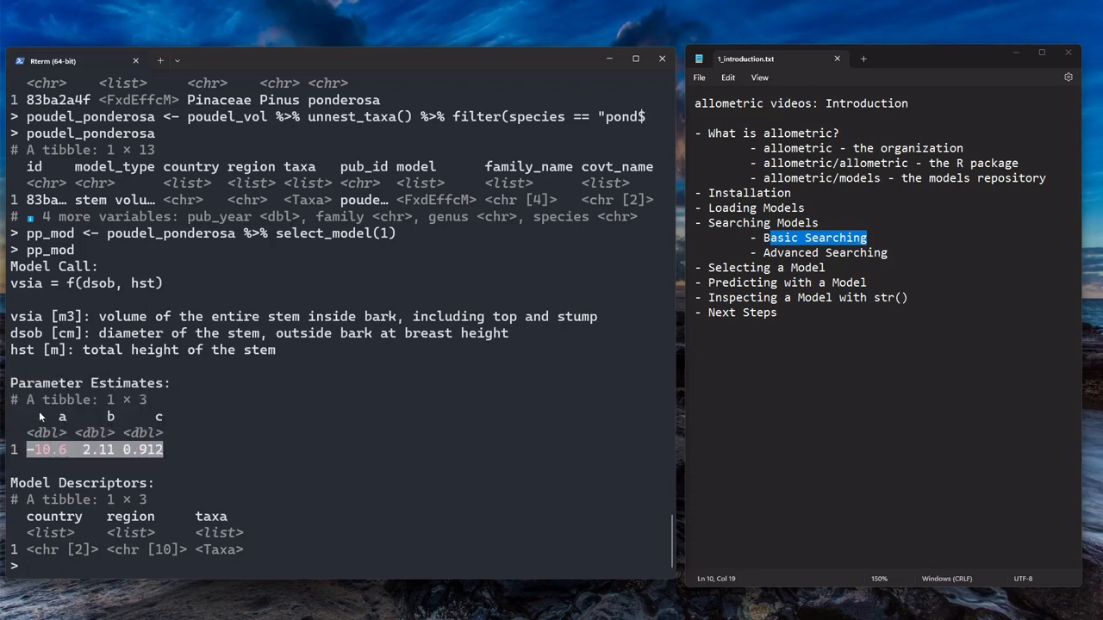
mouse_move(3, 603)
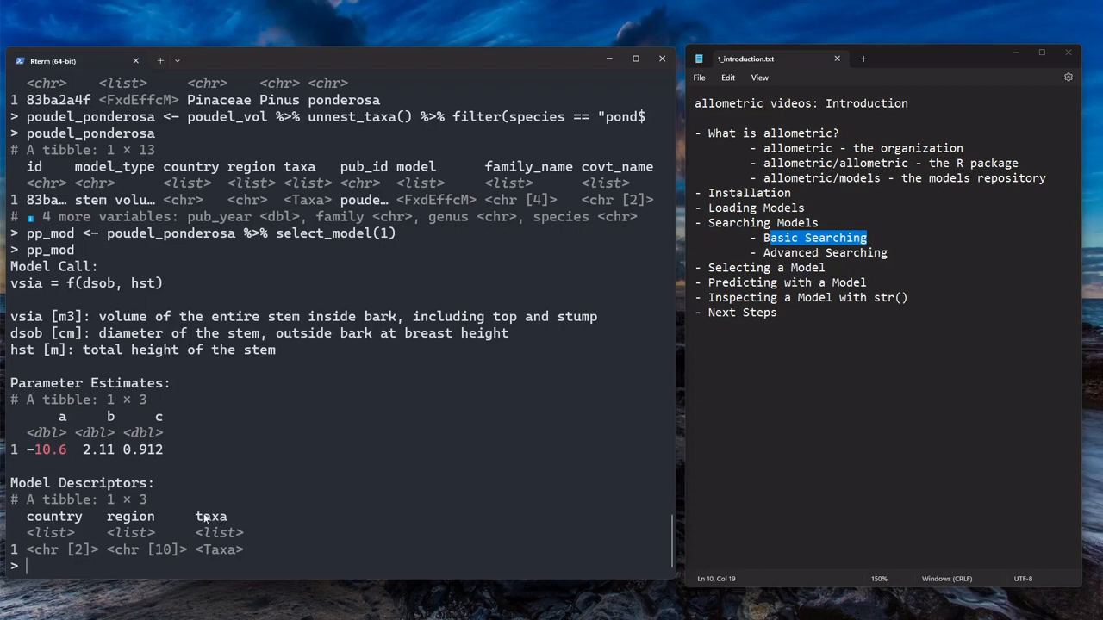
double_click(211, 517)
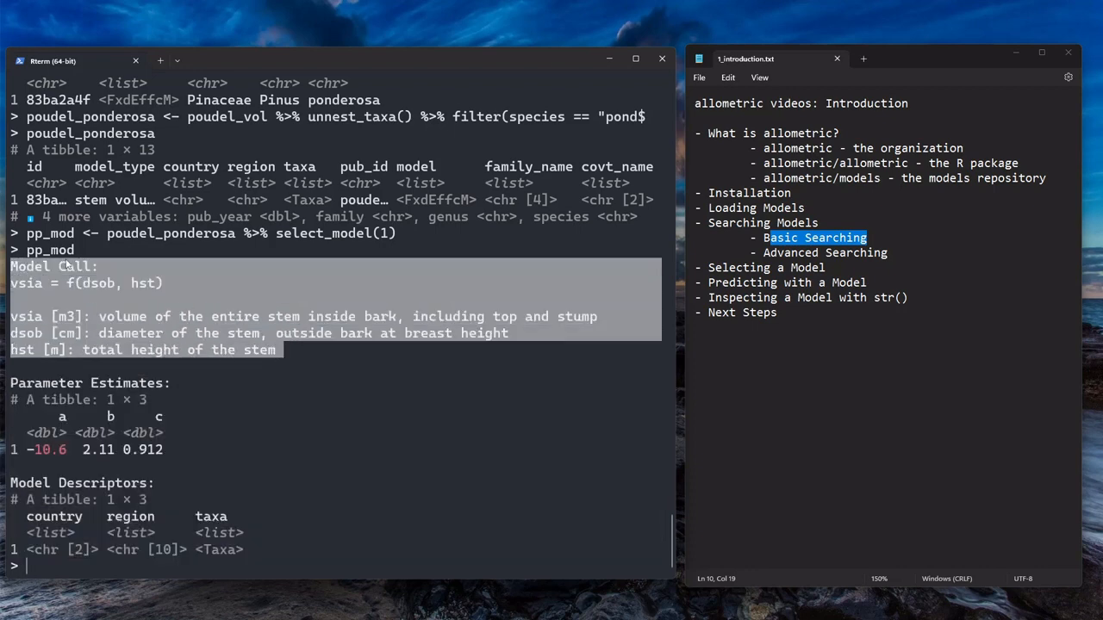
- Run predict(pp_mod, 30, 12), returning 0.3215387 m^3 for a 30 cm, 12 m tree
text(pred)
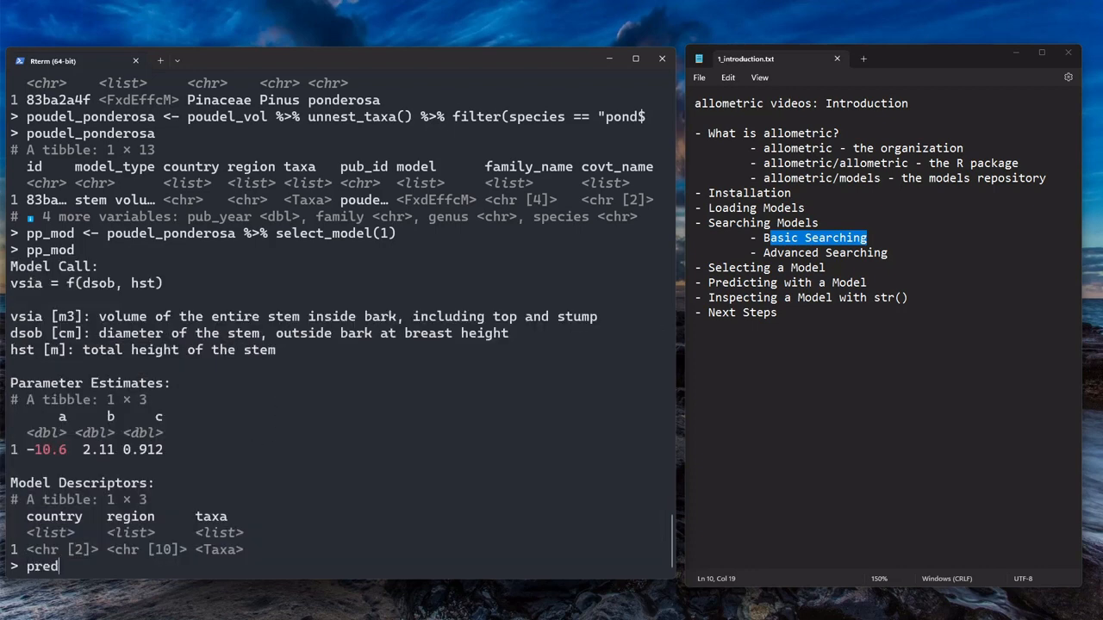
text(ict())
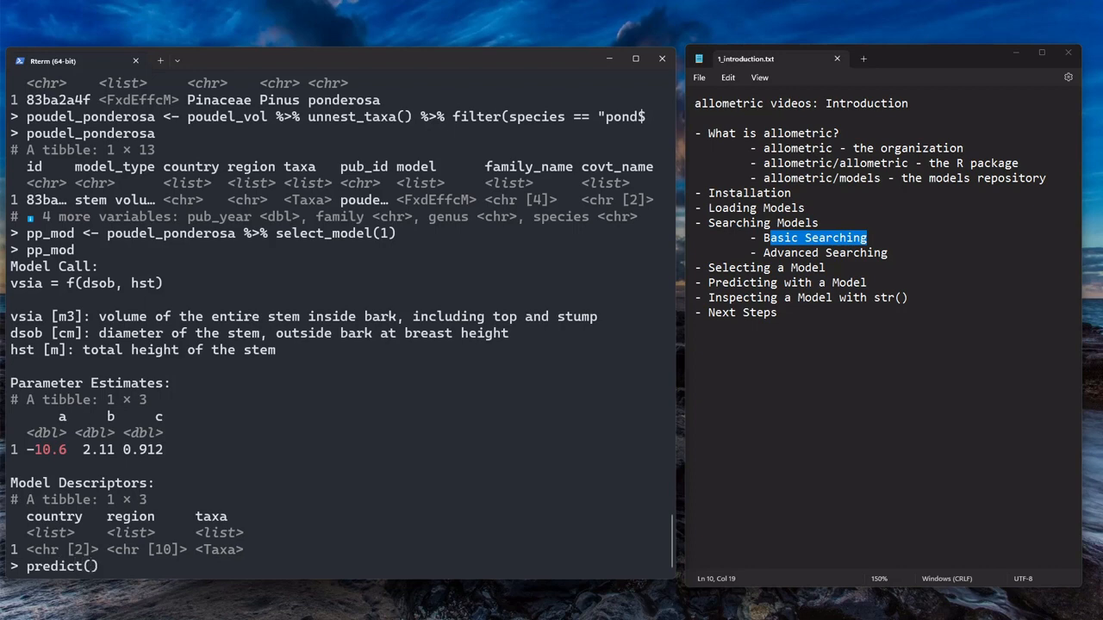
text(pp_mod,)
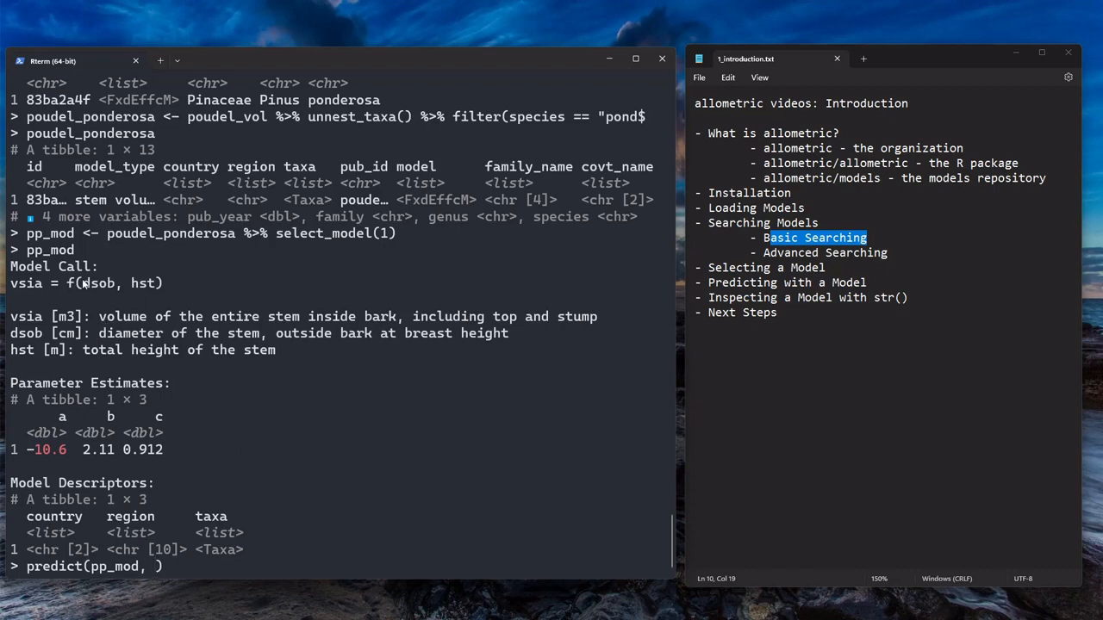
double_click(97, 283)
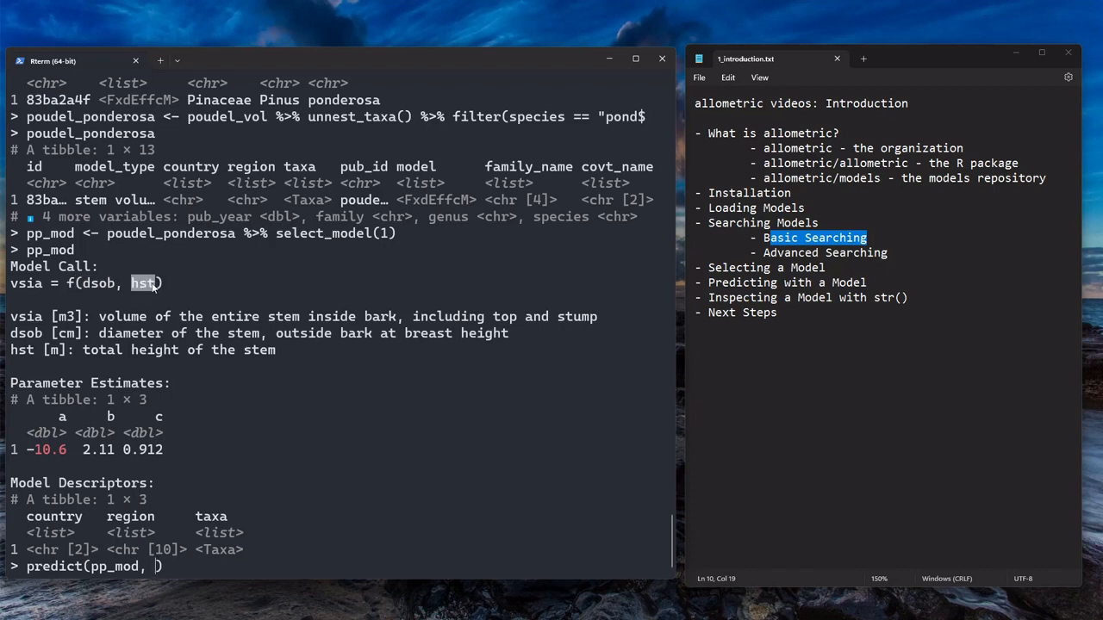
mouse_move(134, 291)
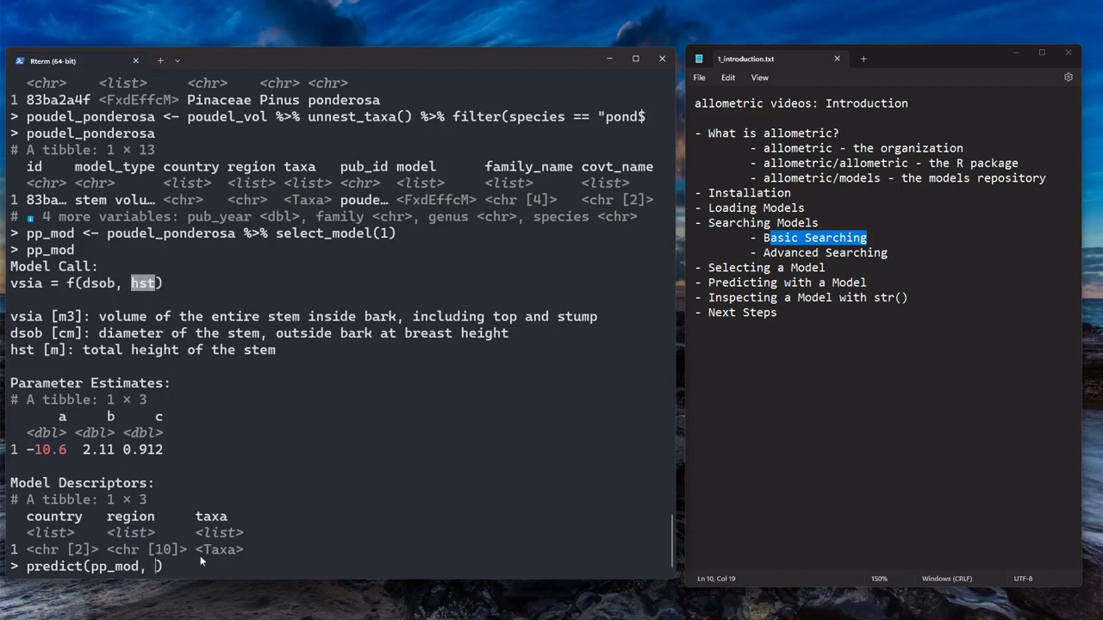
text(30,)
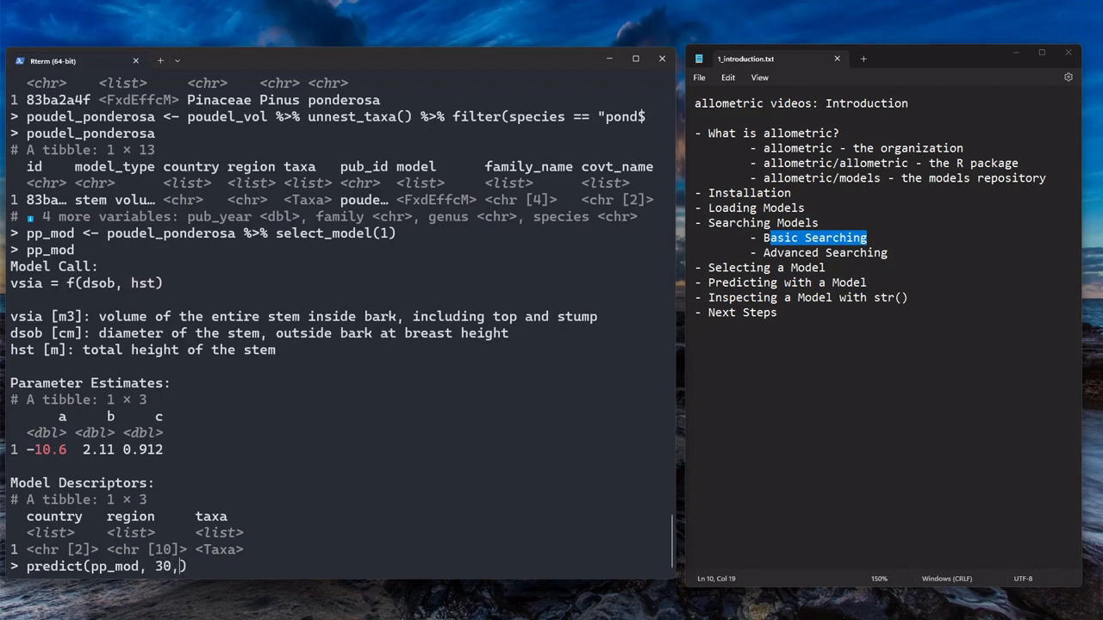
key(Return)
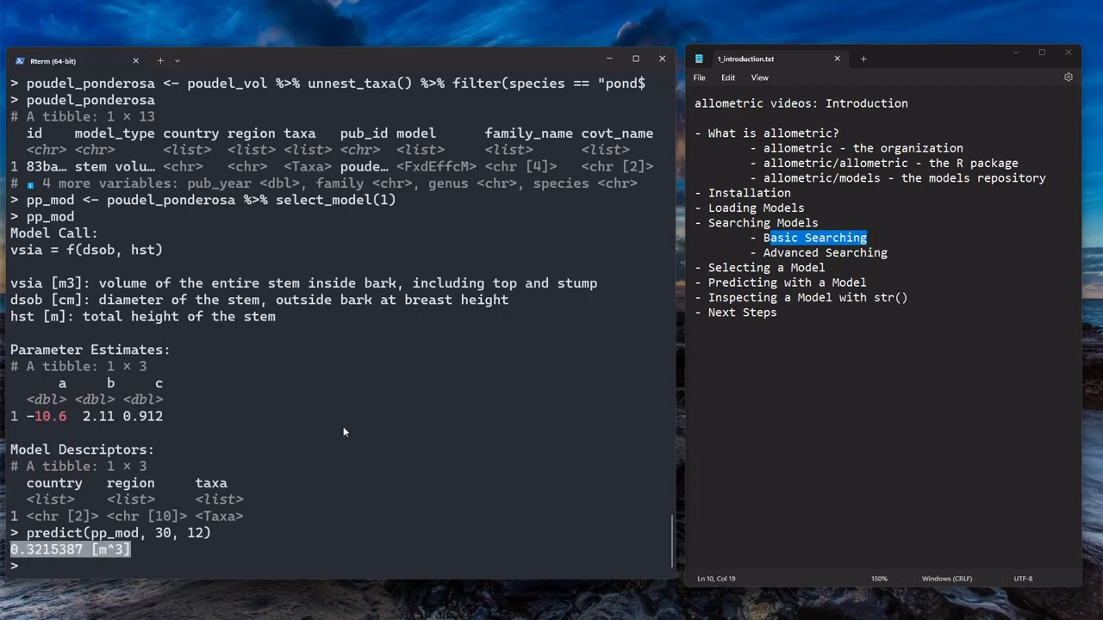
mouse_move(448, 562)
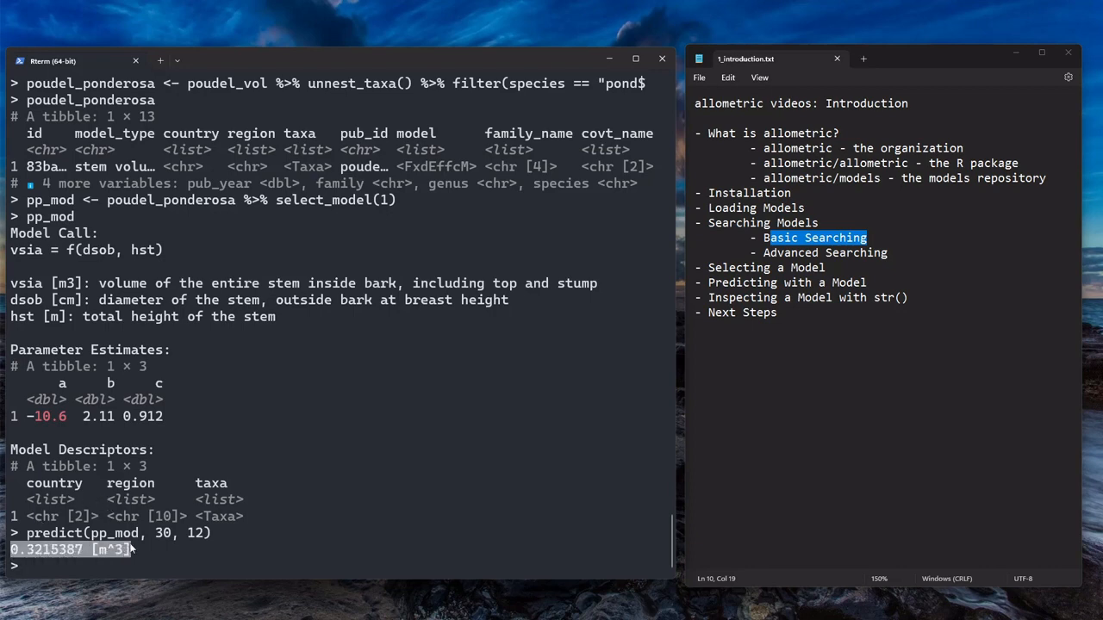
mouse_move(255, 382)
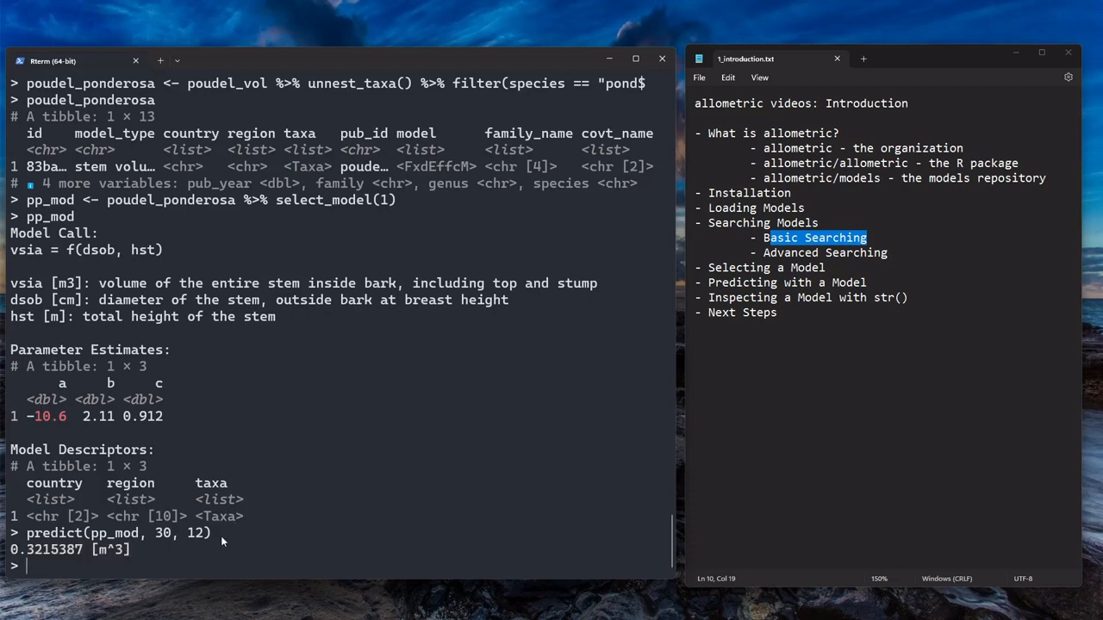
mouse_move(362, 400)
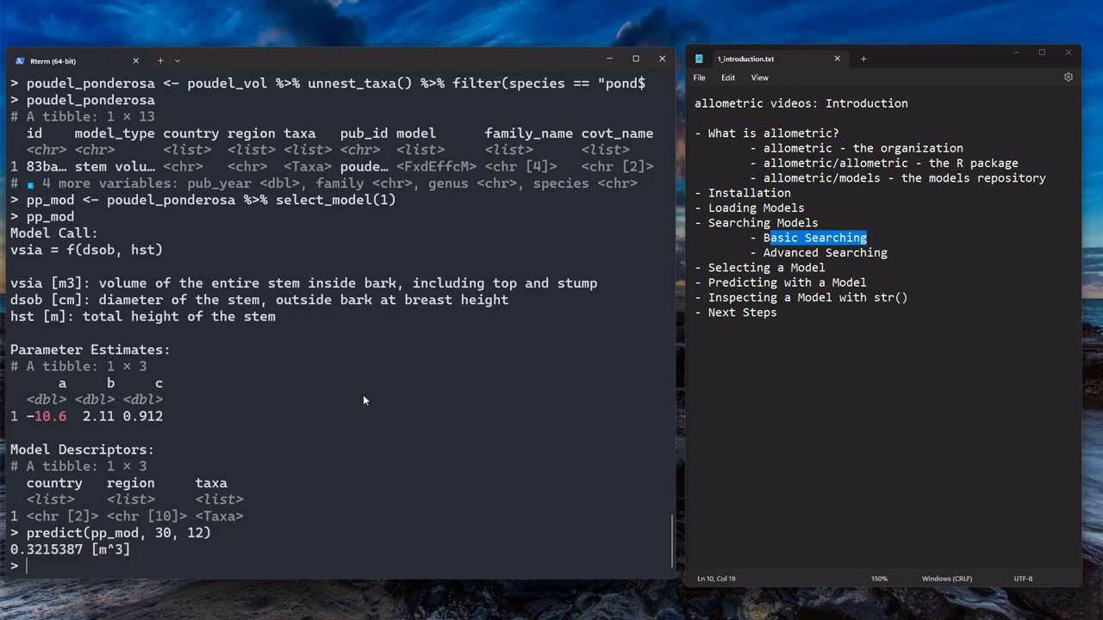
mouse_move(11, 593)
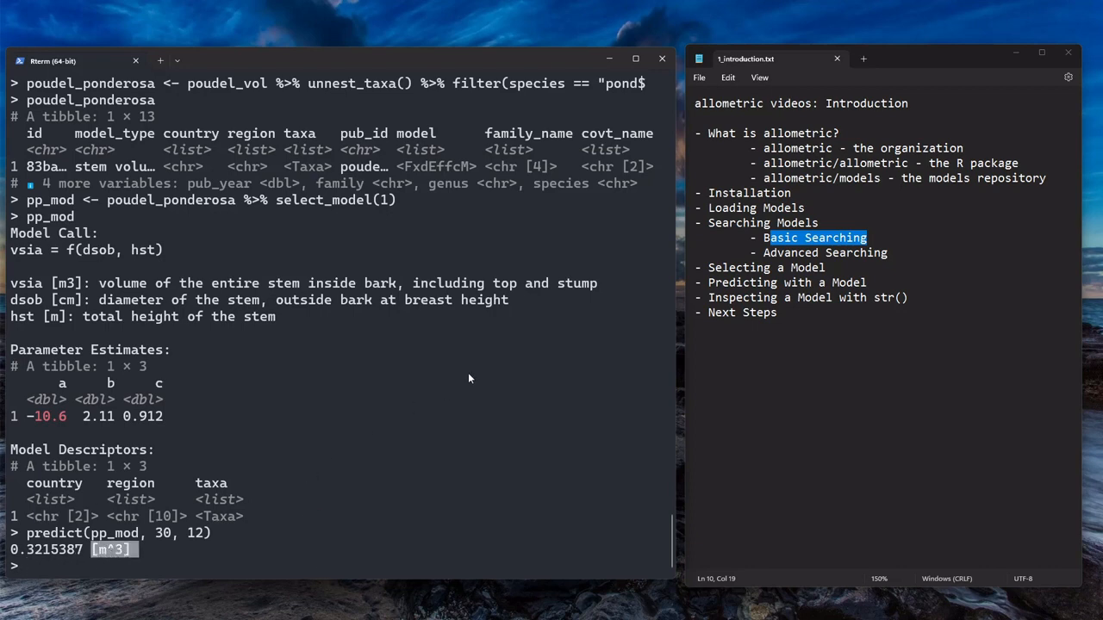
- Rerun the prediction with output_units = "ft^3", returning 11.35503 cubic feet
text(predict(pp_mod, 30, 12))
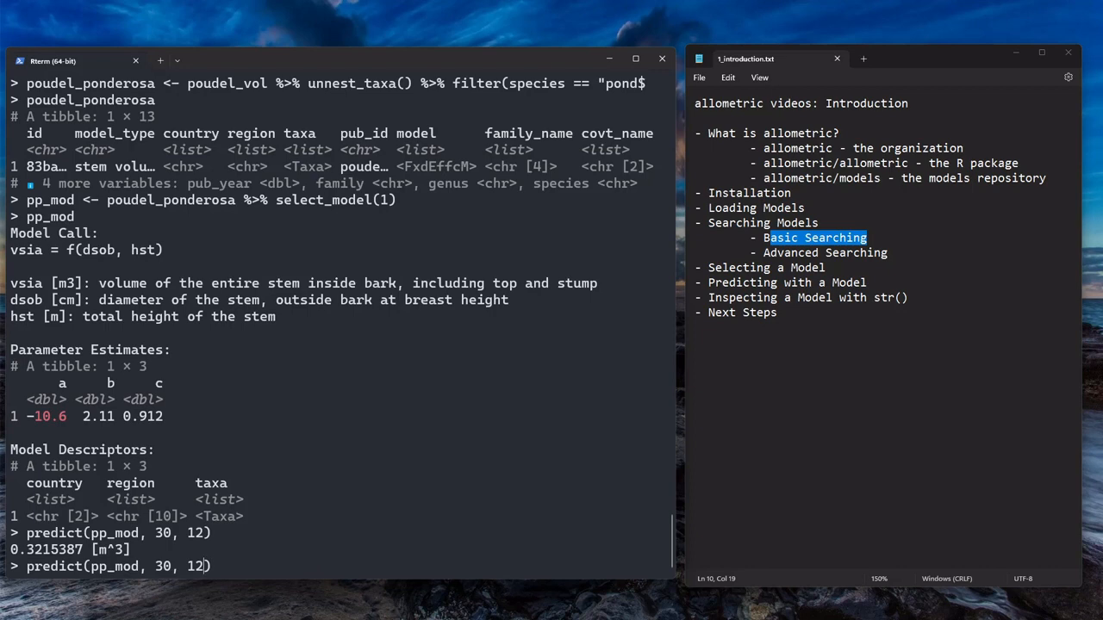
text(, output_u)
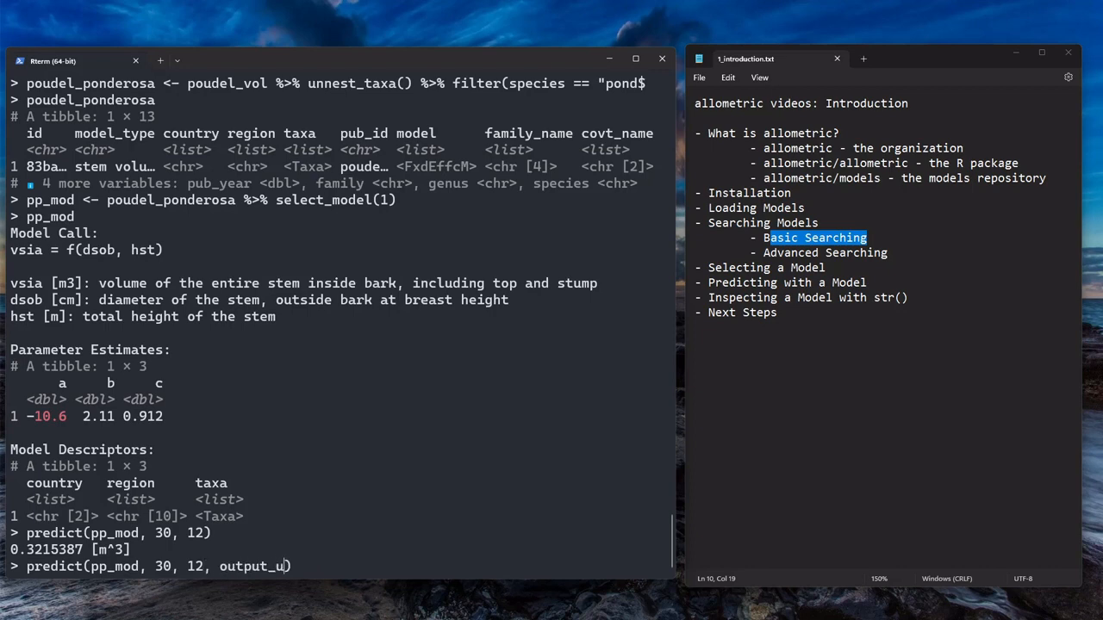
text(nits = "")
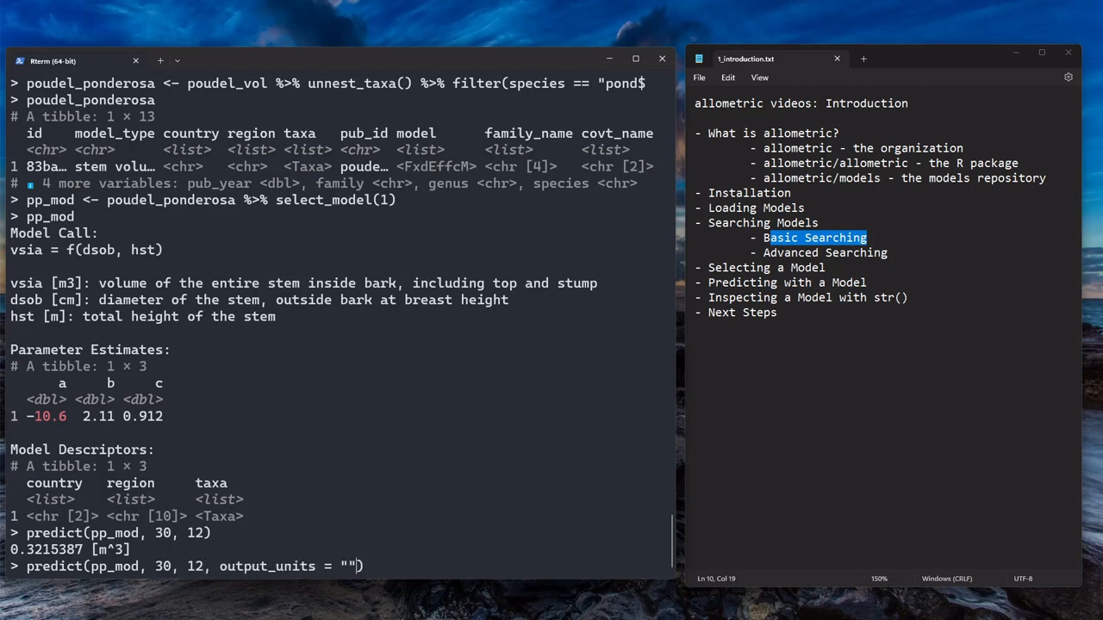
text(ft^3)
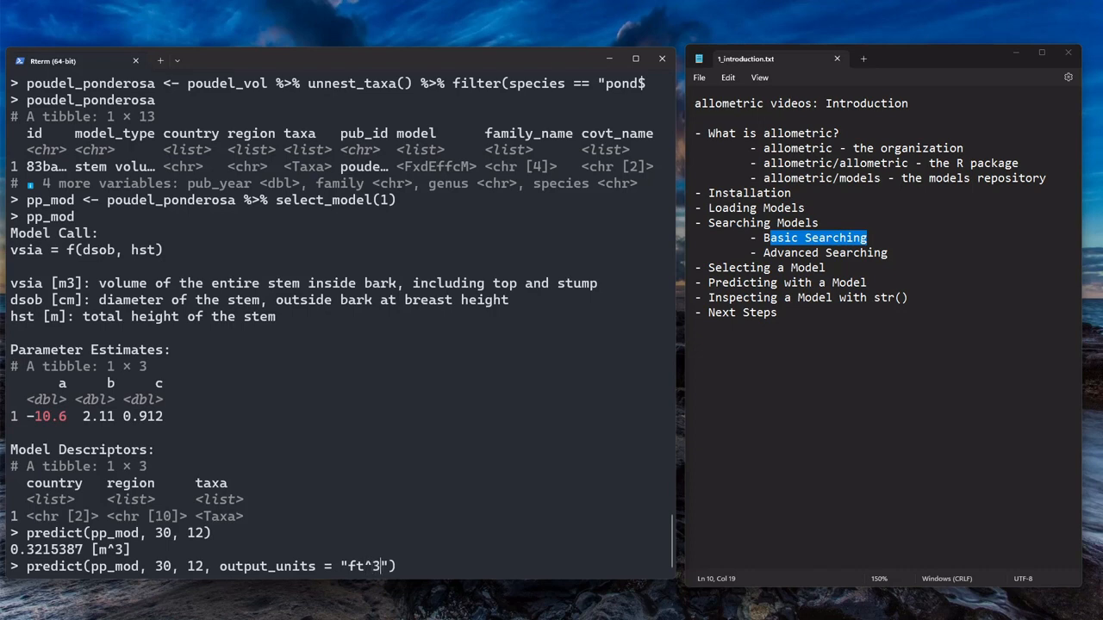
key(Return)
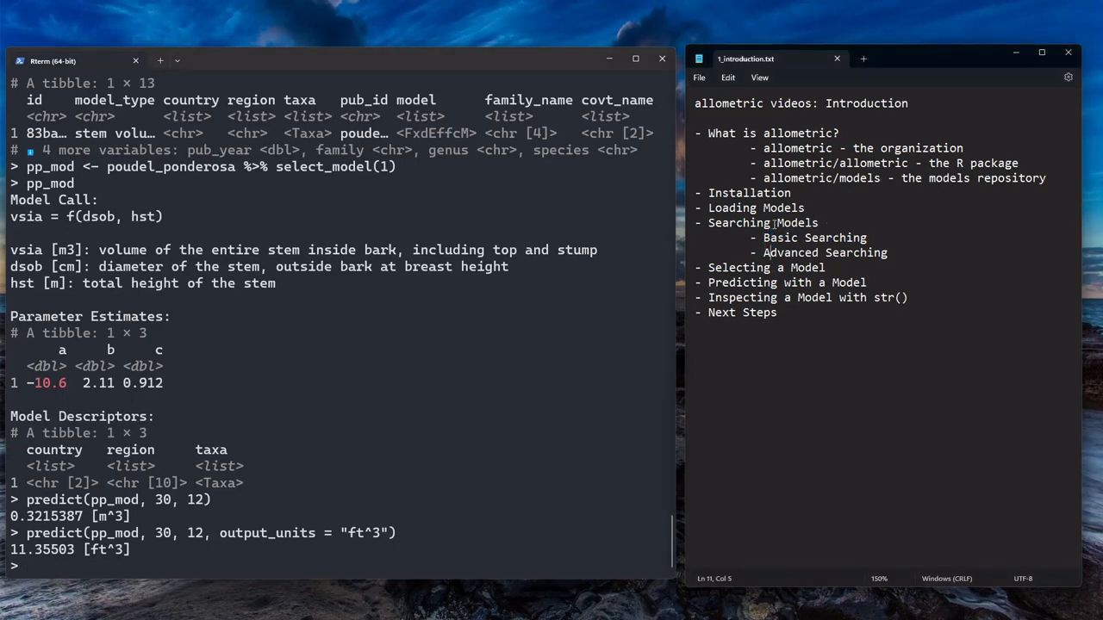
mouse_move(876, 240)
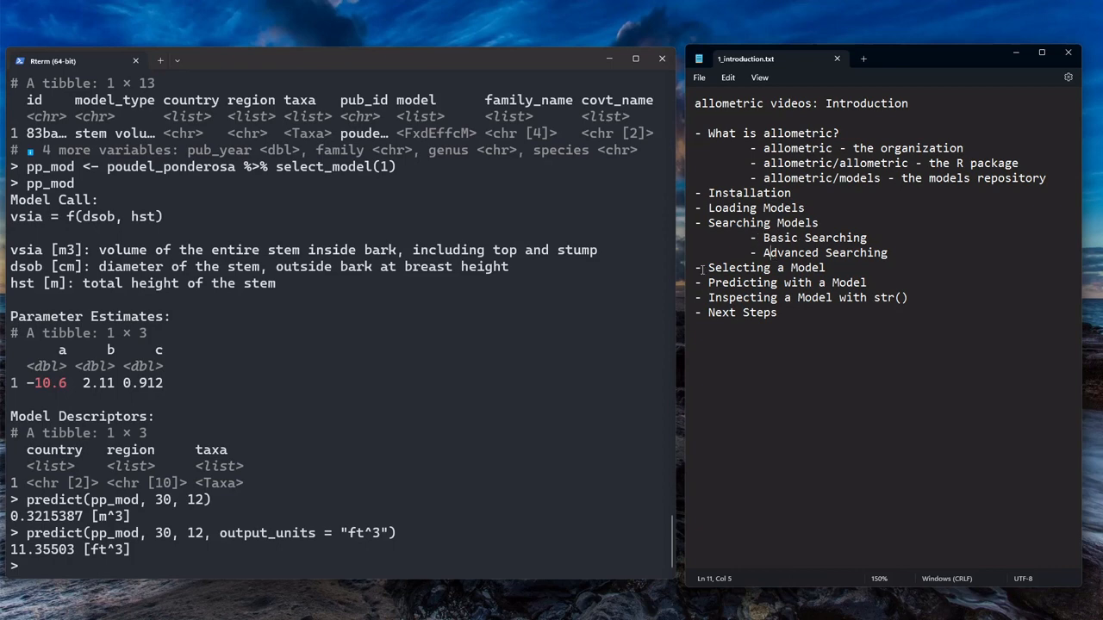
- Load purrr and run head(models), pointing out the country column's <chr> type
double_click(765, 267)
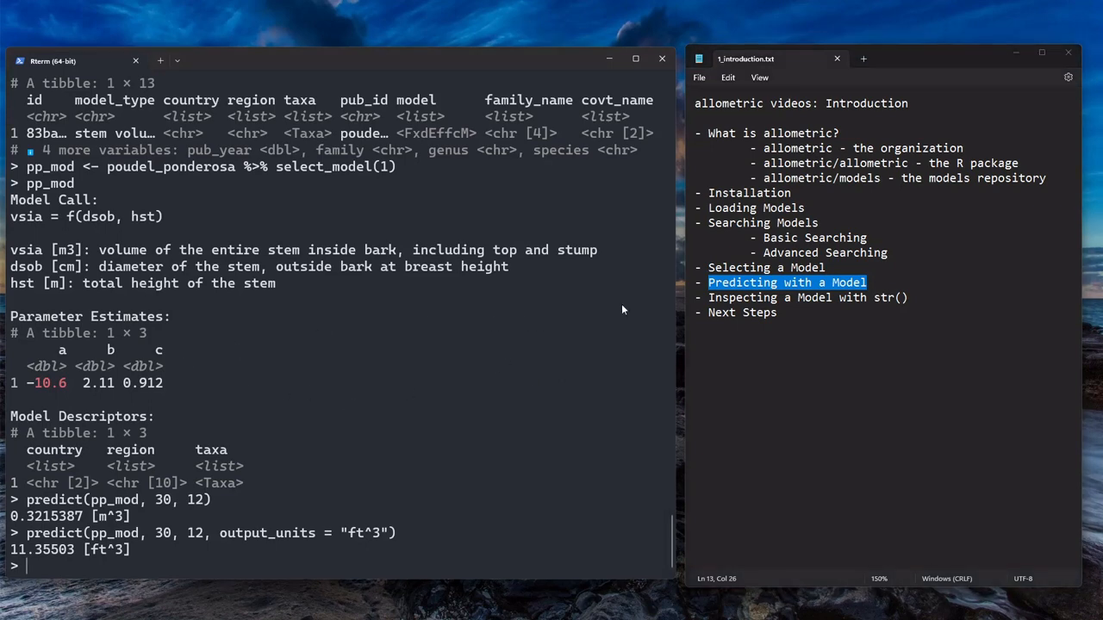
mouse_move(390, 394)
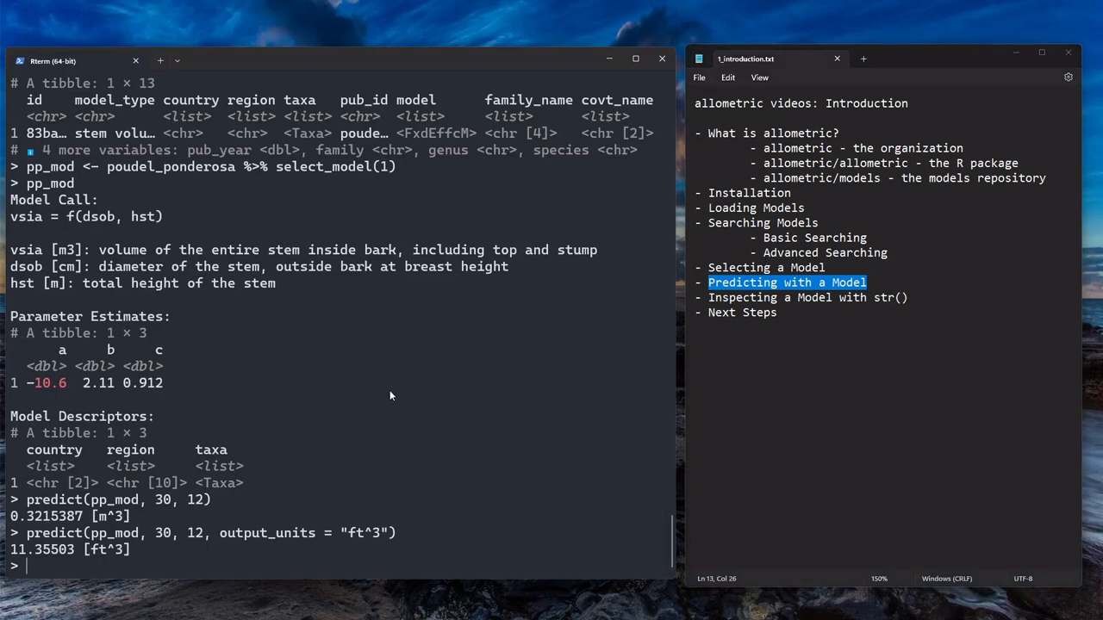
text(library(purrr)
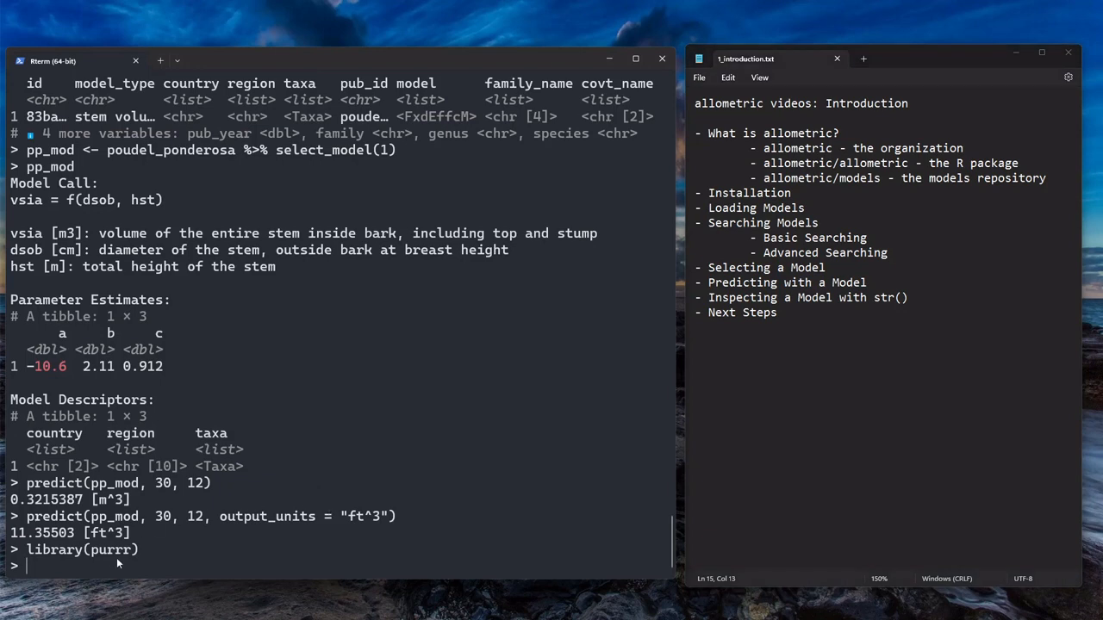
mouse_move(191, 493)
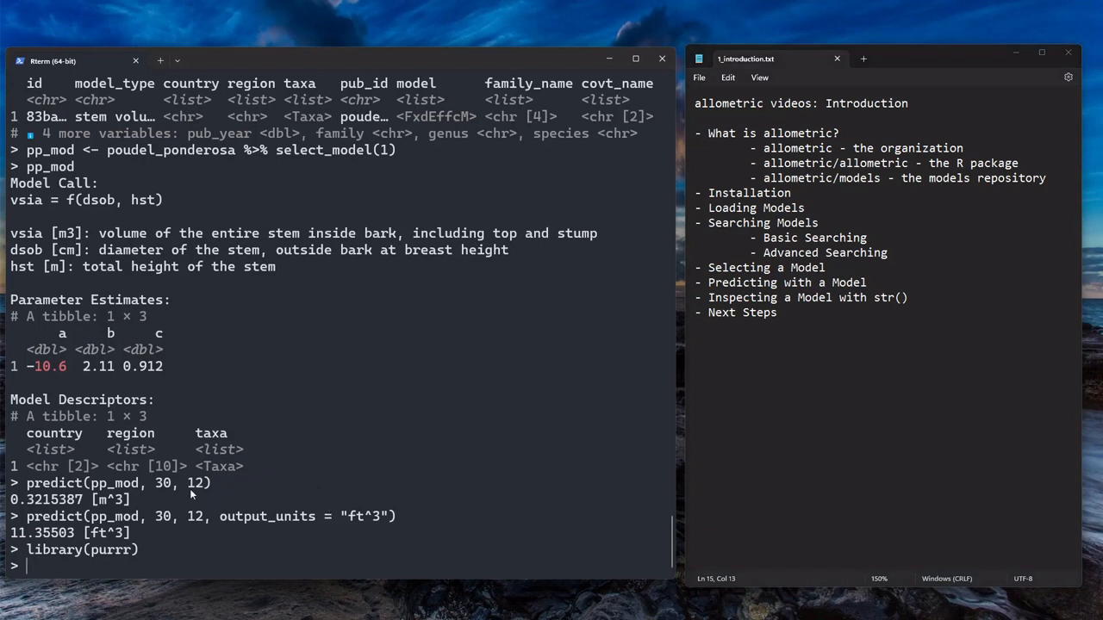
text(head(models)
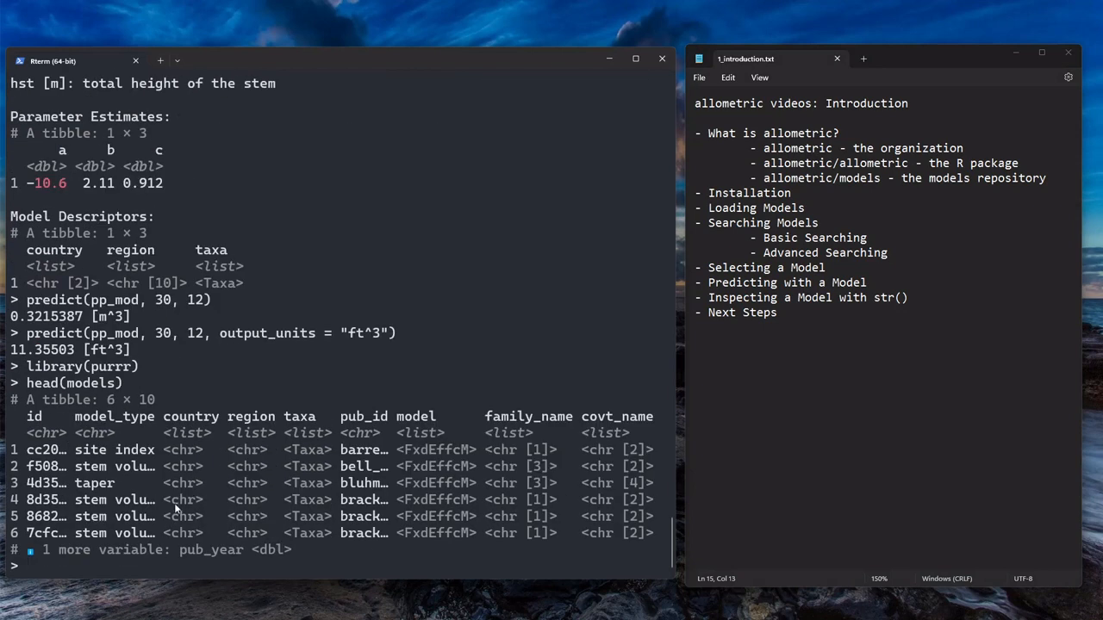
double_click(189, 415)
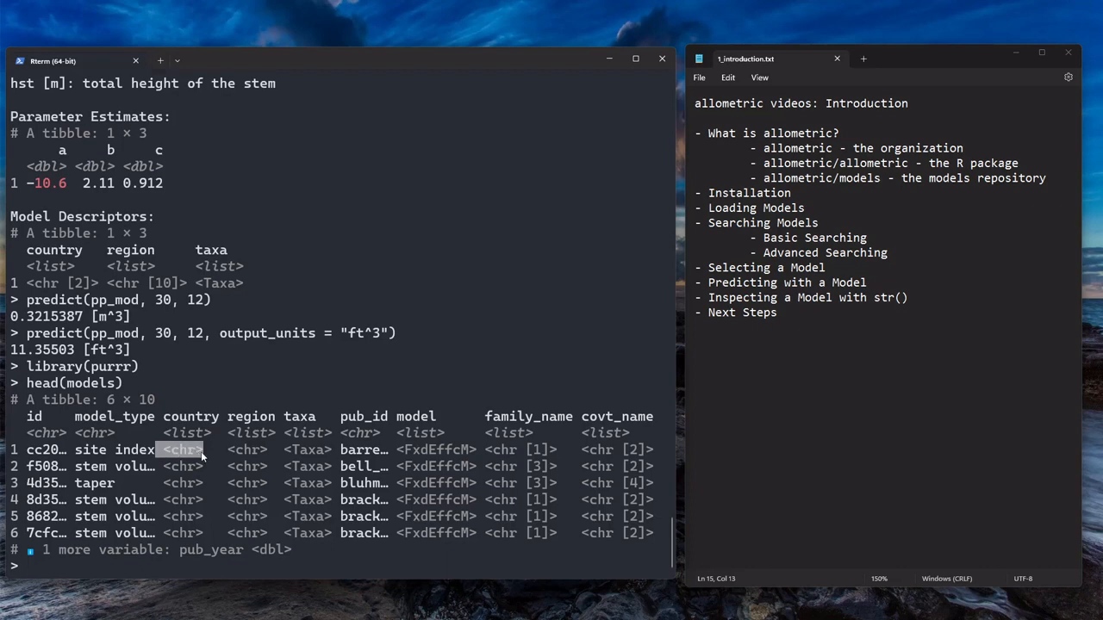
mouse_move(104, 370)
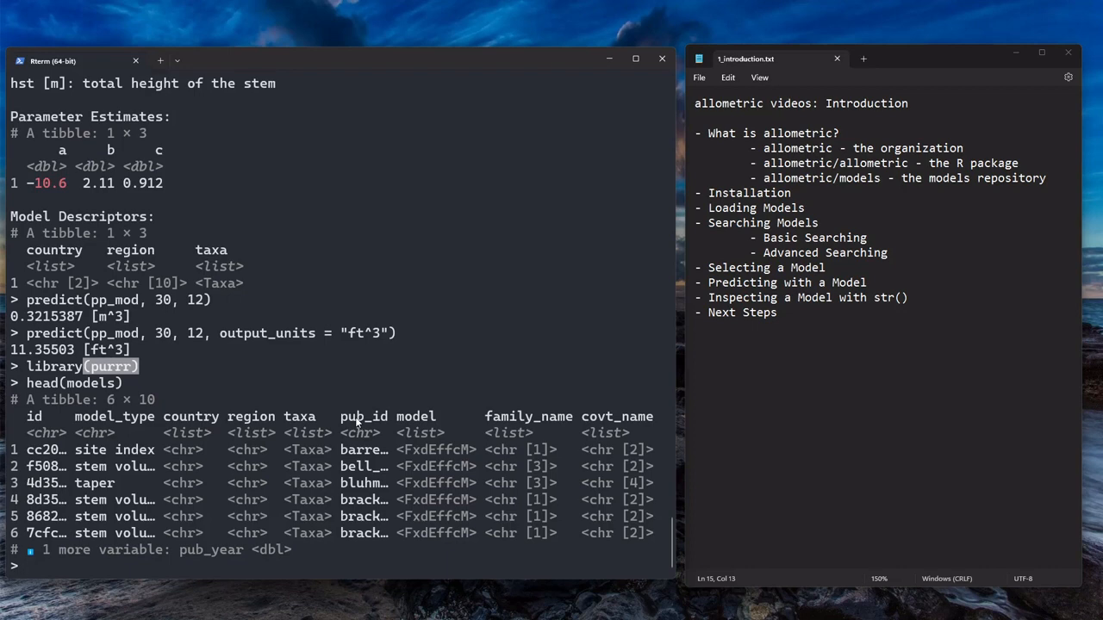
- Filter models with map_lgl(country, ~ "US" %in% .), returning 1,273 US models
text(models)
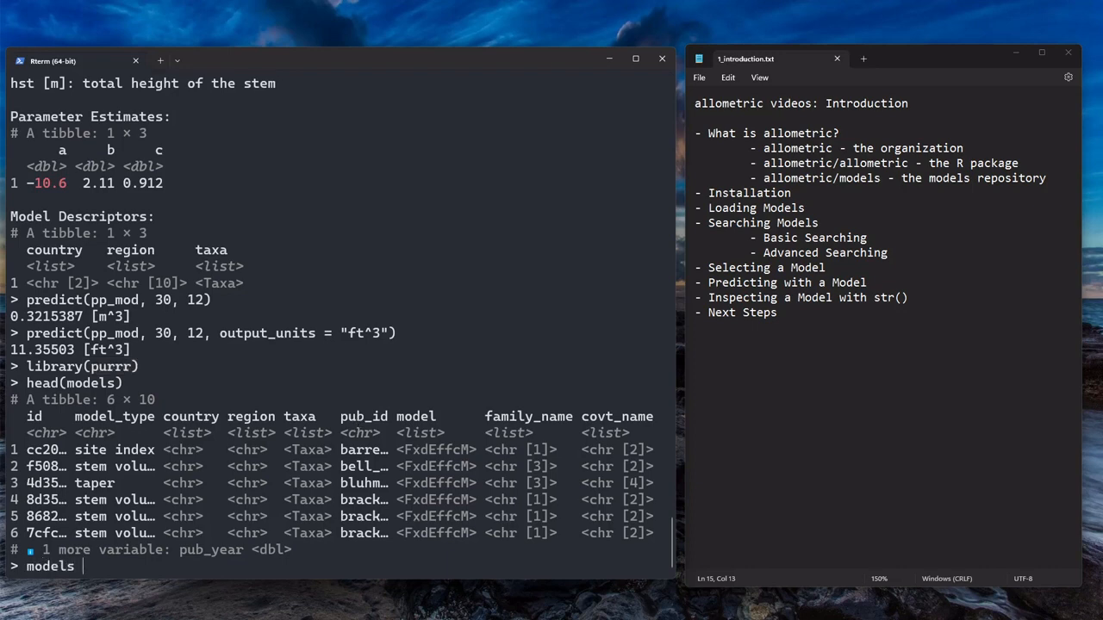
text(%>% filter()
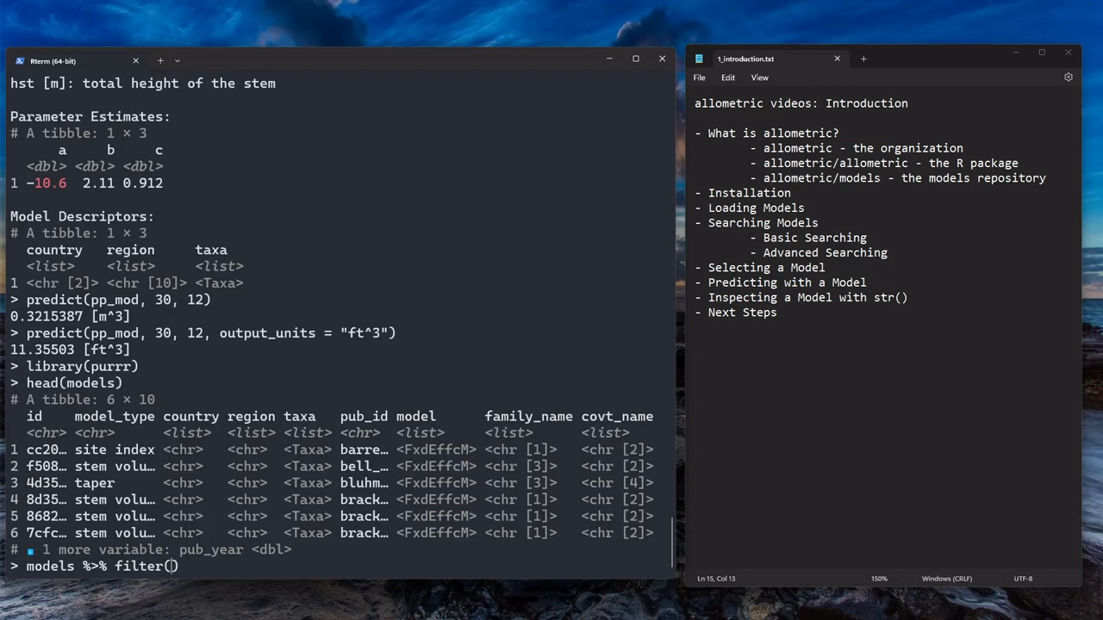
text(p)
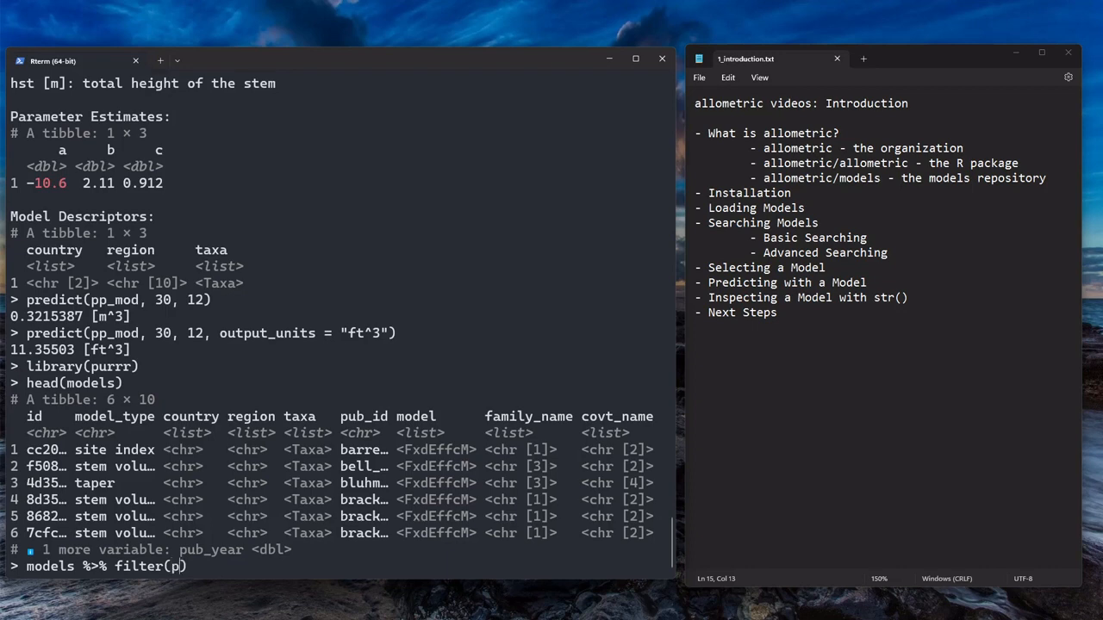
text(map_lgl)
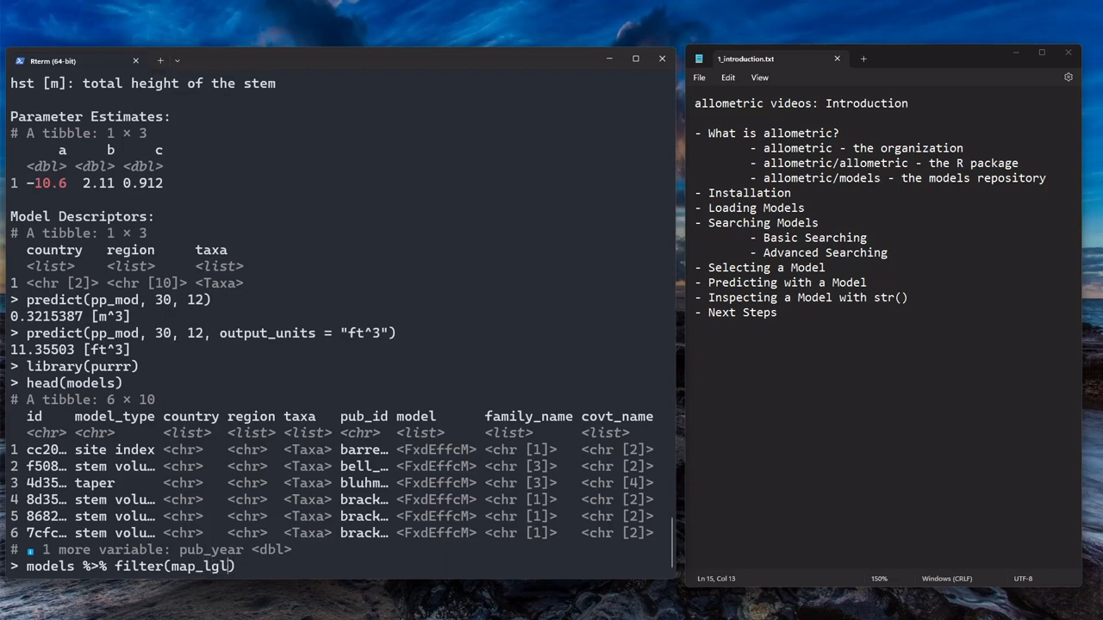
text(()
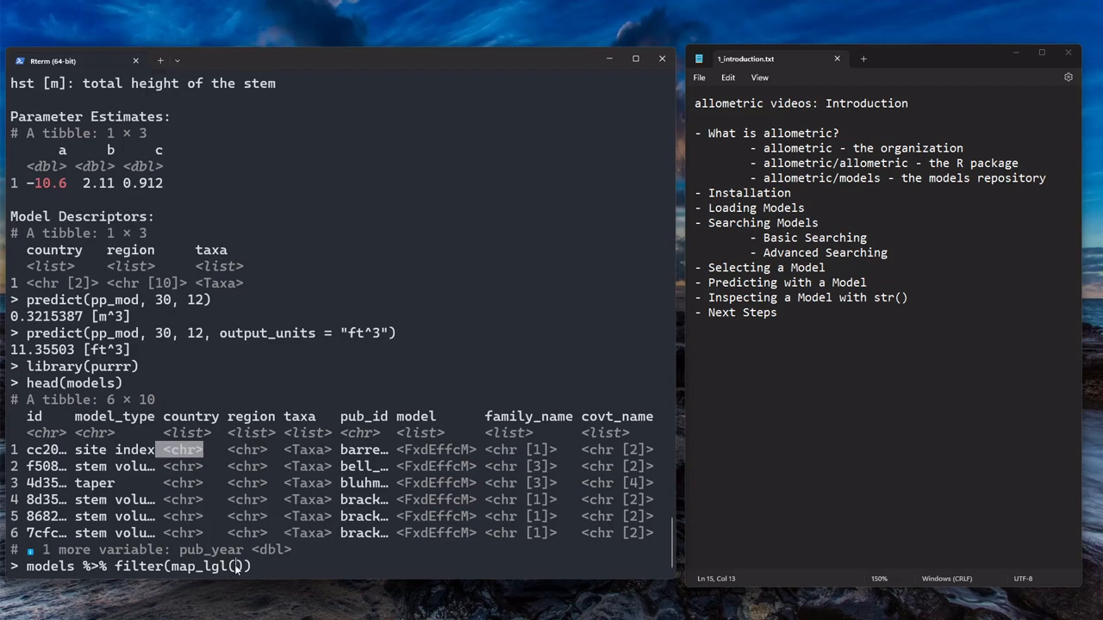
text(country, ~)
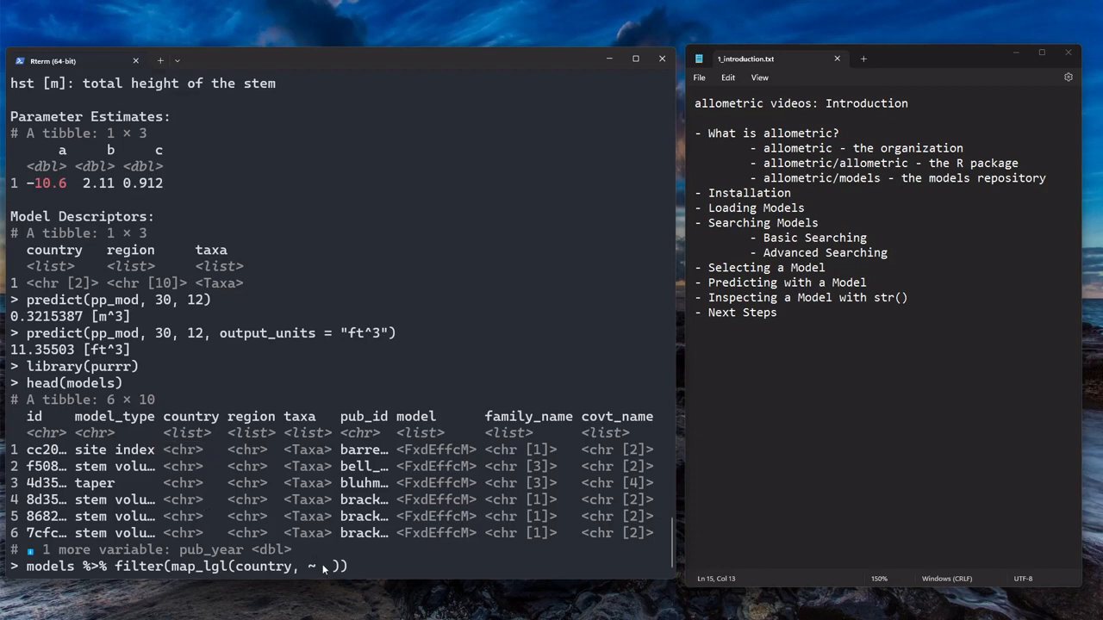
text("U)
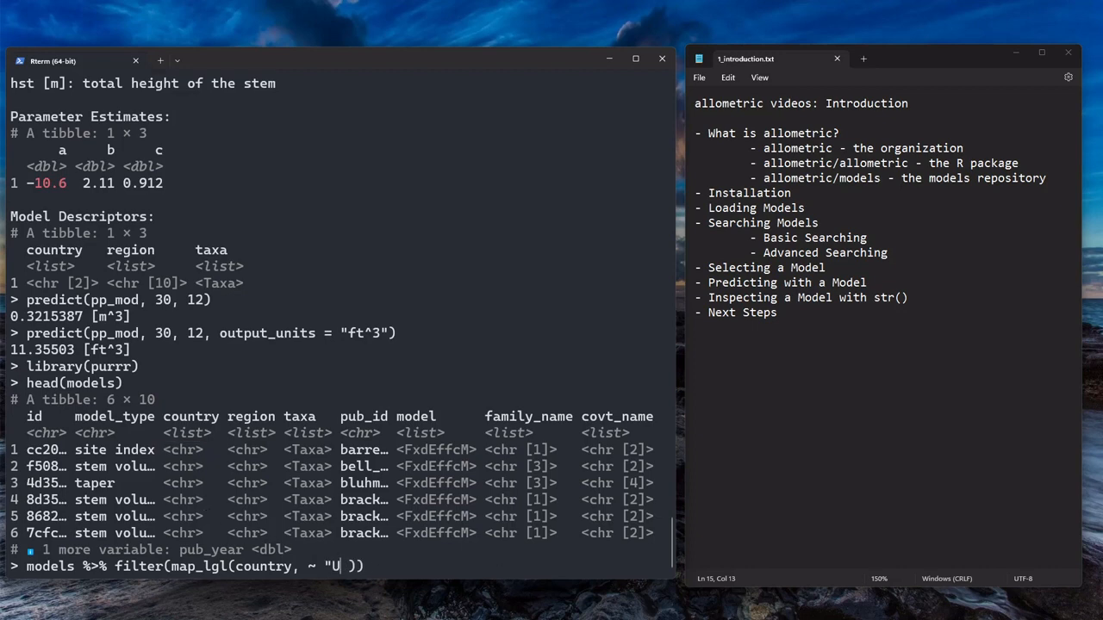
text(S)
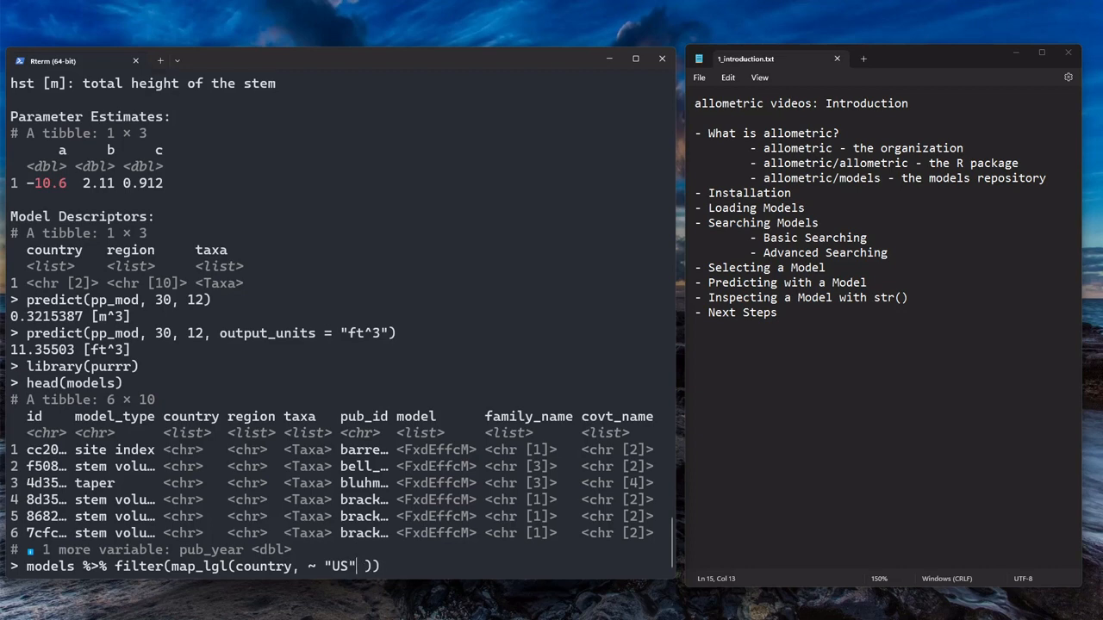
text(%in% .)
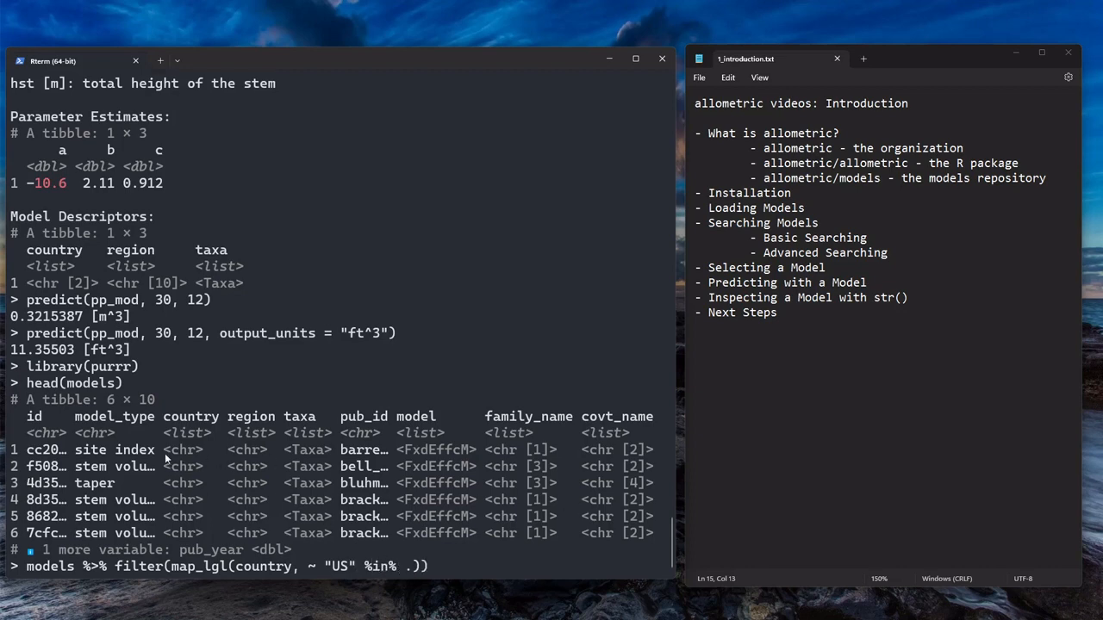
mouse_move(772, 536)
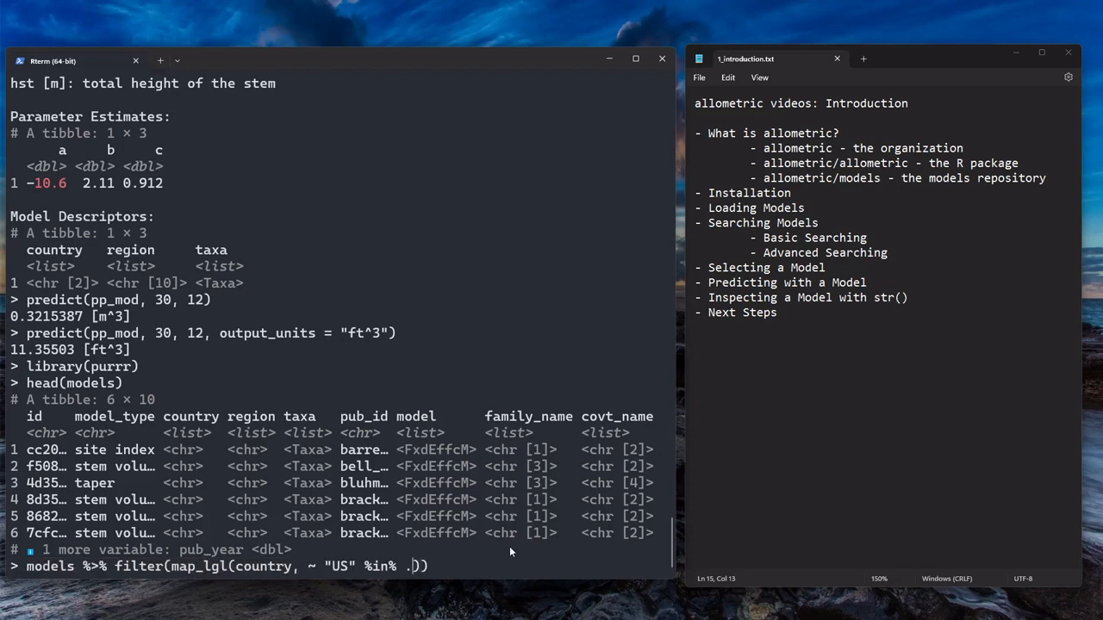
key(Return)
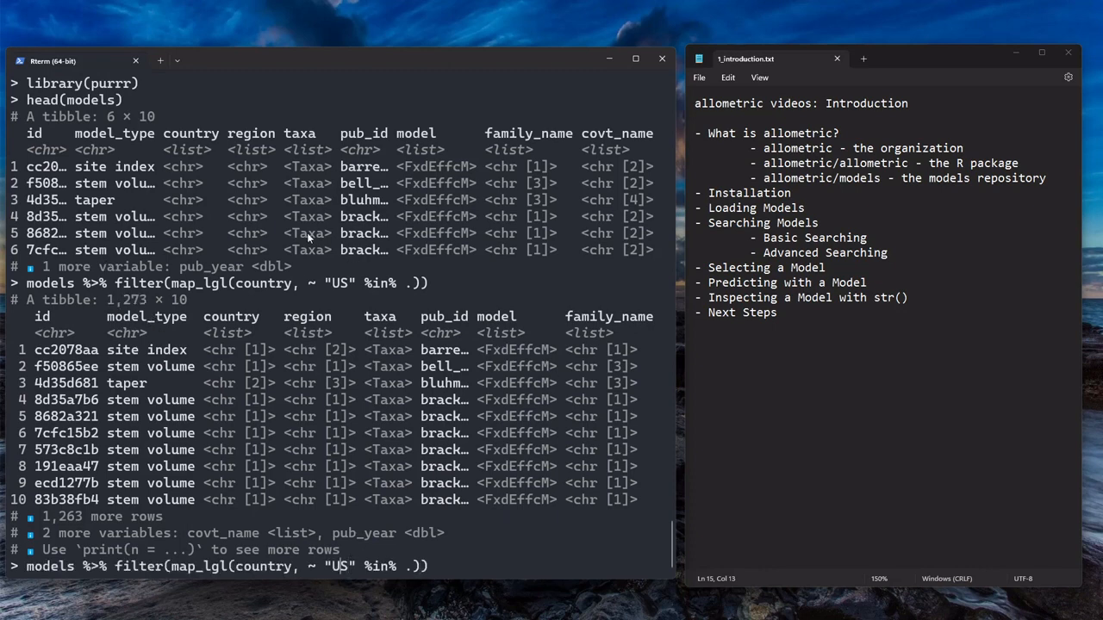
- Edit the filter to ~ length(.) == 2, returning the 90 two-country models
key(Backspace)
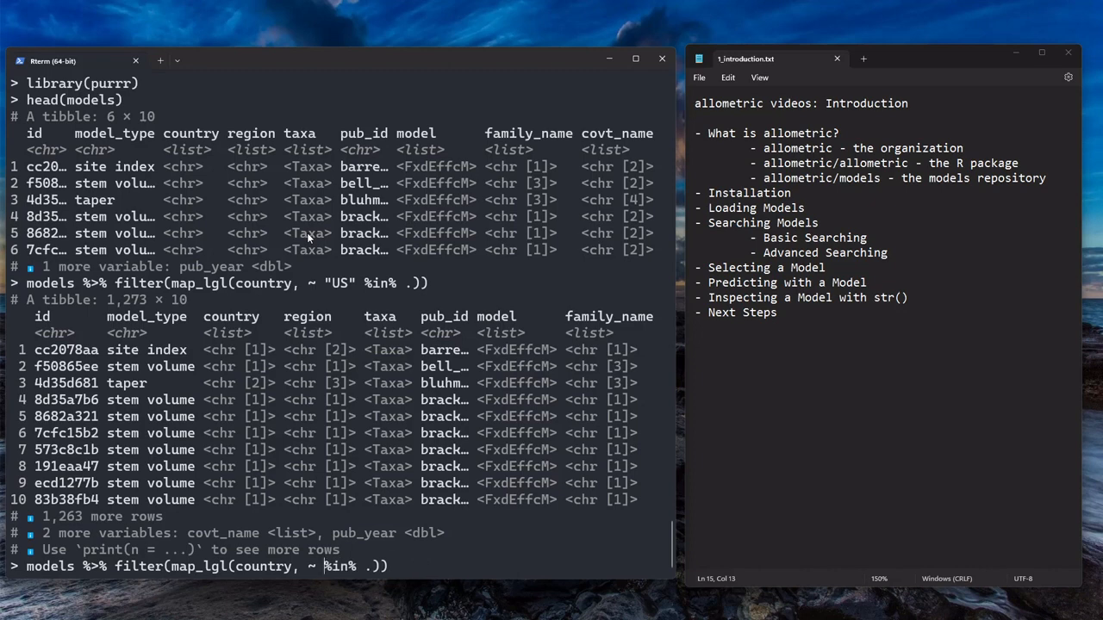
text(l)
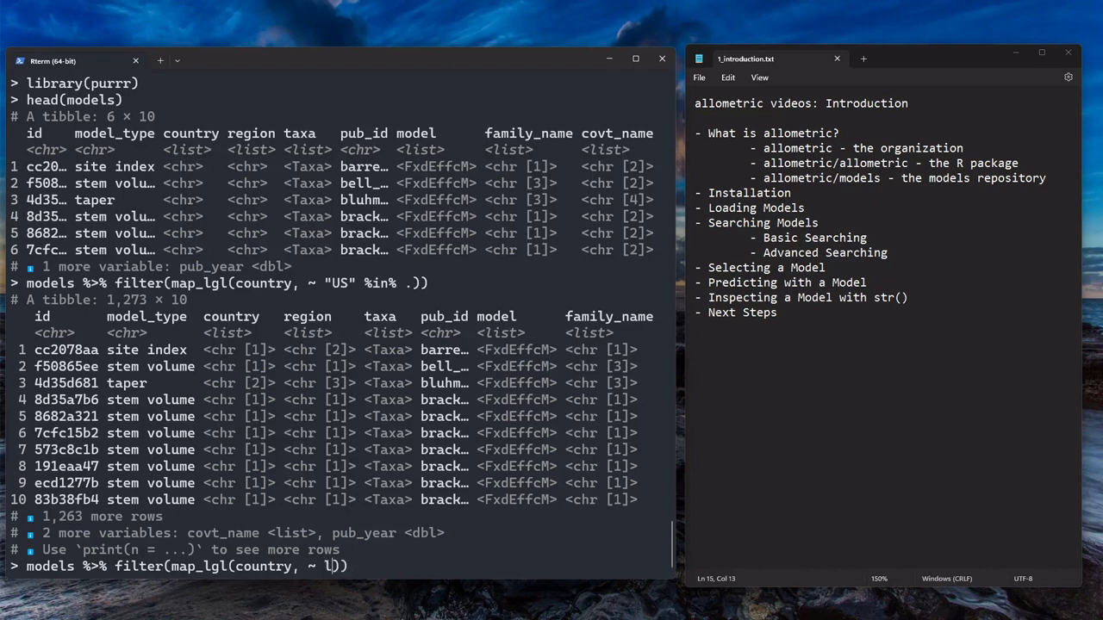
text(ength()
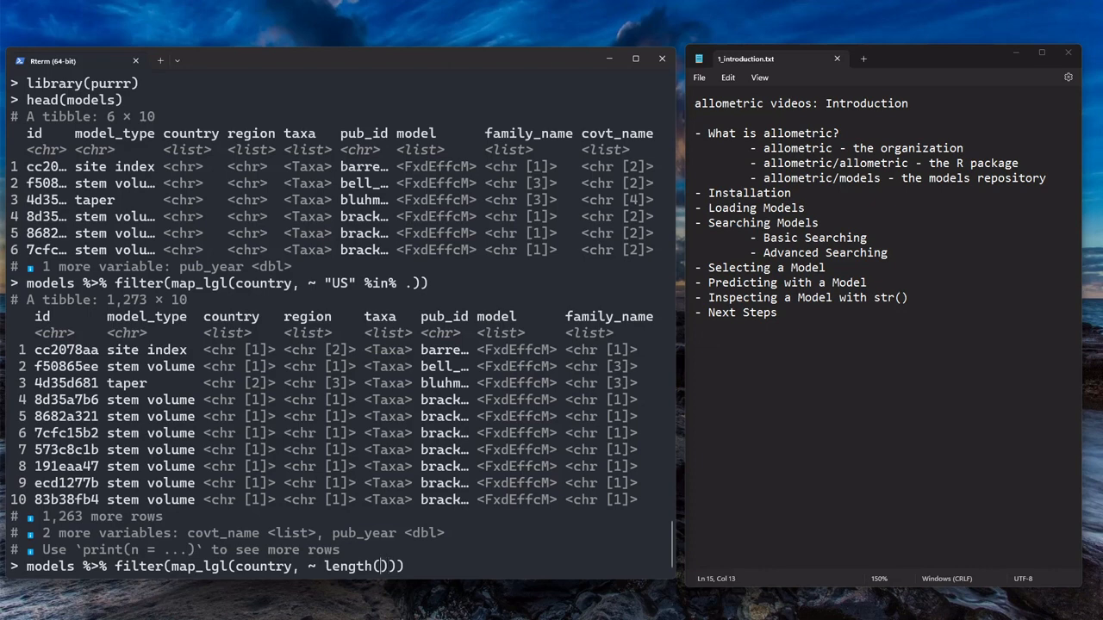
text(.) == 2)
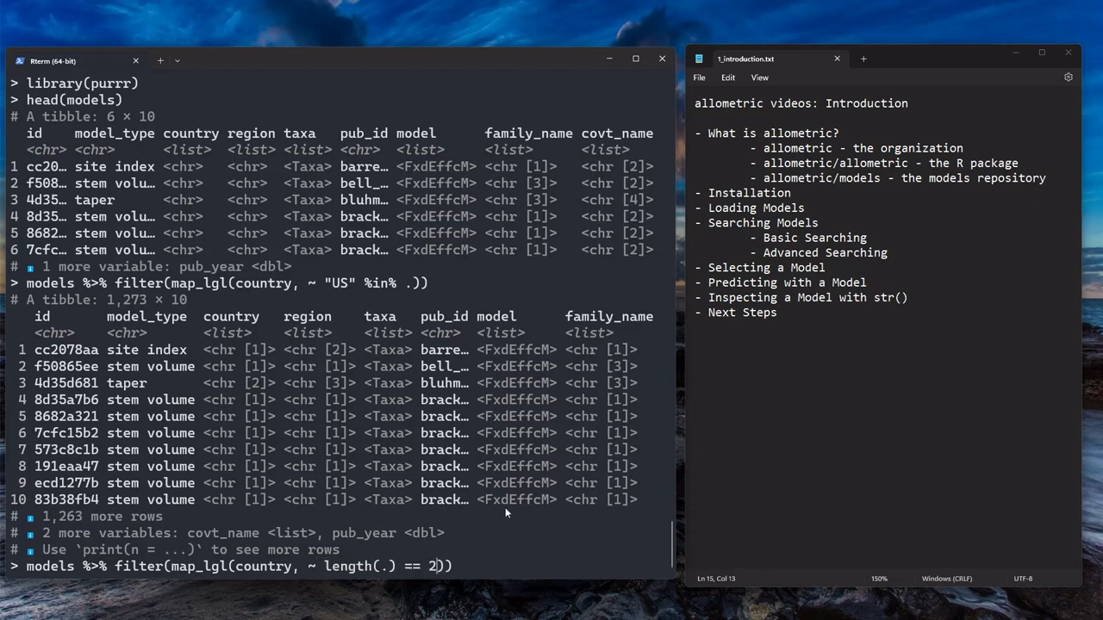
key(Return)
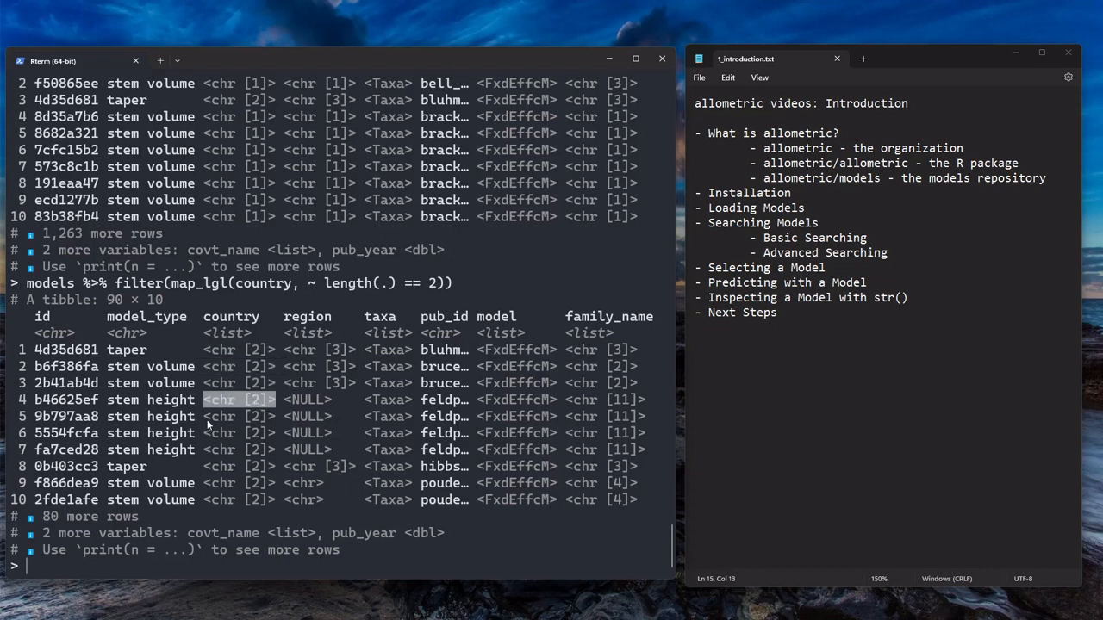
mouse_move(507, 541)
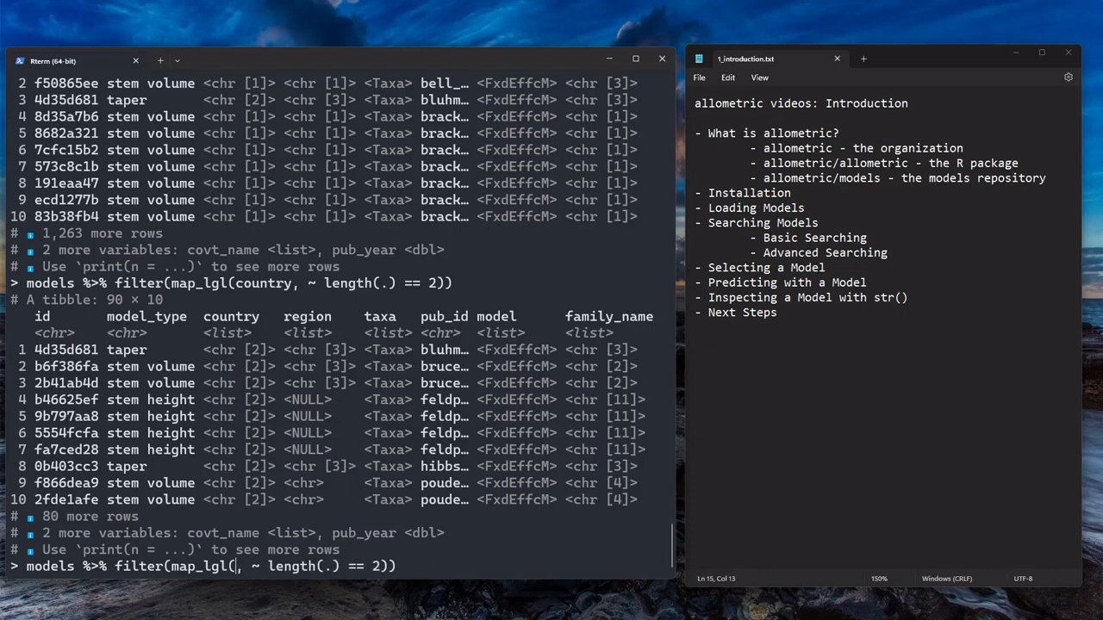
- Filter models with map_lgl(family_name, ~ .[[1]] == "Hann"), returning 50 rows
text(family_name)
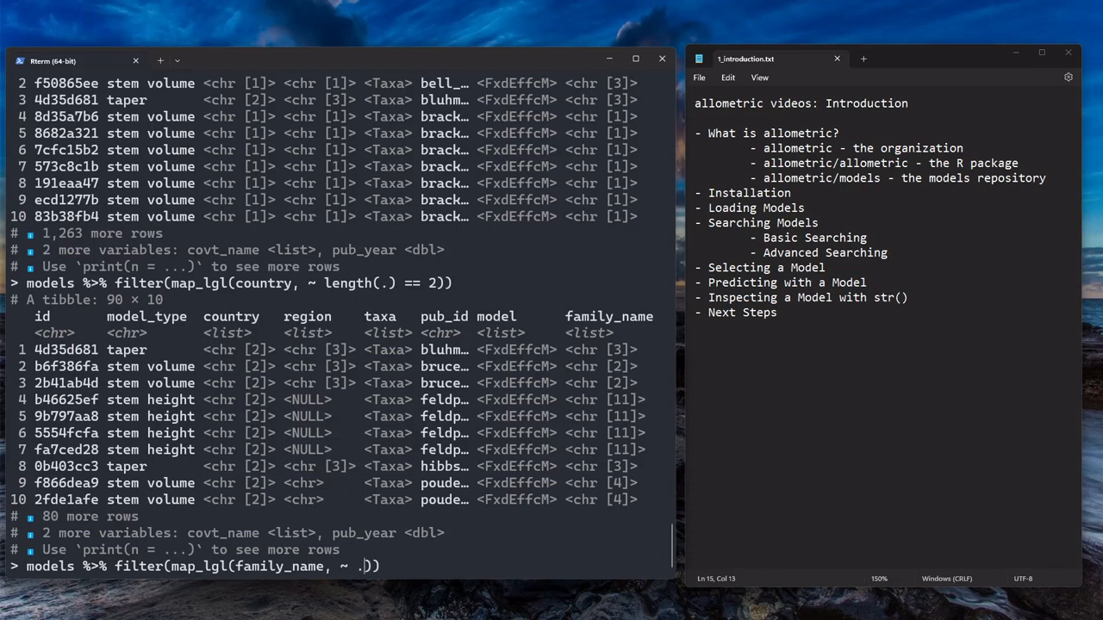
text([[1]] == "Hann)
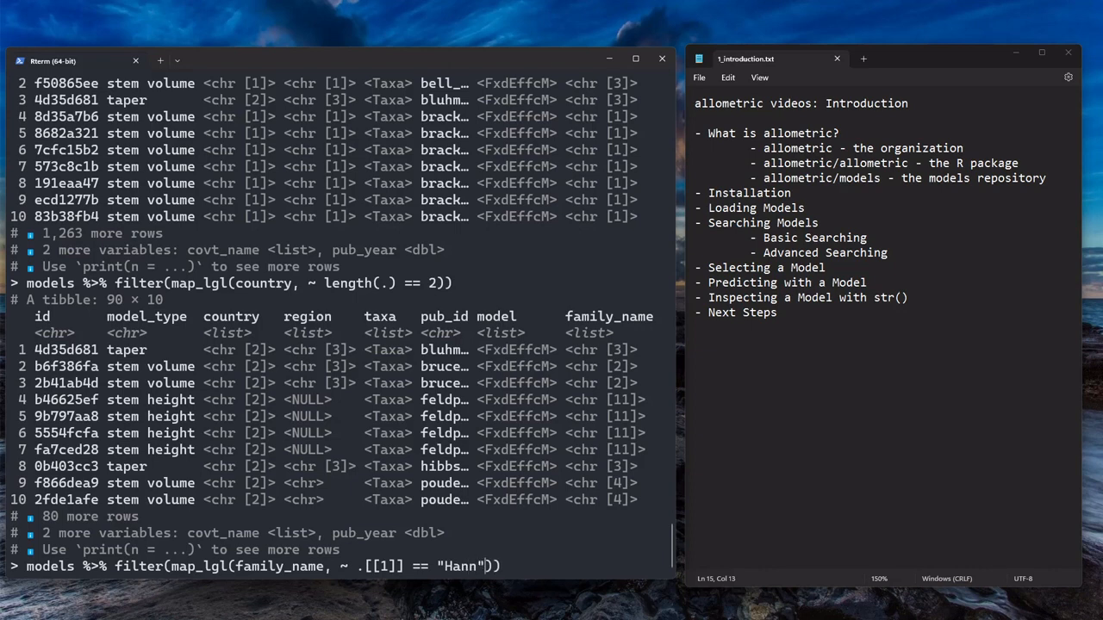
key(Return)
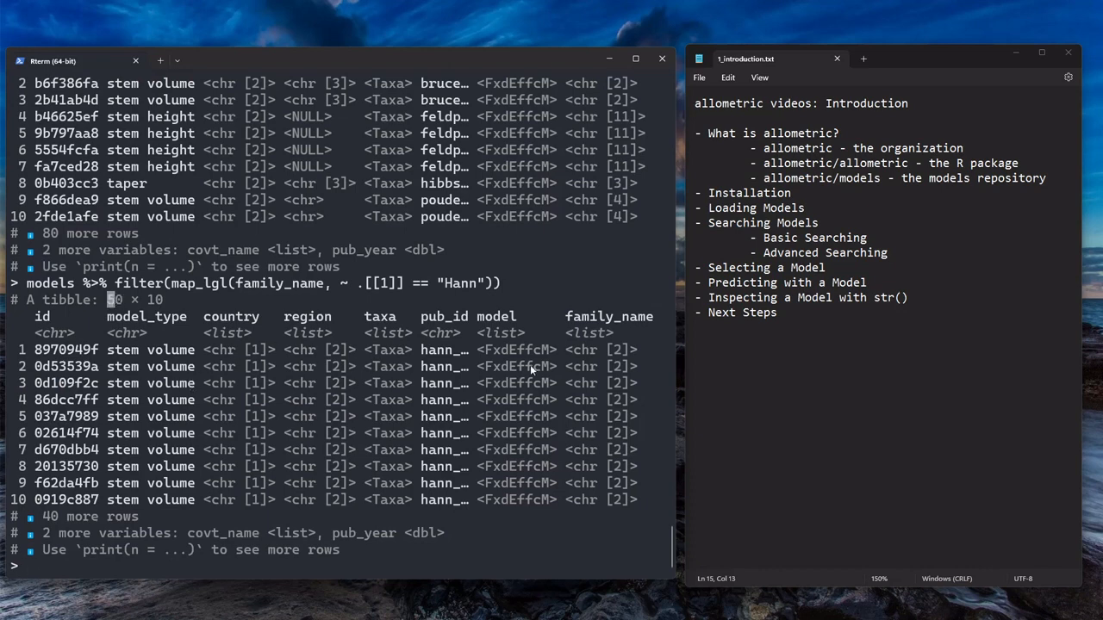
mouse_move(582, 400)
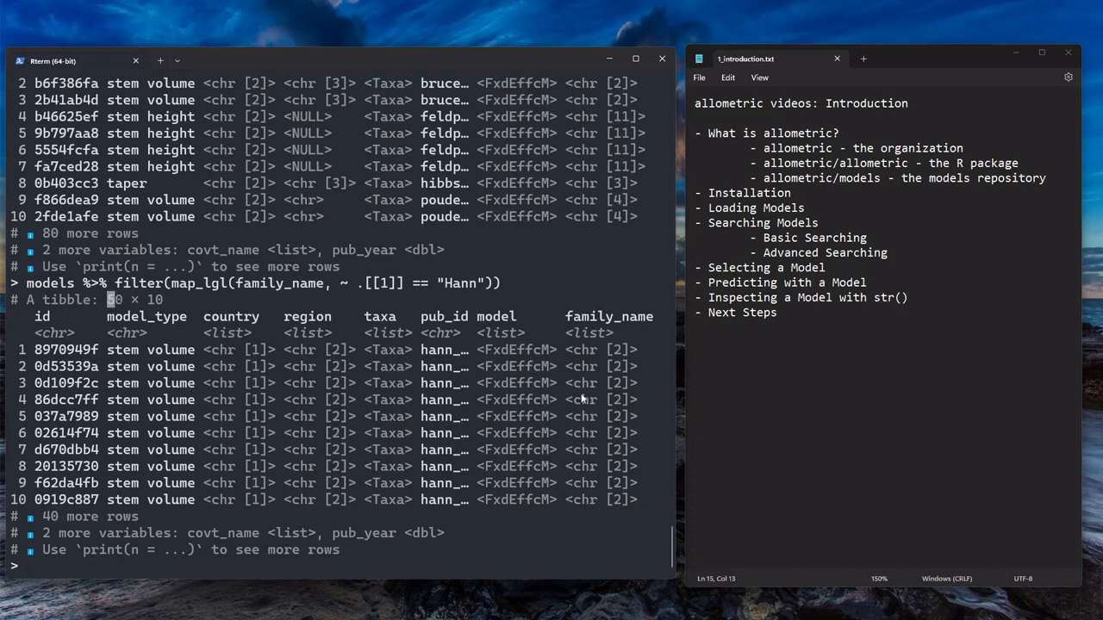
mouse_move(421, 305)
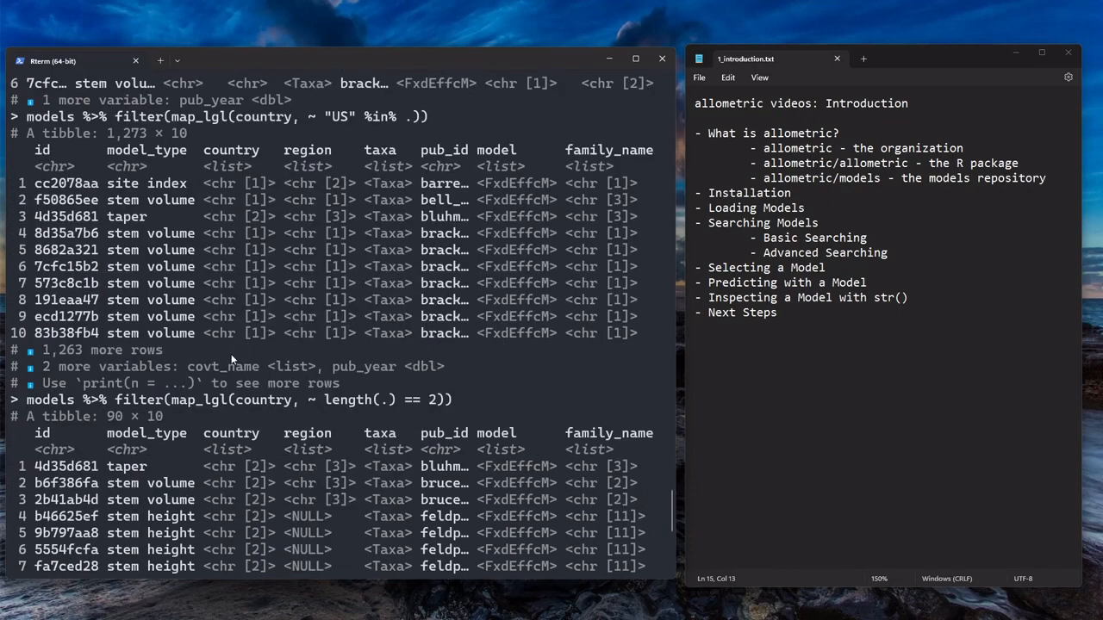
- Highlight the map_lgl call in the Hann filter to explain it
key(Return)
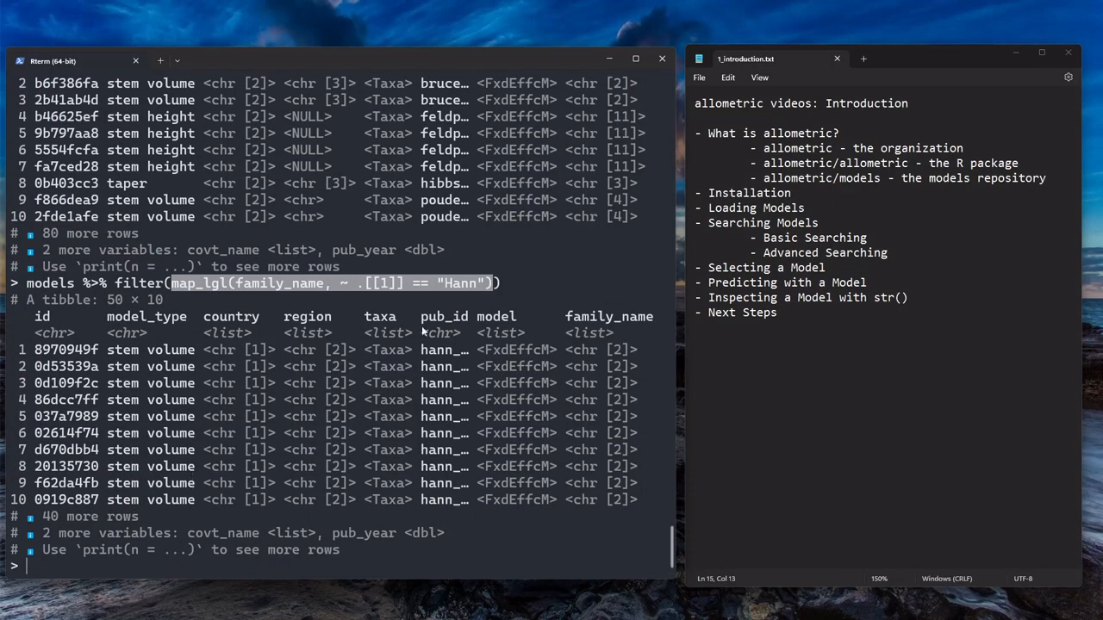
click(873, 252)
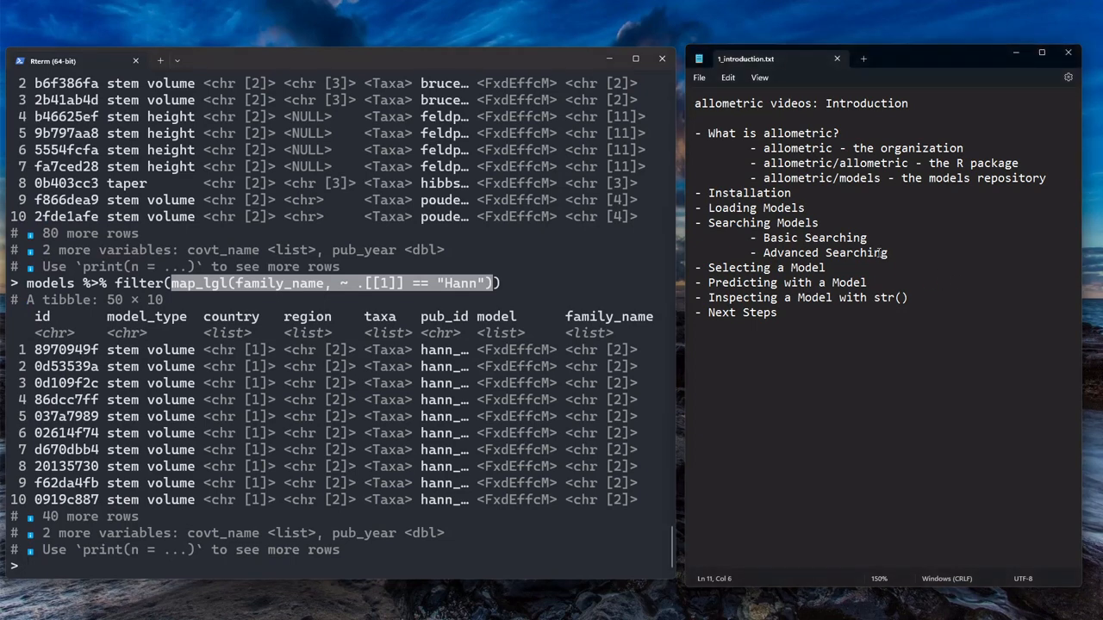
double_click(824, 252)
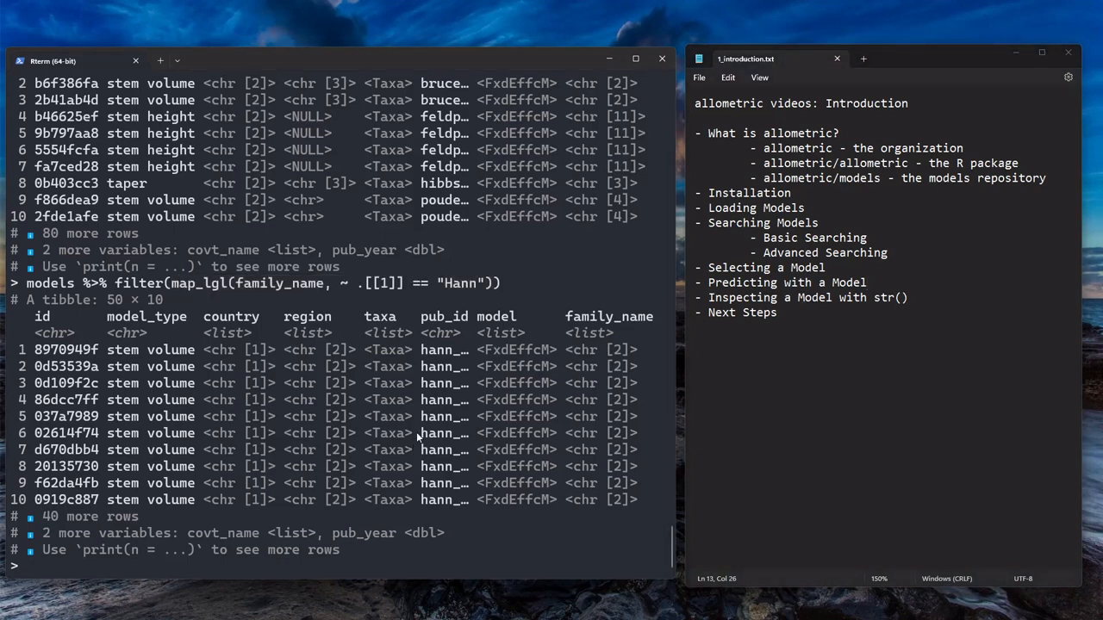
- Run str(pp_mod) and highlight the model specification line in its structure
text(str())
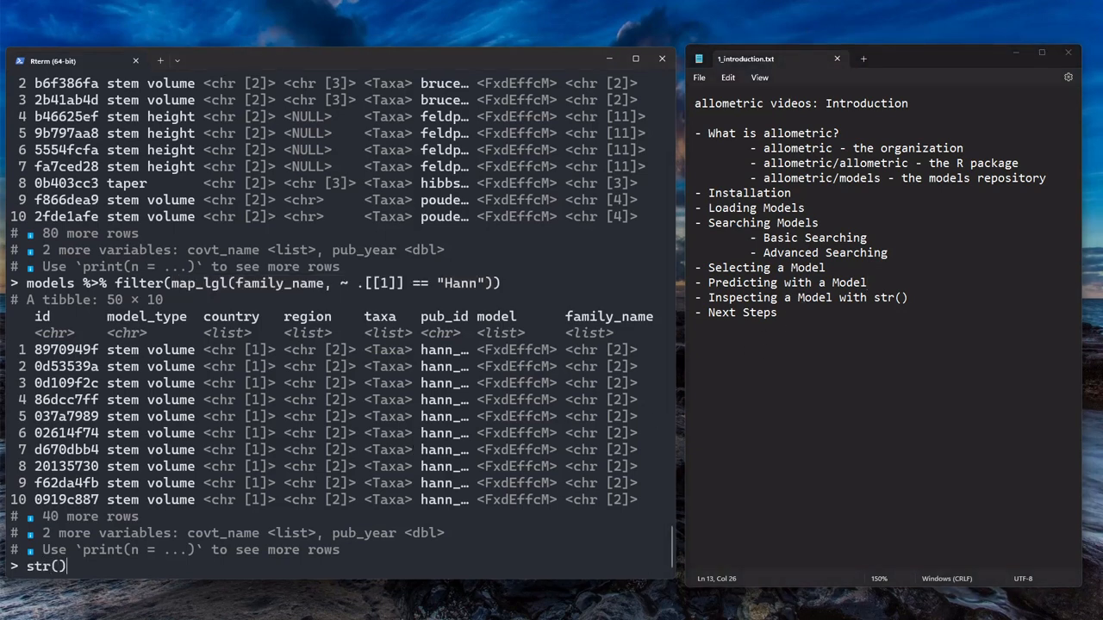
text(pp_mod)
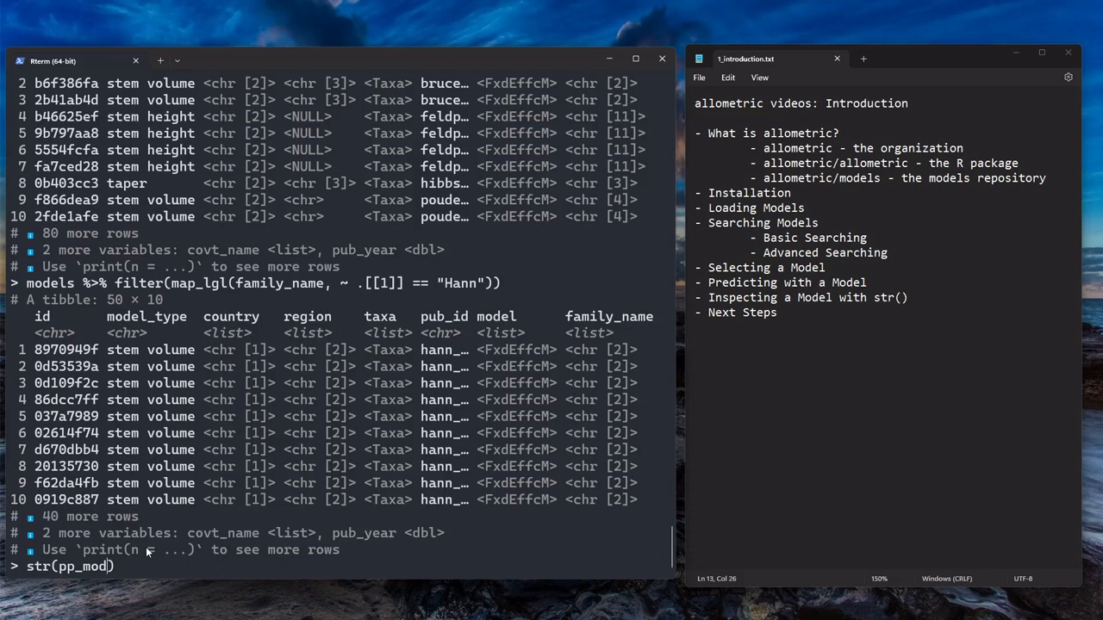
key(Return)
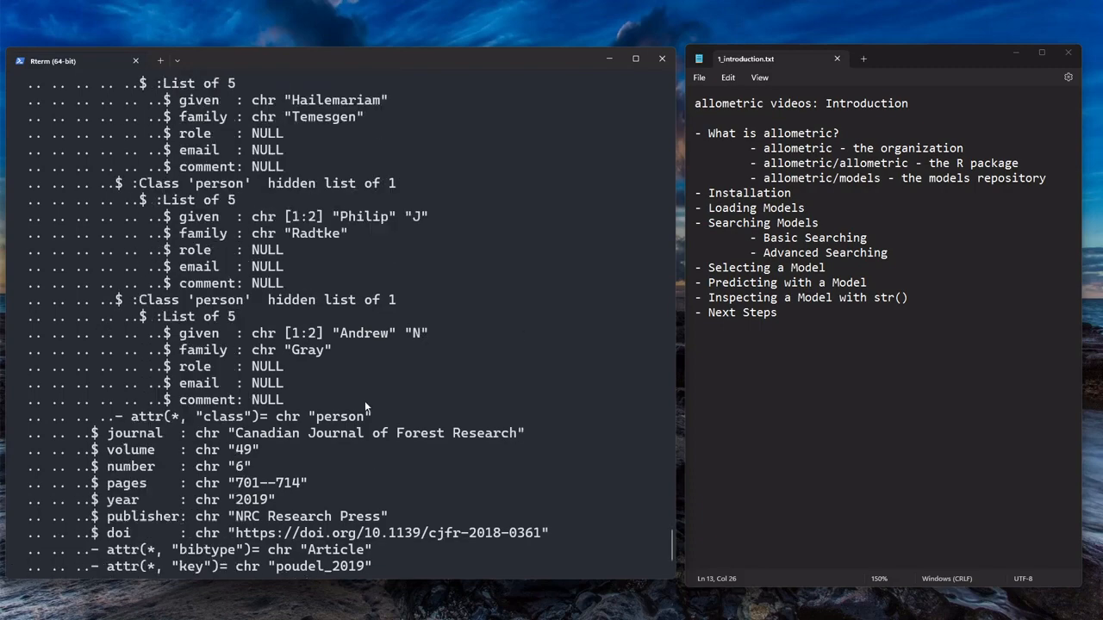
scroll(down, 3)
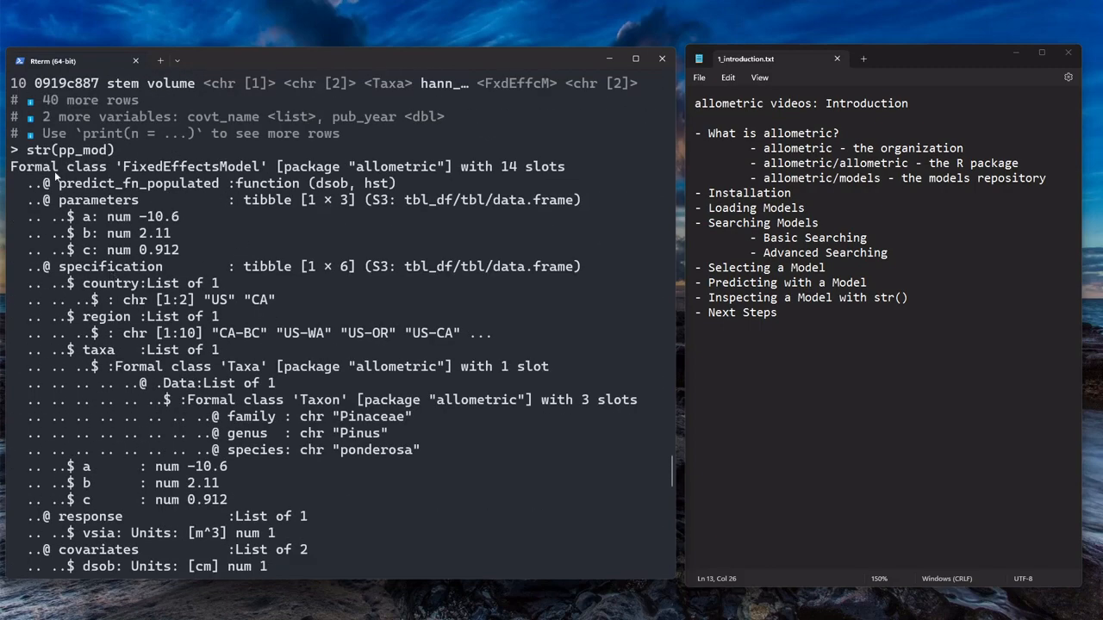
drag(38, 200, 172, 233)
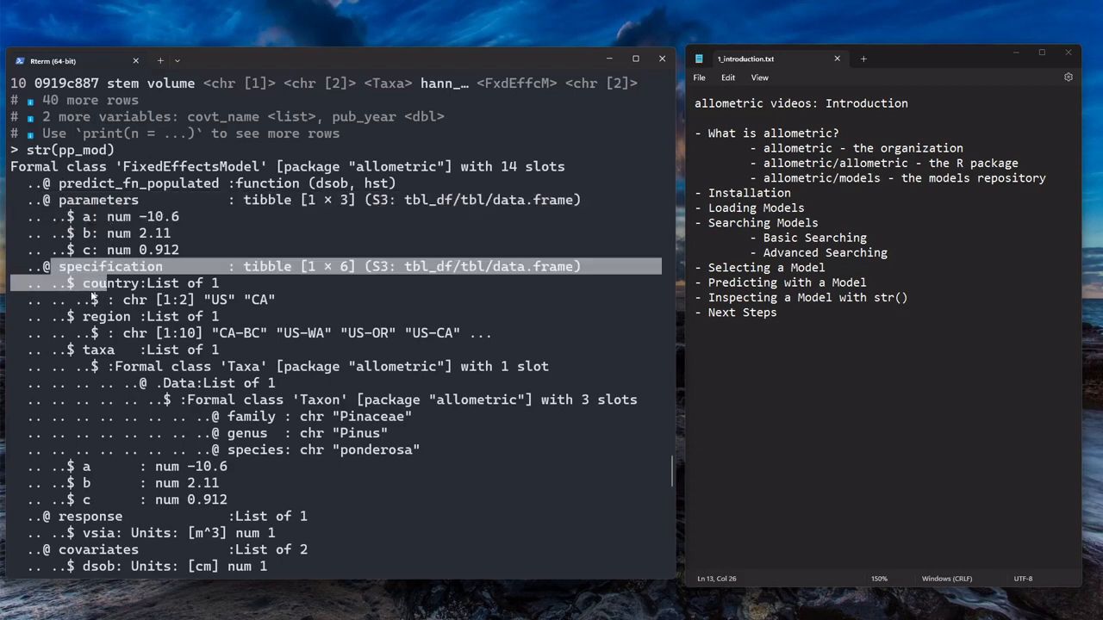
- Scroll through the rest of the structure down to the poudel_2019 citation and pub_id
scroll(down, 3)
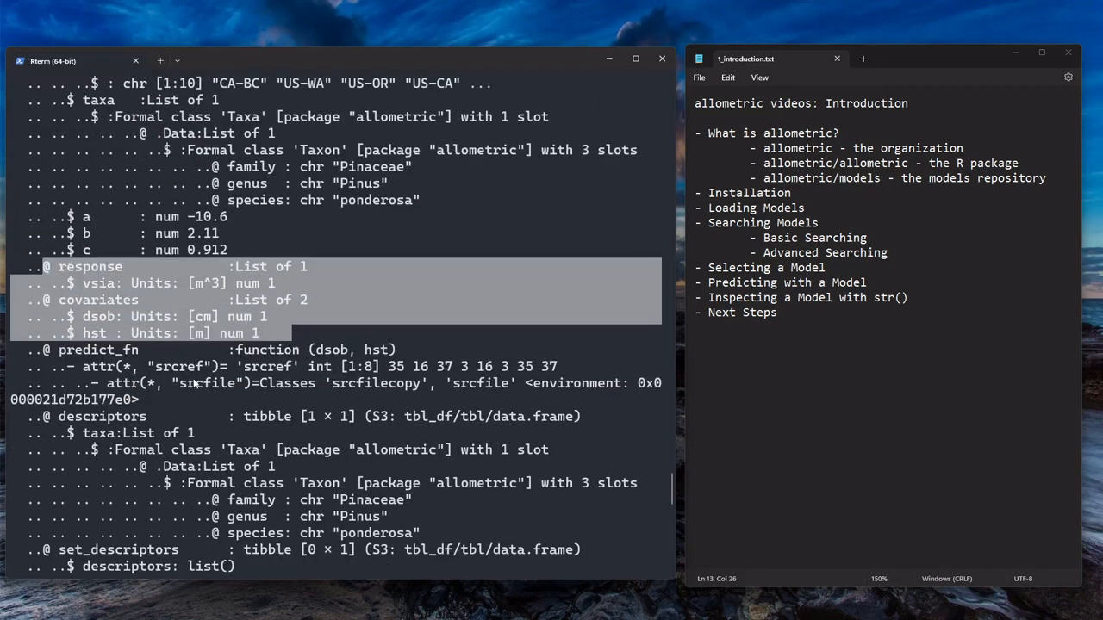
scroll(down, 3)
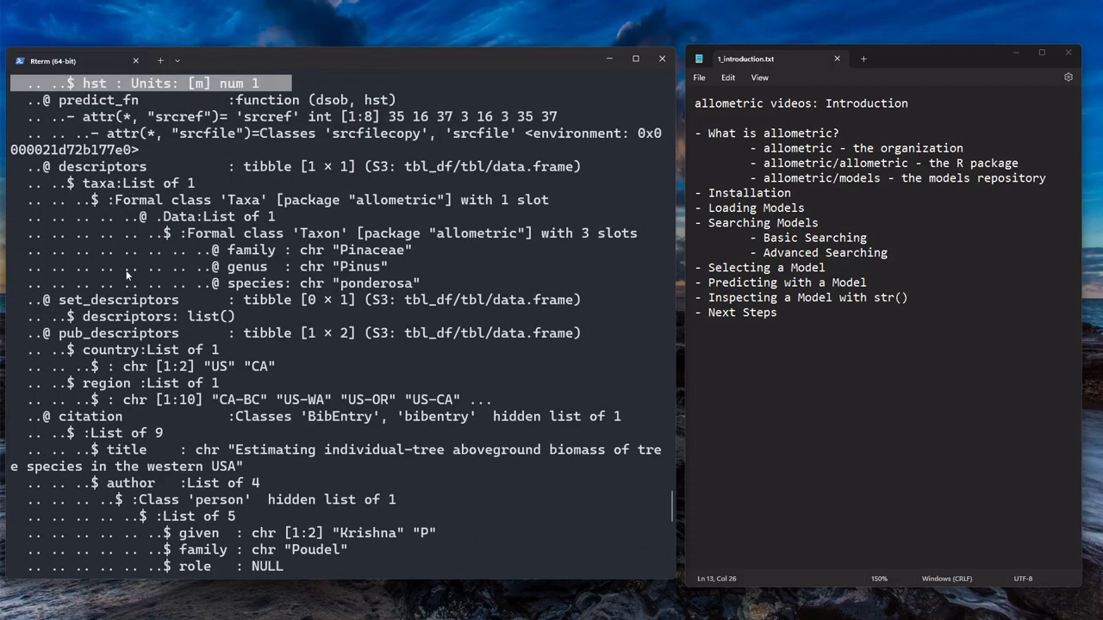
scroll(down, 3)
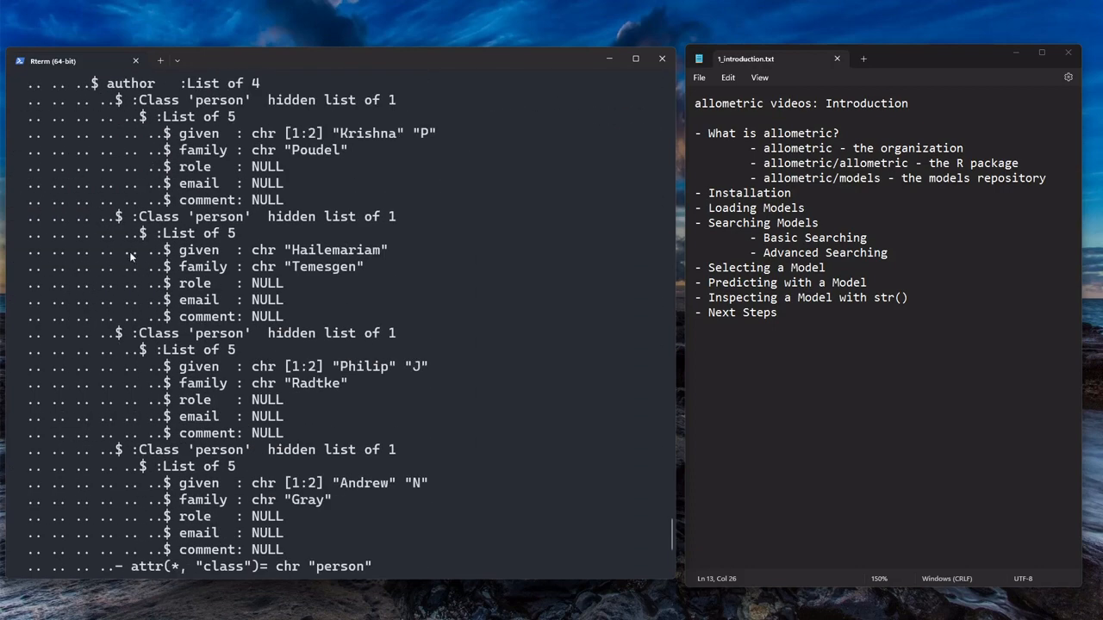
scroll(up, 3)
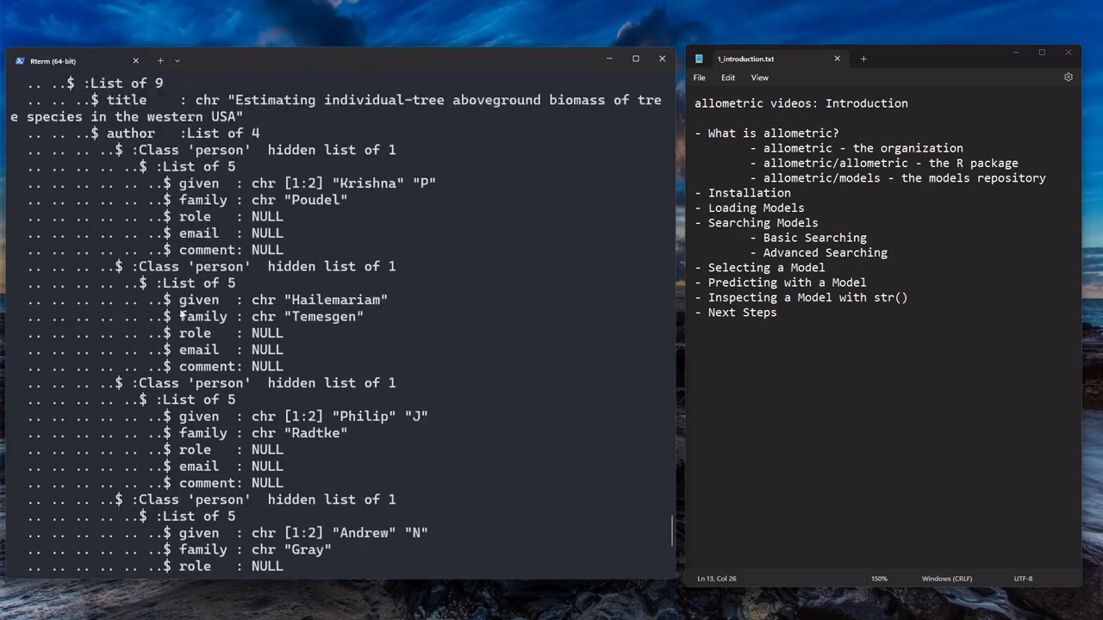
scroll(down, 3)
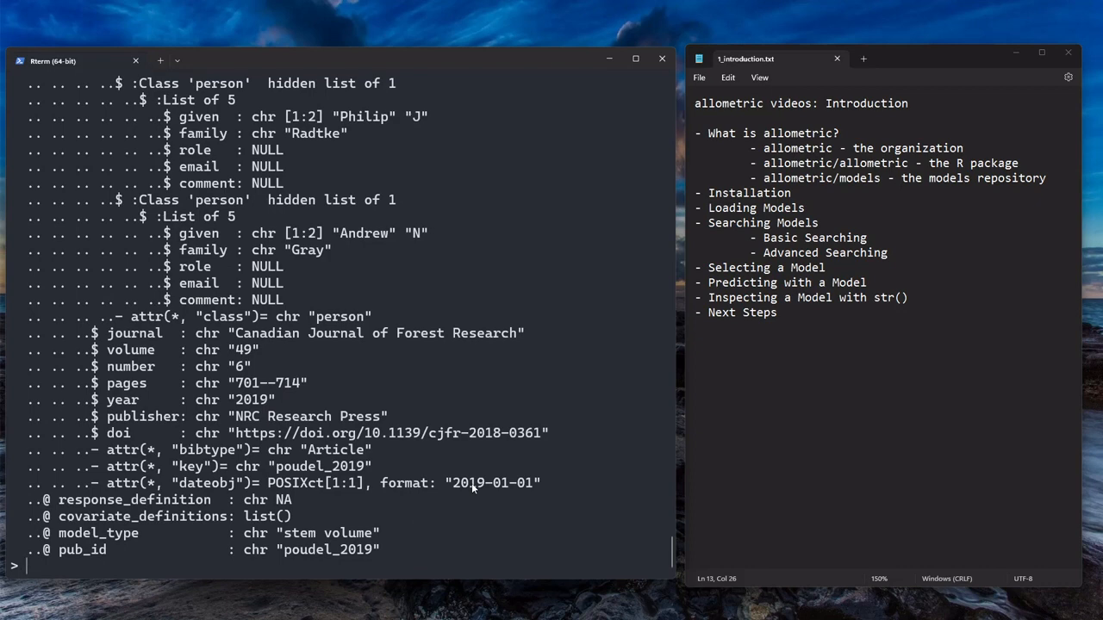
- Print pp_mod@predict_fn and highlight the generic volume equation
text(pp_mod)
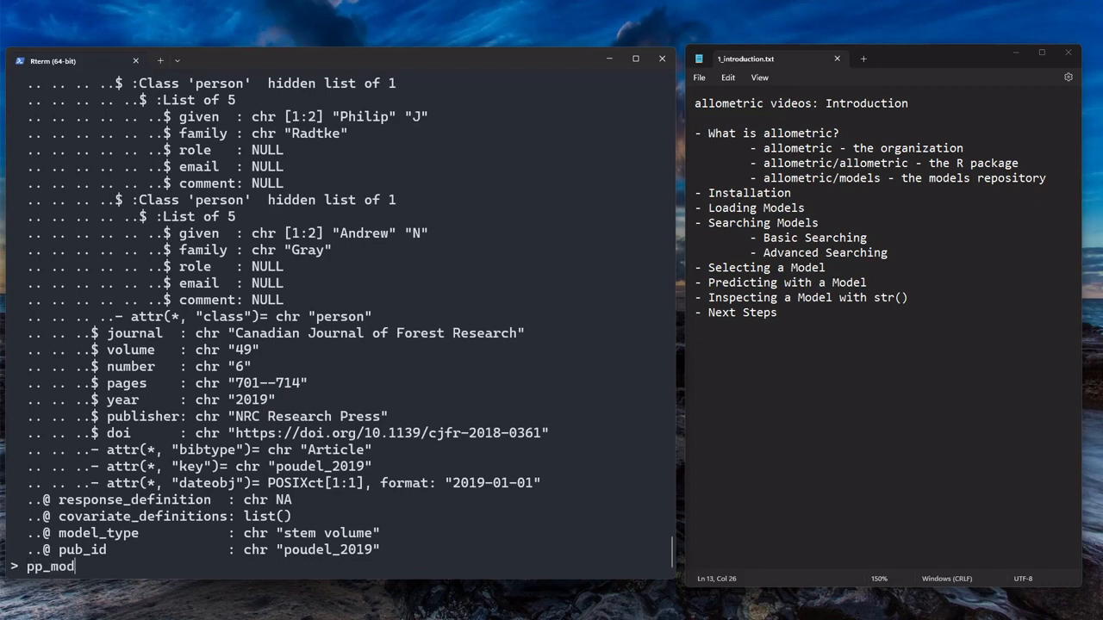
text(@predict_fn)
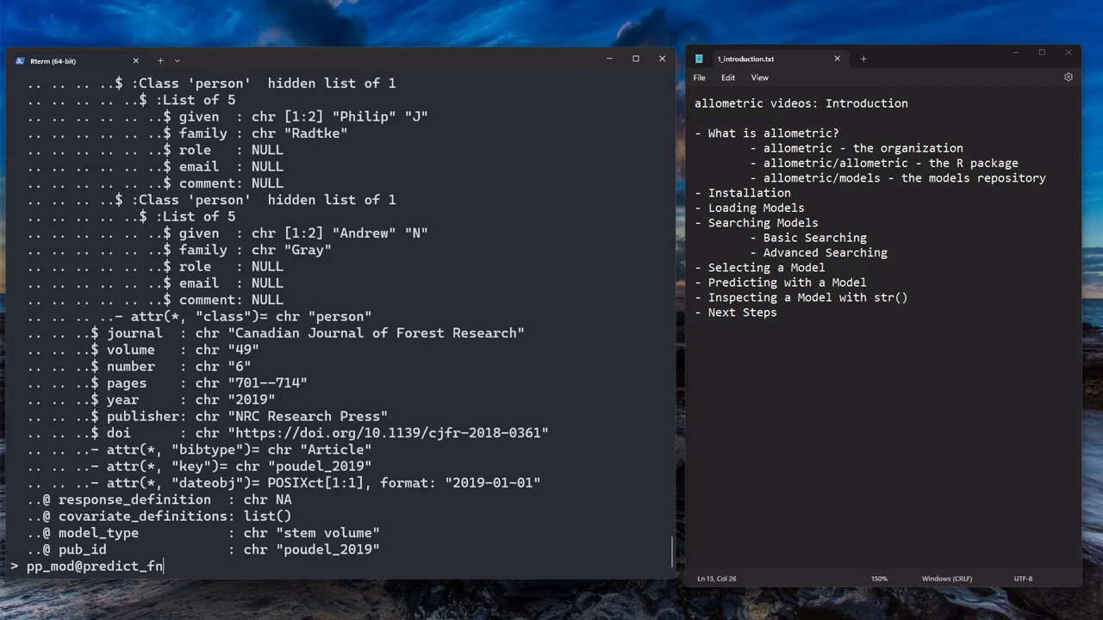
key(Return)
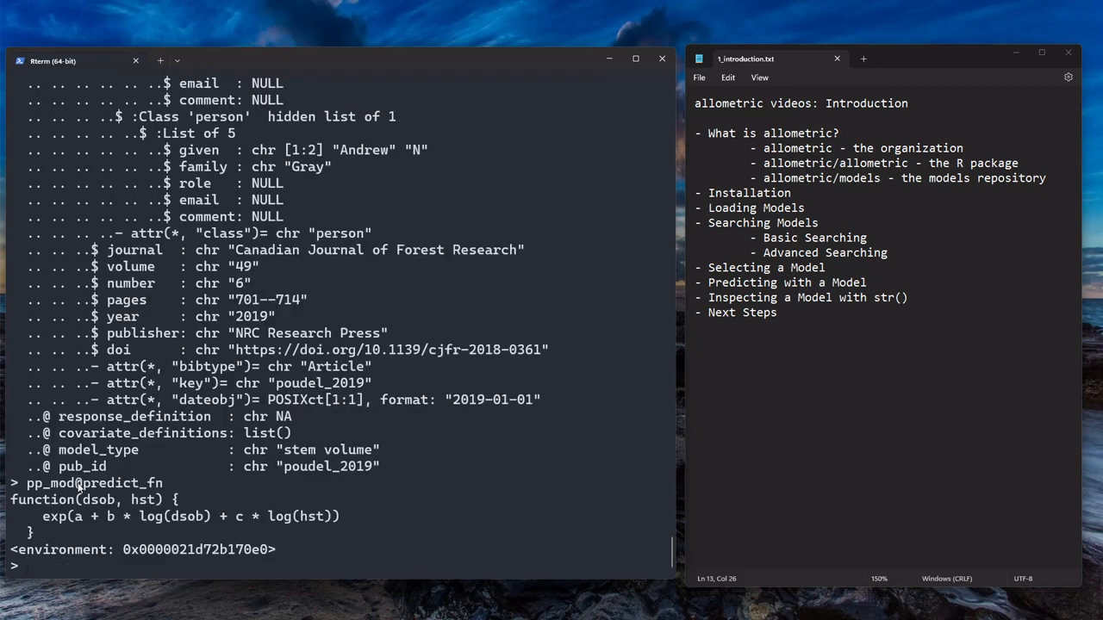
double_click(119, 483)
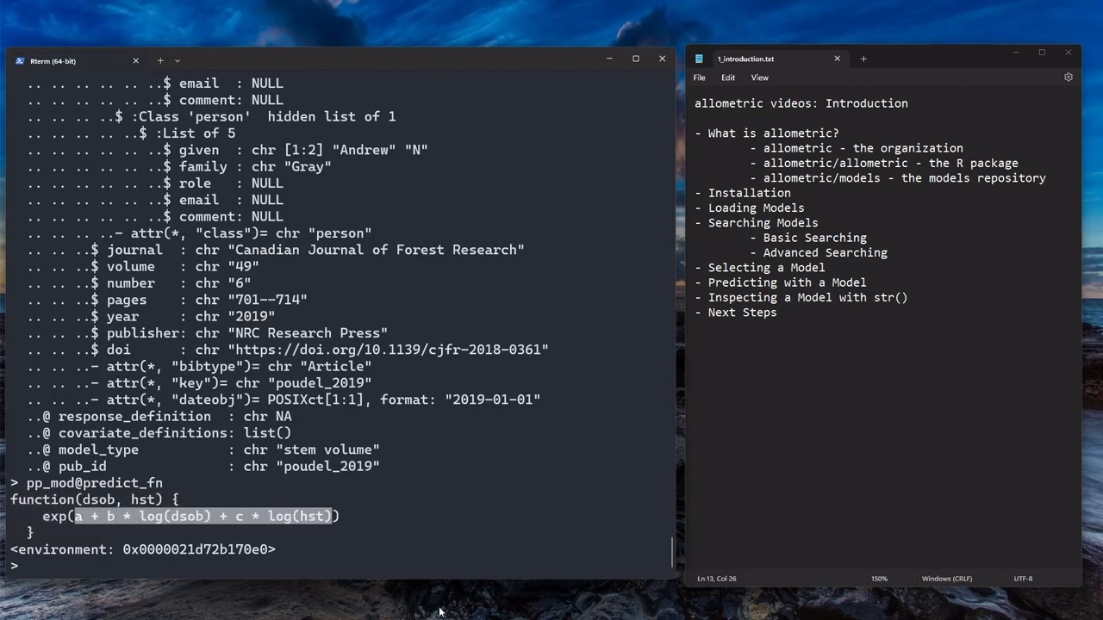
mouse_move(160, 483)
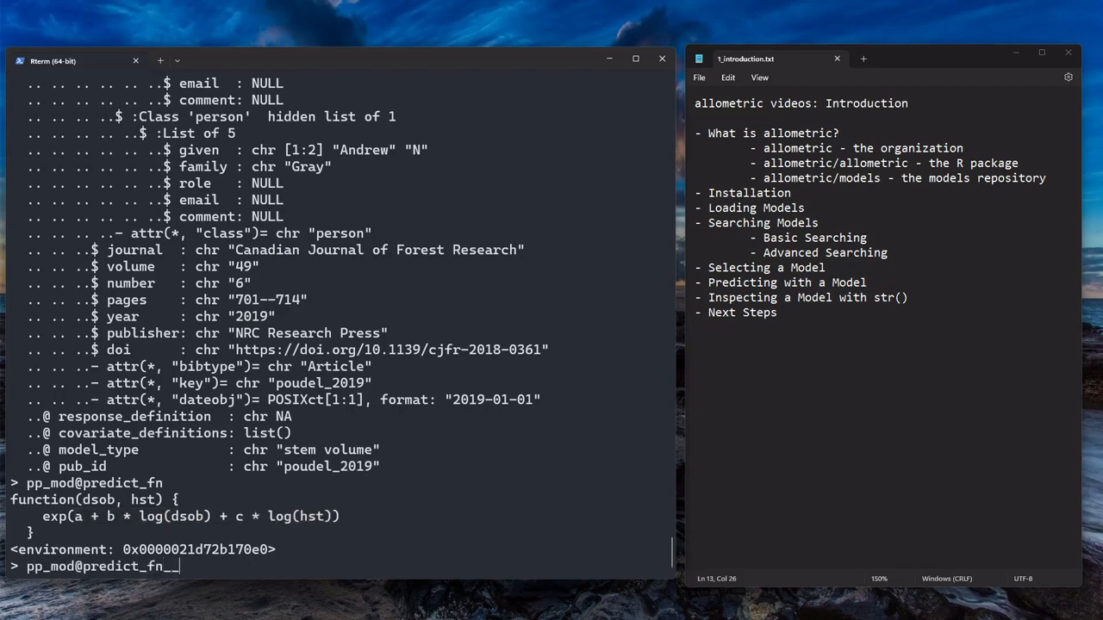
- Print pp_mod@predict_fn_populated with the fitted coefficients filled in
text(popul)
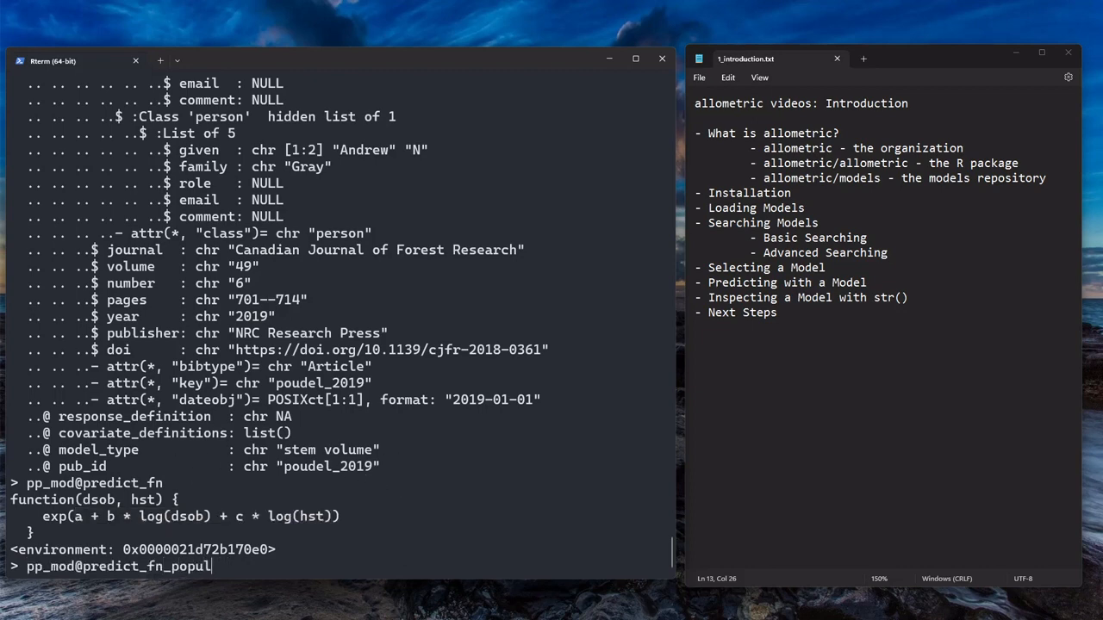
key(Return)
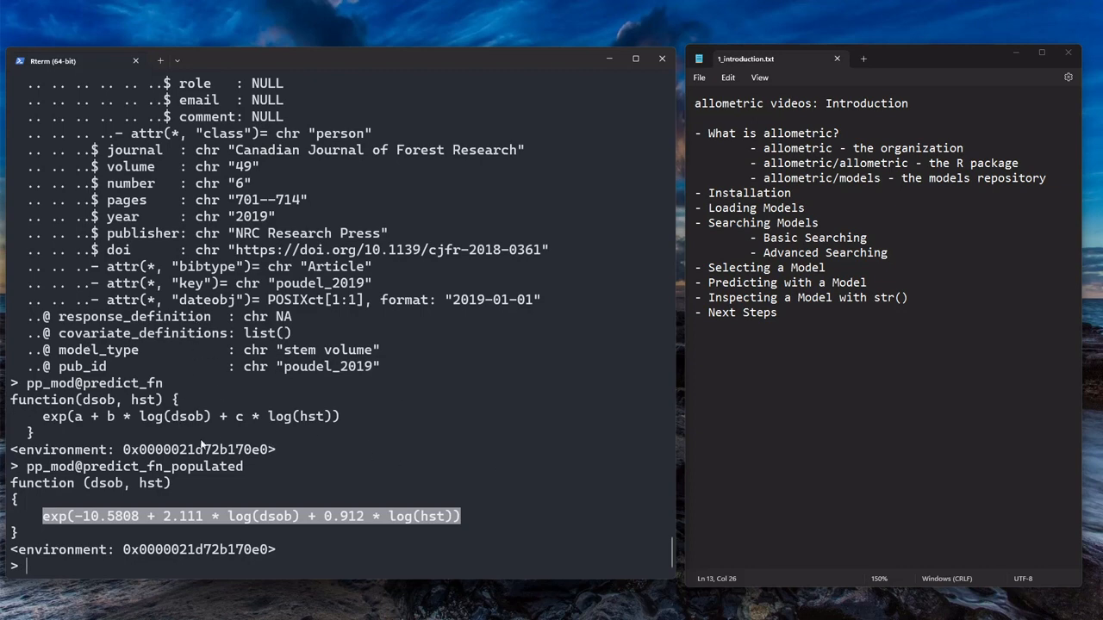
mouse_move(269, 307)
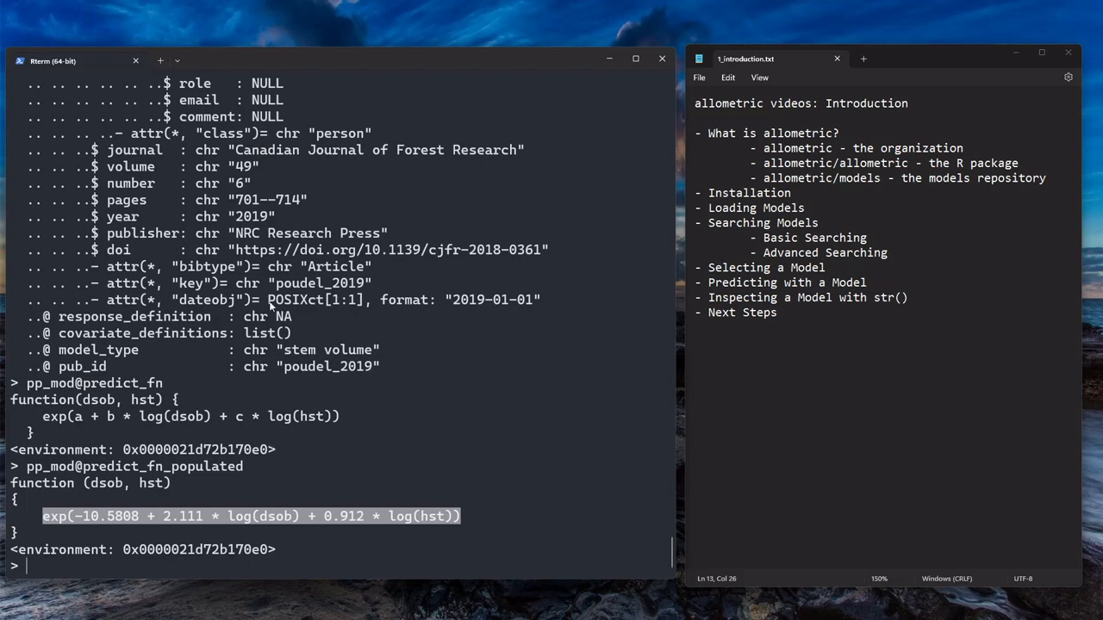
mouse_move(310, 434)
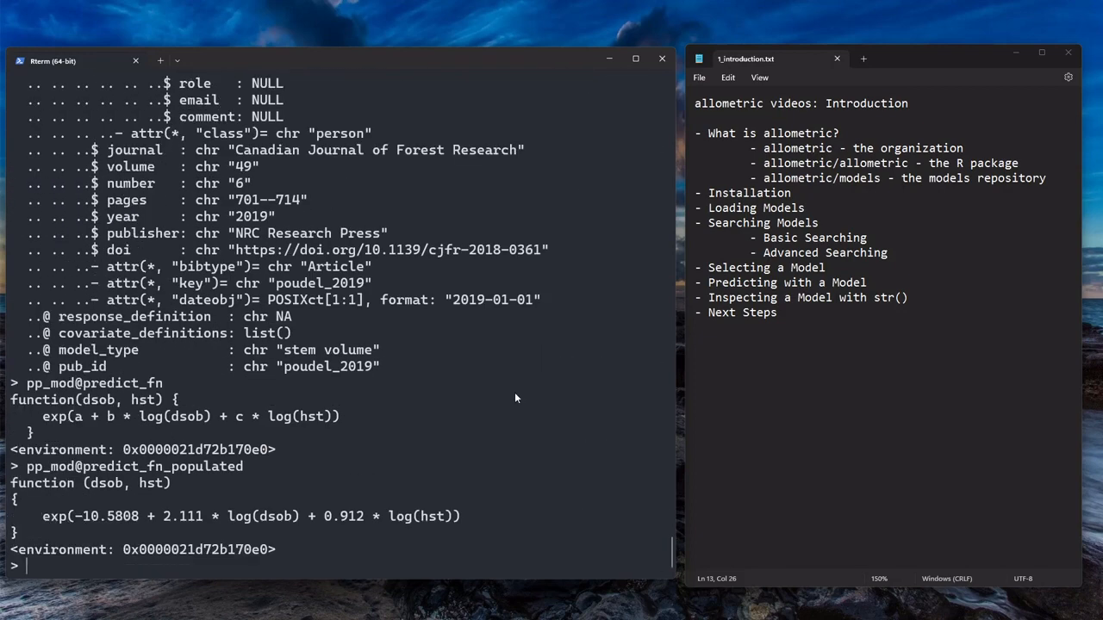
mouse_move(420, 165)
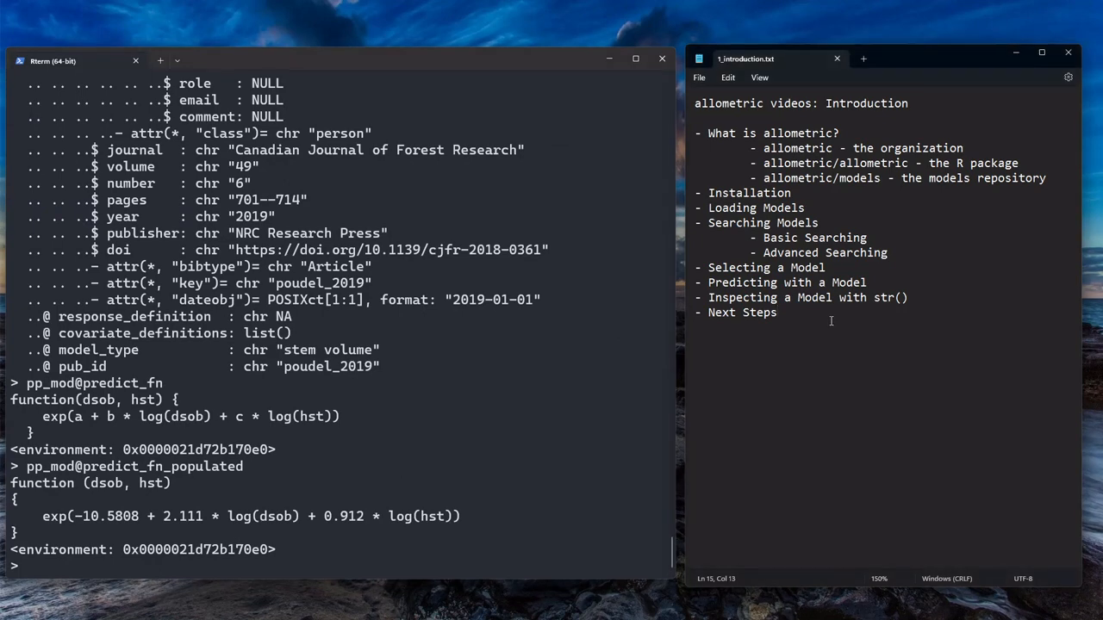
click(778, 312)
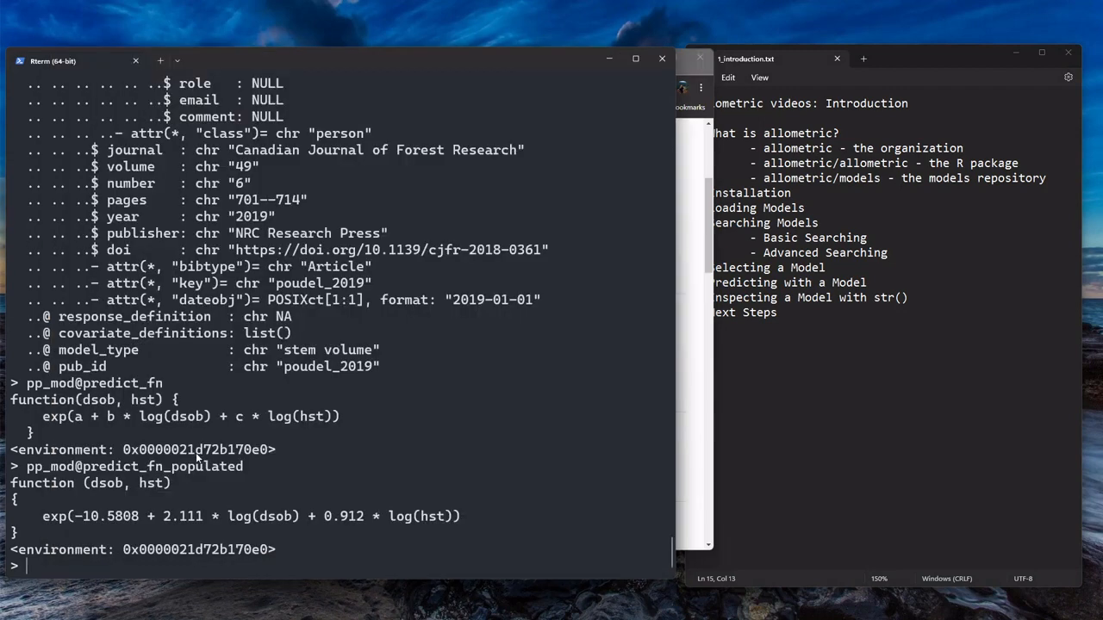
- Run nrow(models), returning 2103 rows
text(nrow(mode)
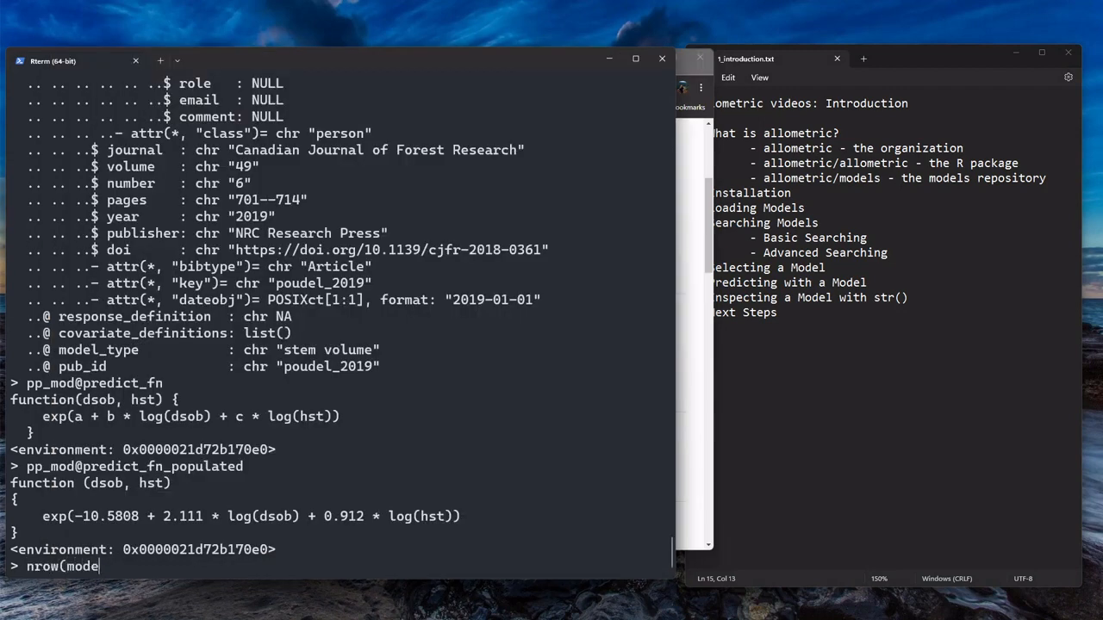
key(Return)
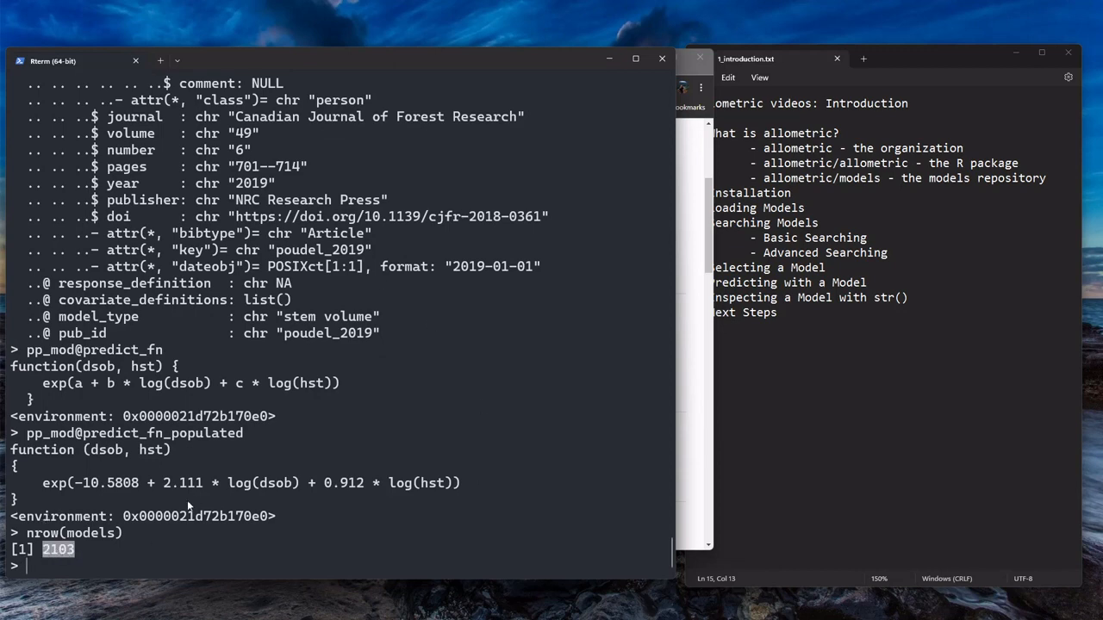
mouse_move(634, 455)
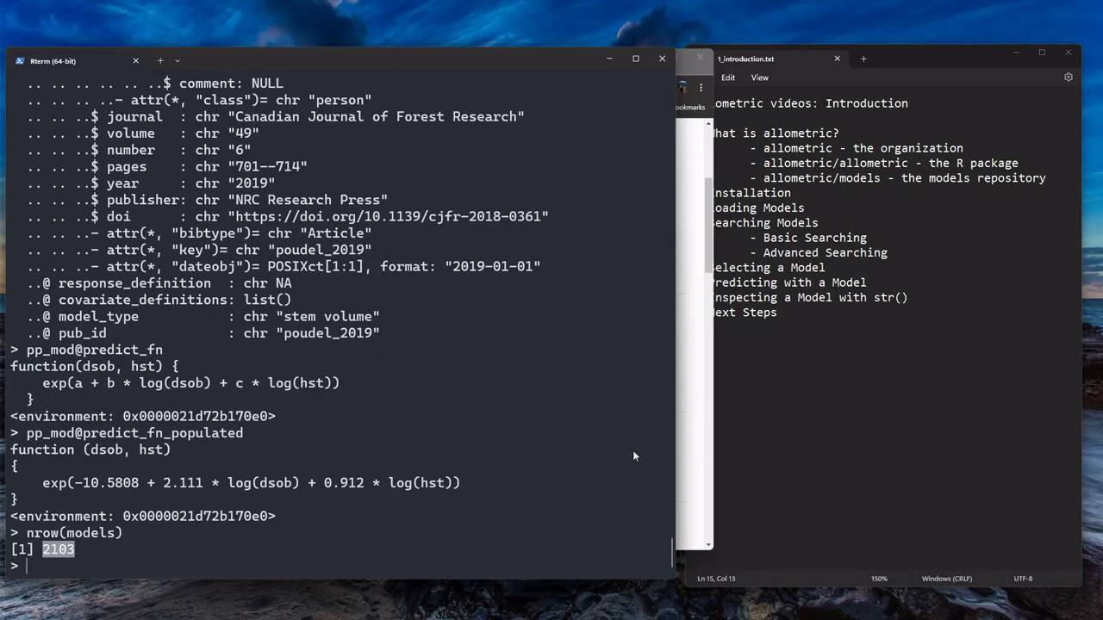
mouse_move(693, 375)
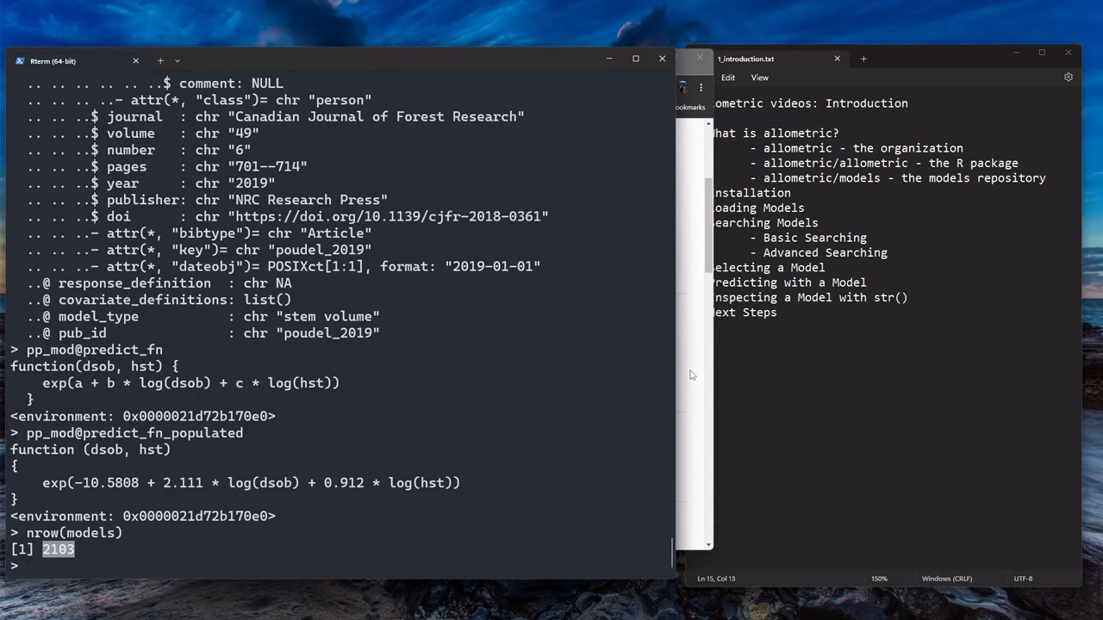
mouse_move(586, 442)
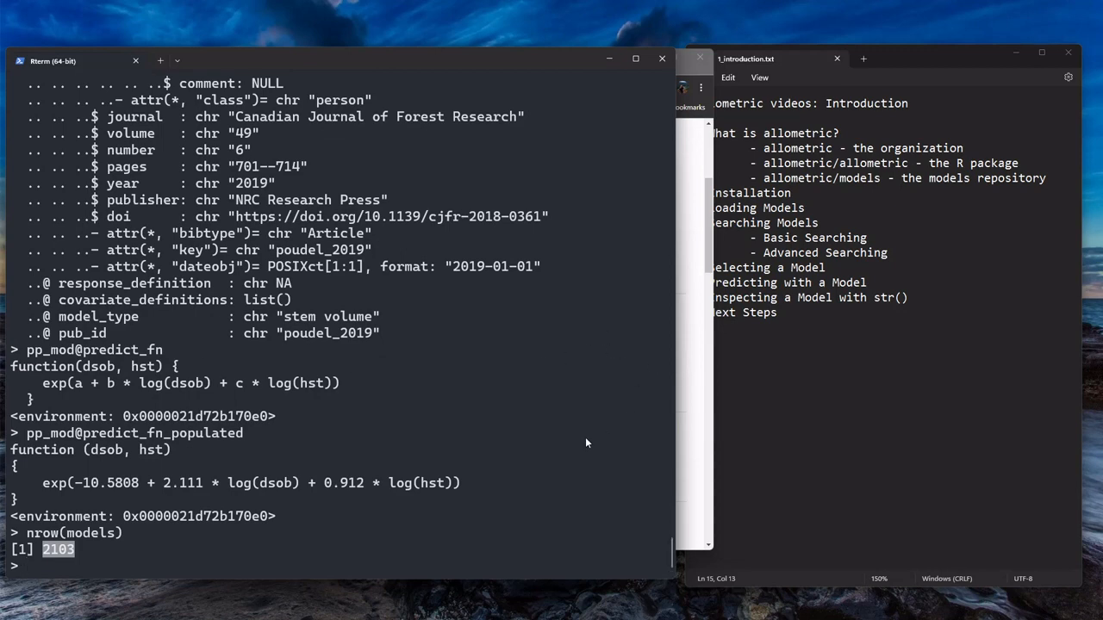